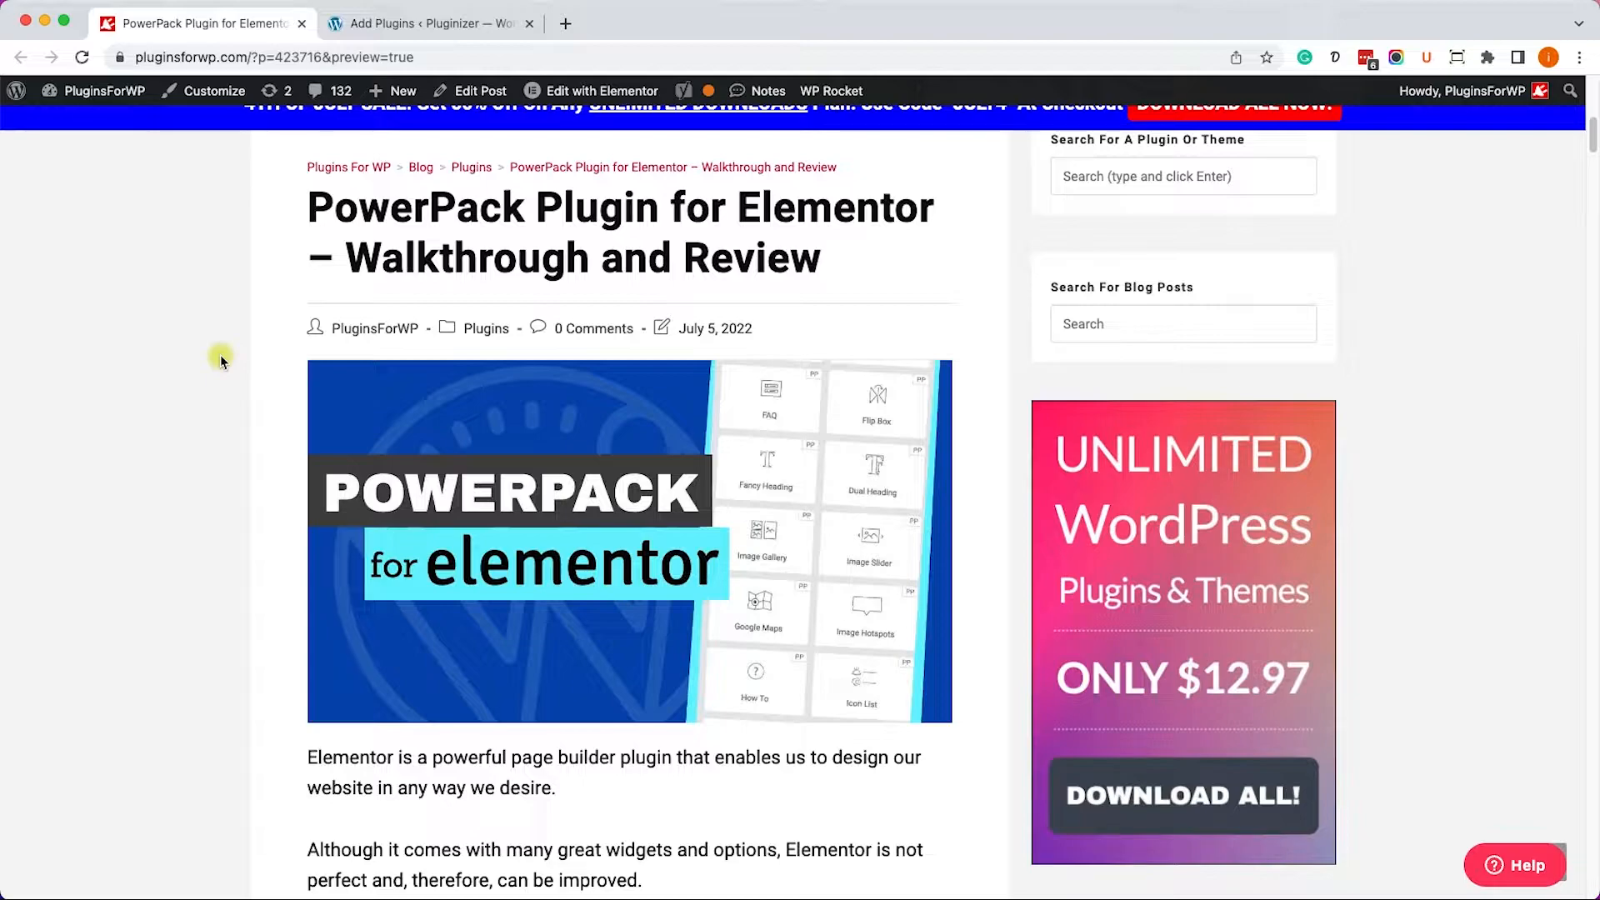
mouse_move(332, 155)
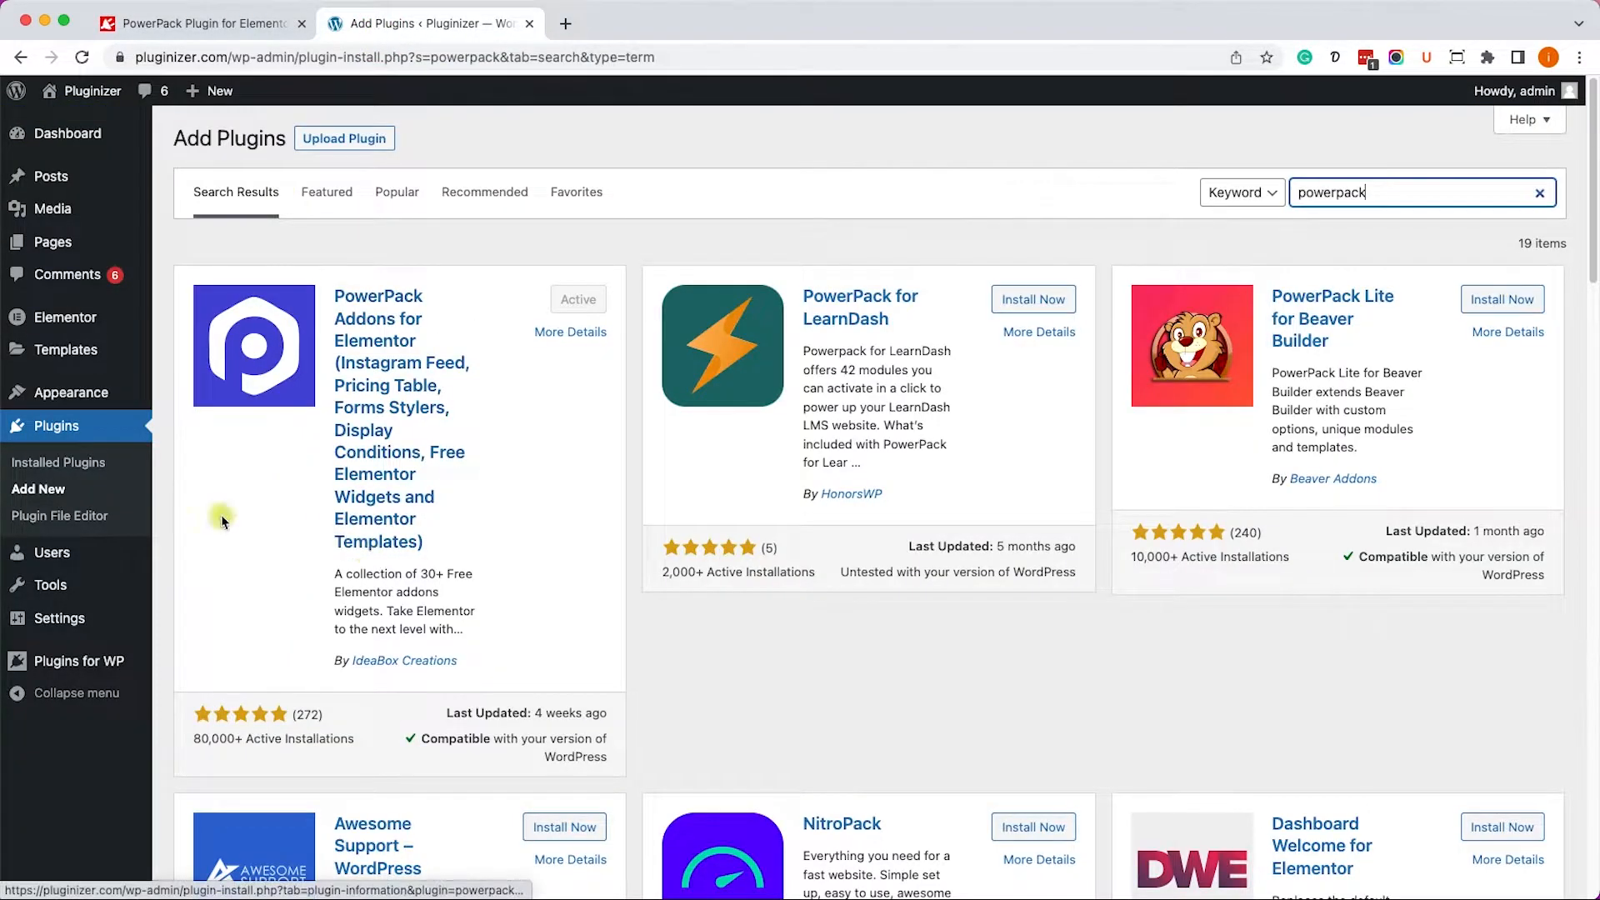
mouse_move(410, 406)
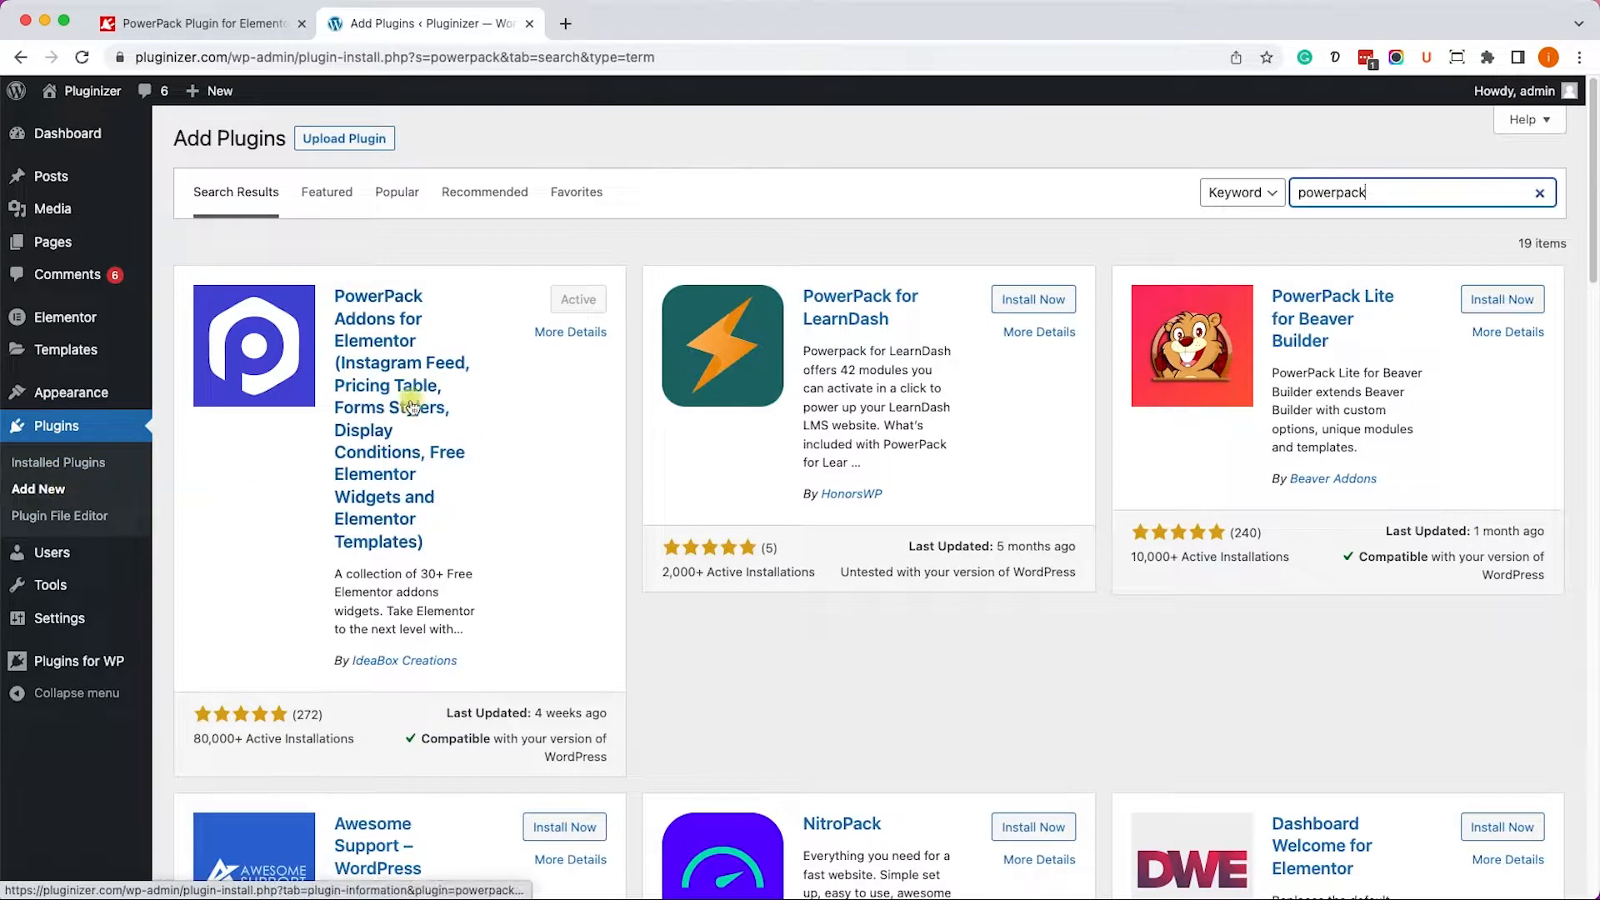
mouse_move(463, 327)
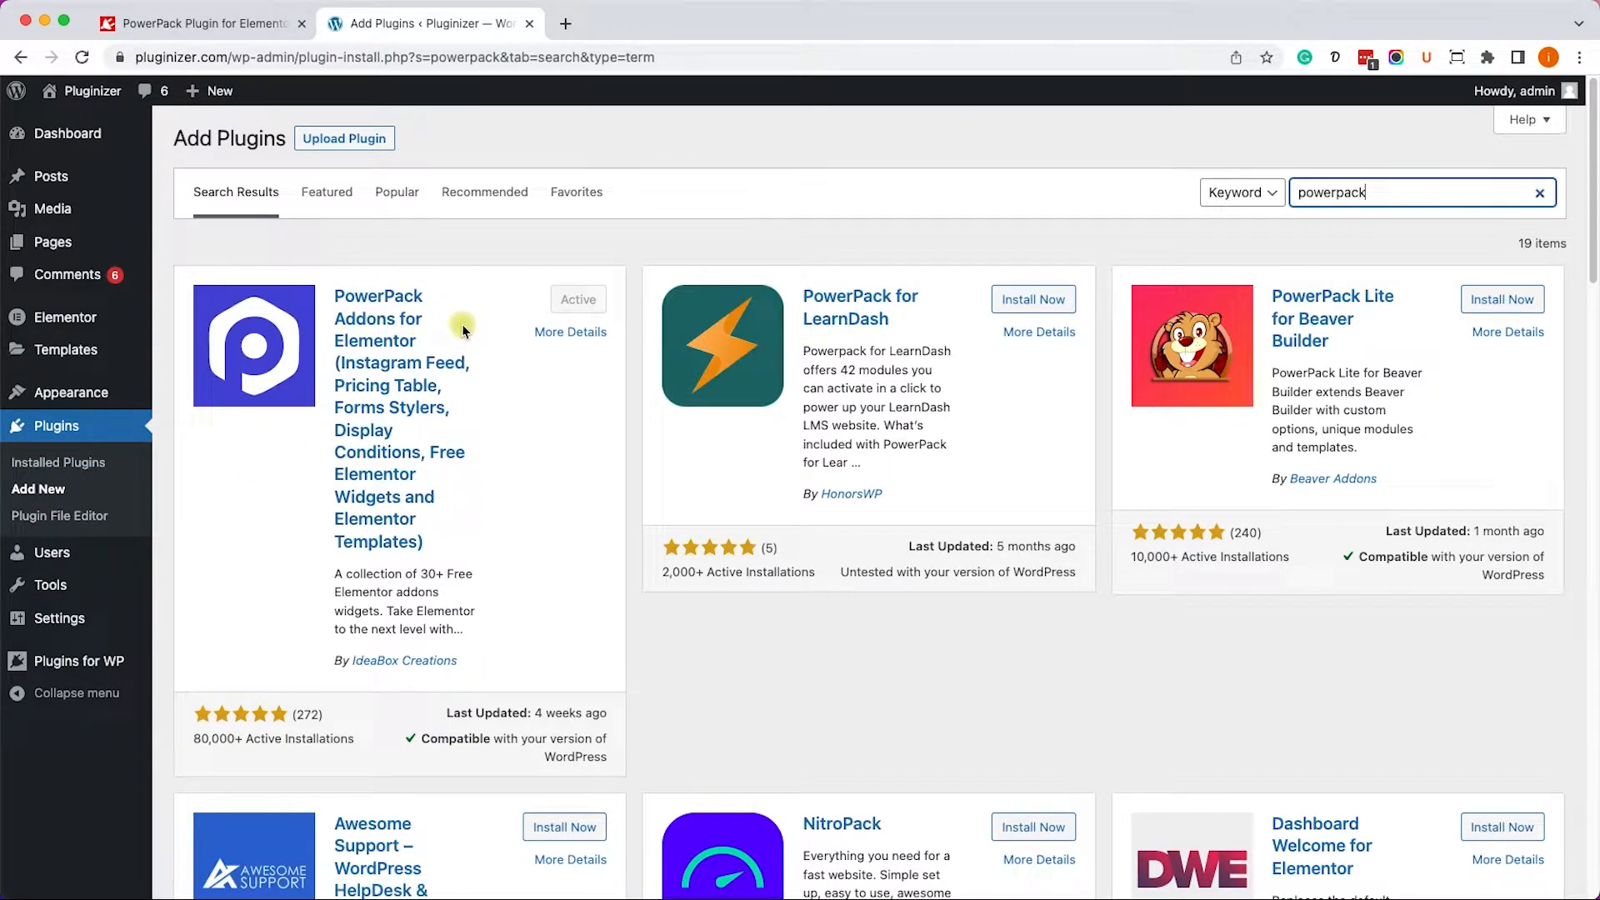
mouse_move(67, 317)
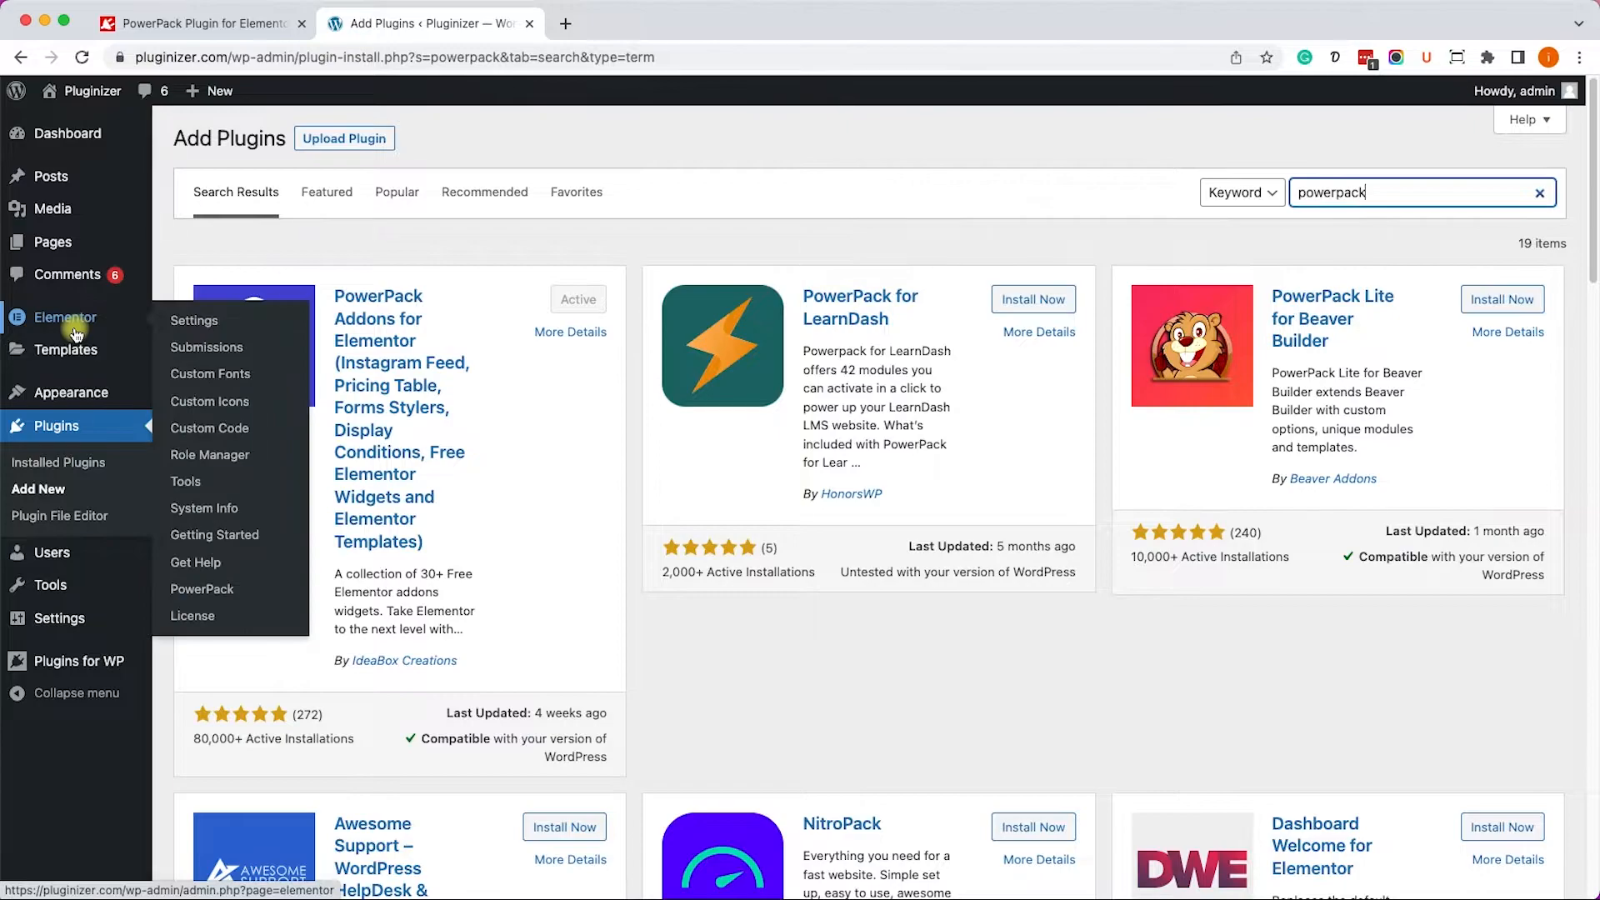
mouse_move(202, 589)
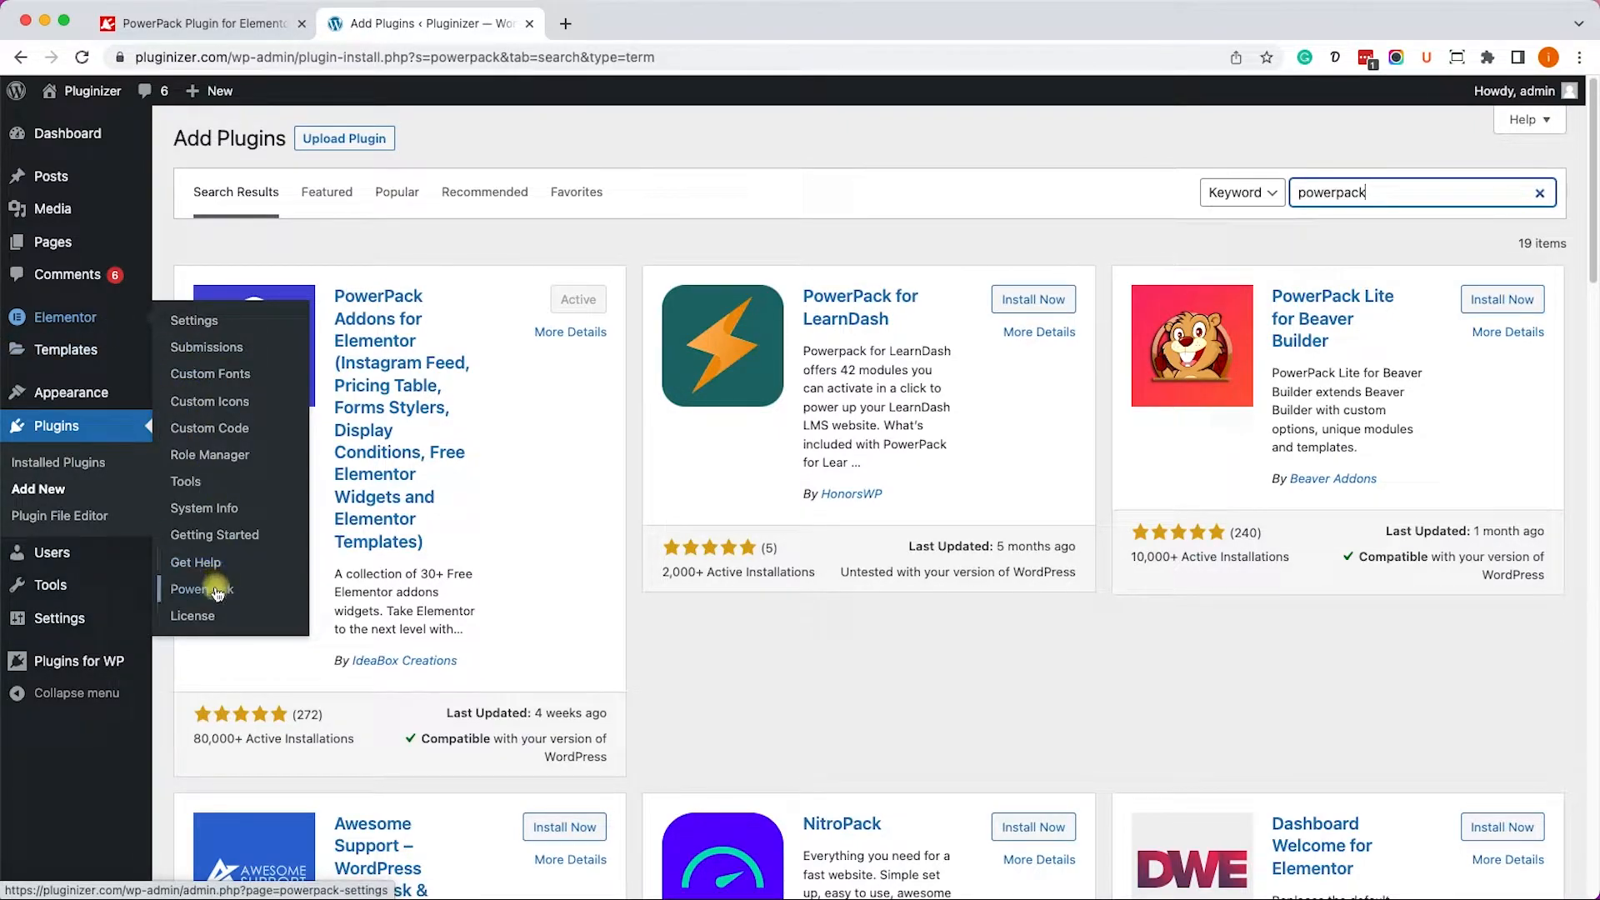
Open PowerPack Settings under Elementor and scroll through its widgets, all switched on.
left_click(200, 589)
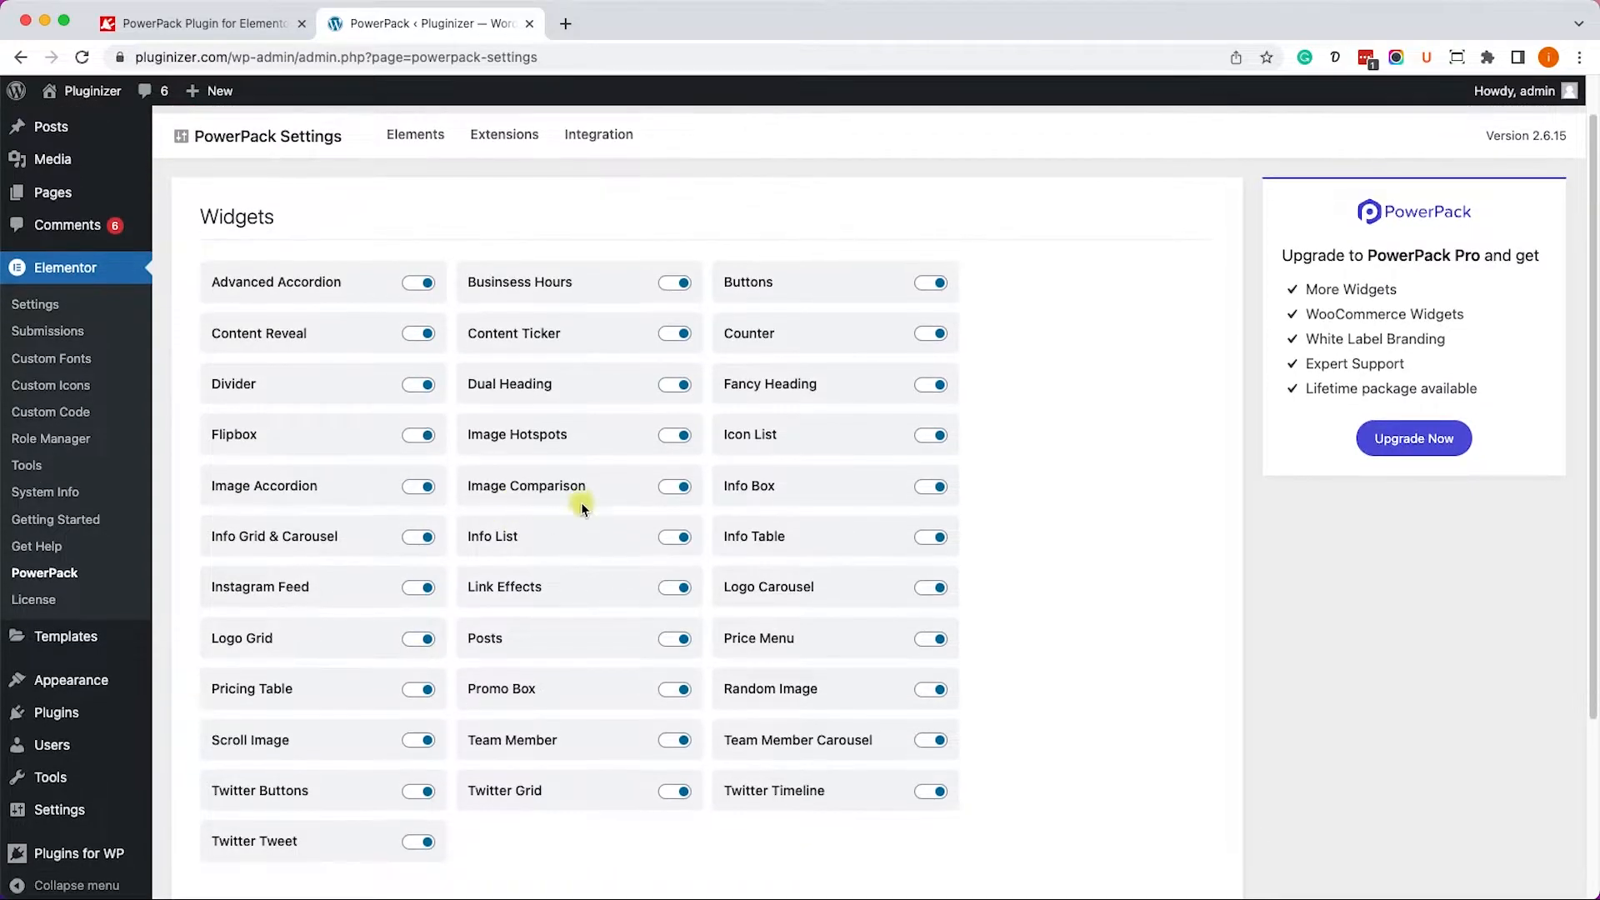
scroll("down", 3)
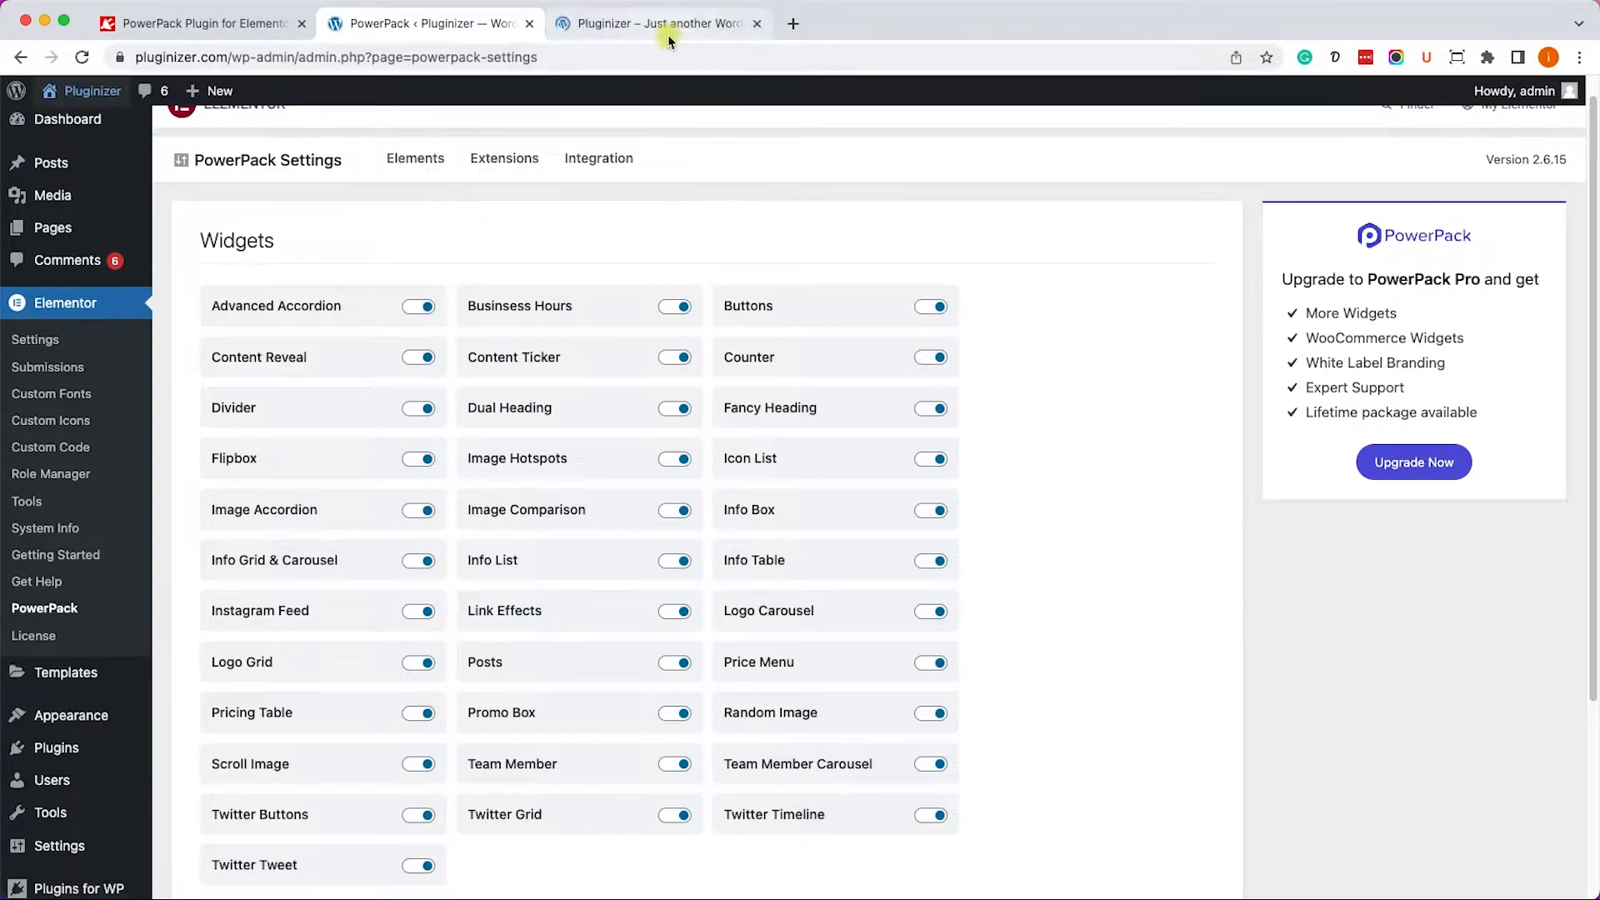
Edit the site homepage in Elementor and scroll the panel to PowerPack Elements.
left_click(658, 23)
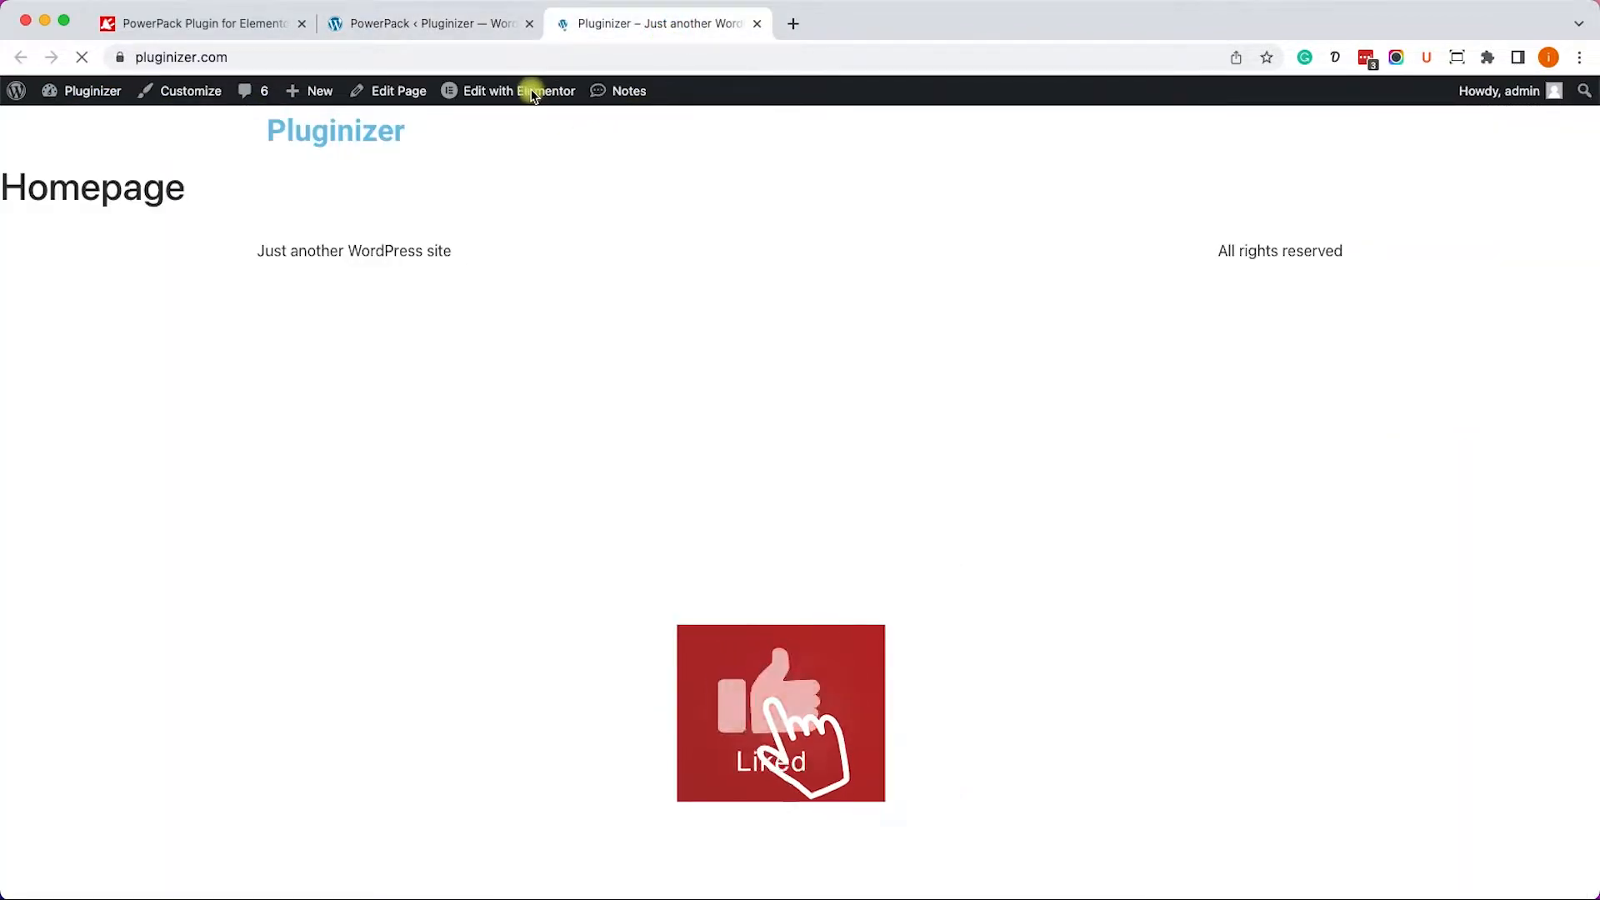
left_click(517, 91)
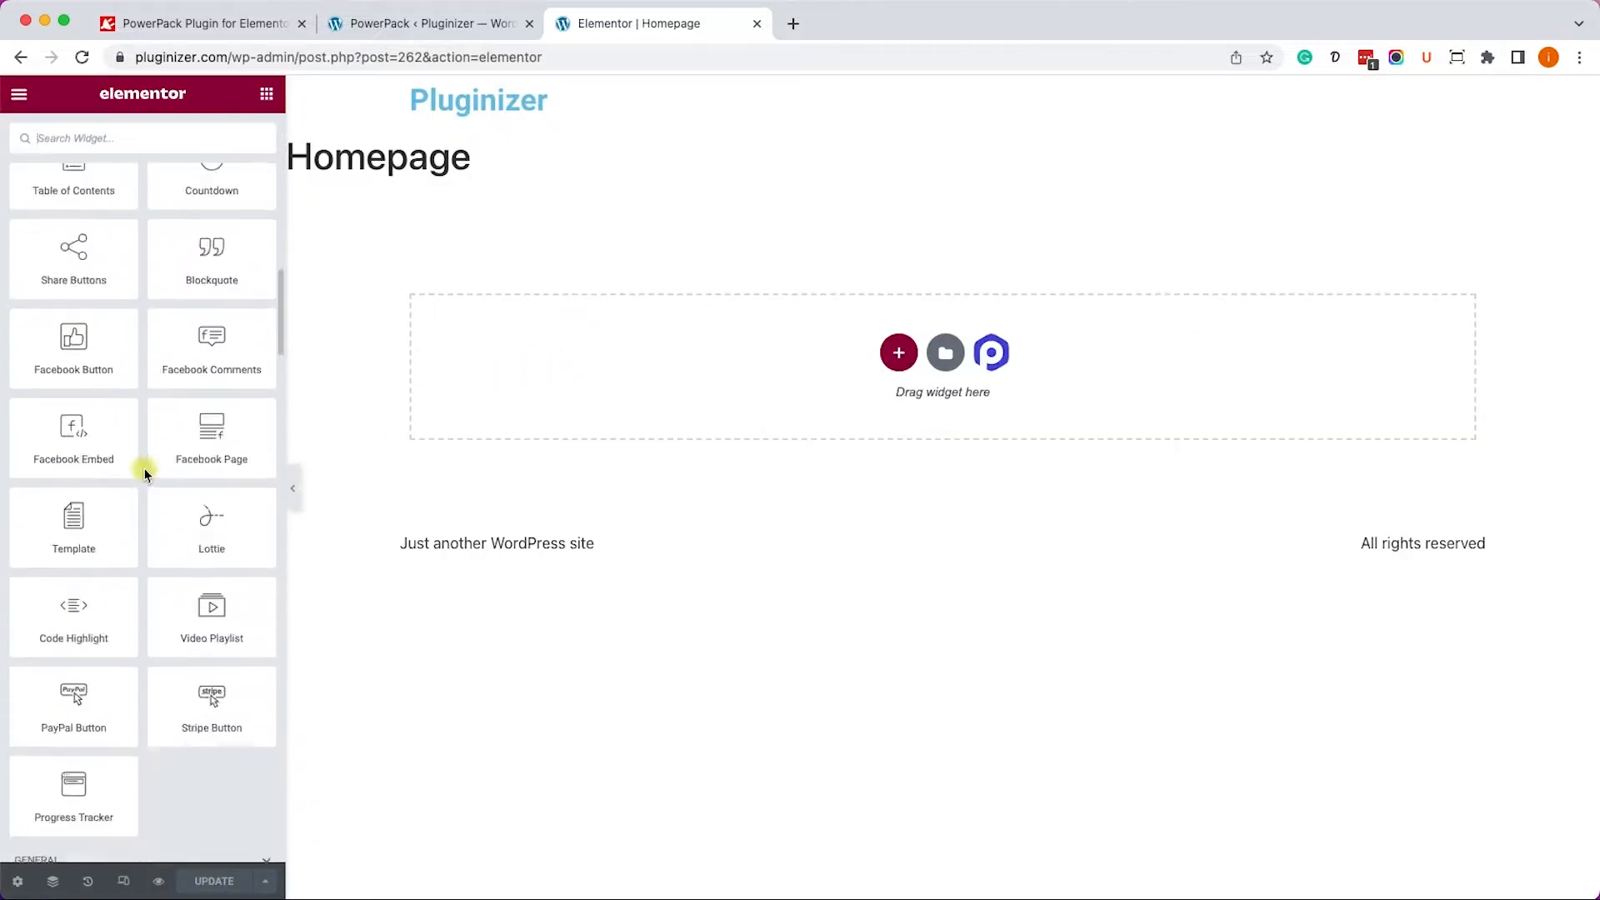
scroll("down", 3)
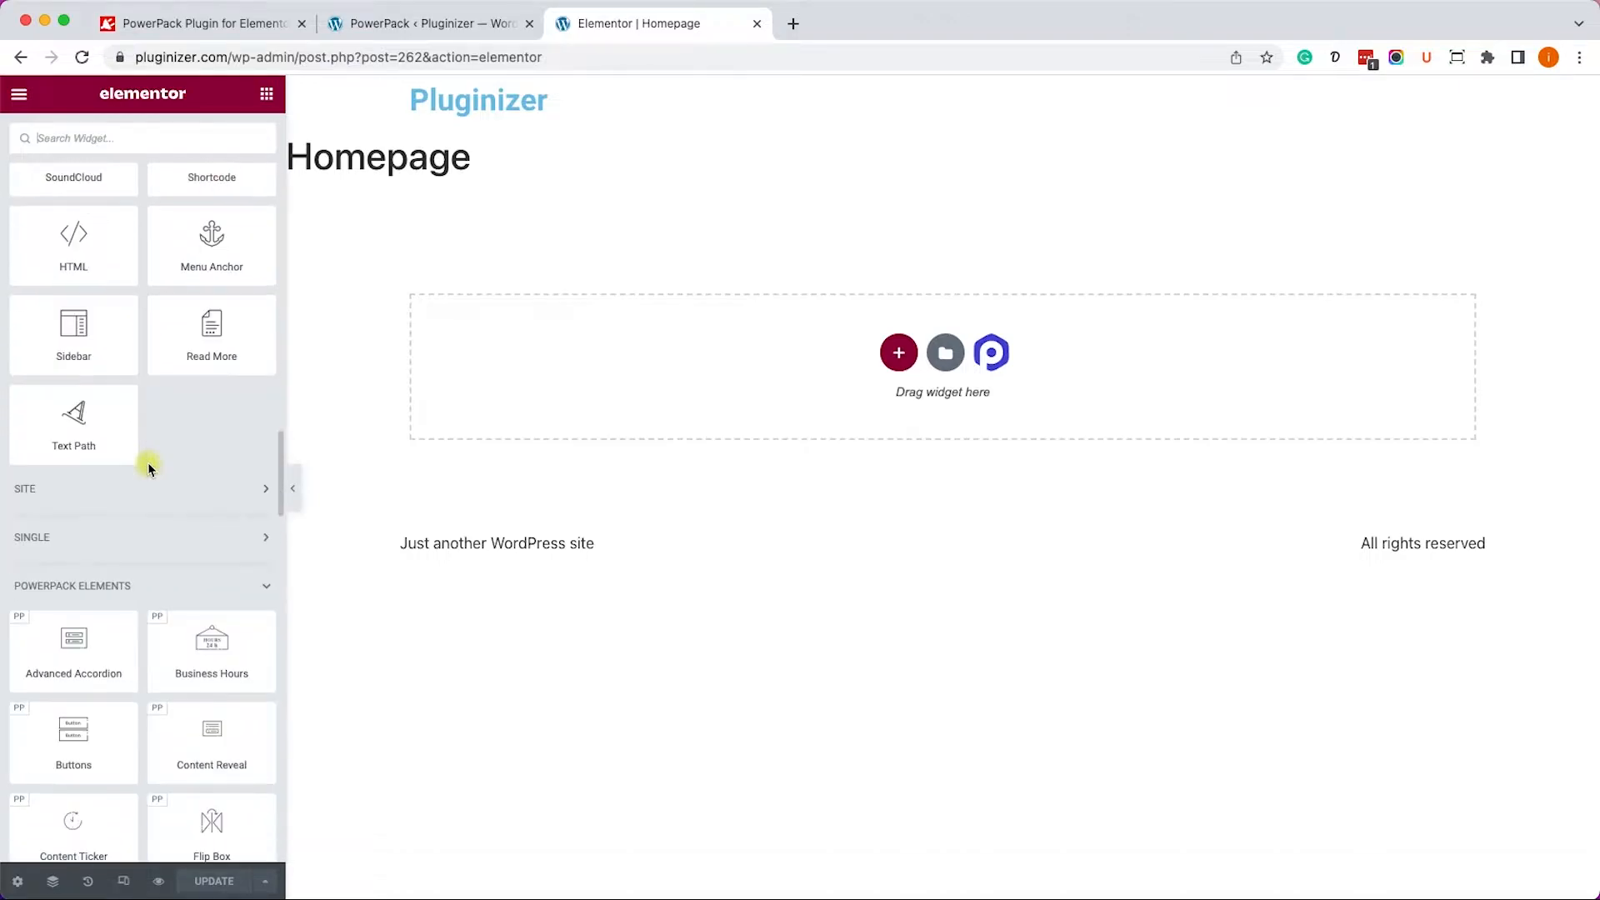
scroll("down", 3)
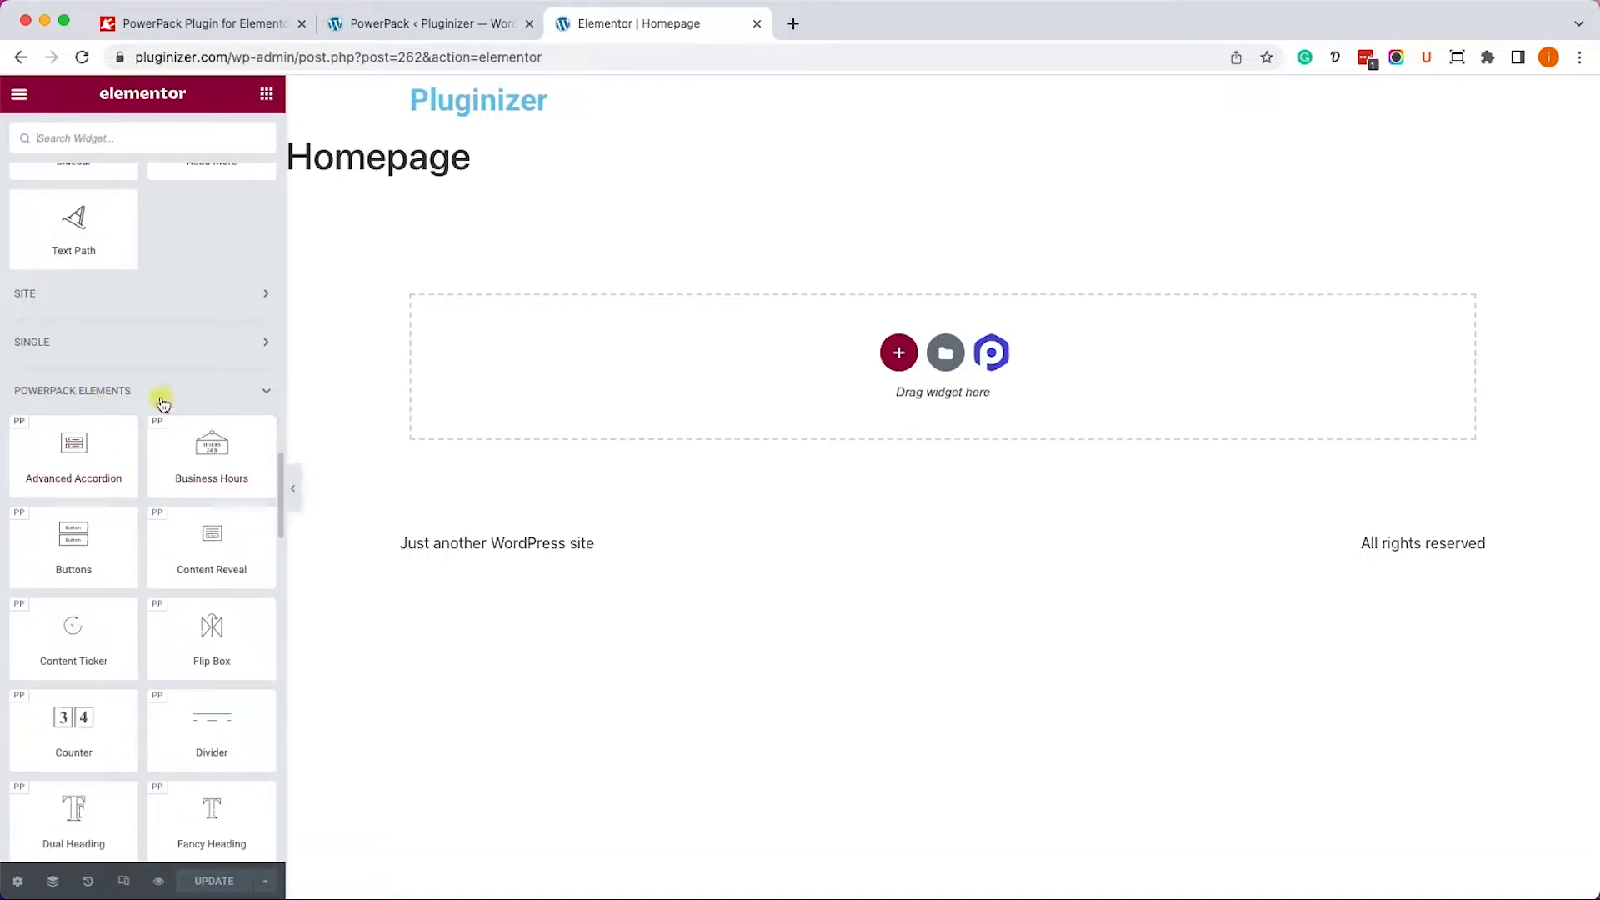
scroll("down", 3)
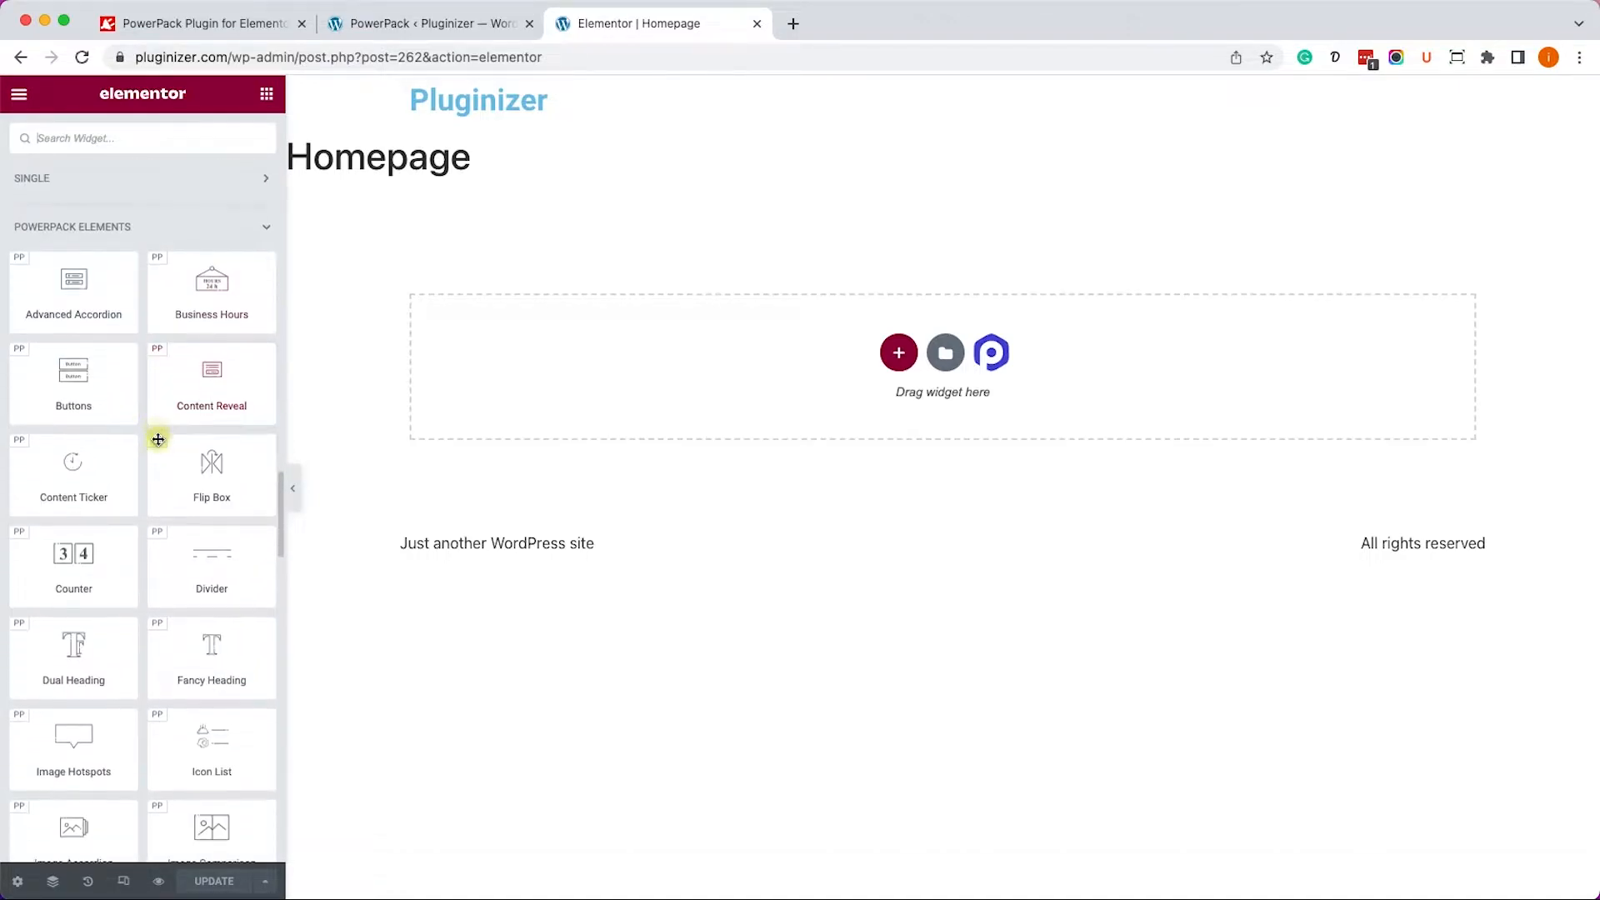
scroll("down", 3)
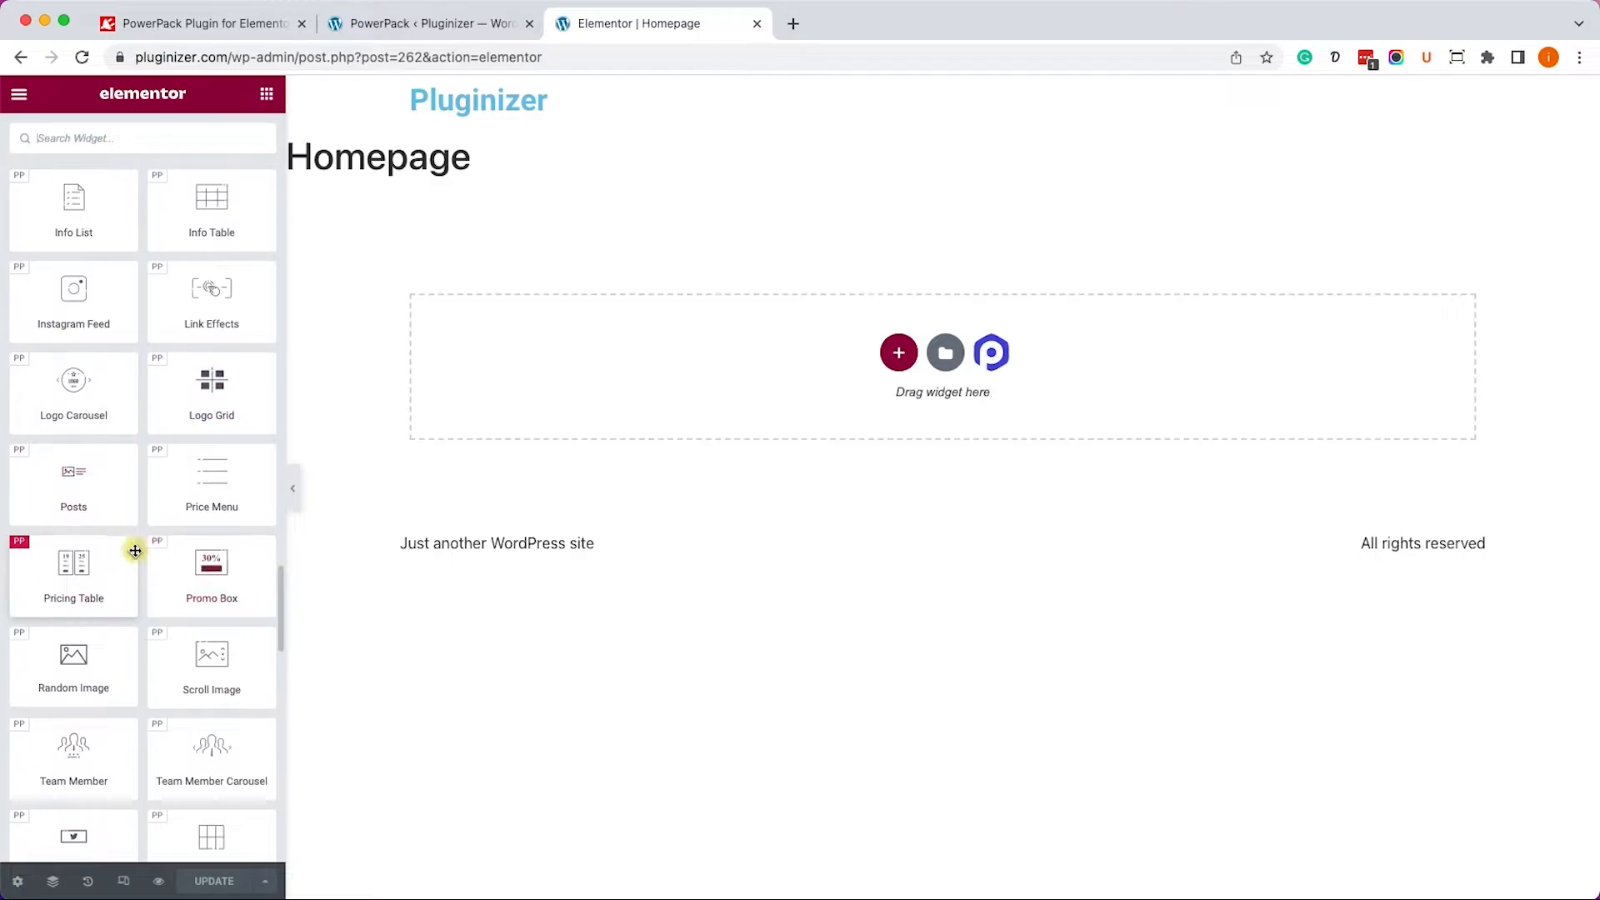
scroll("down", 3)
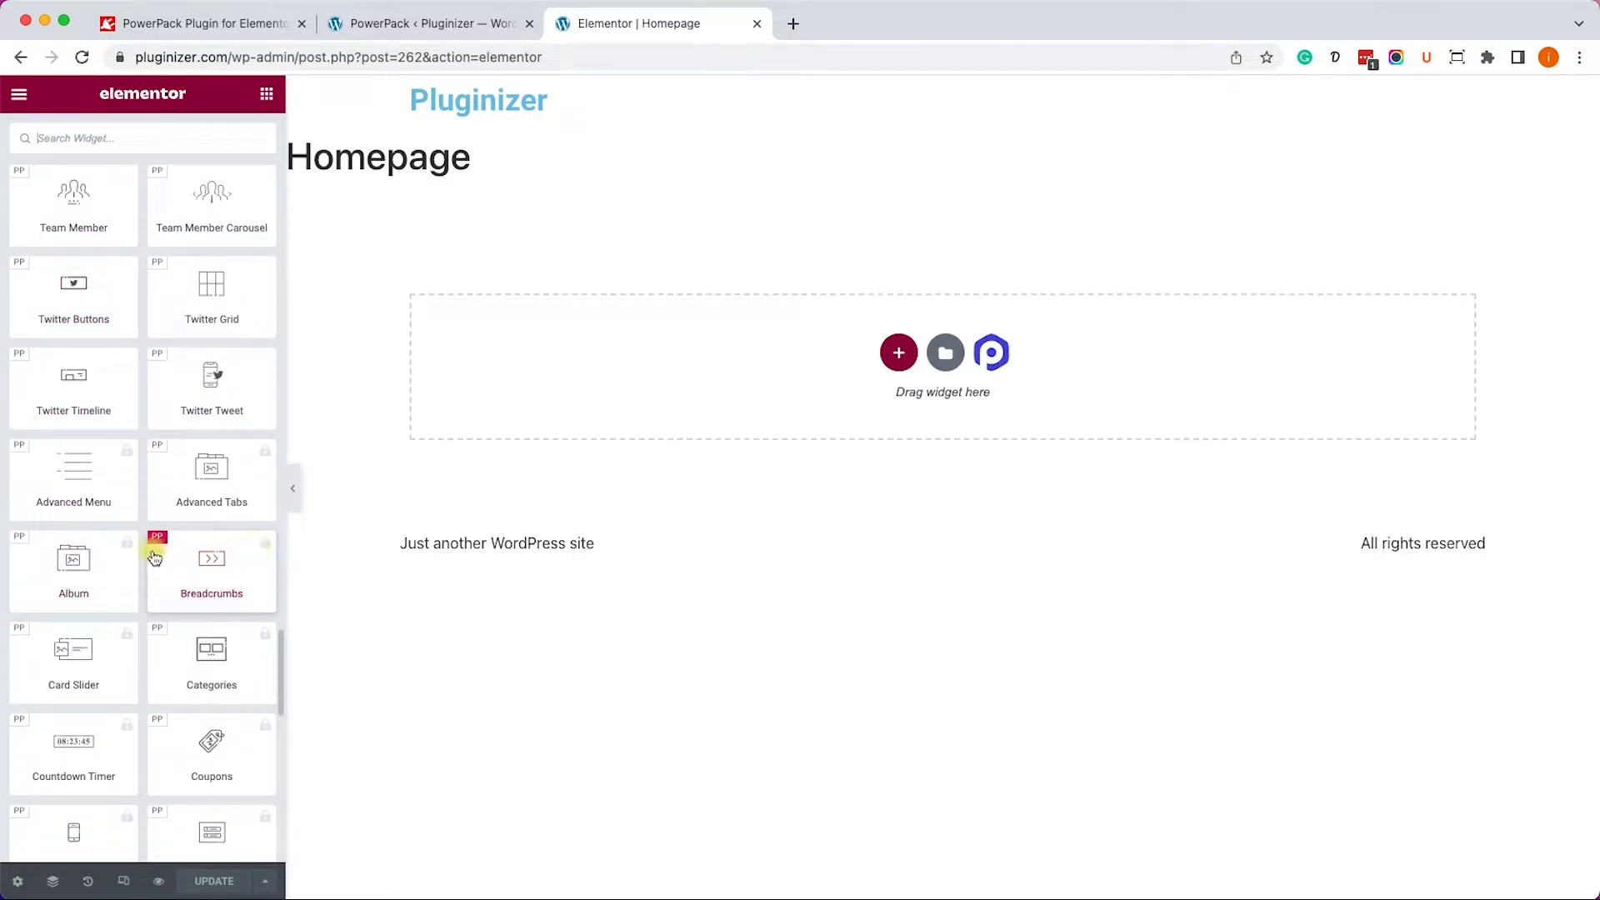
mouse_move(73, 568)
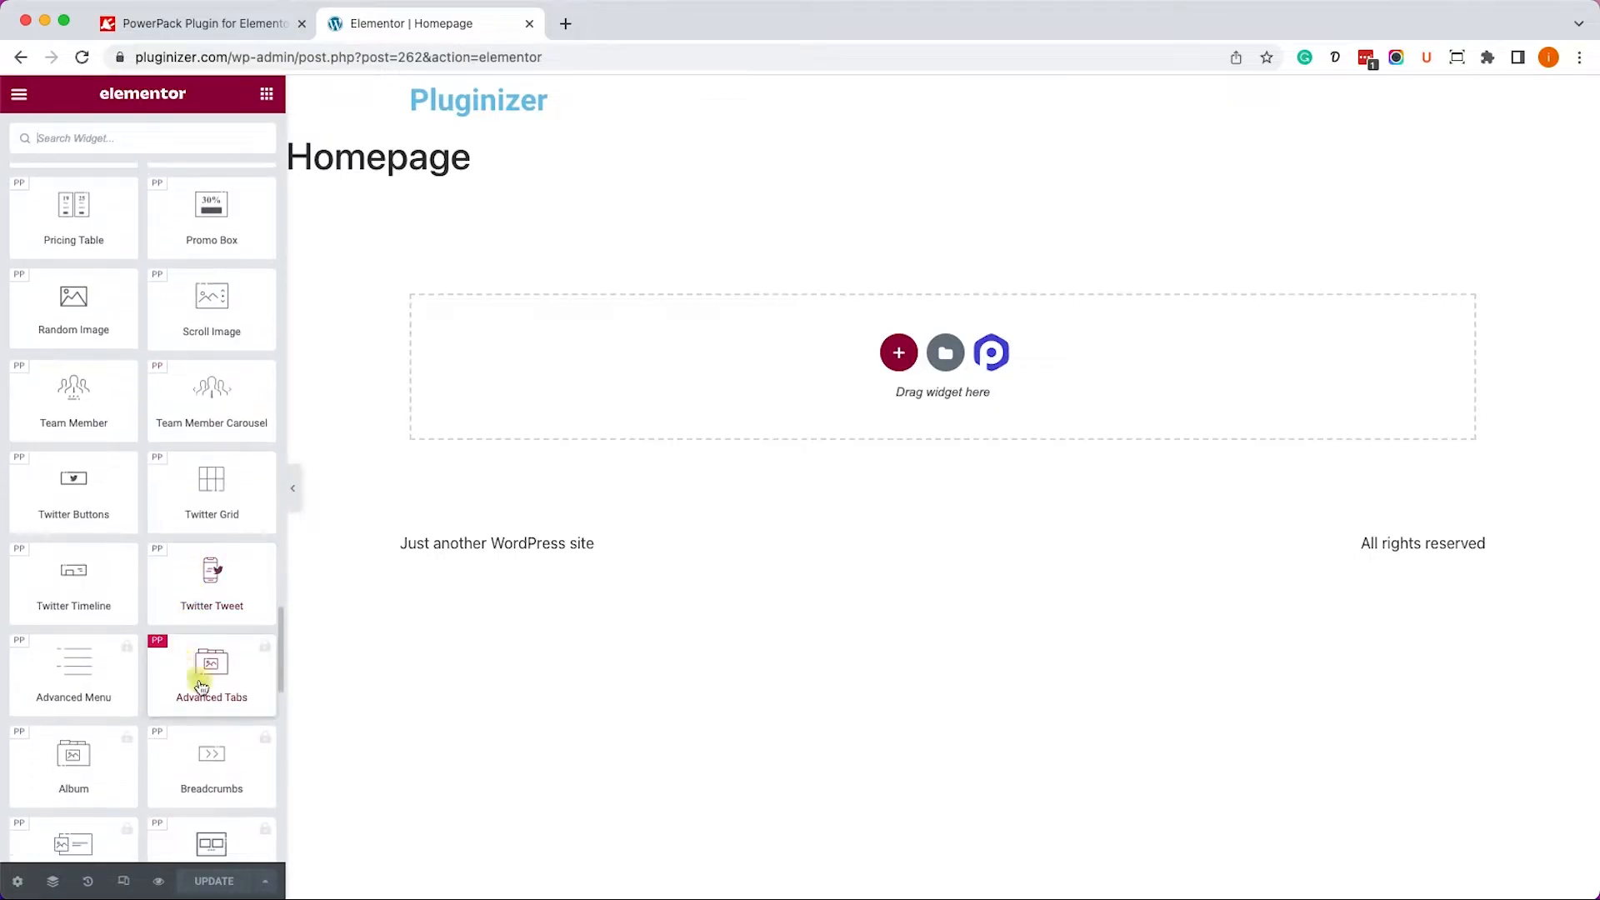
scroll("down", 3)
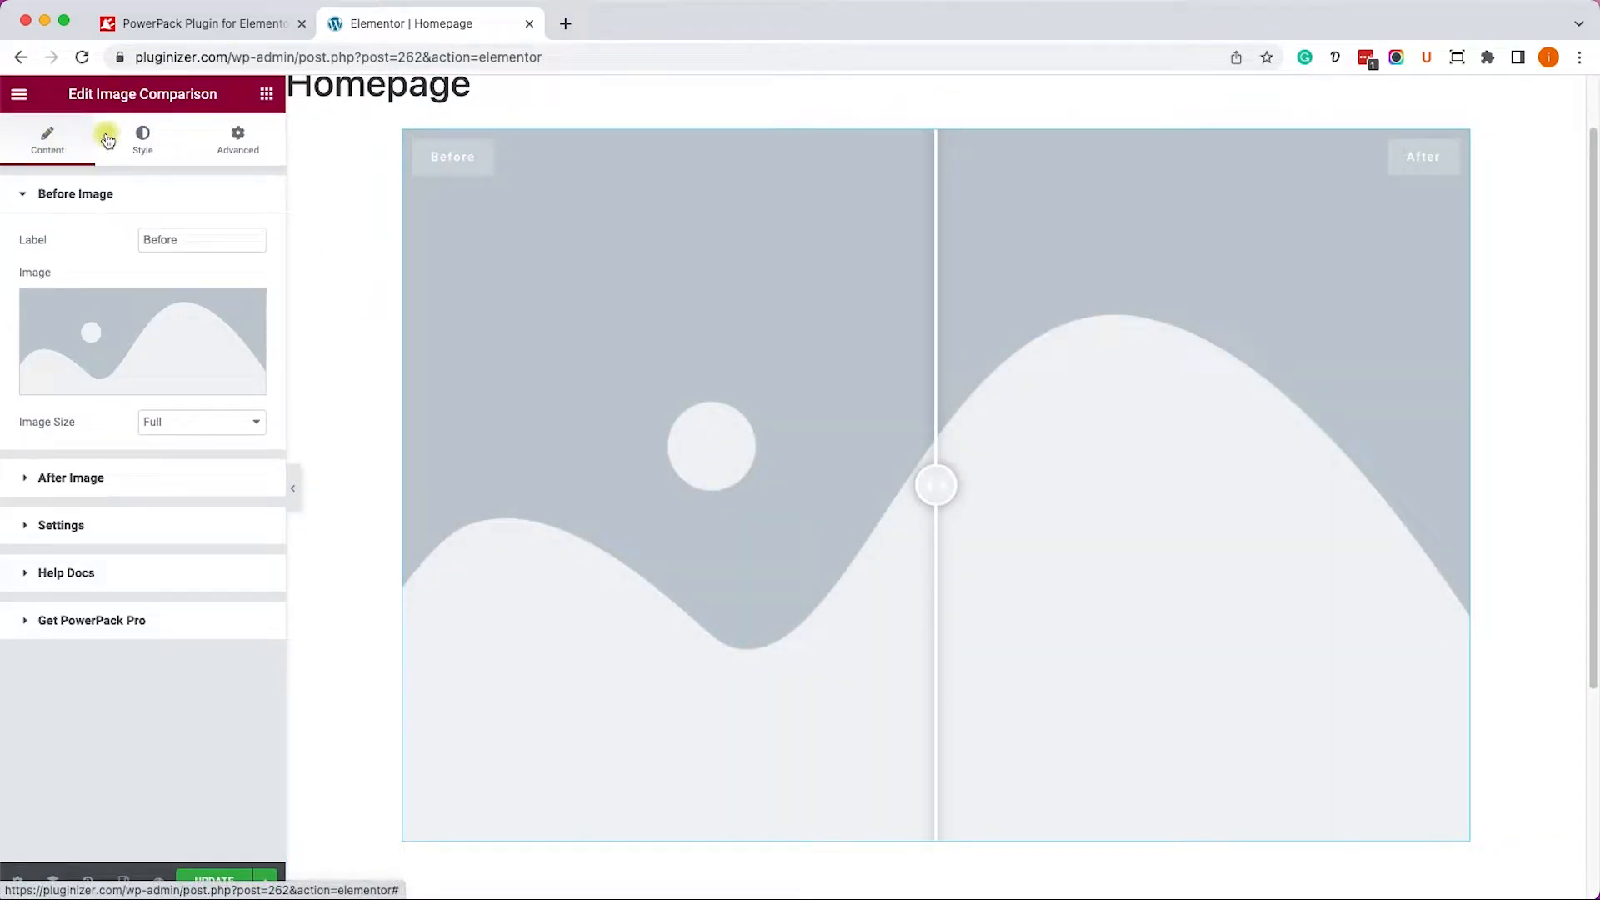
Insert the stressed man photo as the Before image.
left_click(141, 341)
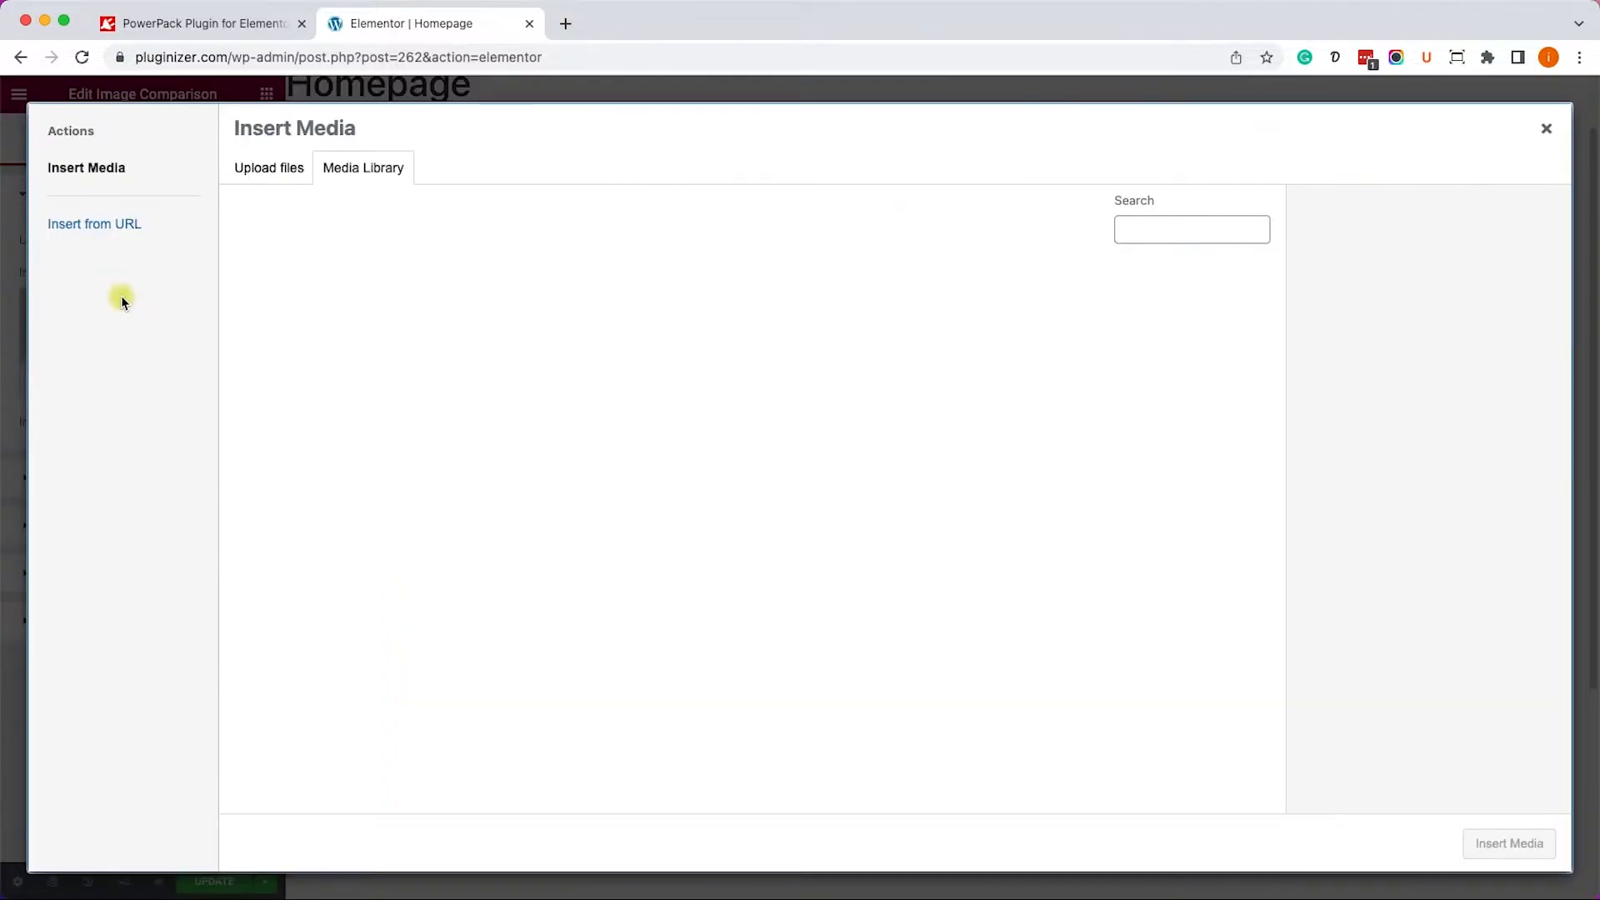
left_click(300, 329)
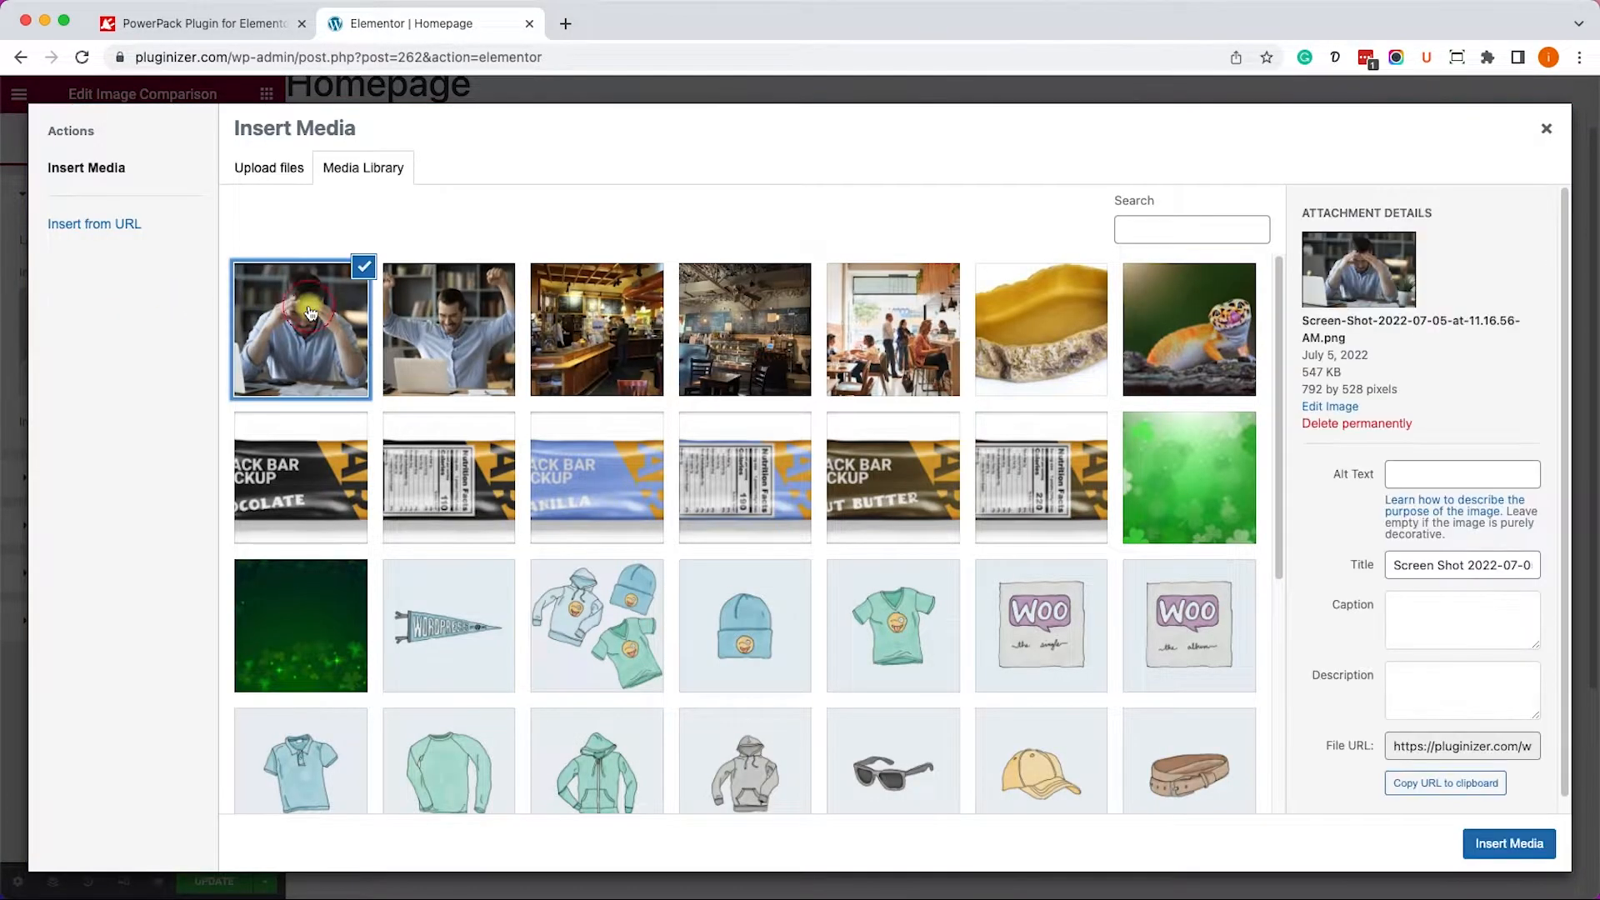
left_click(1508, 842)
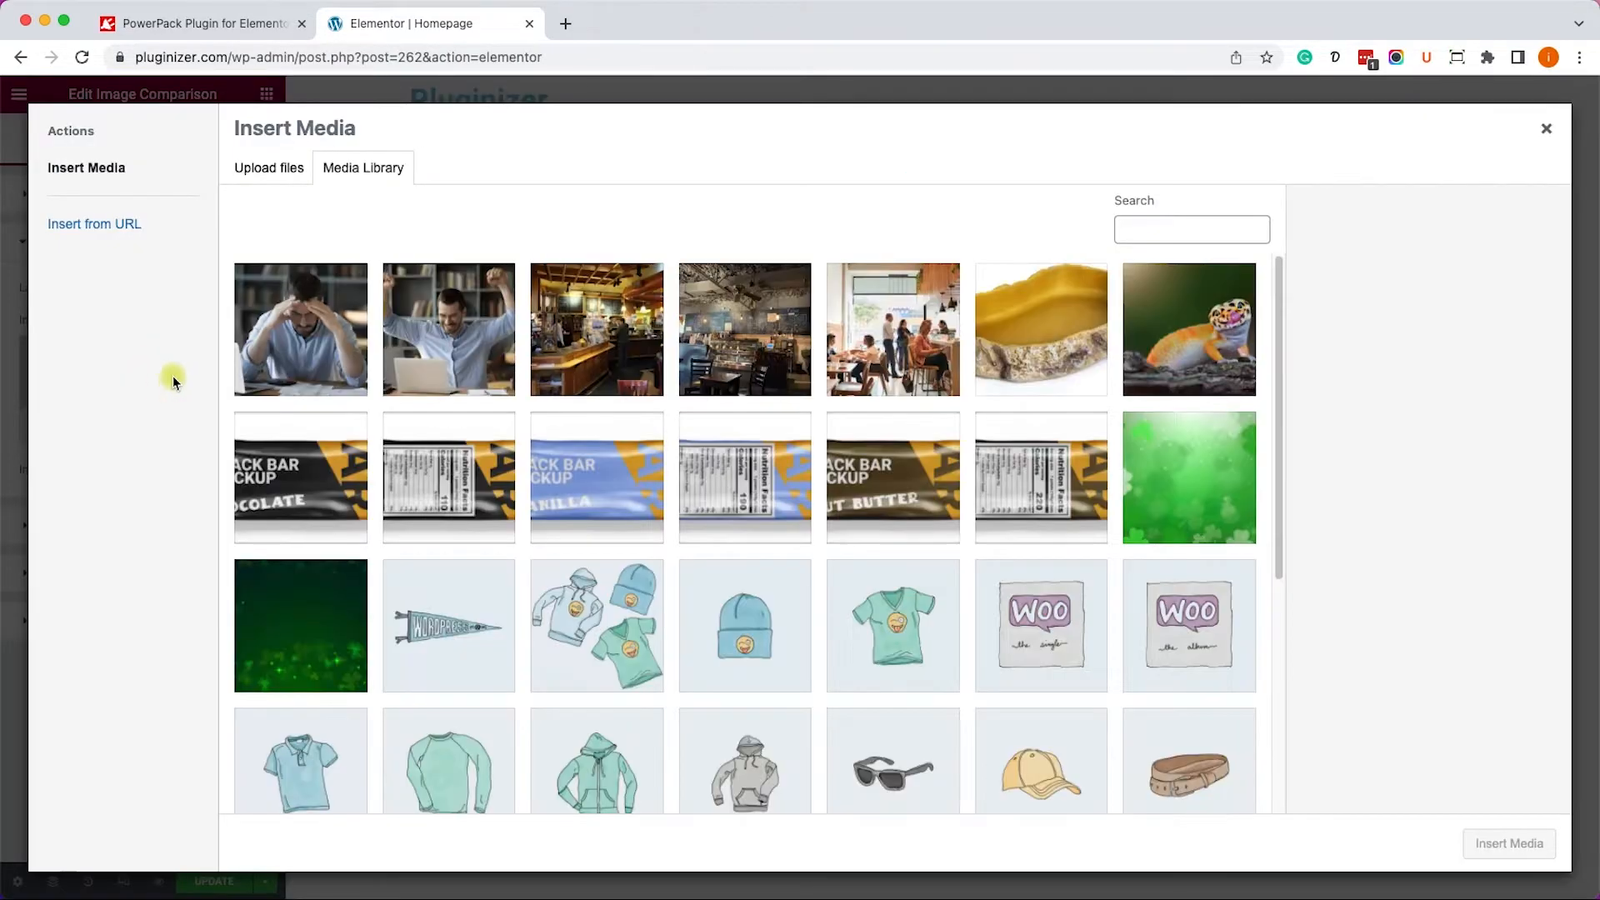
Insert the celebrating man photo as the After image.
left_click(448, 328)
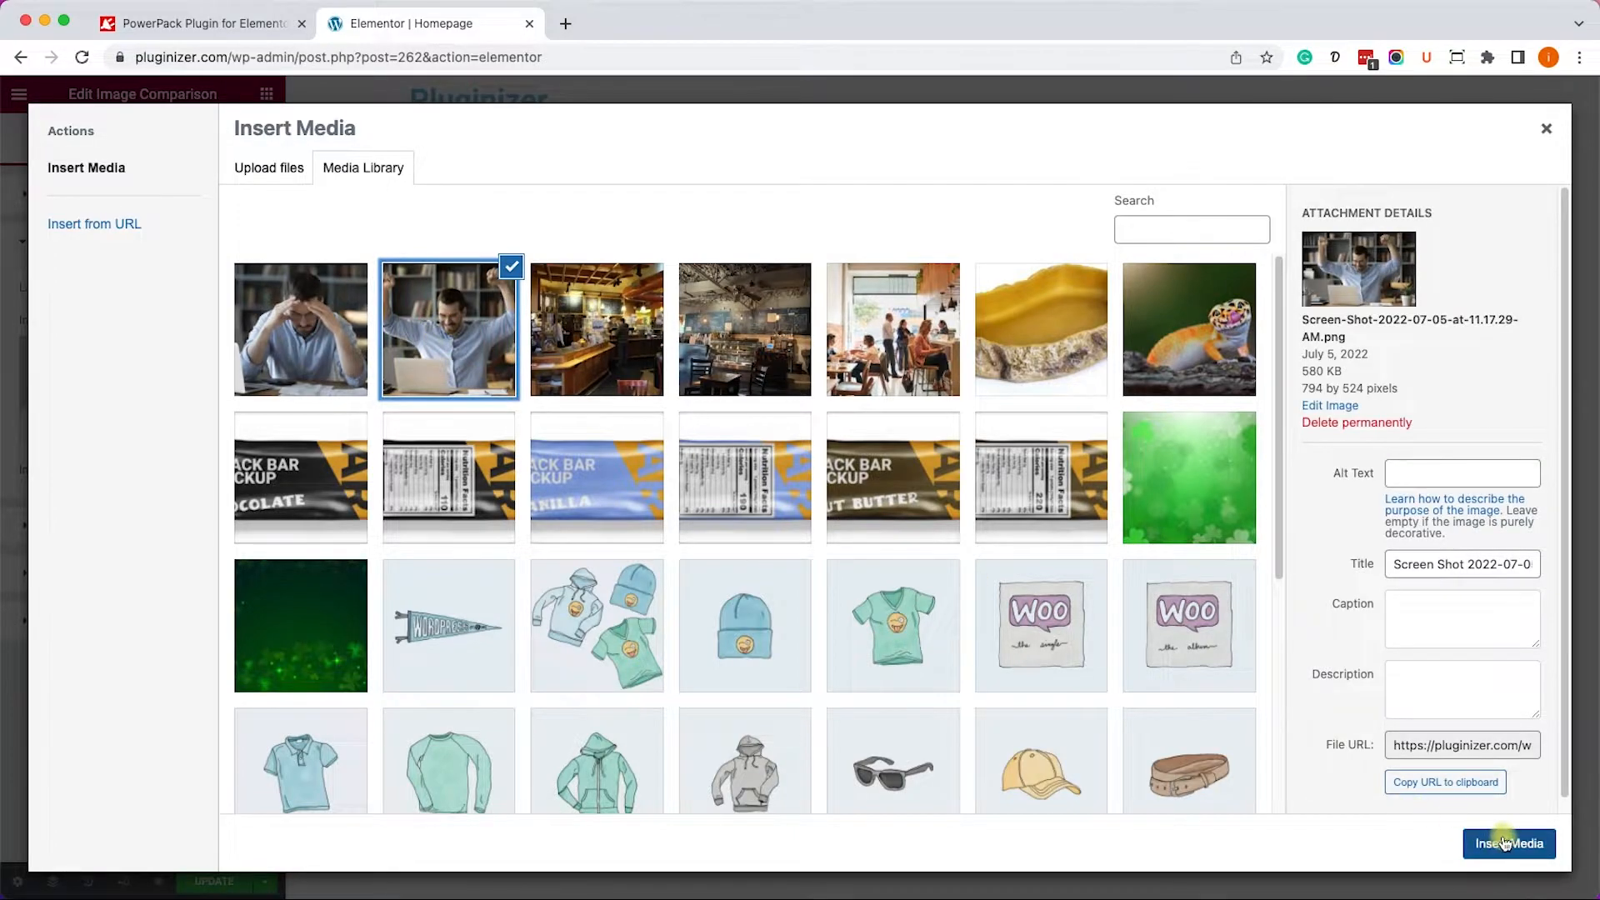
left_click(1509, 842)
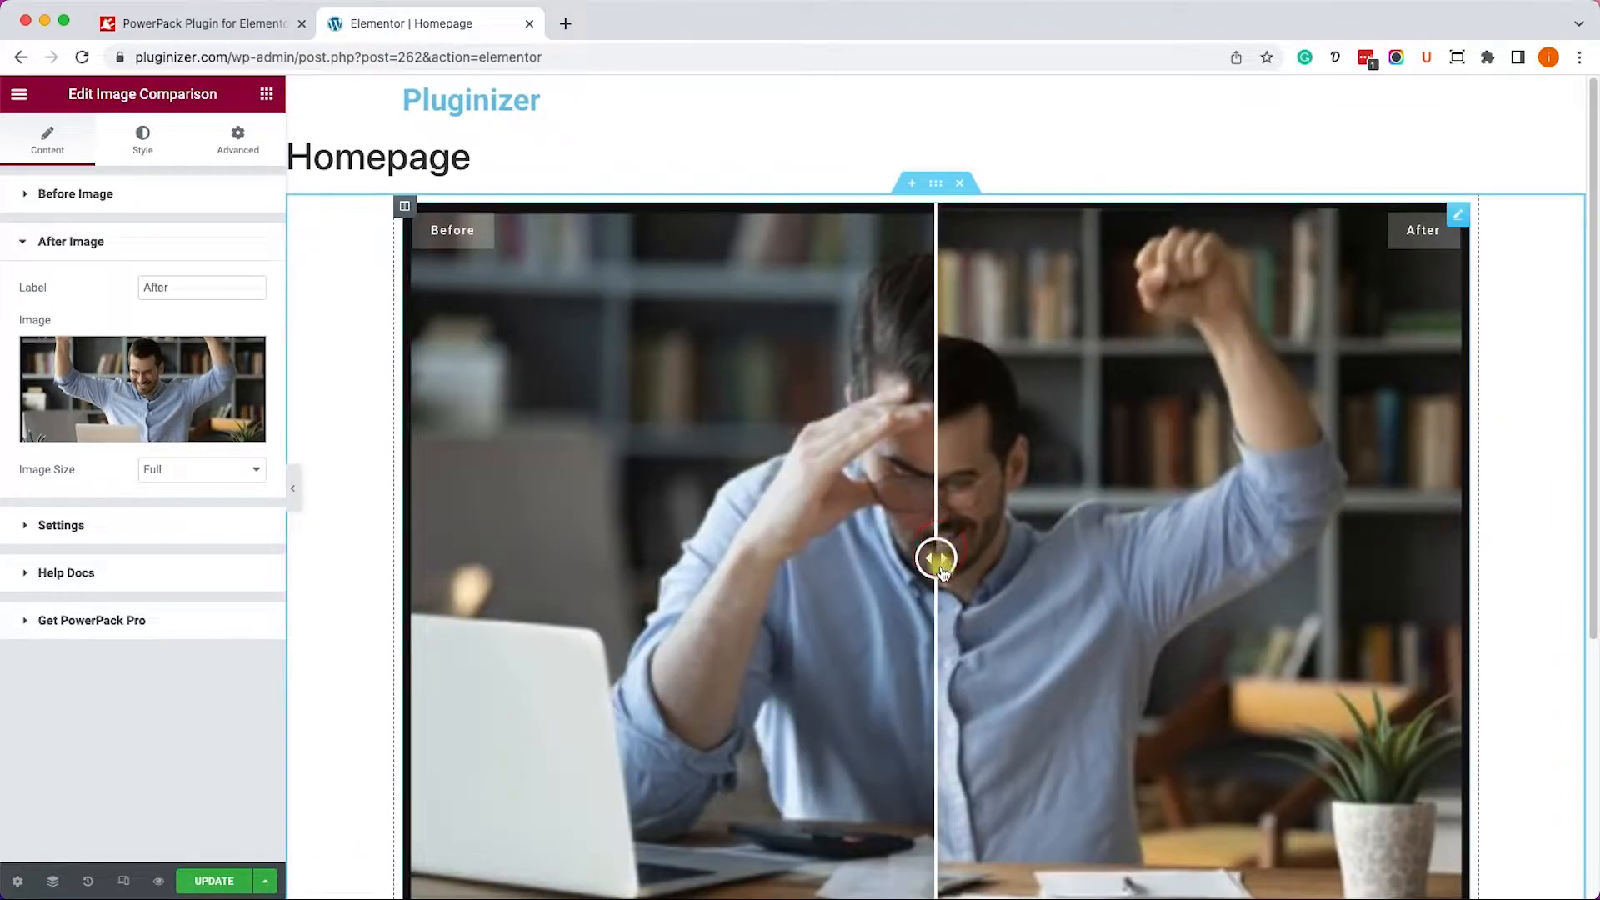
left_click(965, 182)
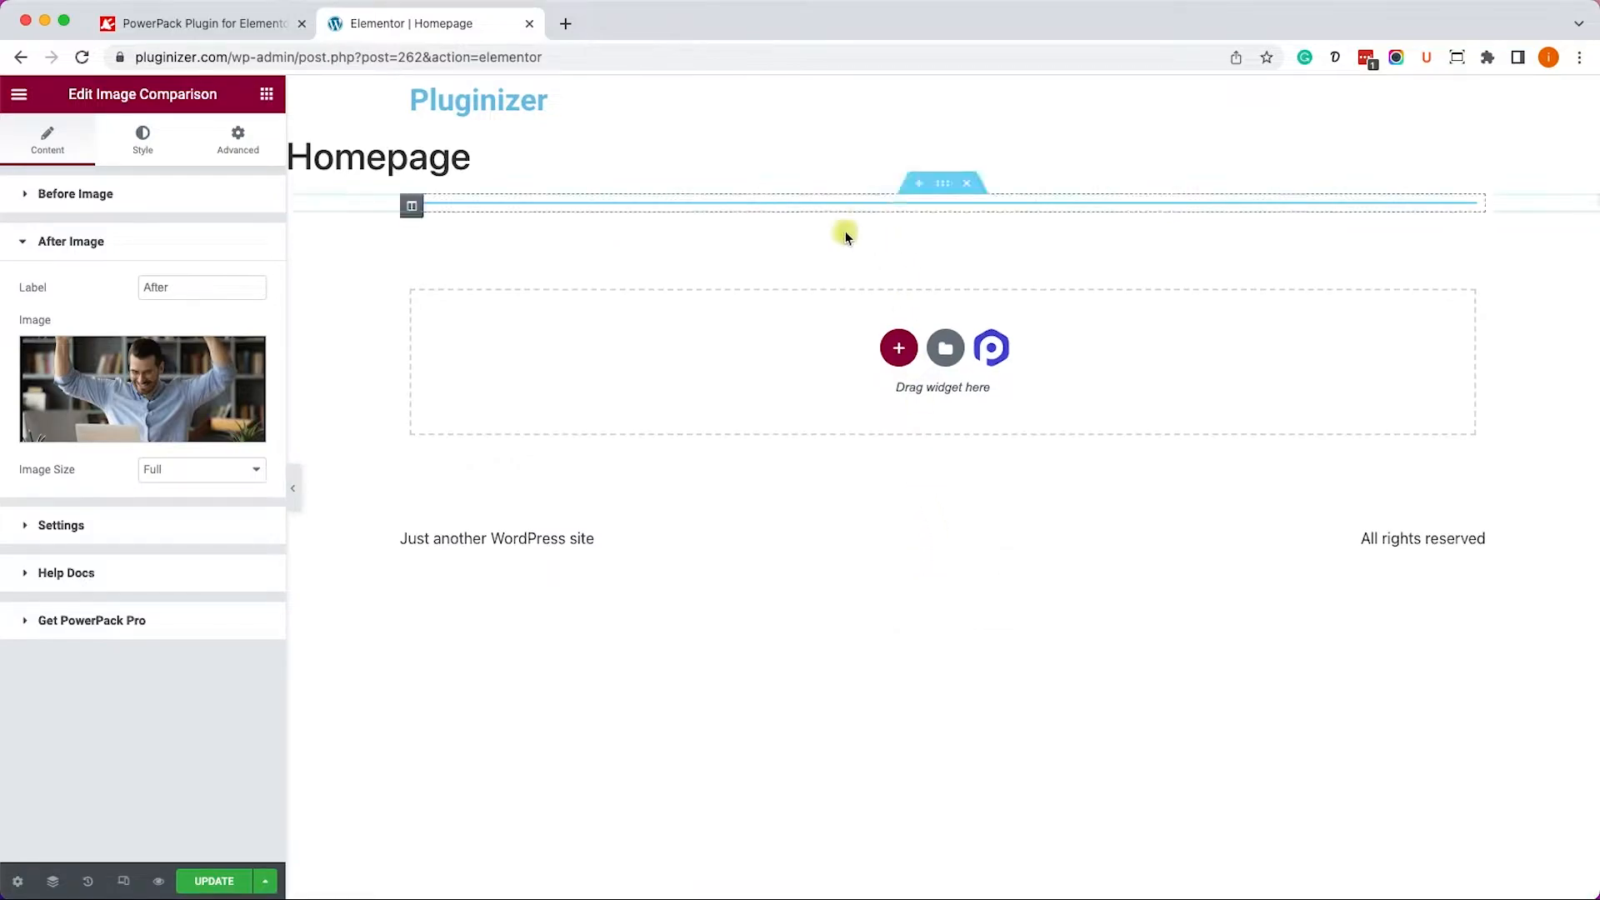
left_click(200, 469)
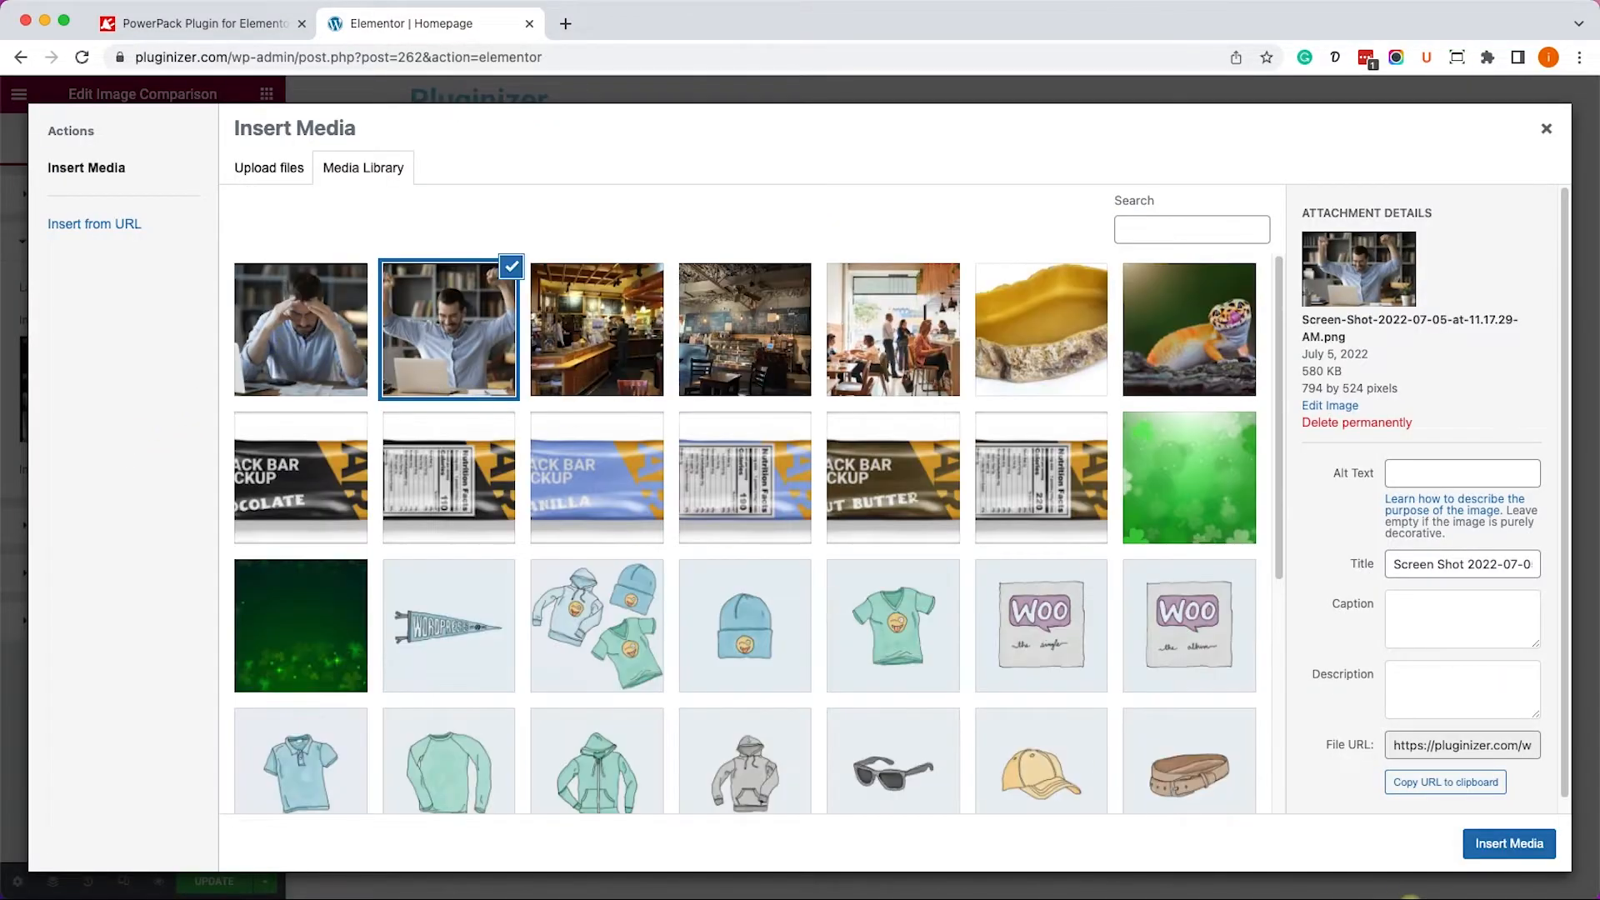
left_click(1508, 842)
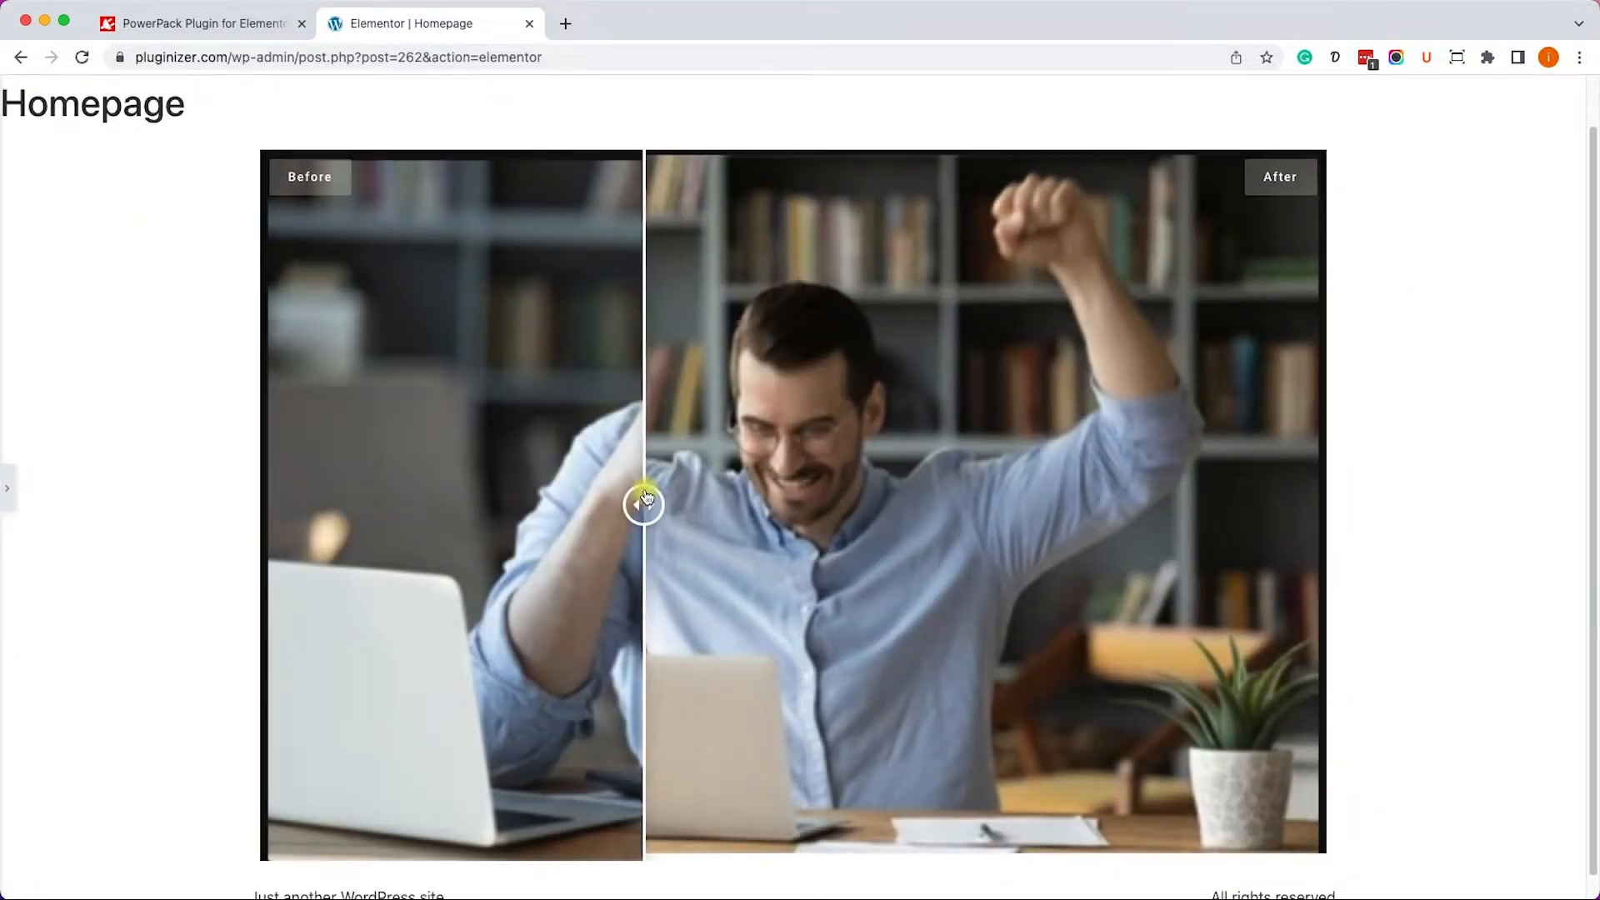
Drag the comparison divider left and right in preview mode.
left_click_drag(642, 503, 628, 503)
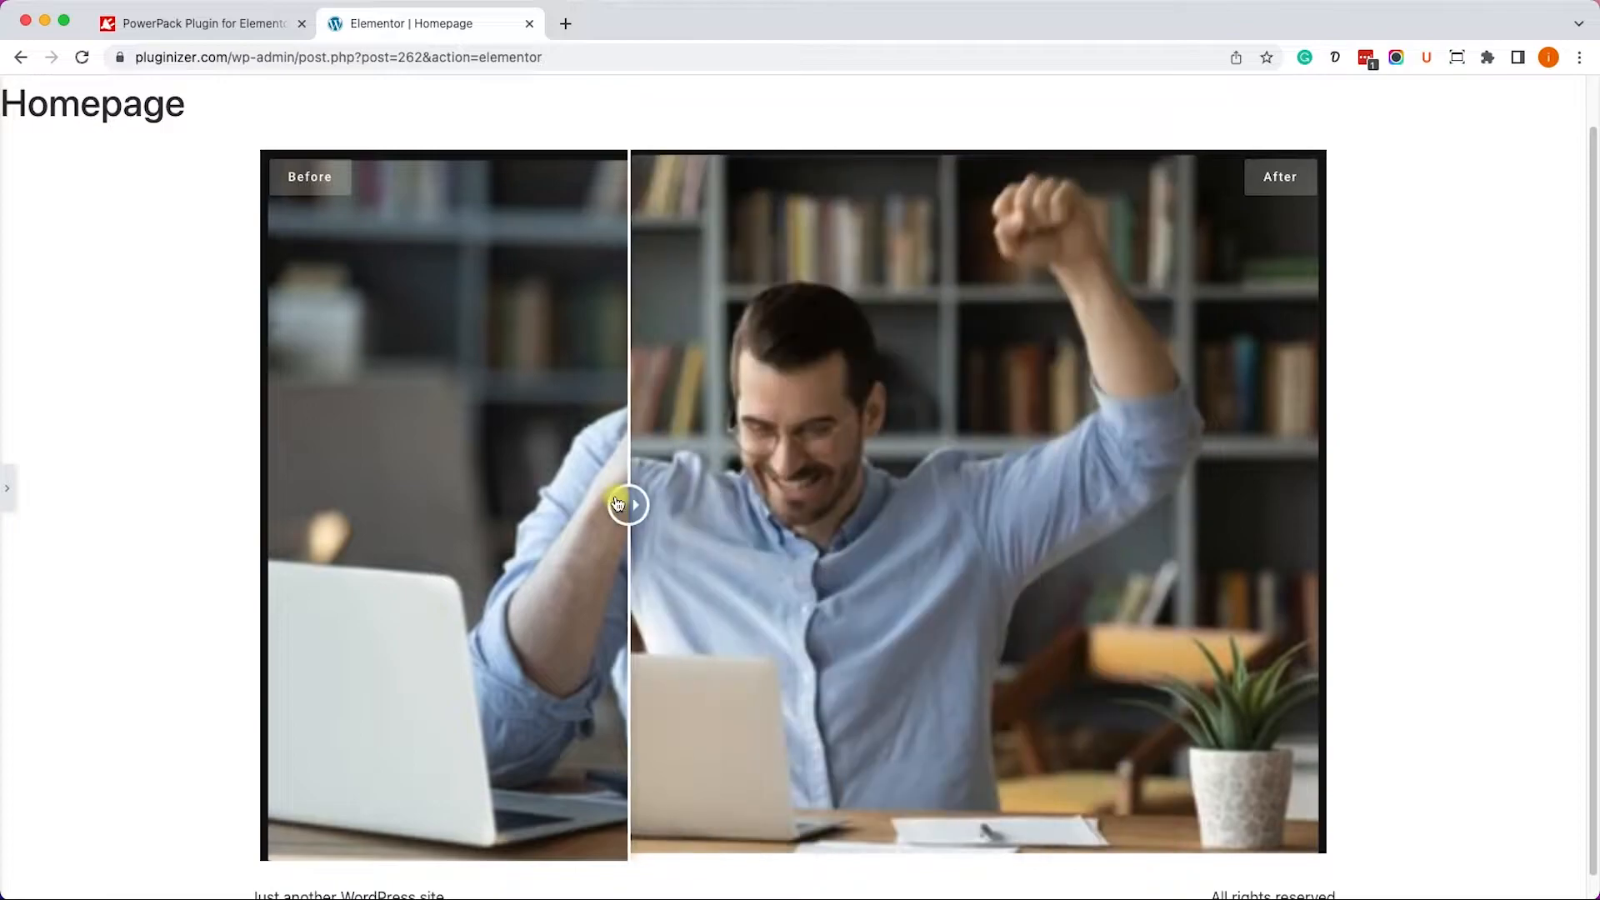
left_click_drag(627, 504, 799, 504)
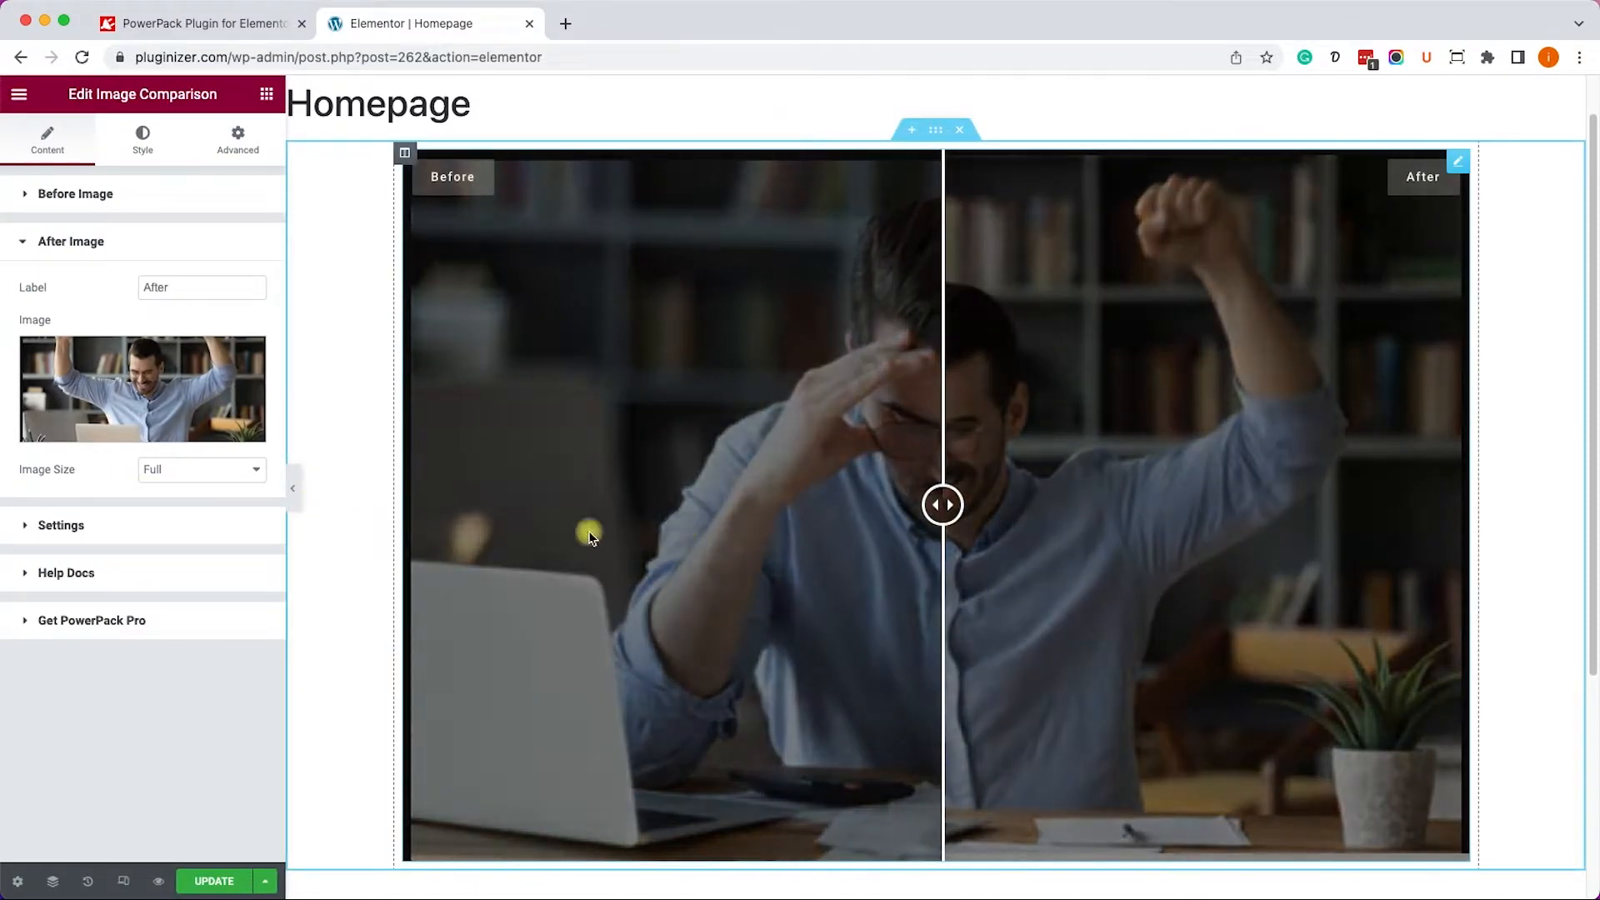
Change the Image Comparison Move Slider setting from Drag to Mouse Move.
left_click(60, 524)
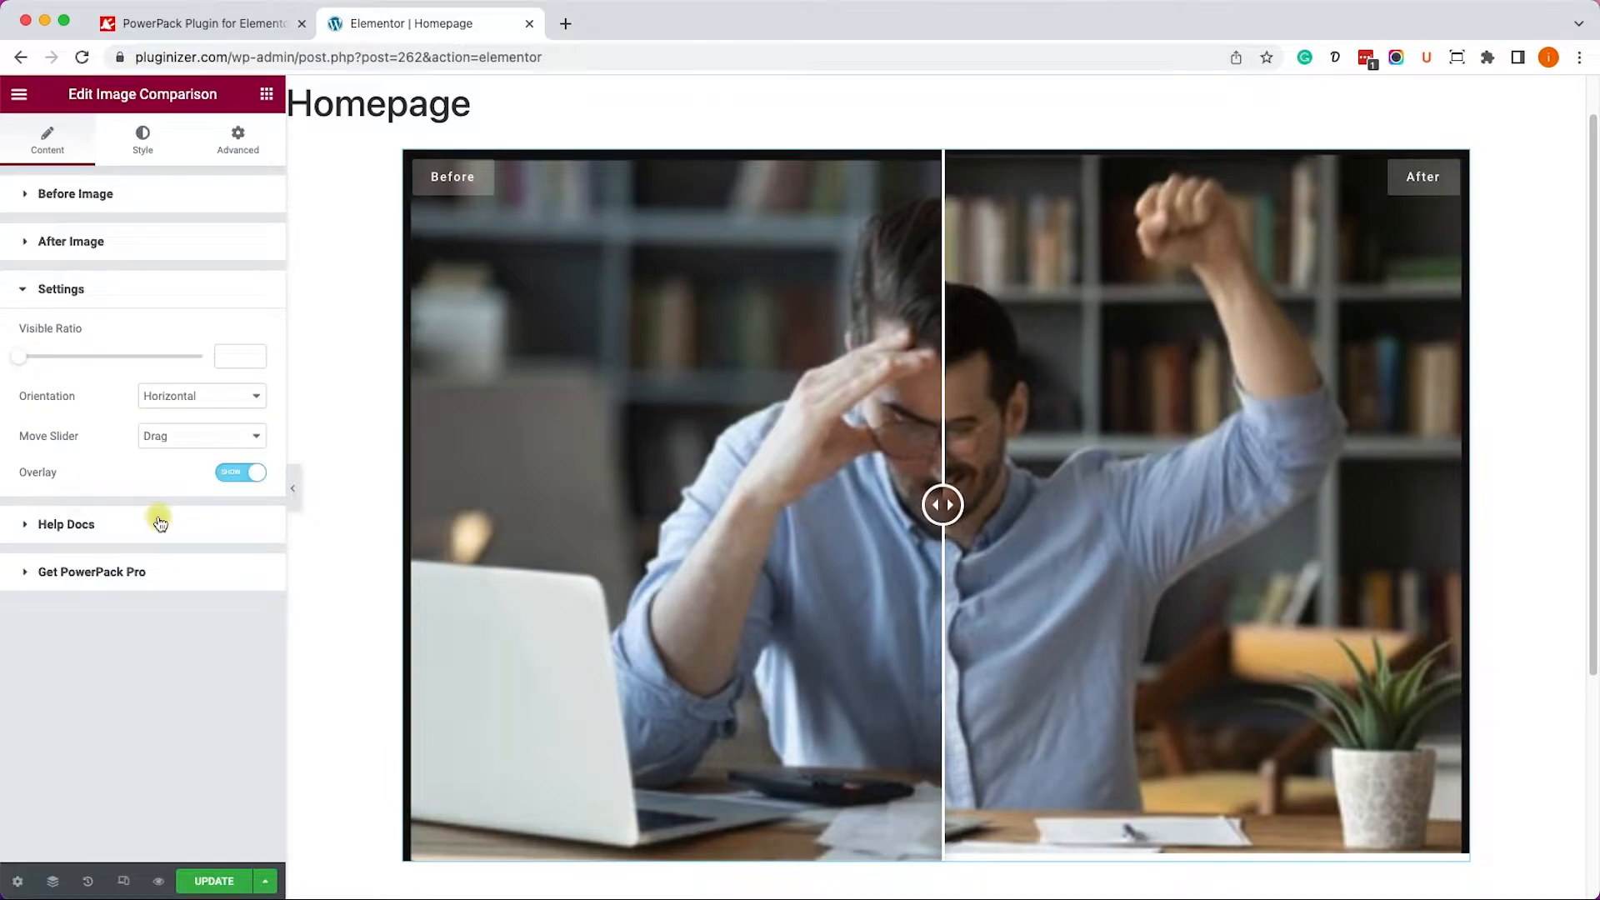
left_click(201, 436)
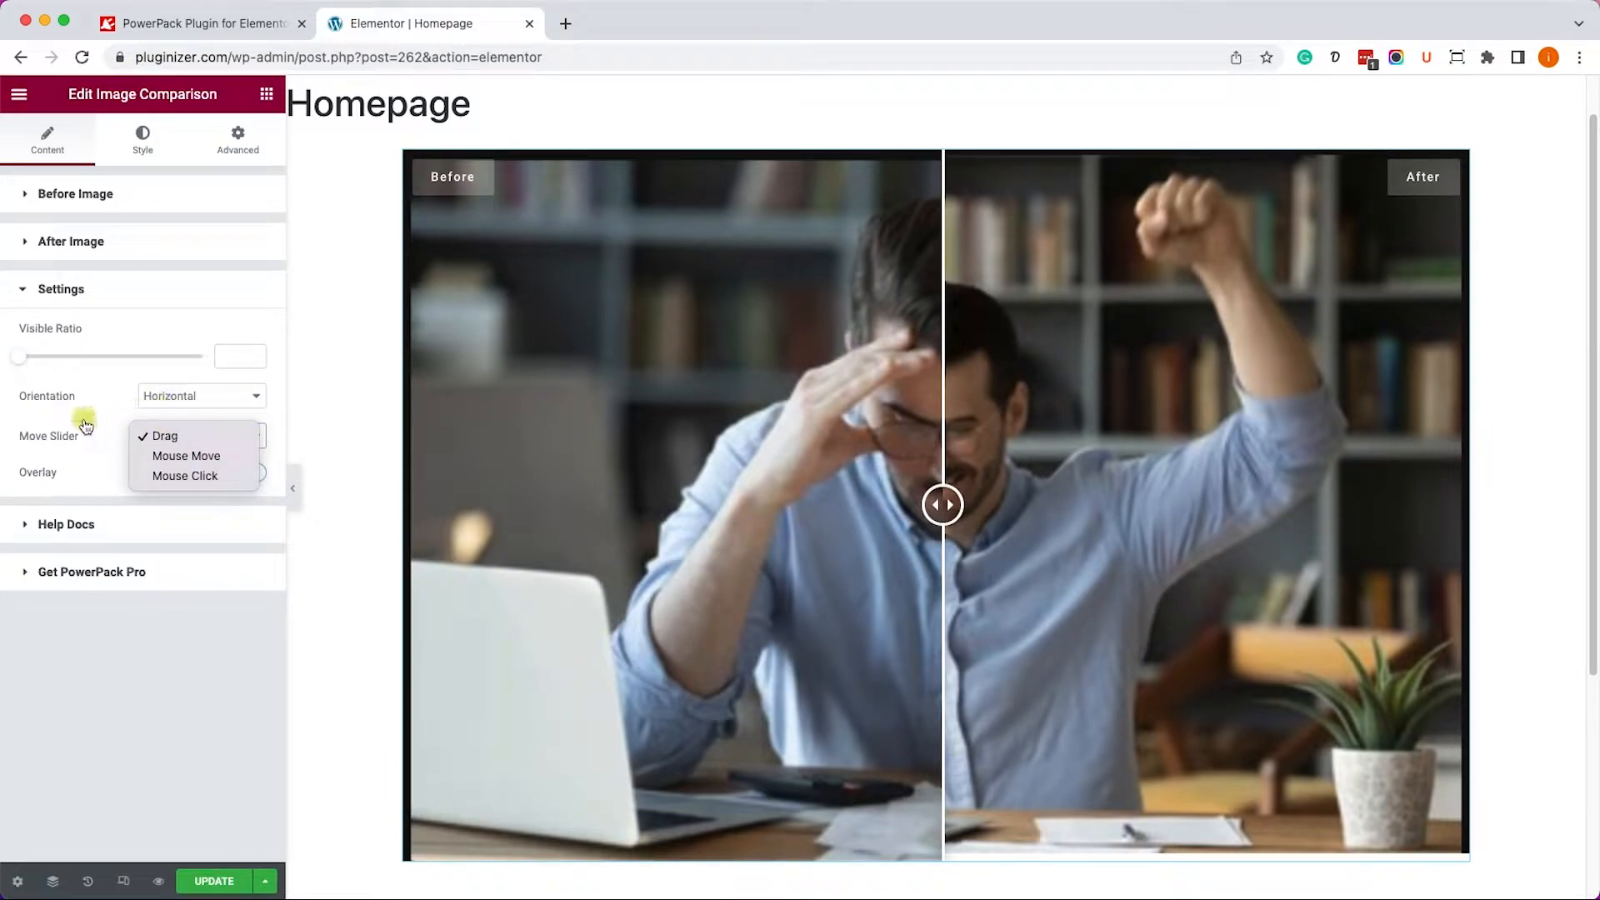
left_click(164, 436)
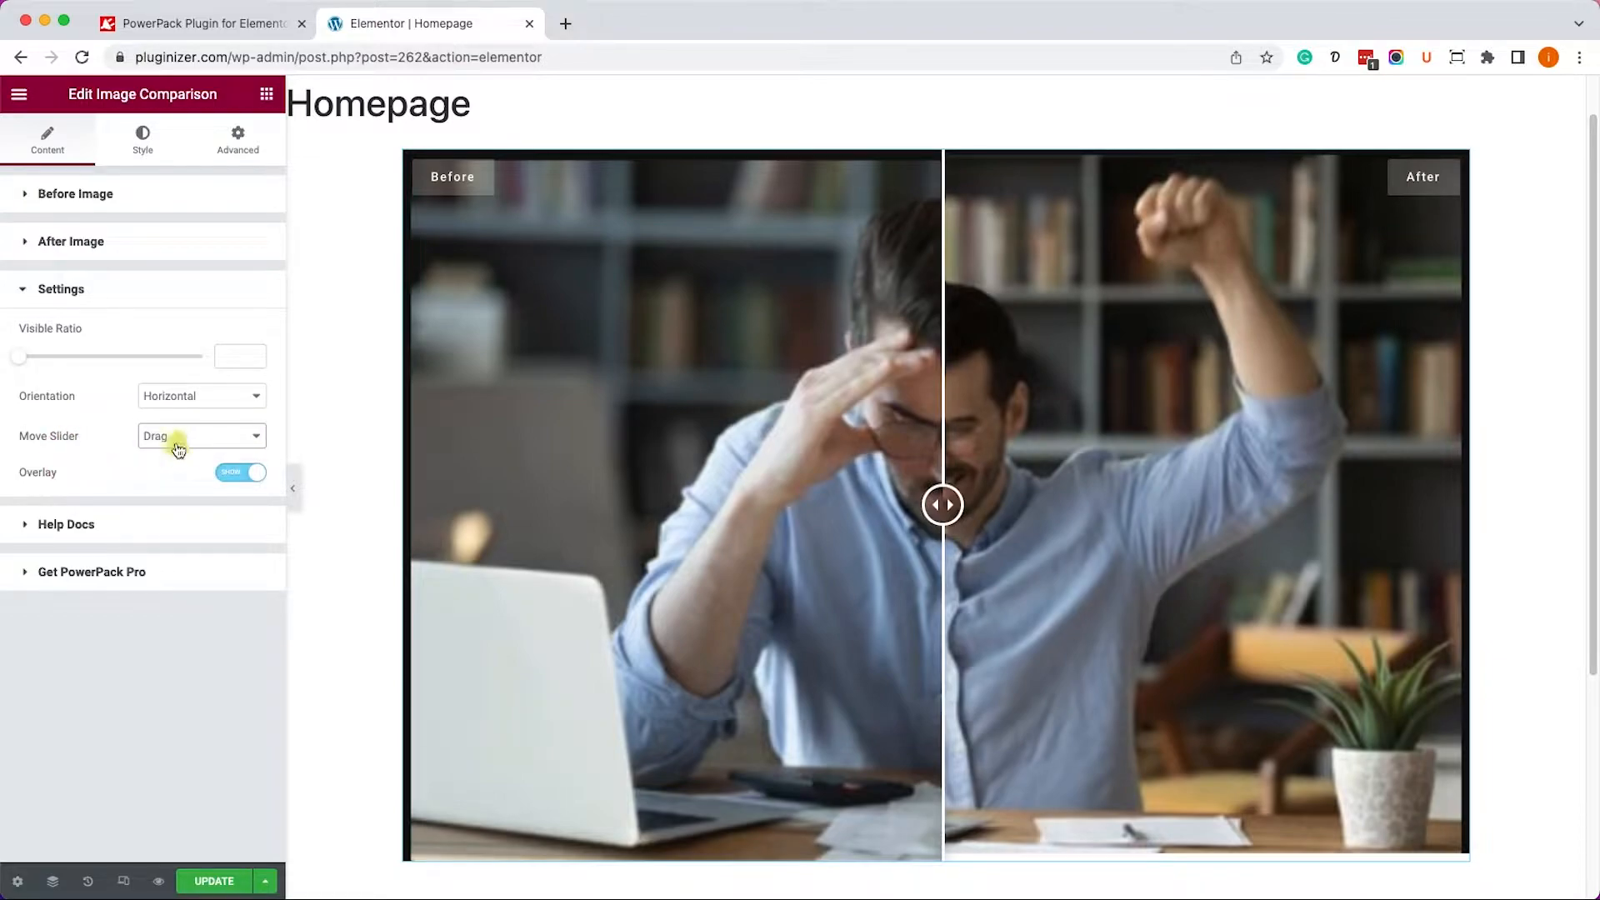
left_click(200, 436)
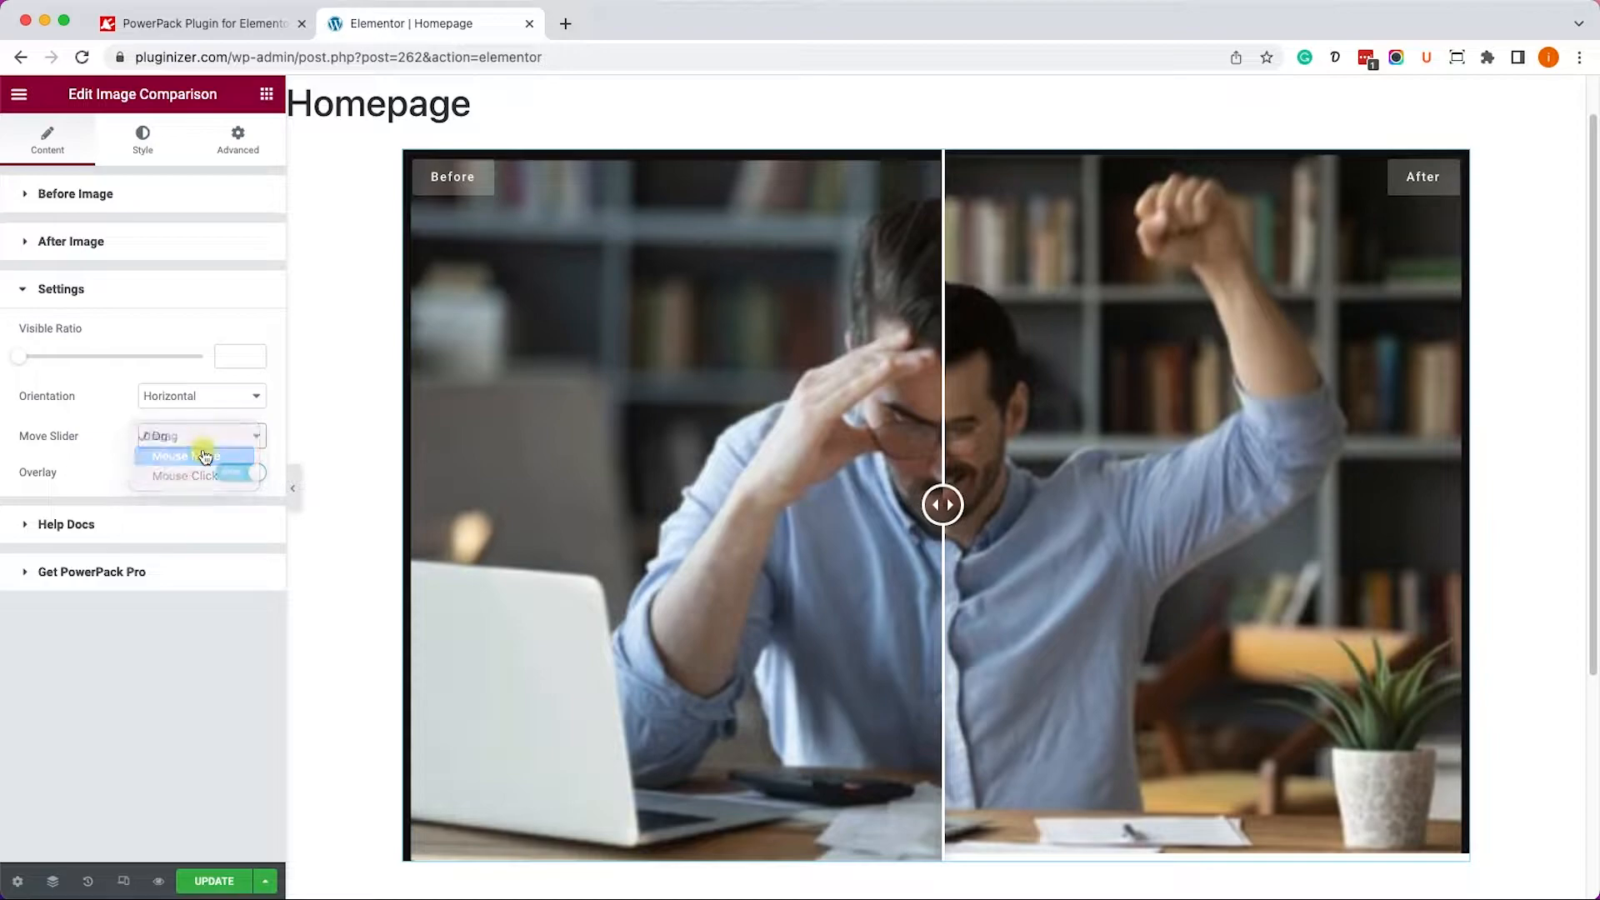
left_click(194, 455)
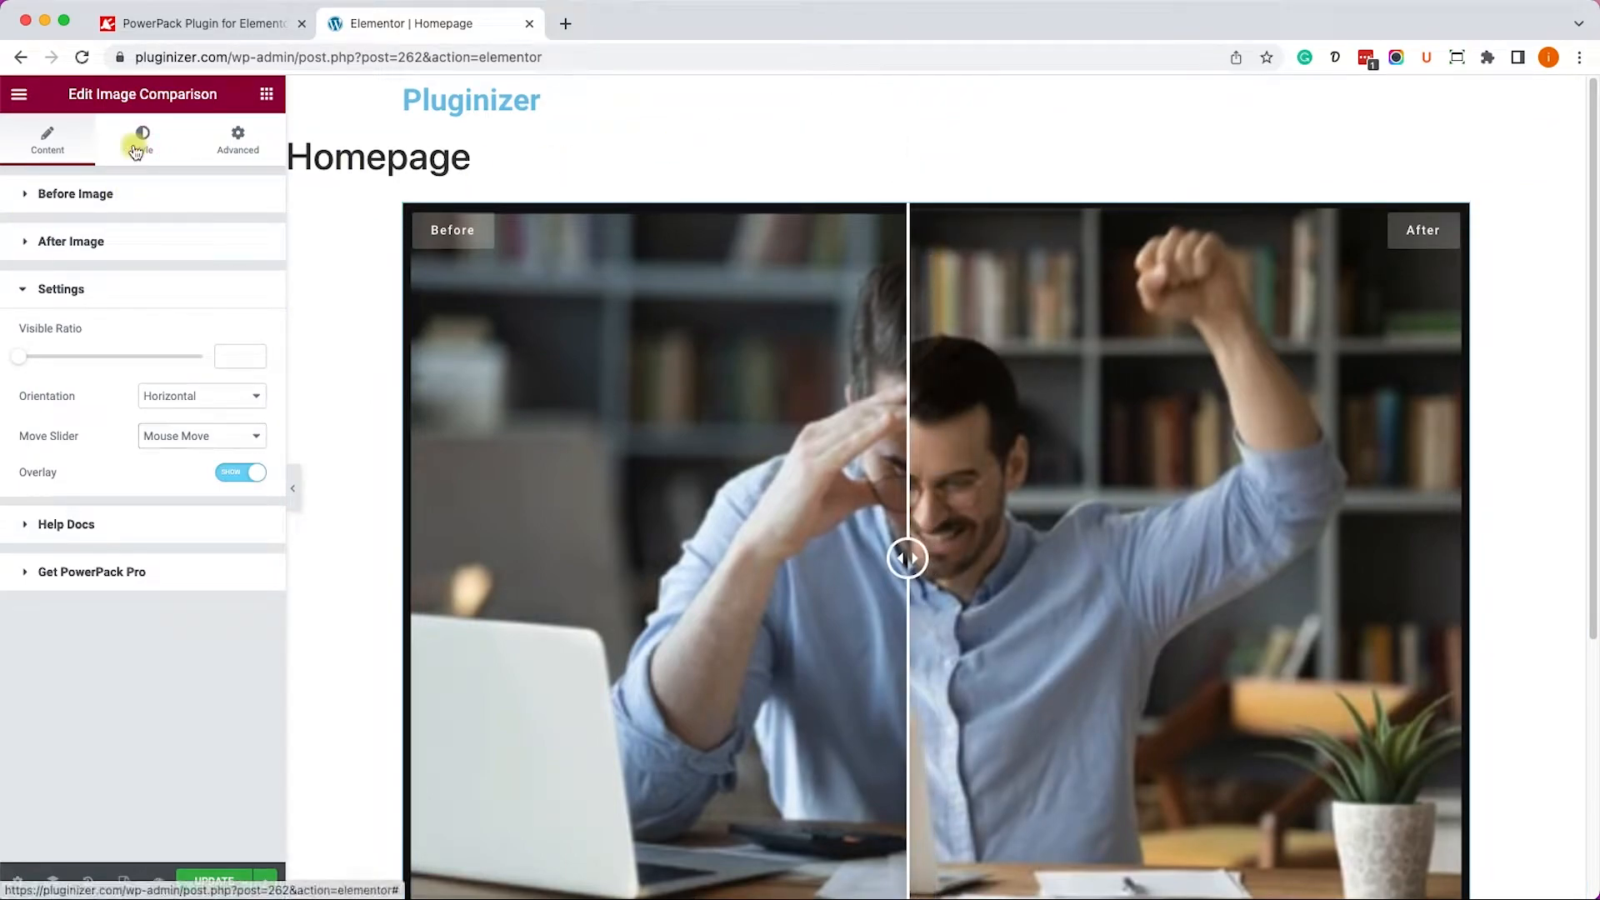
Style the divider green at 6px width and make the handle icon red.
left_click(141, 140)
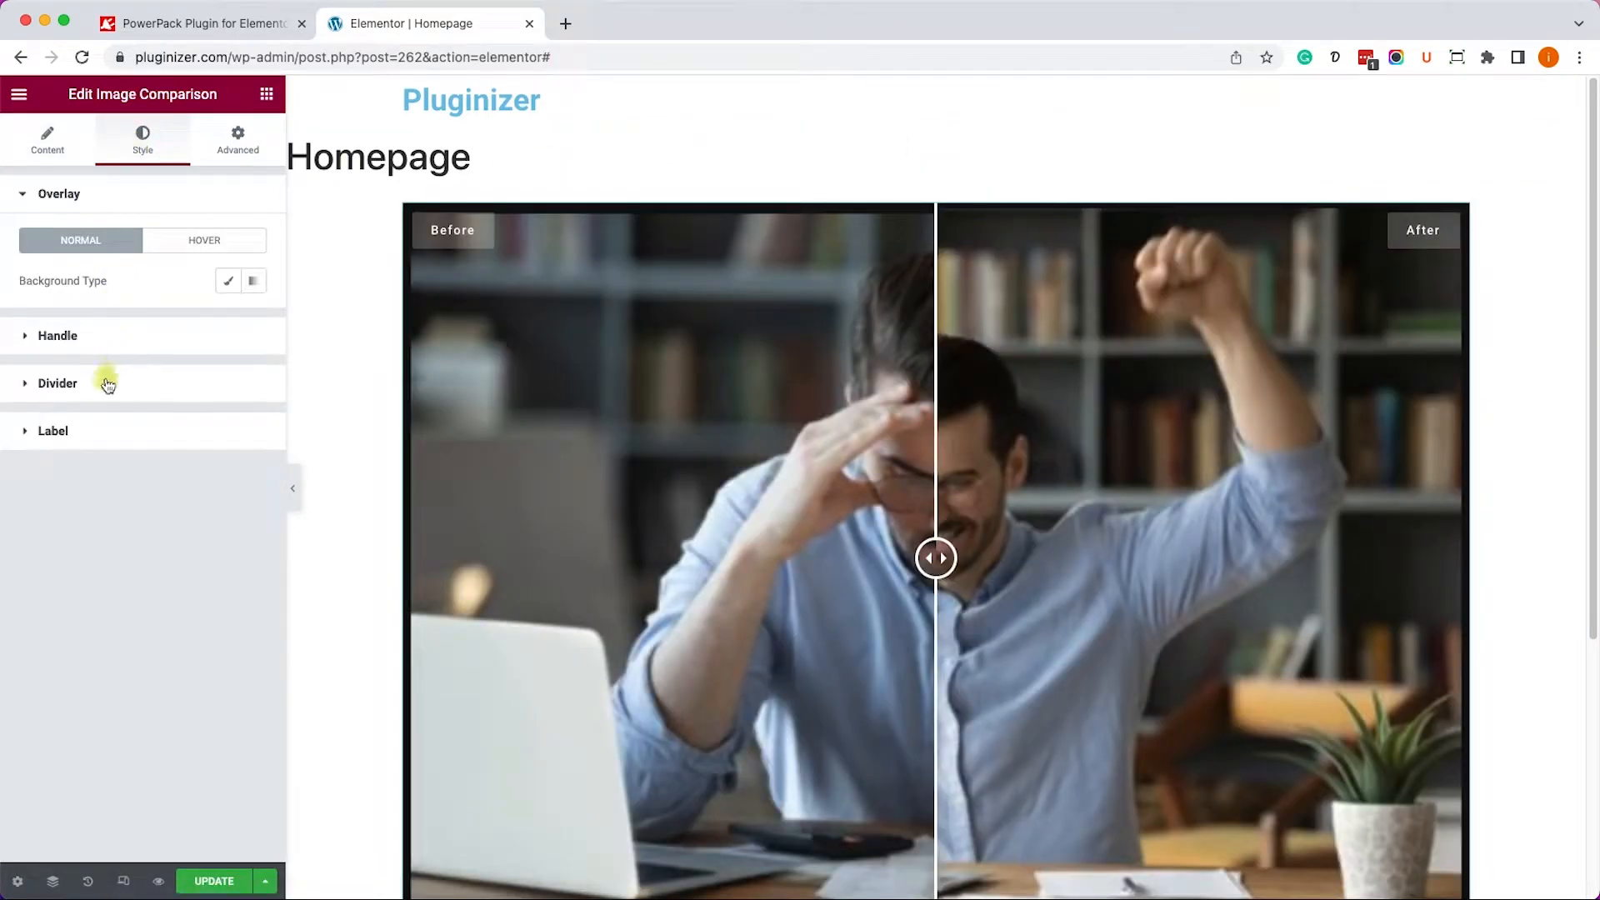
left_click(57, 383)
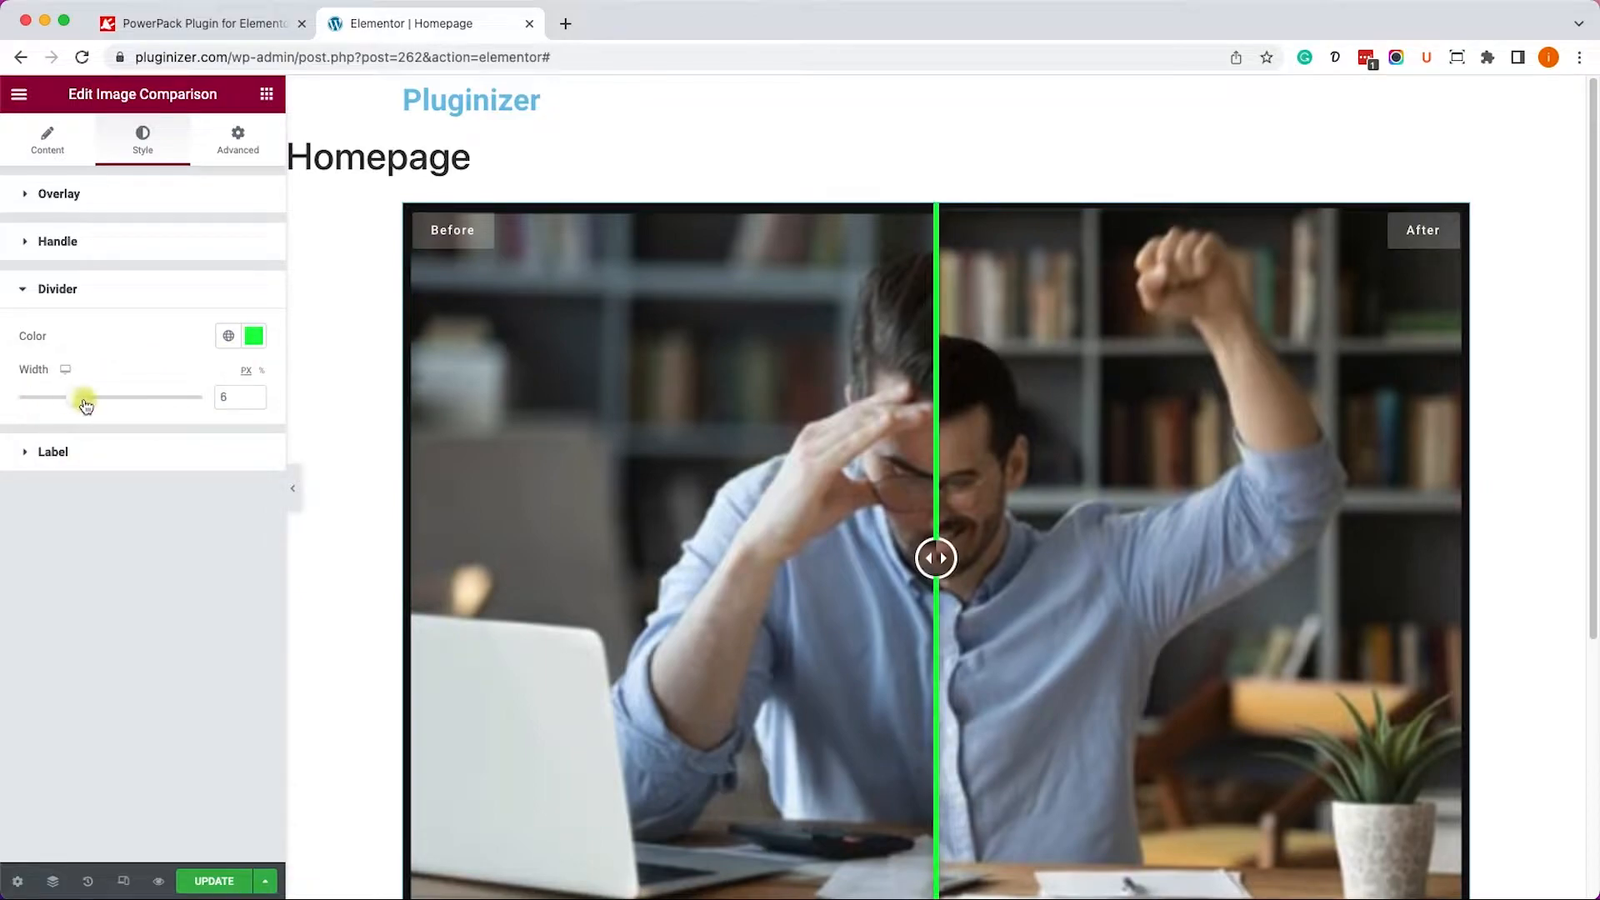
left_click(57, 241)
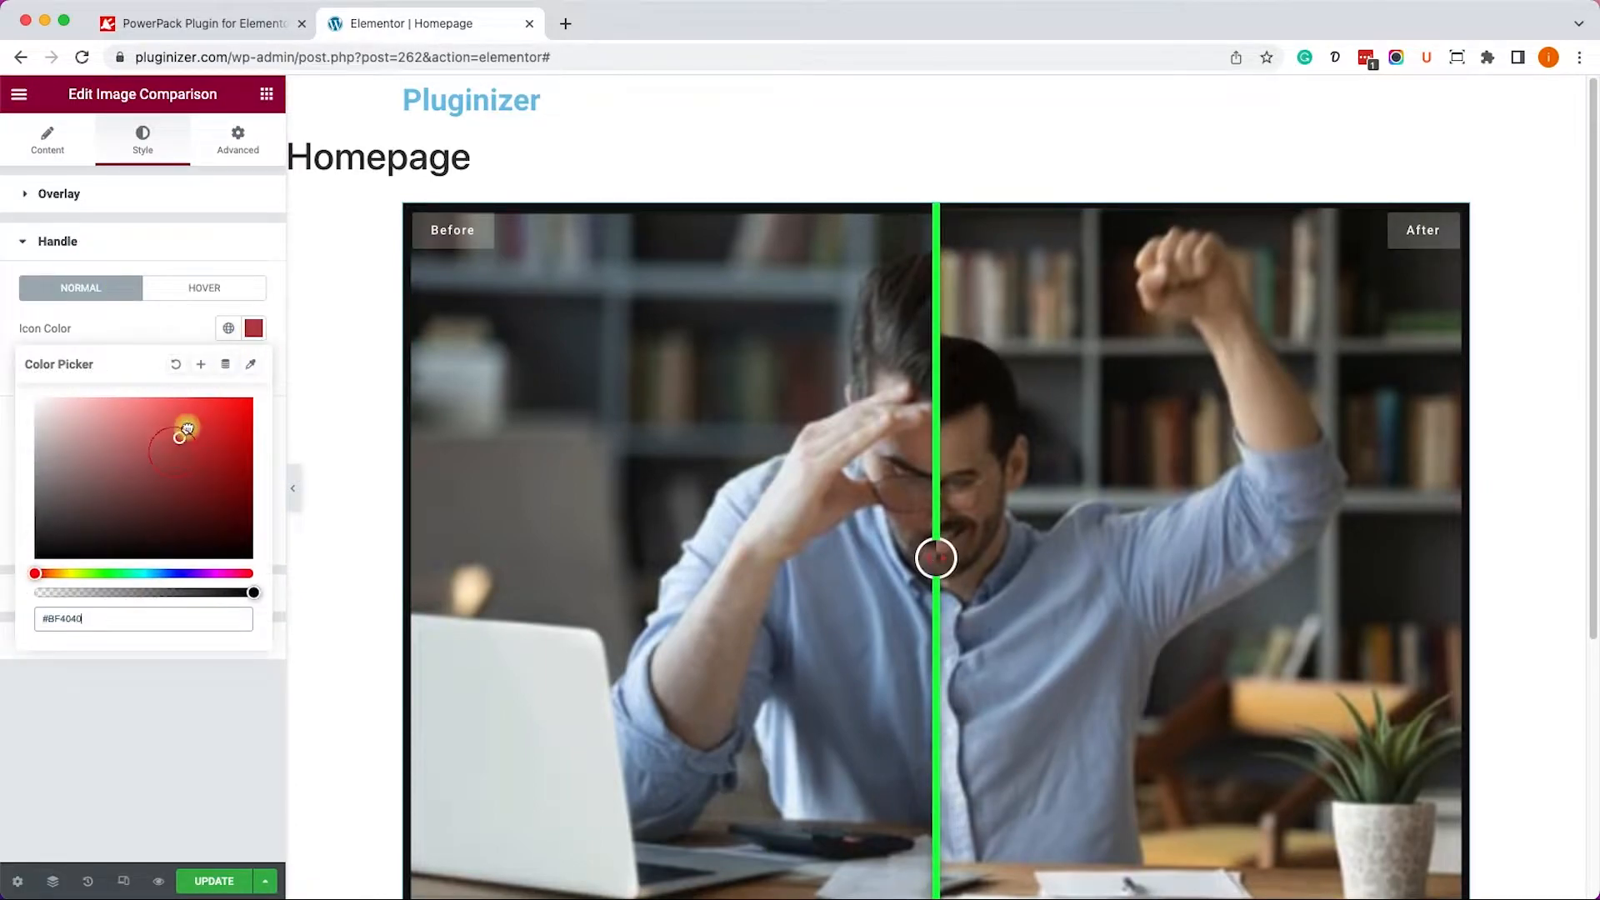
left_click(253, 328)
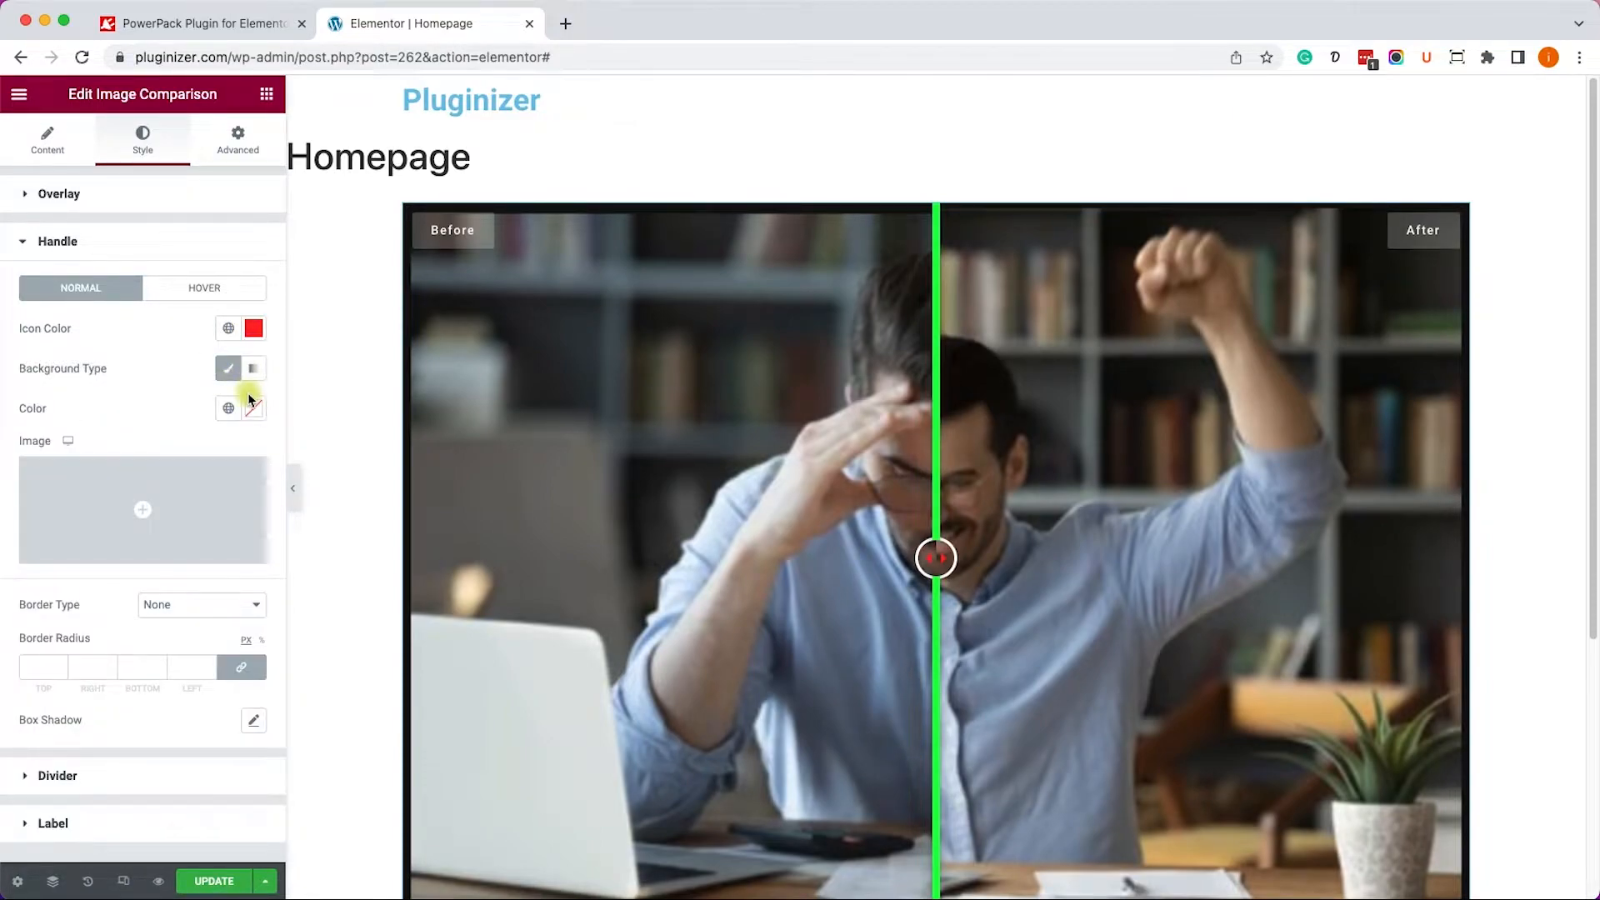
left_click(254, 408)
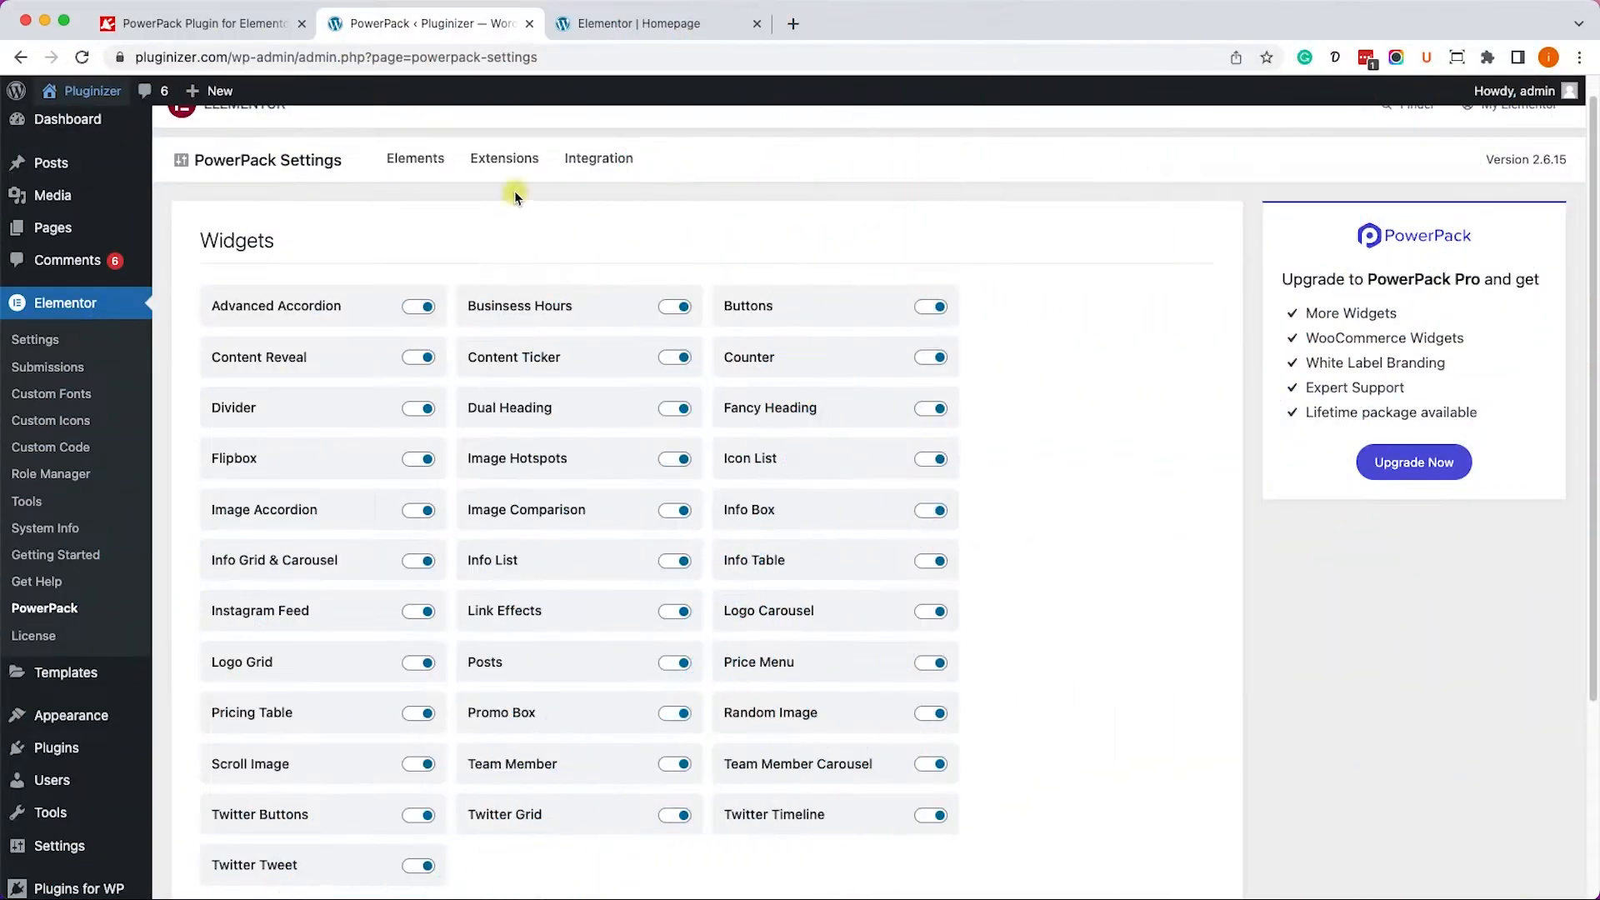
Review PowerPack's three enabled extensions, then go back to the homepage editor.
left_click(505, 158)
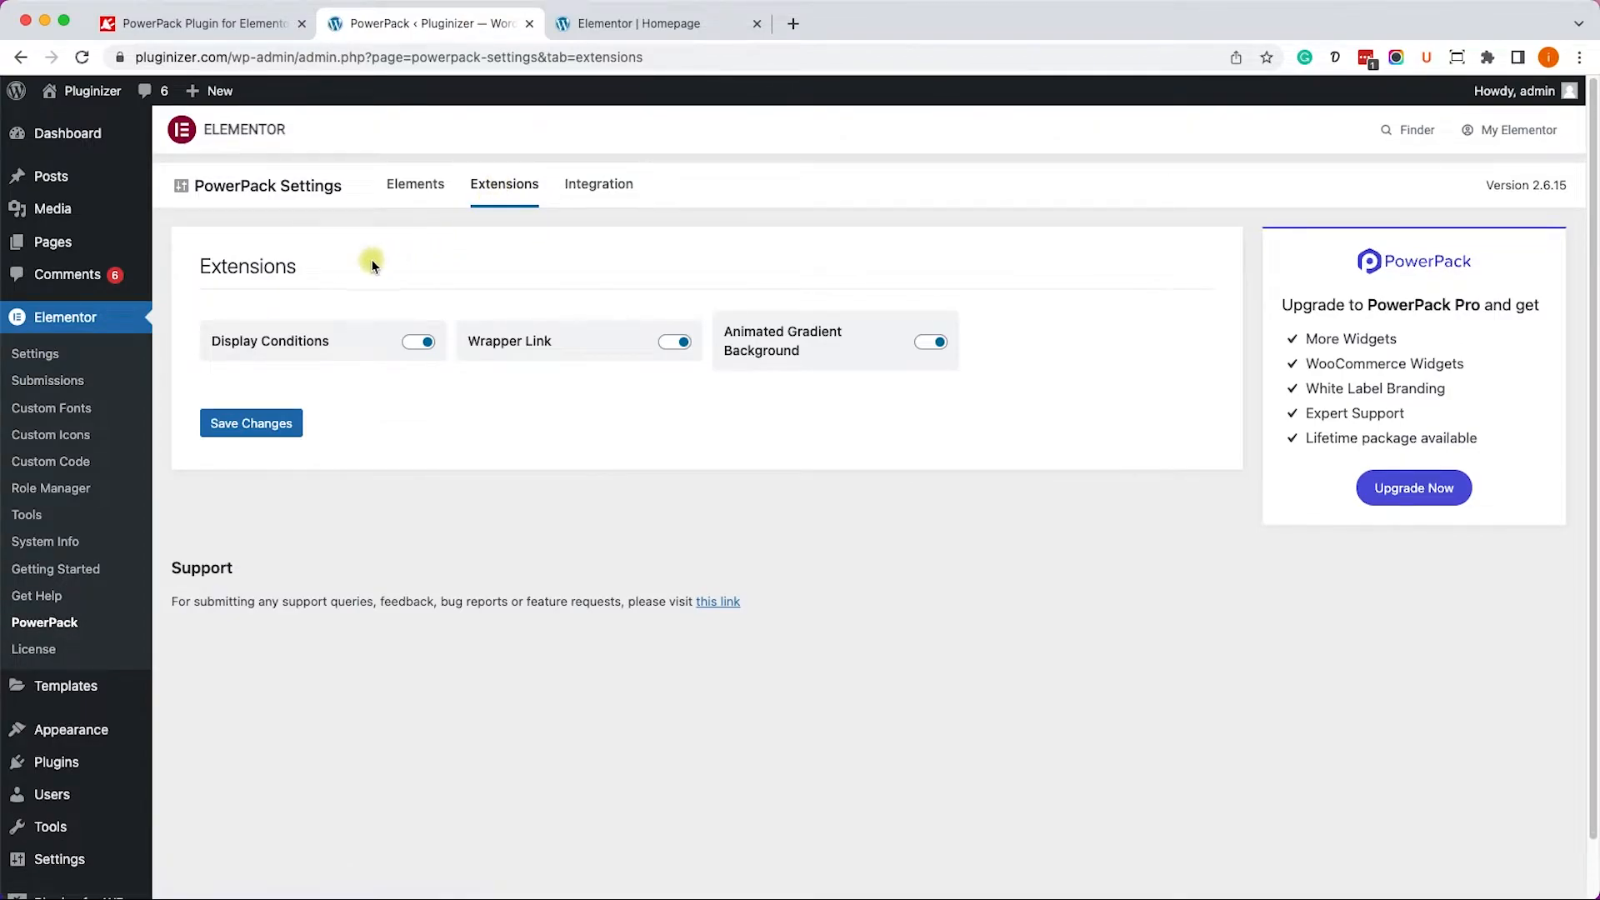
mouse_move(792, 393)
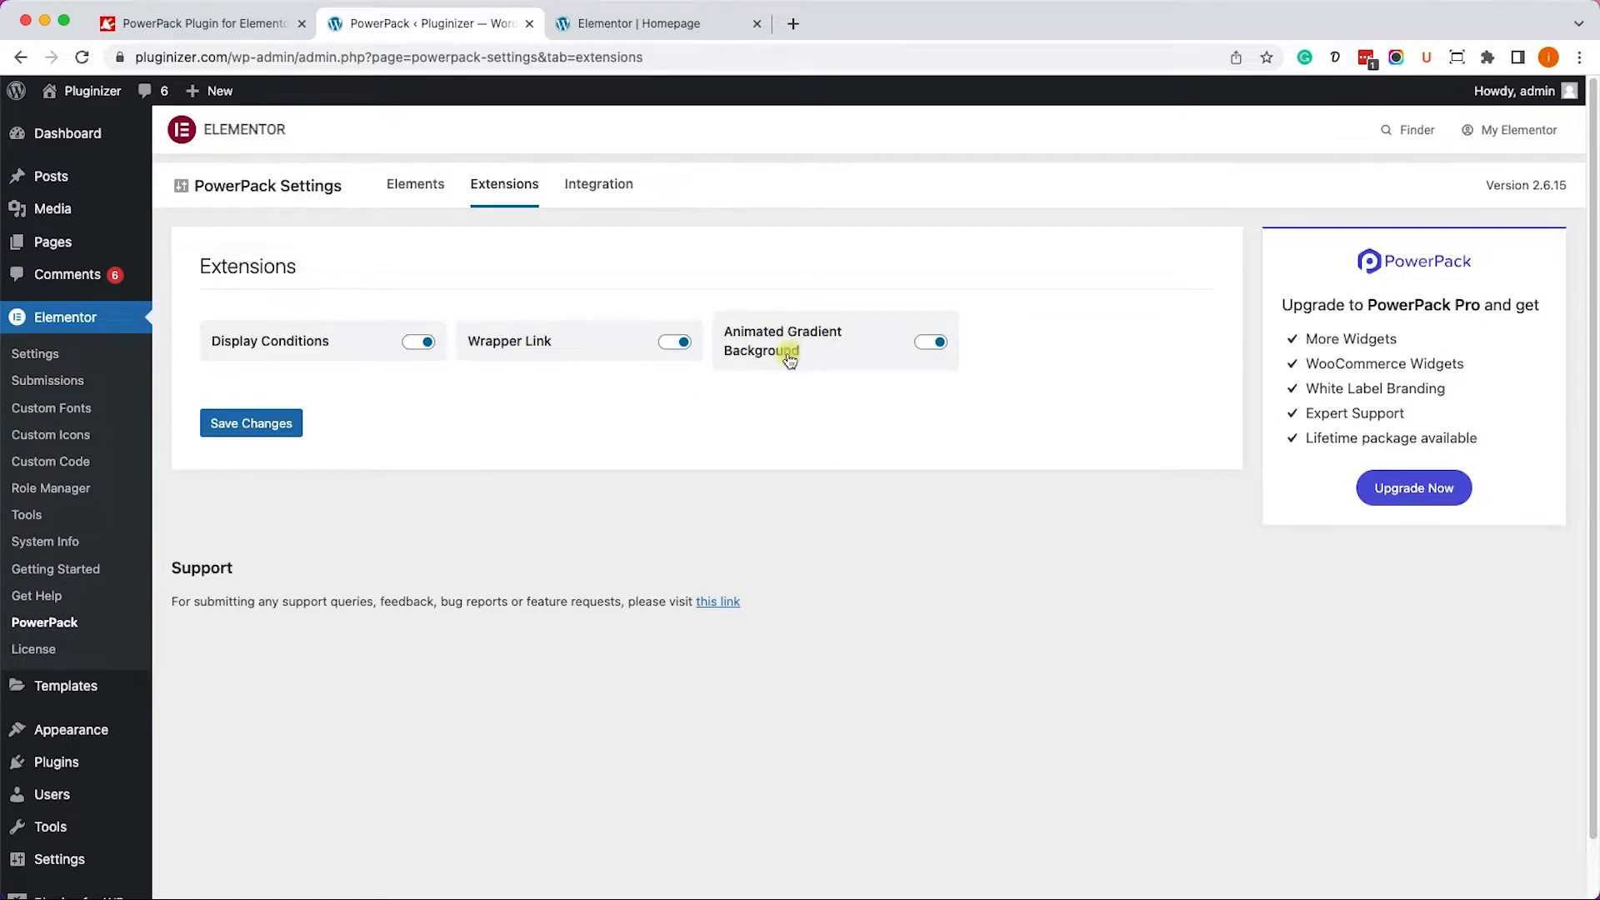
mouse_move(296, 347)
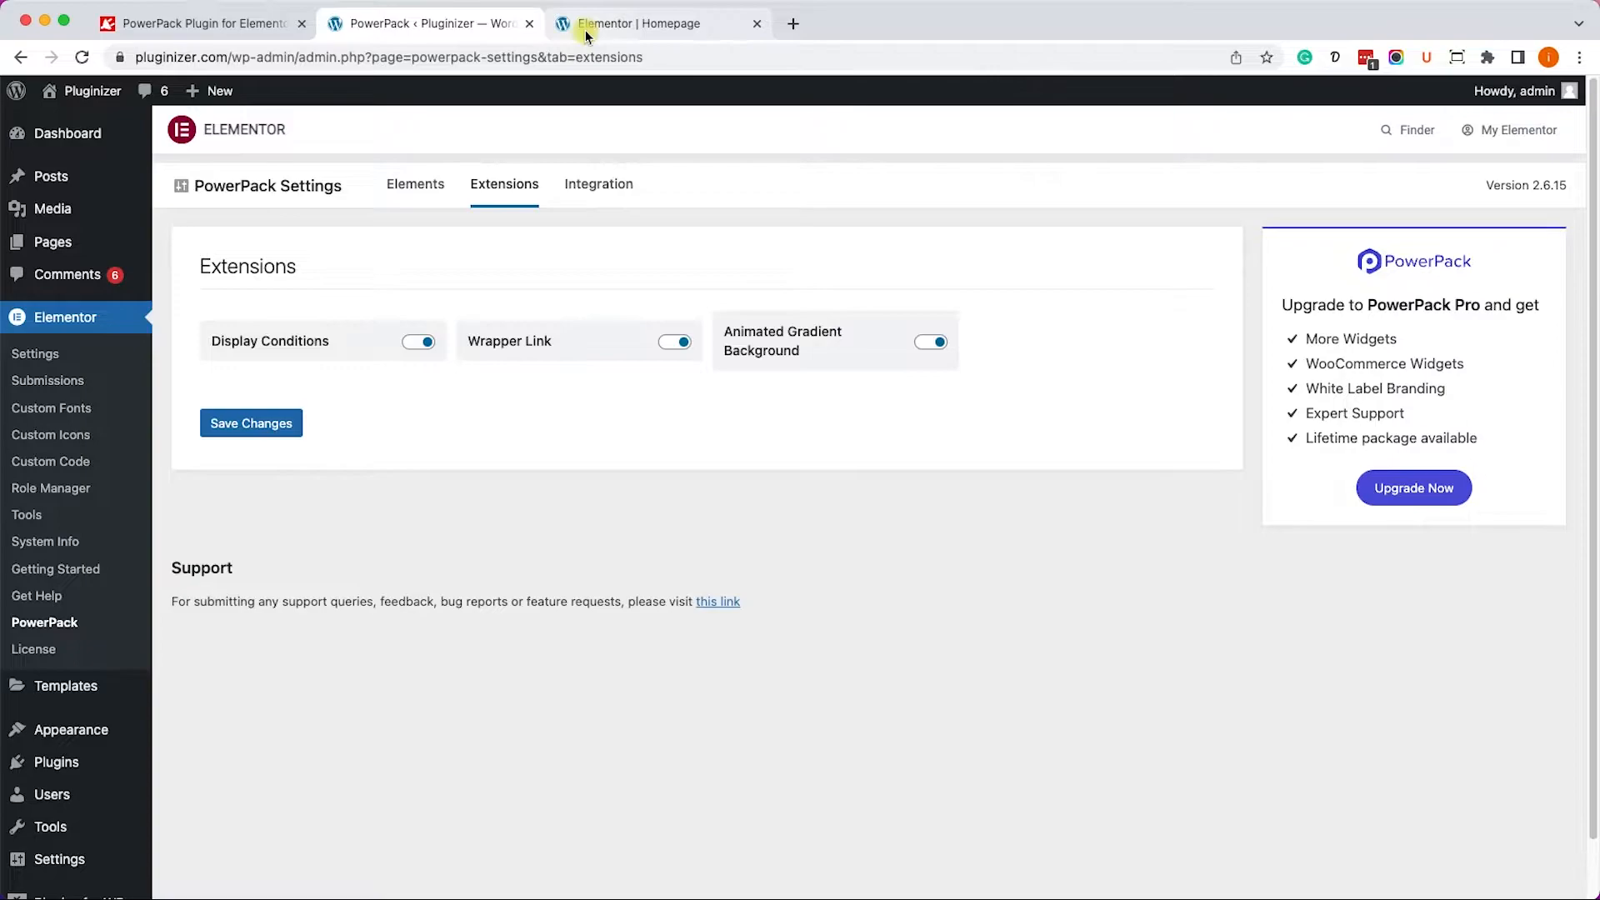
left_click(658, 22)
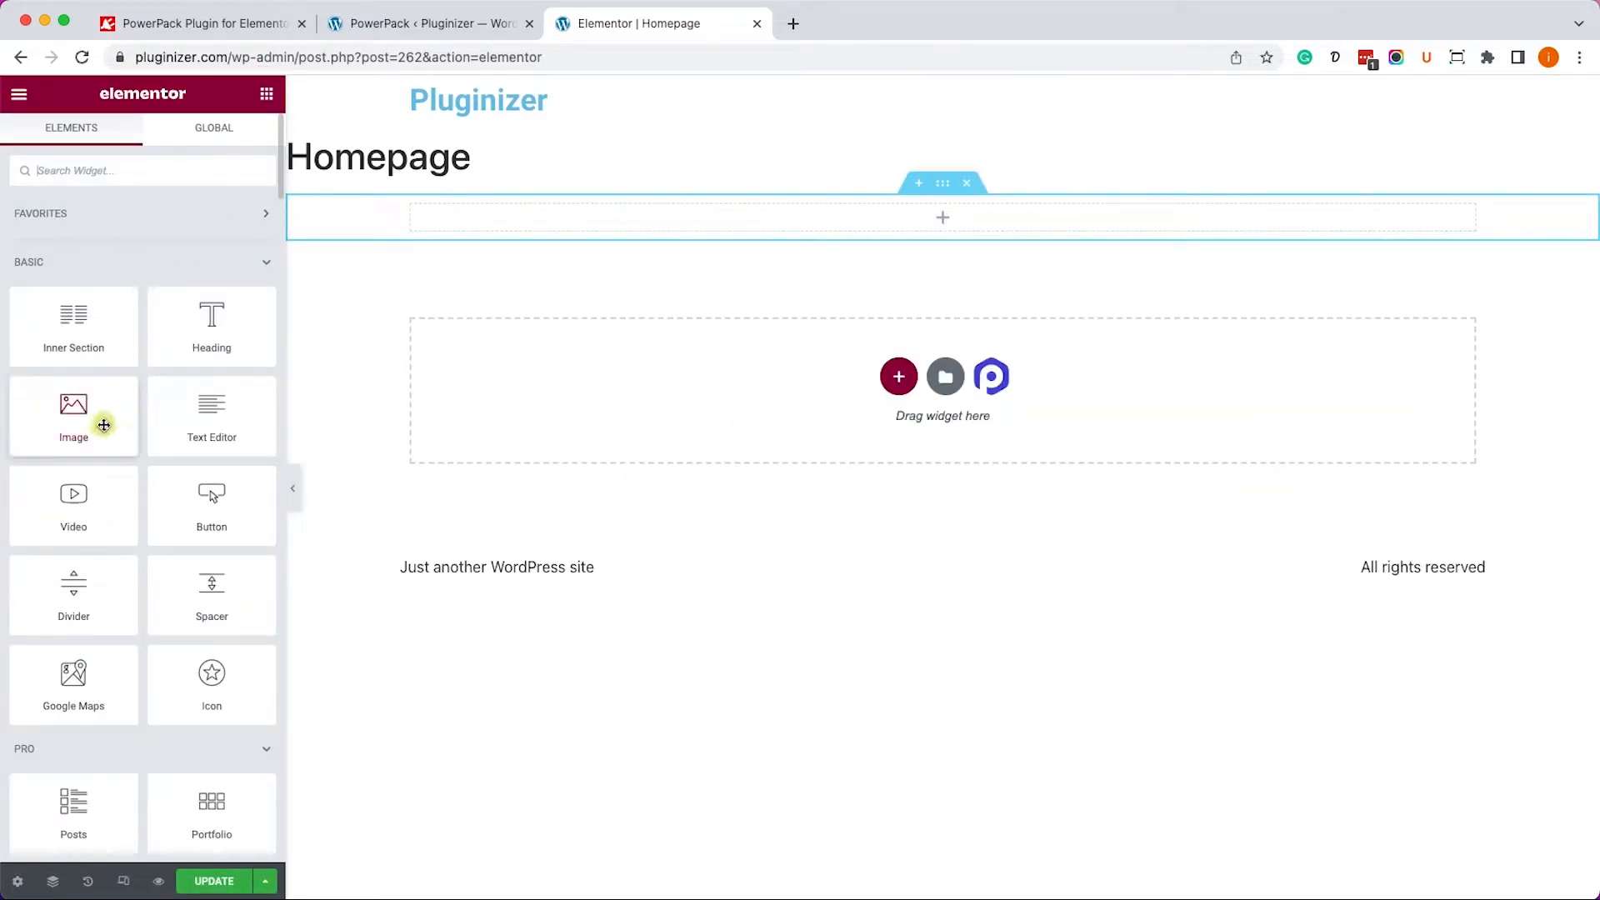
mouse_move(211, 415)
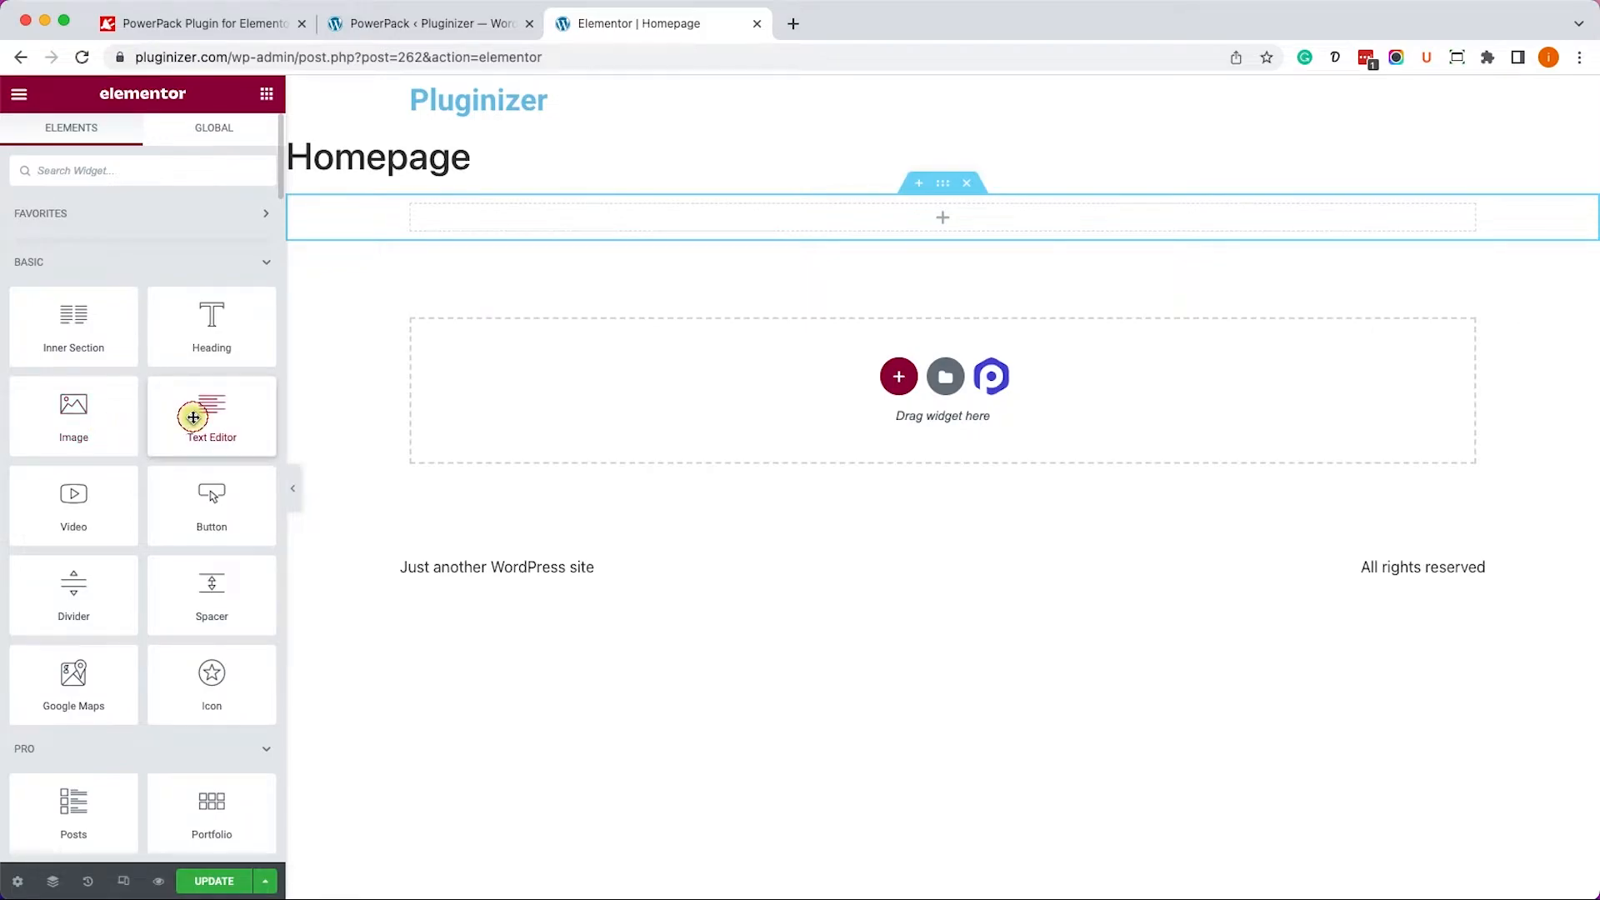
Add a Text Editor widget to the empty section reading 'Log in'.
left_click_drag(211, 415, 941, 217)
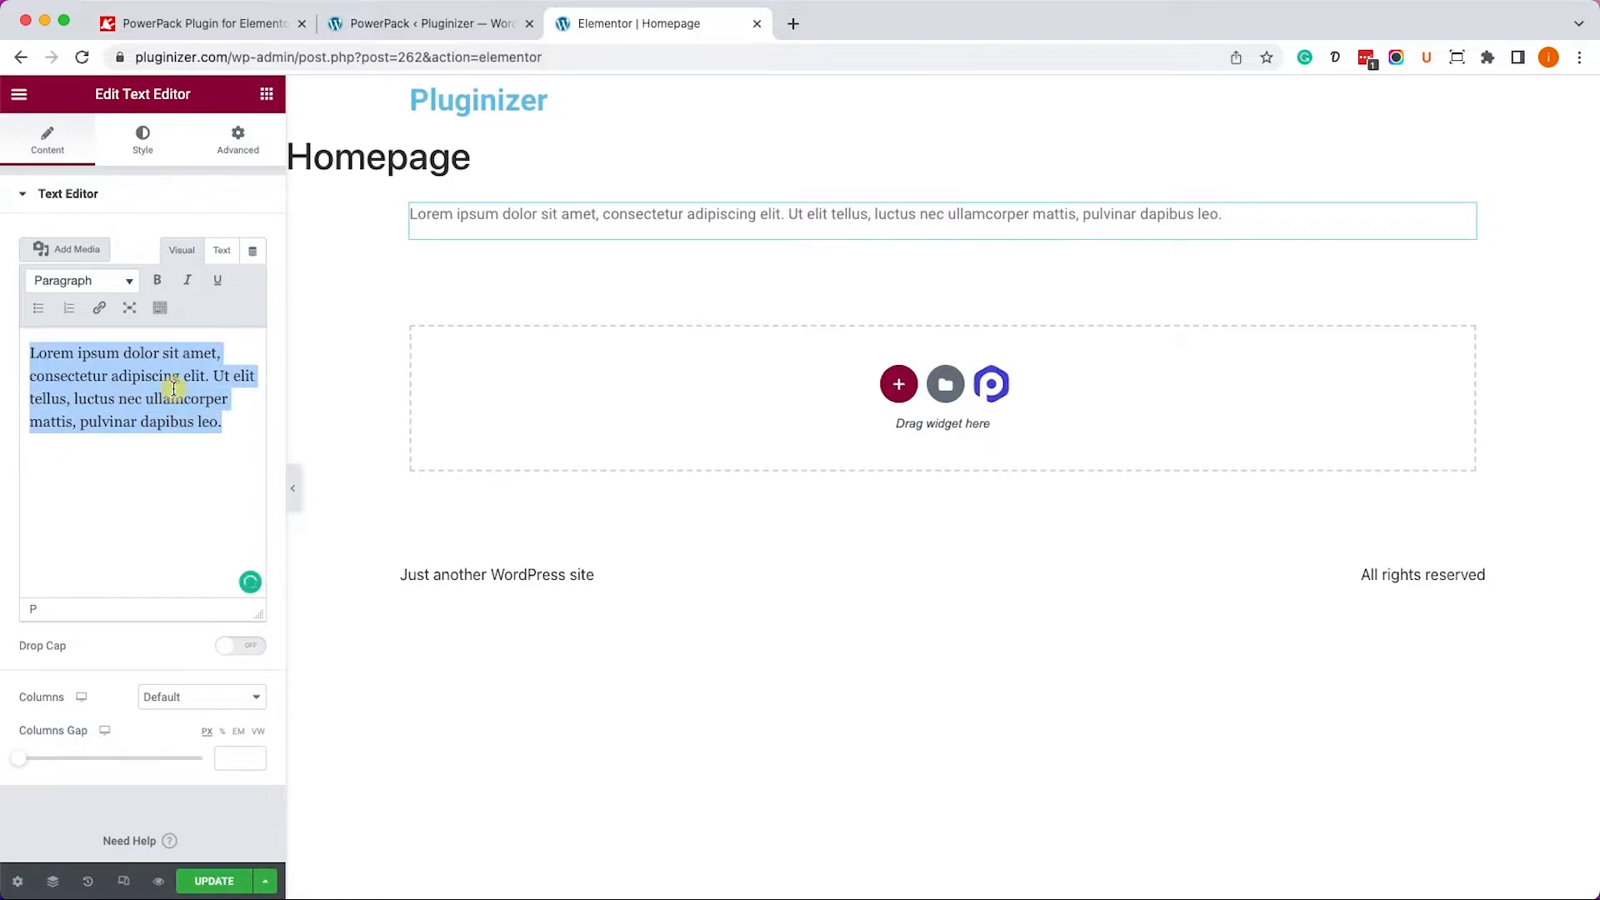
type("Log")
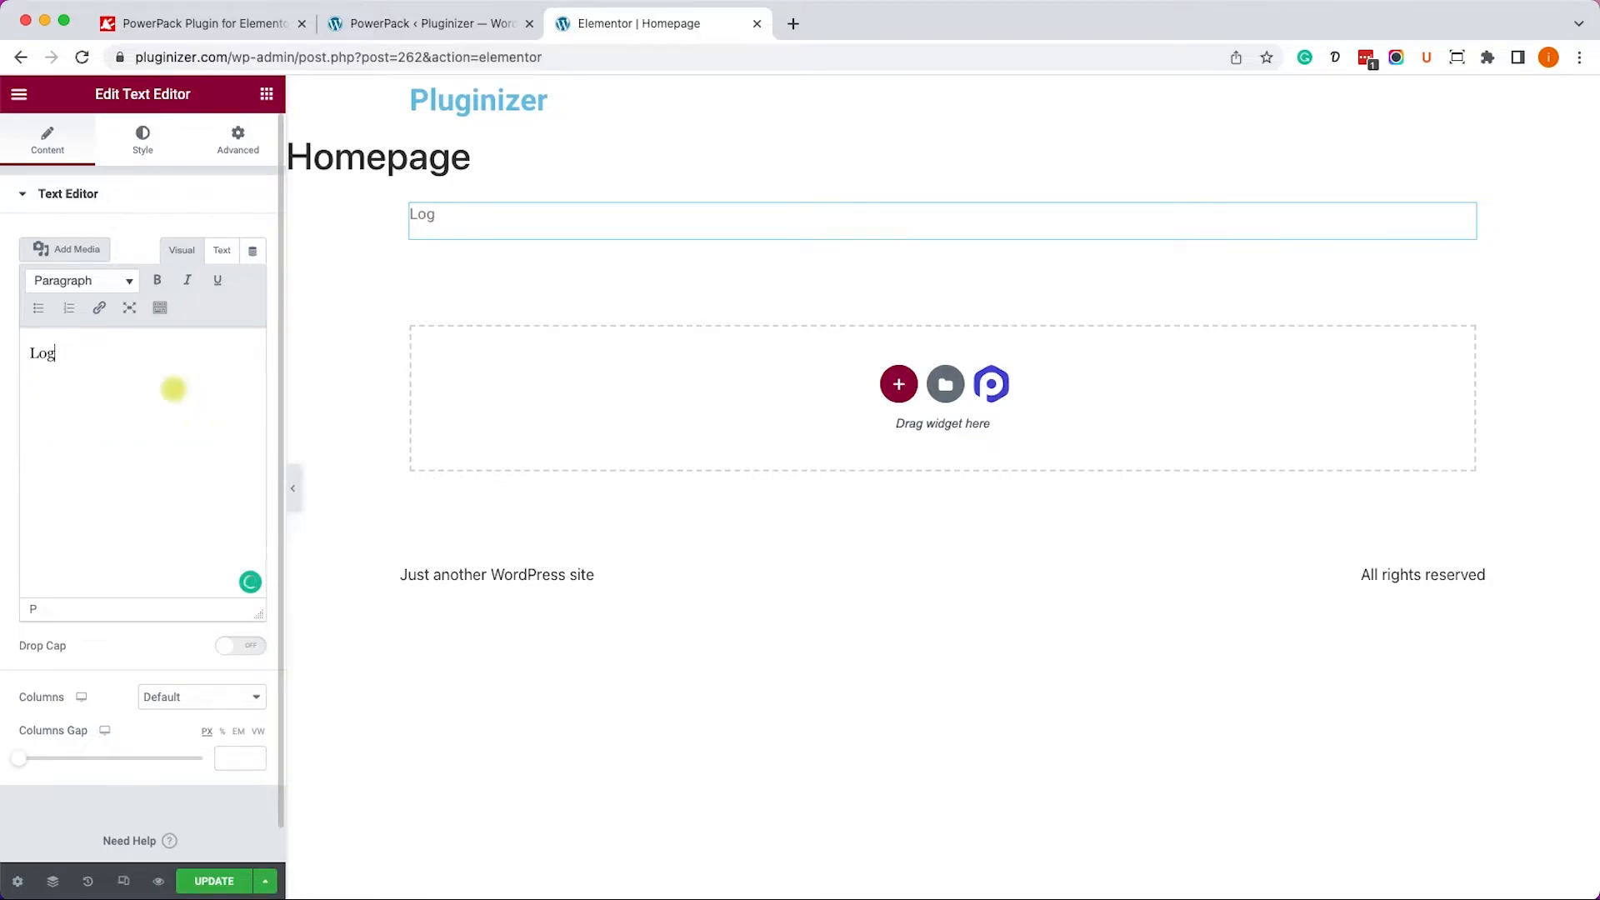
type("in")
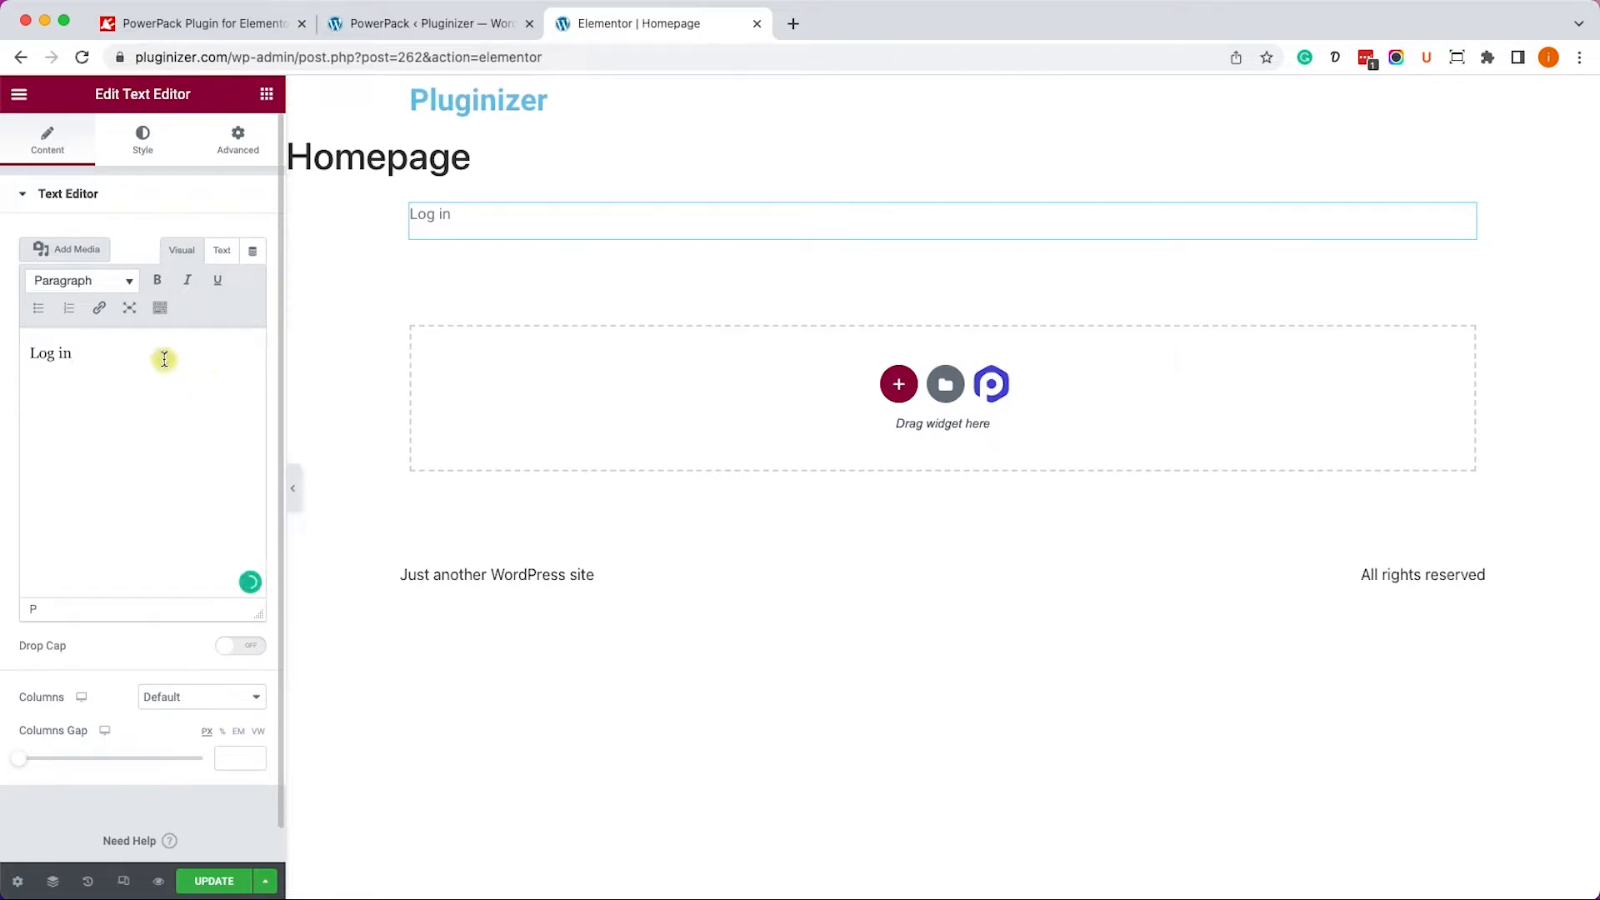
left_click(510, 221)
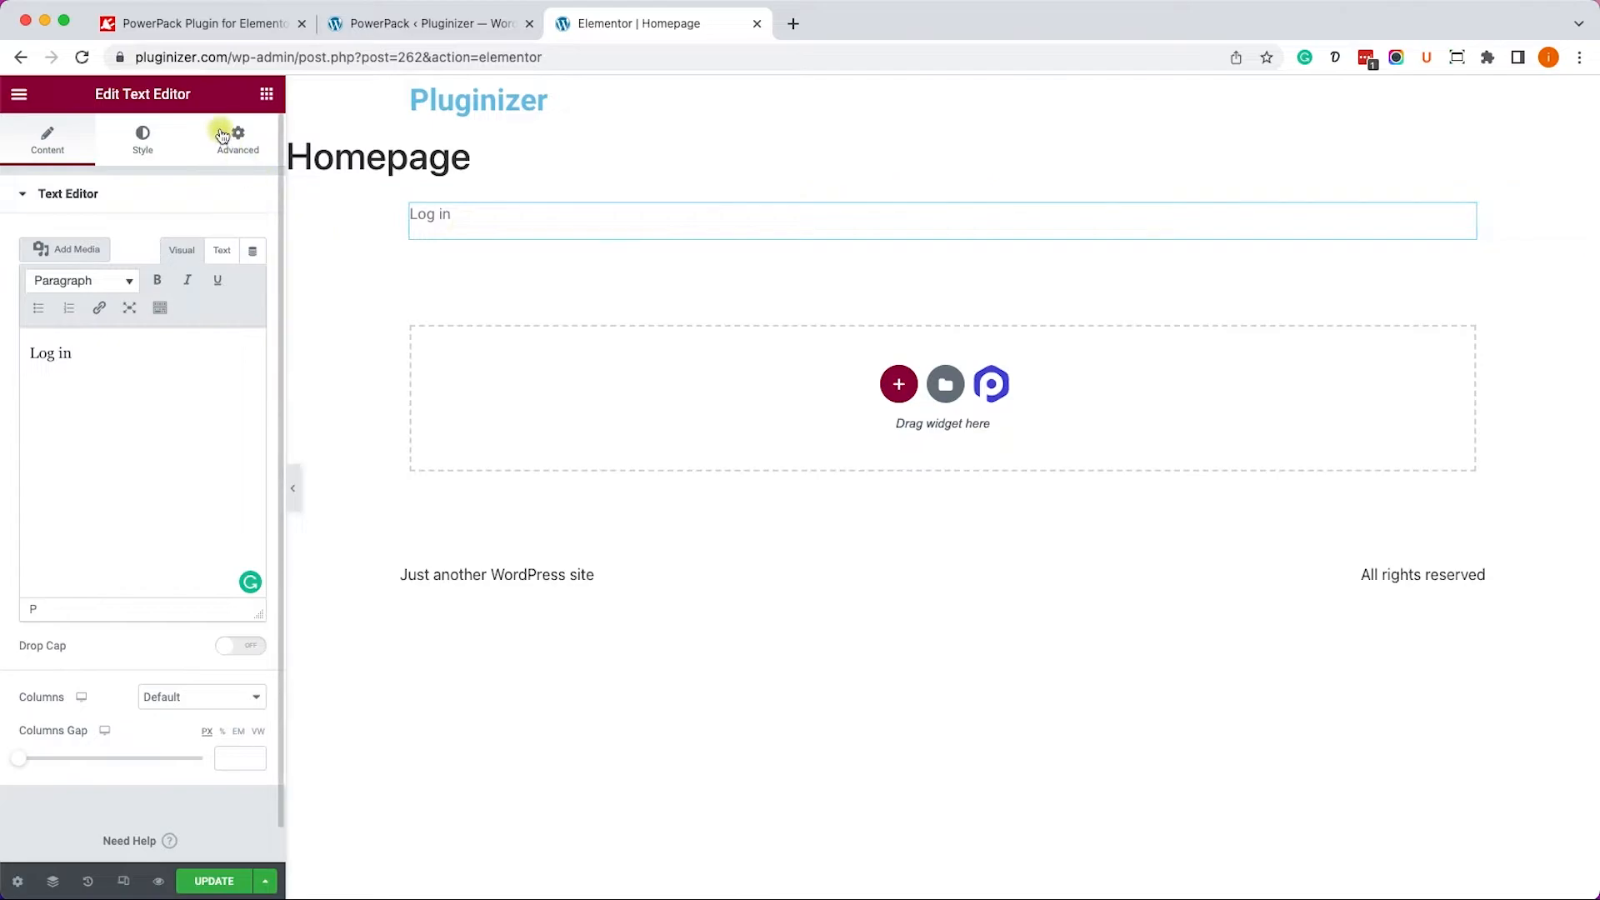
Enable PowerPack Display Conditions with Login Status is not Logged in.
left_click(237, 137)
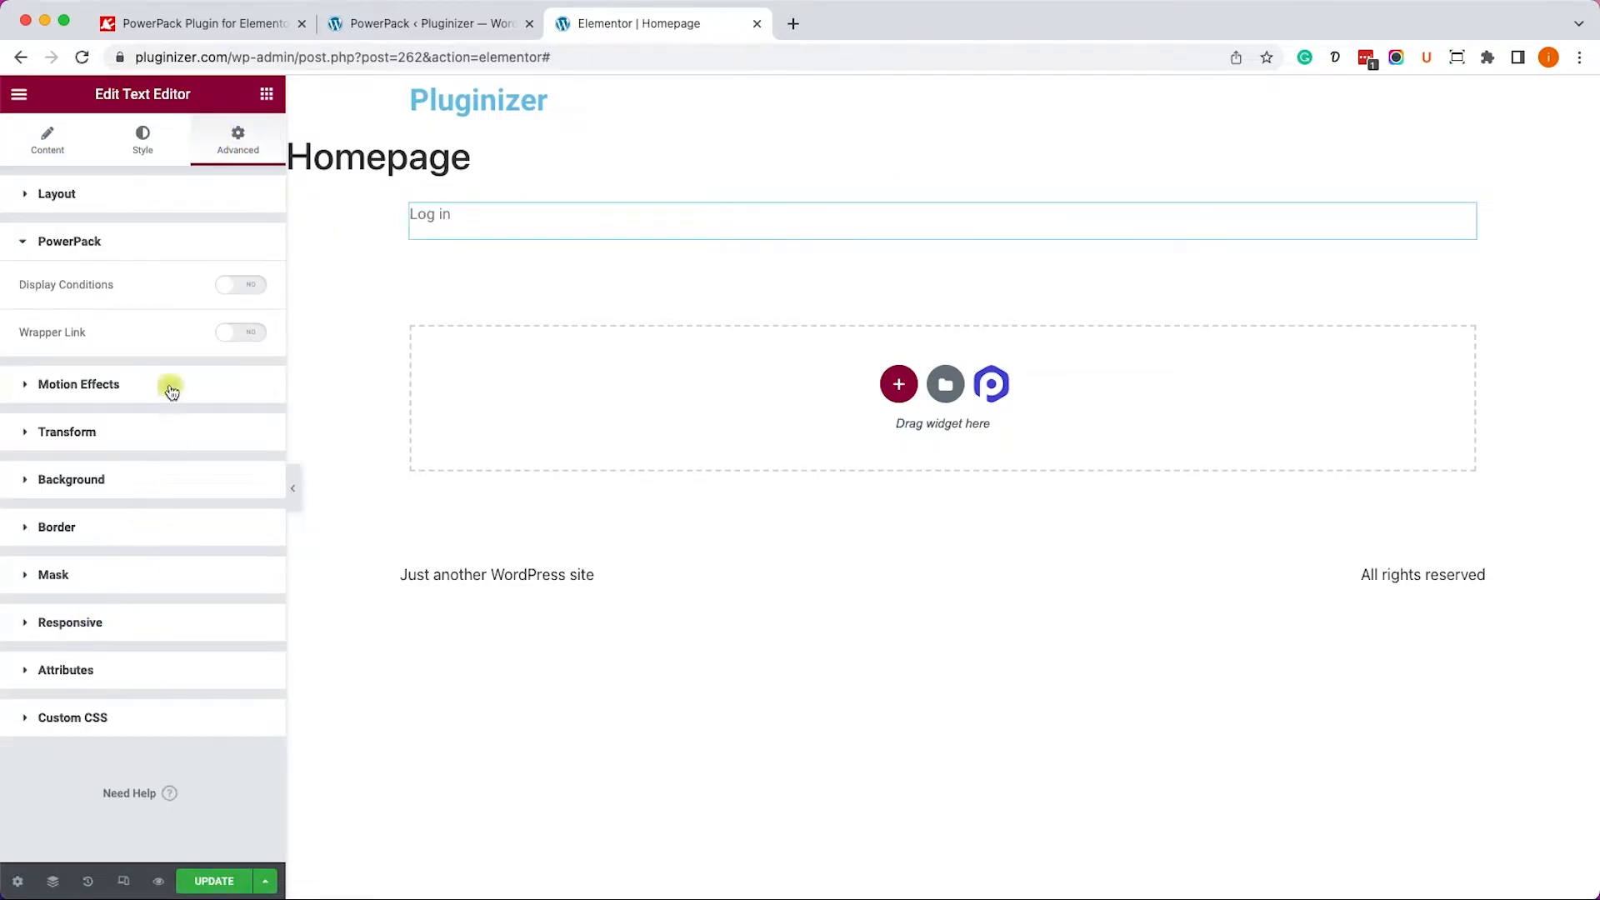
mouse_move(141, 277)
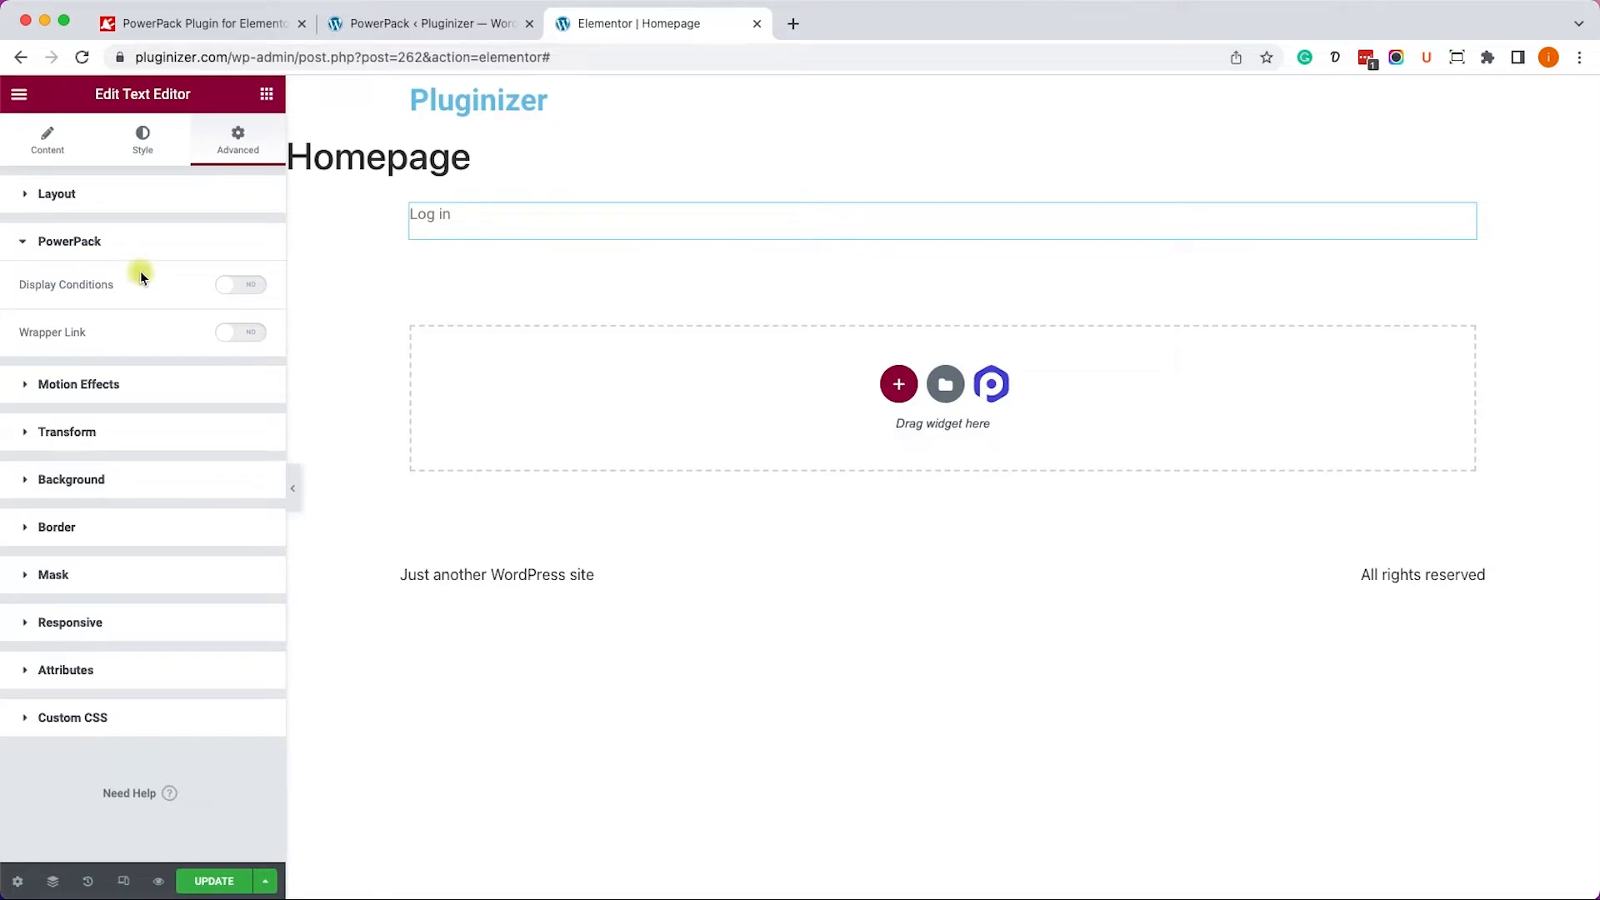
left_click(239, 283)
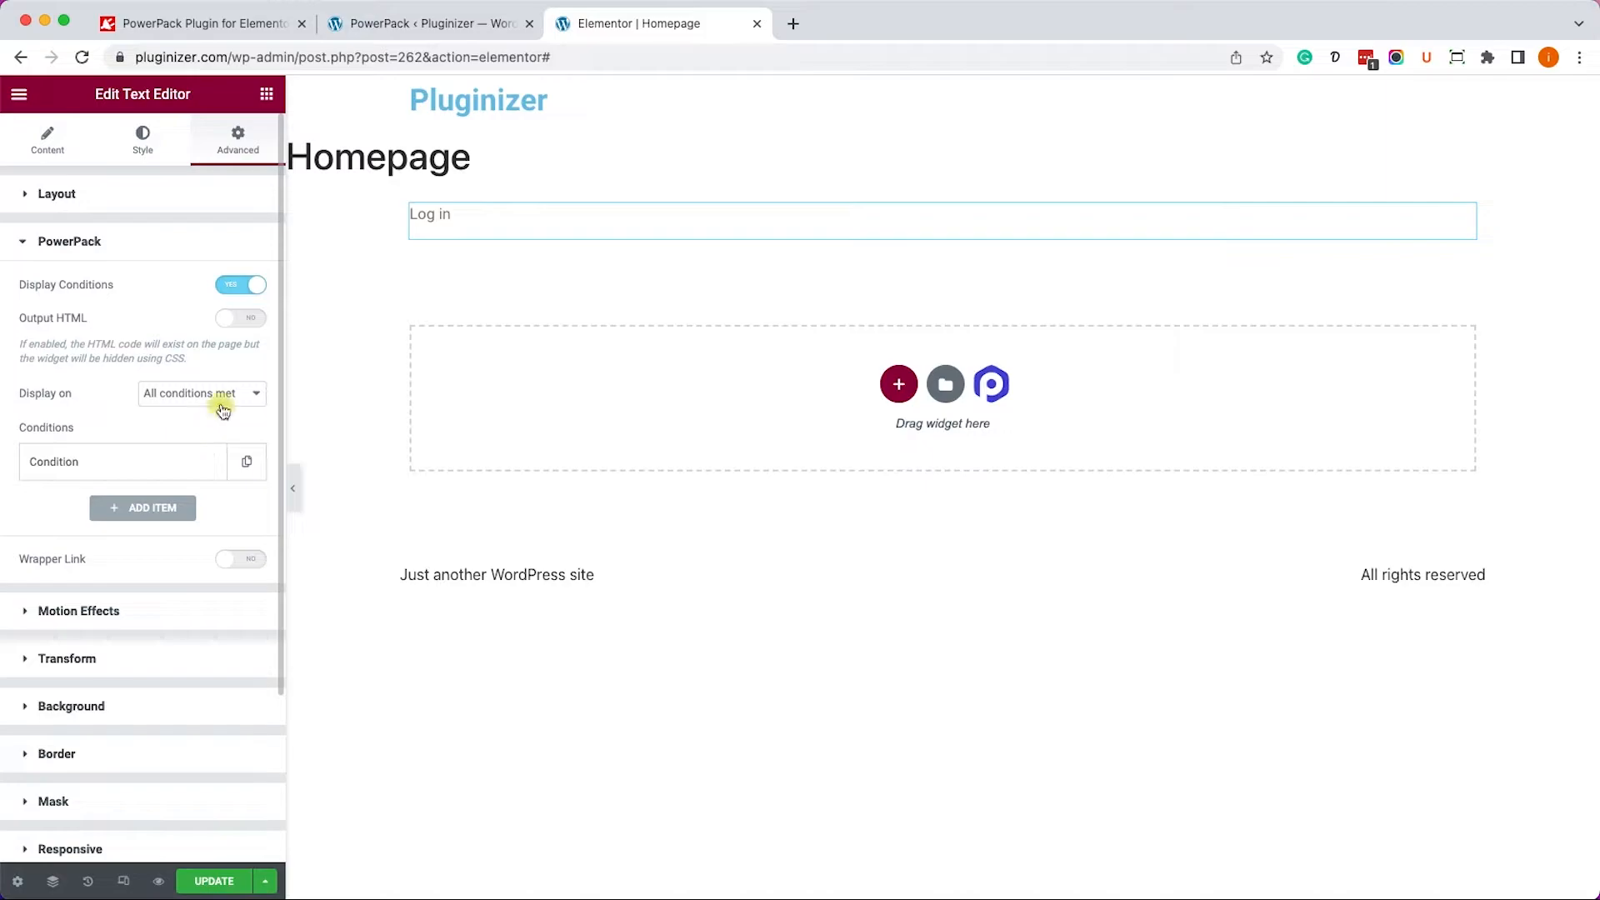
left_click(200, 393)
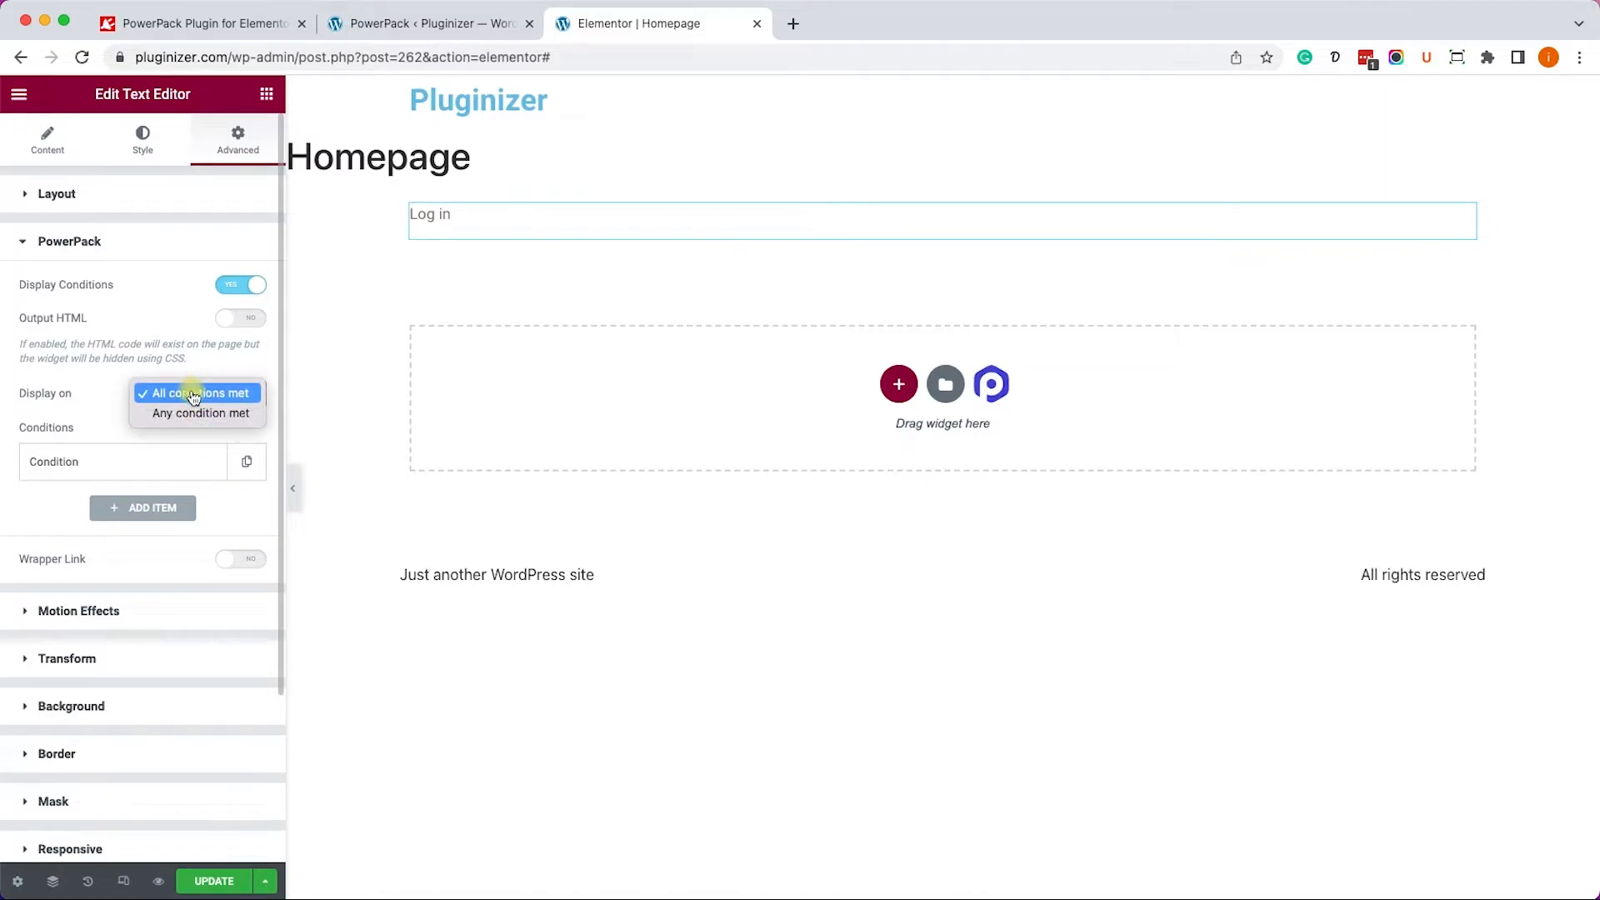
left_click(194, 394)
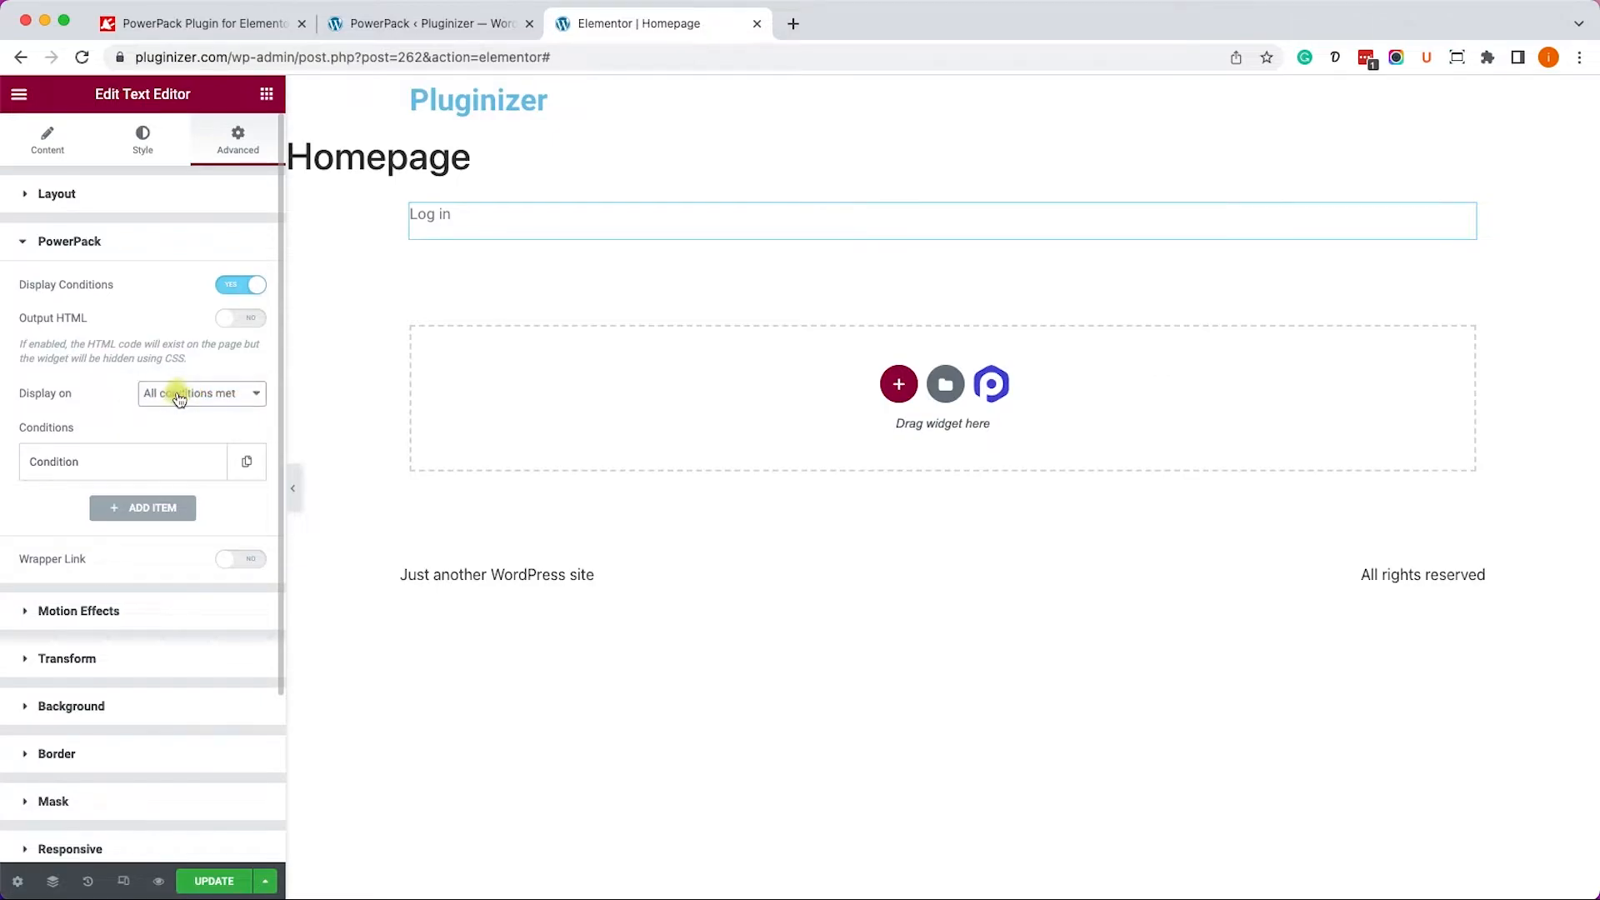
left_click(150, 461)
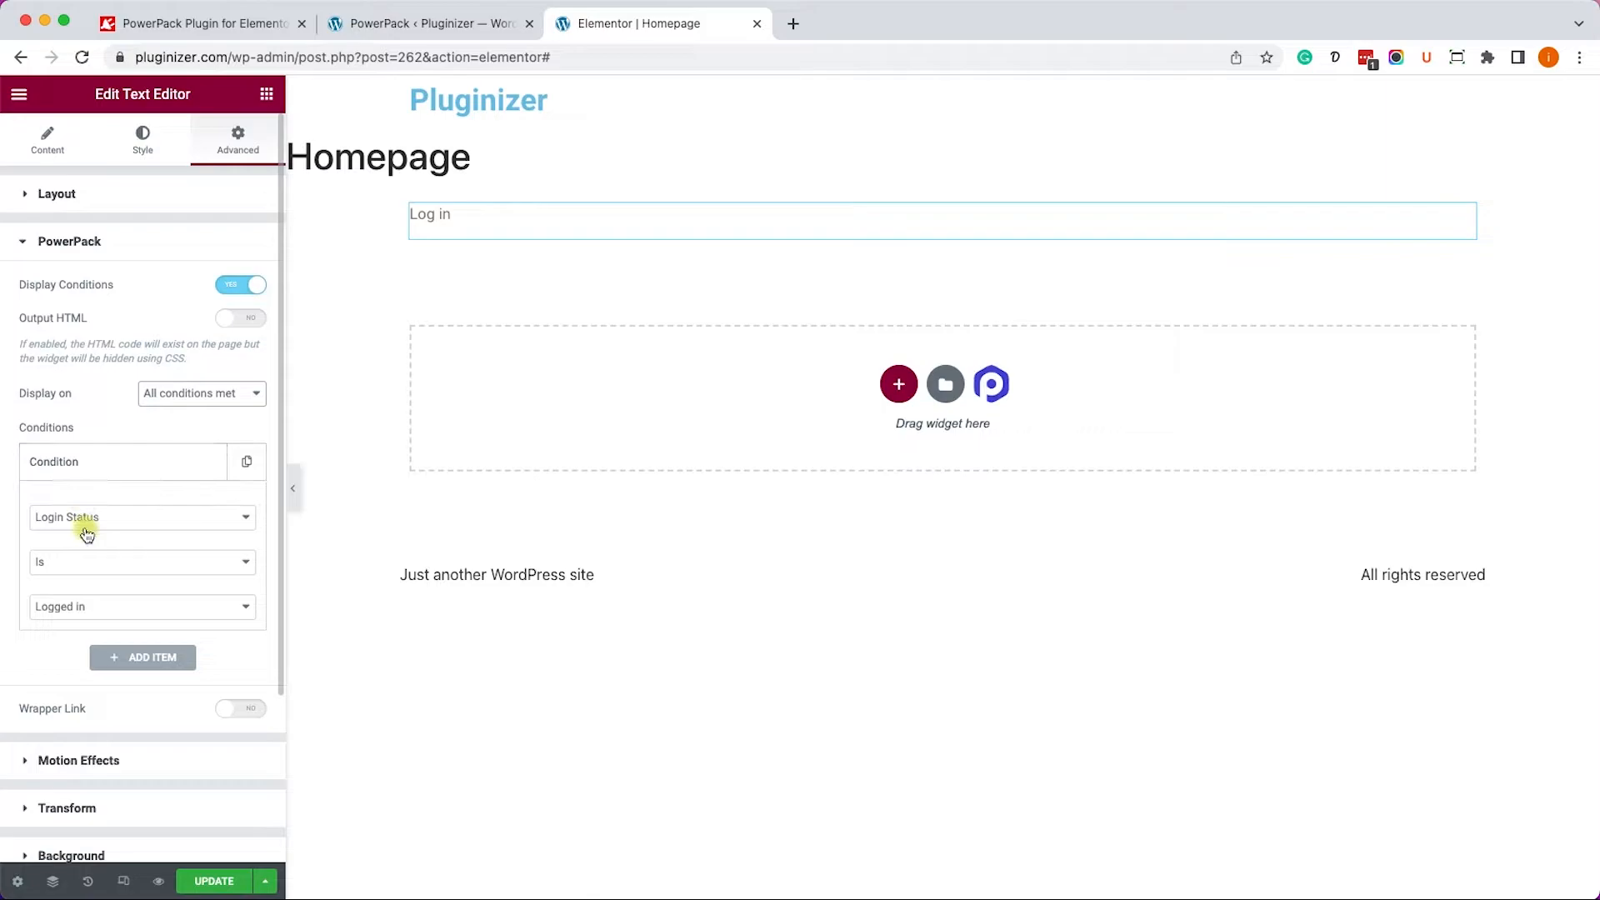
left_click(142, 606)
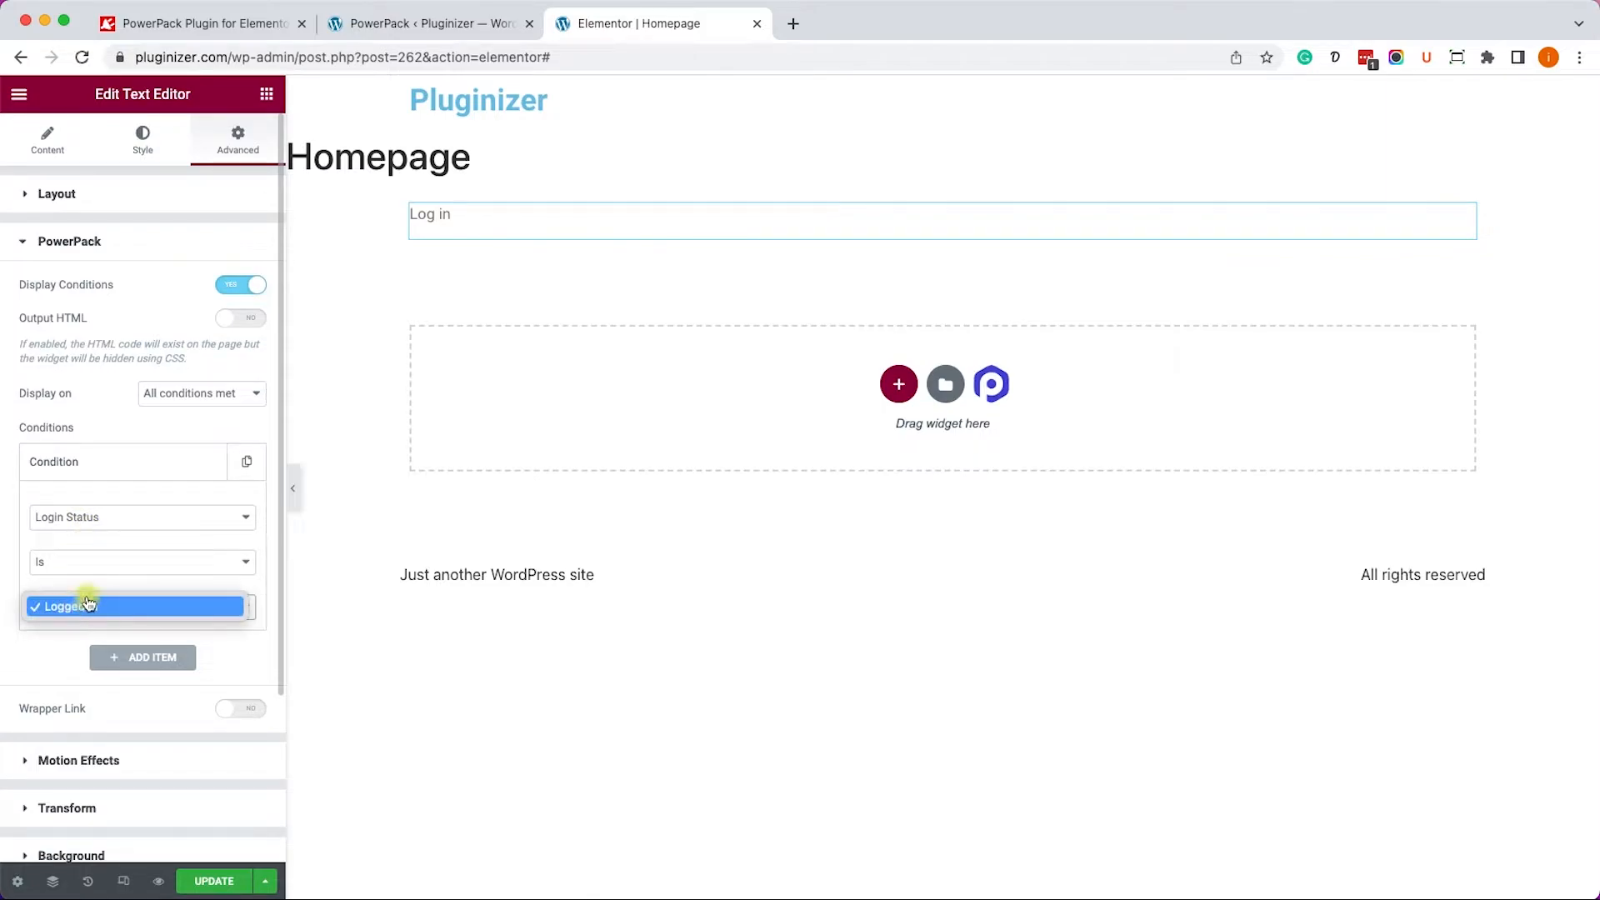
left_click(141, 560)
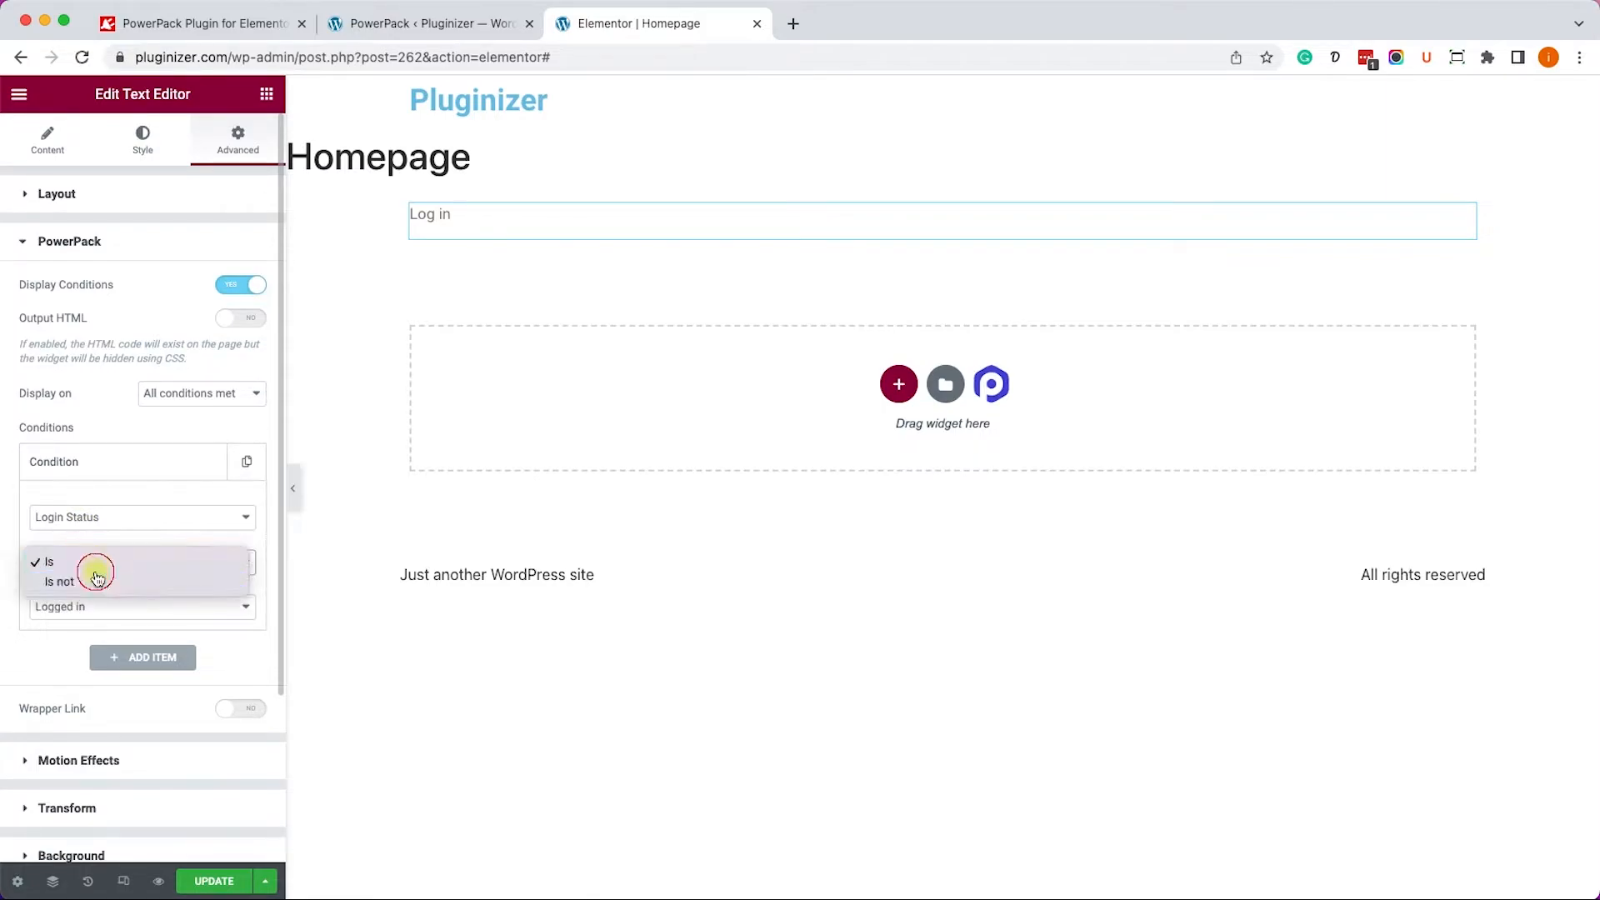
left_click(59, 581)
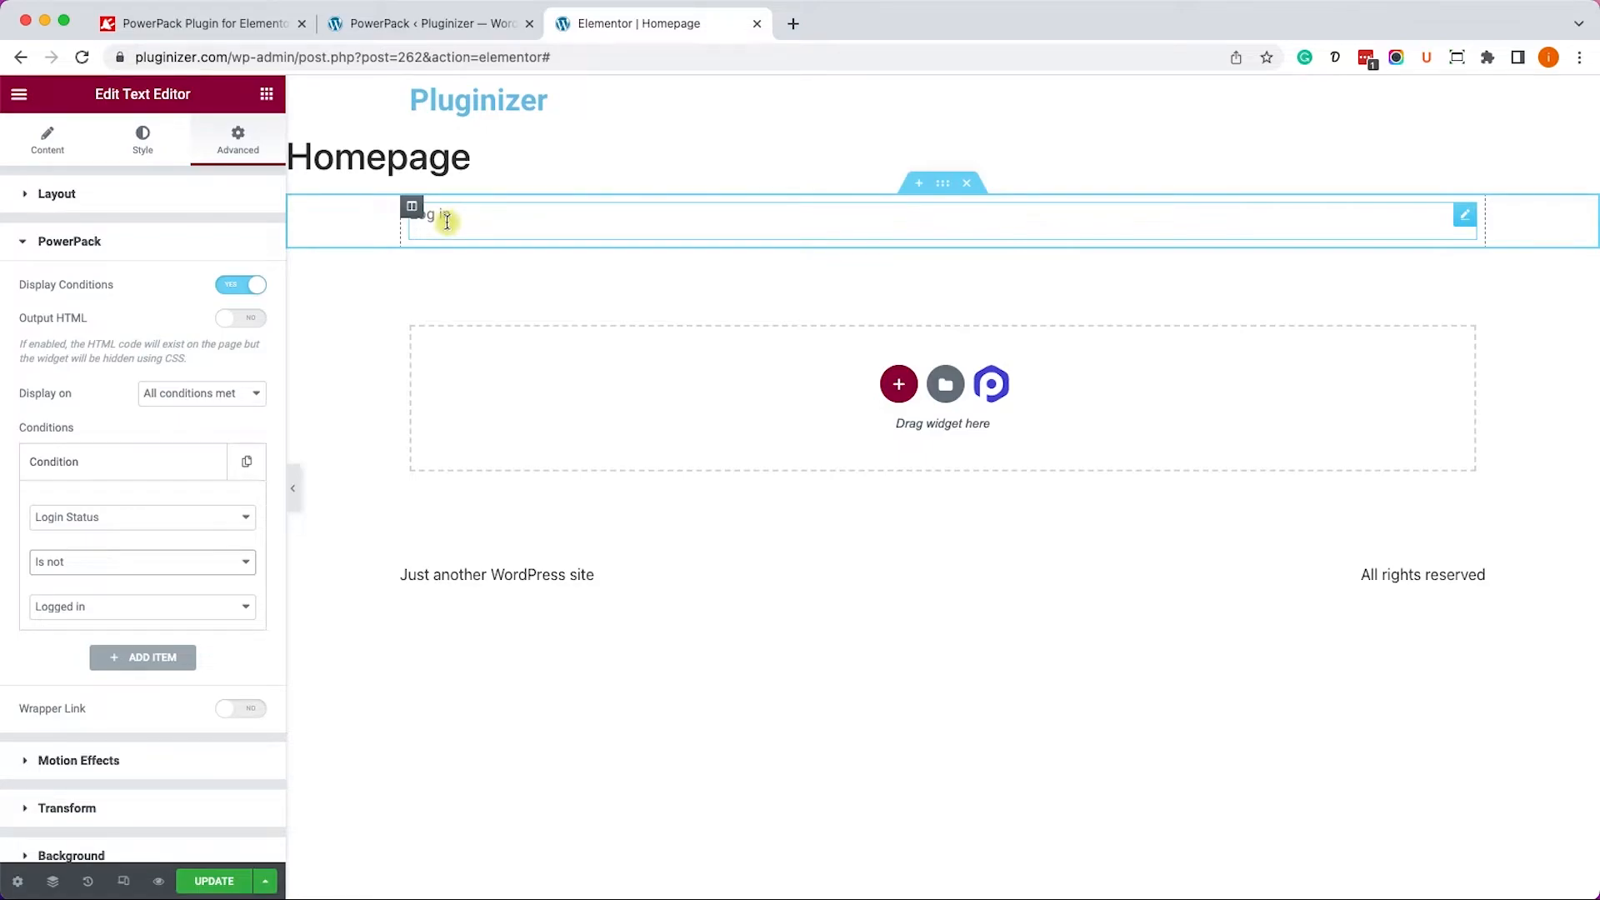
Duplicate the text as 'Log out', show it only when logged in, and view the page.
right_click(439, 222)
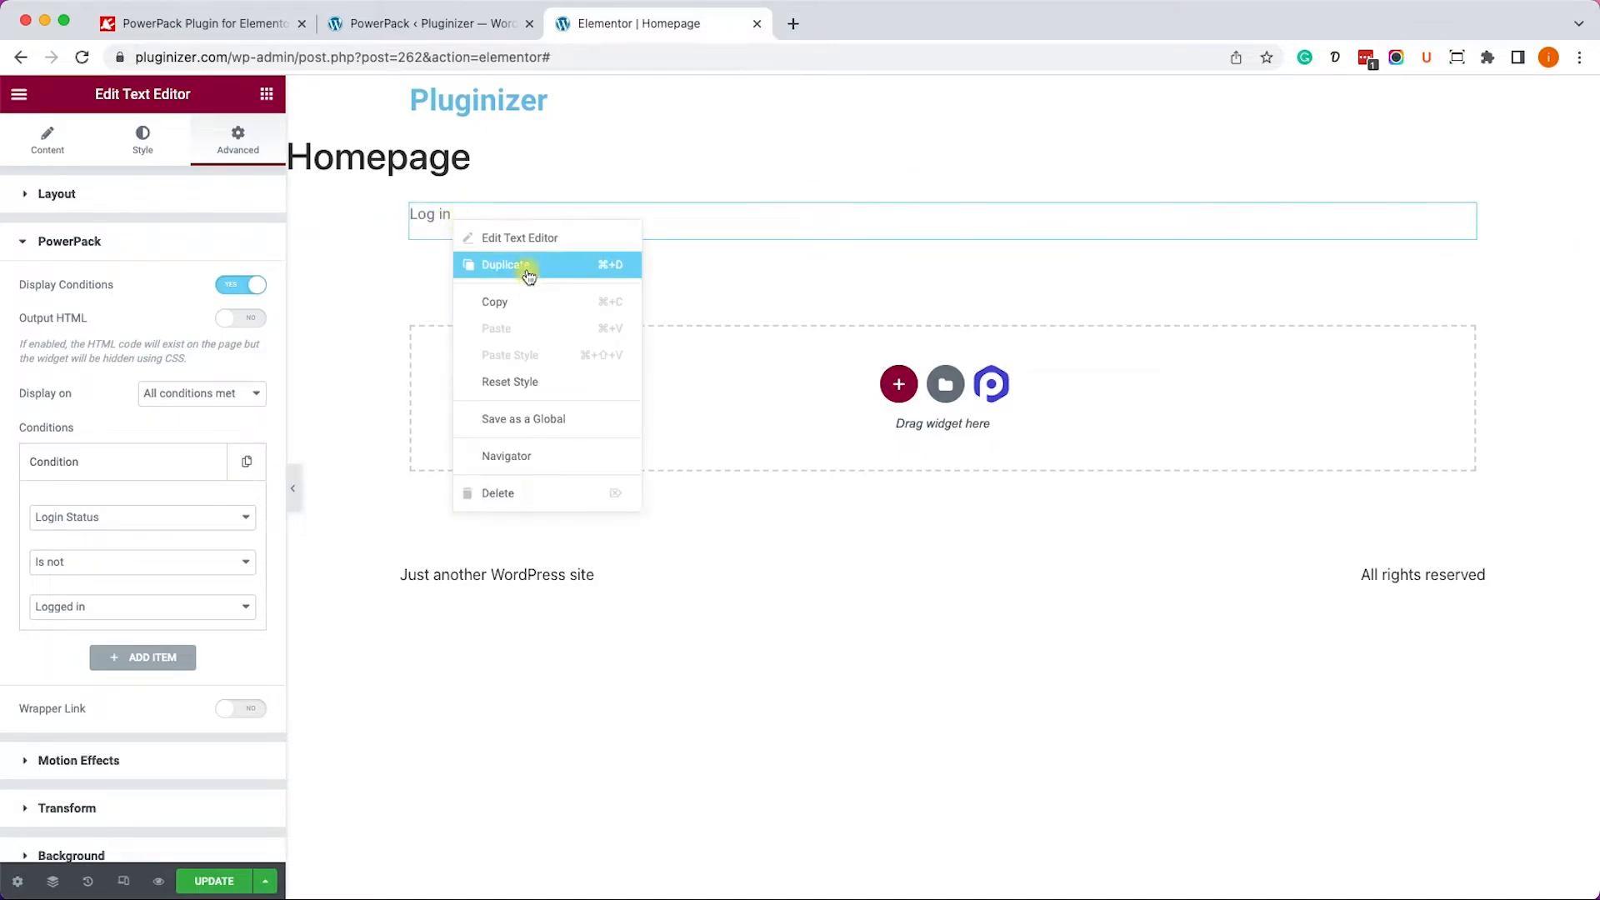
left_click(522, 238)
type("Log out")
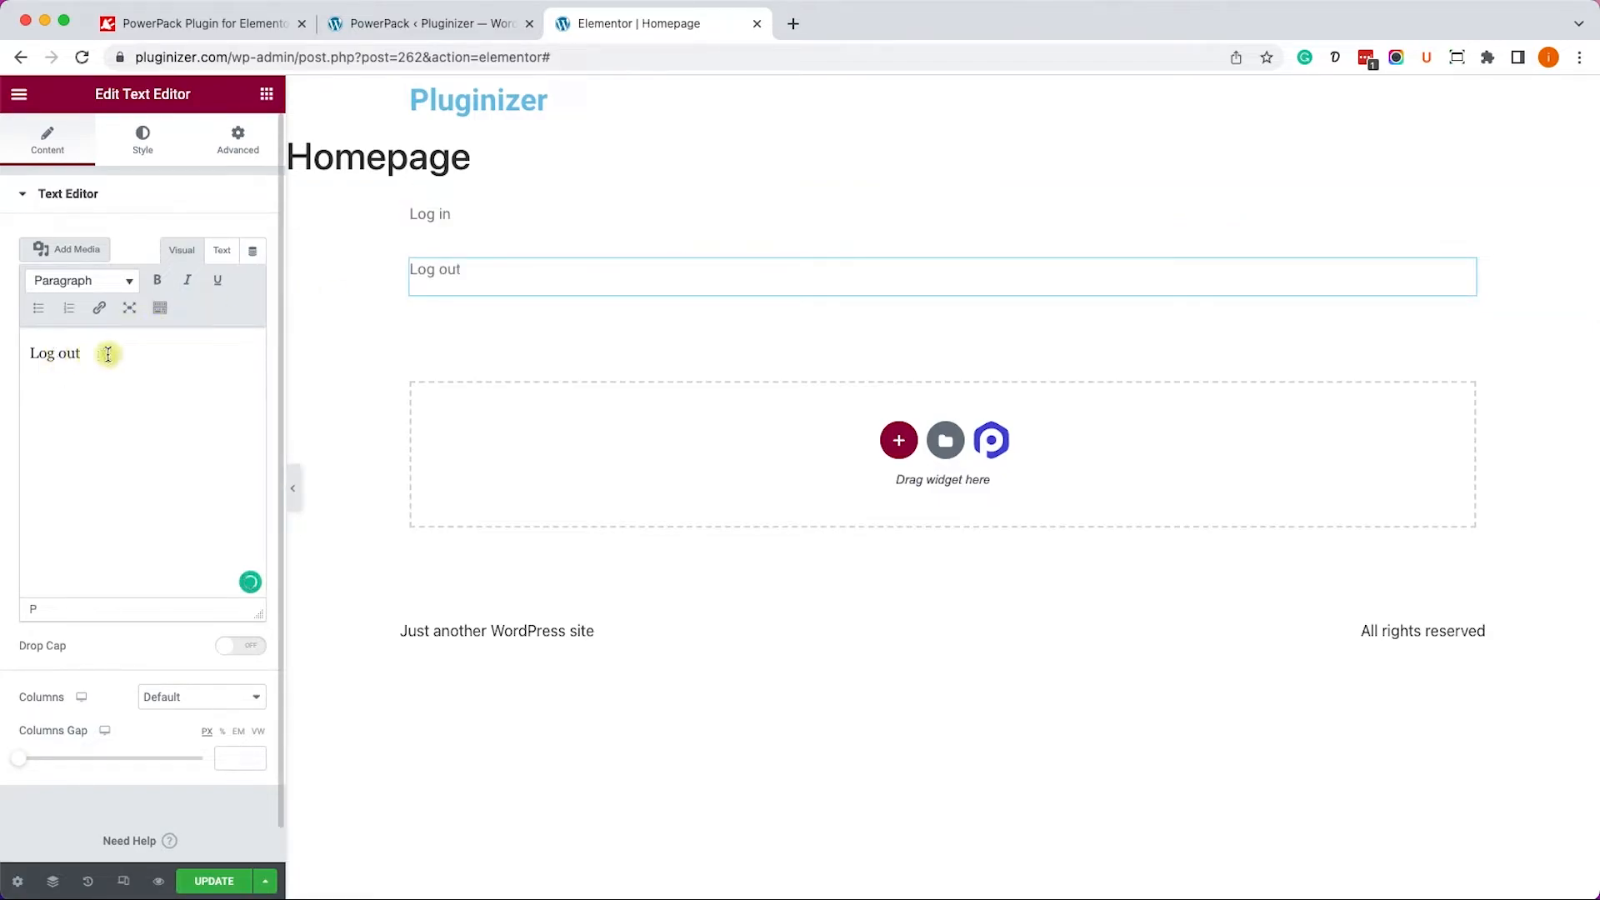
left_click(236, 137)
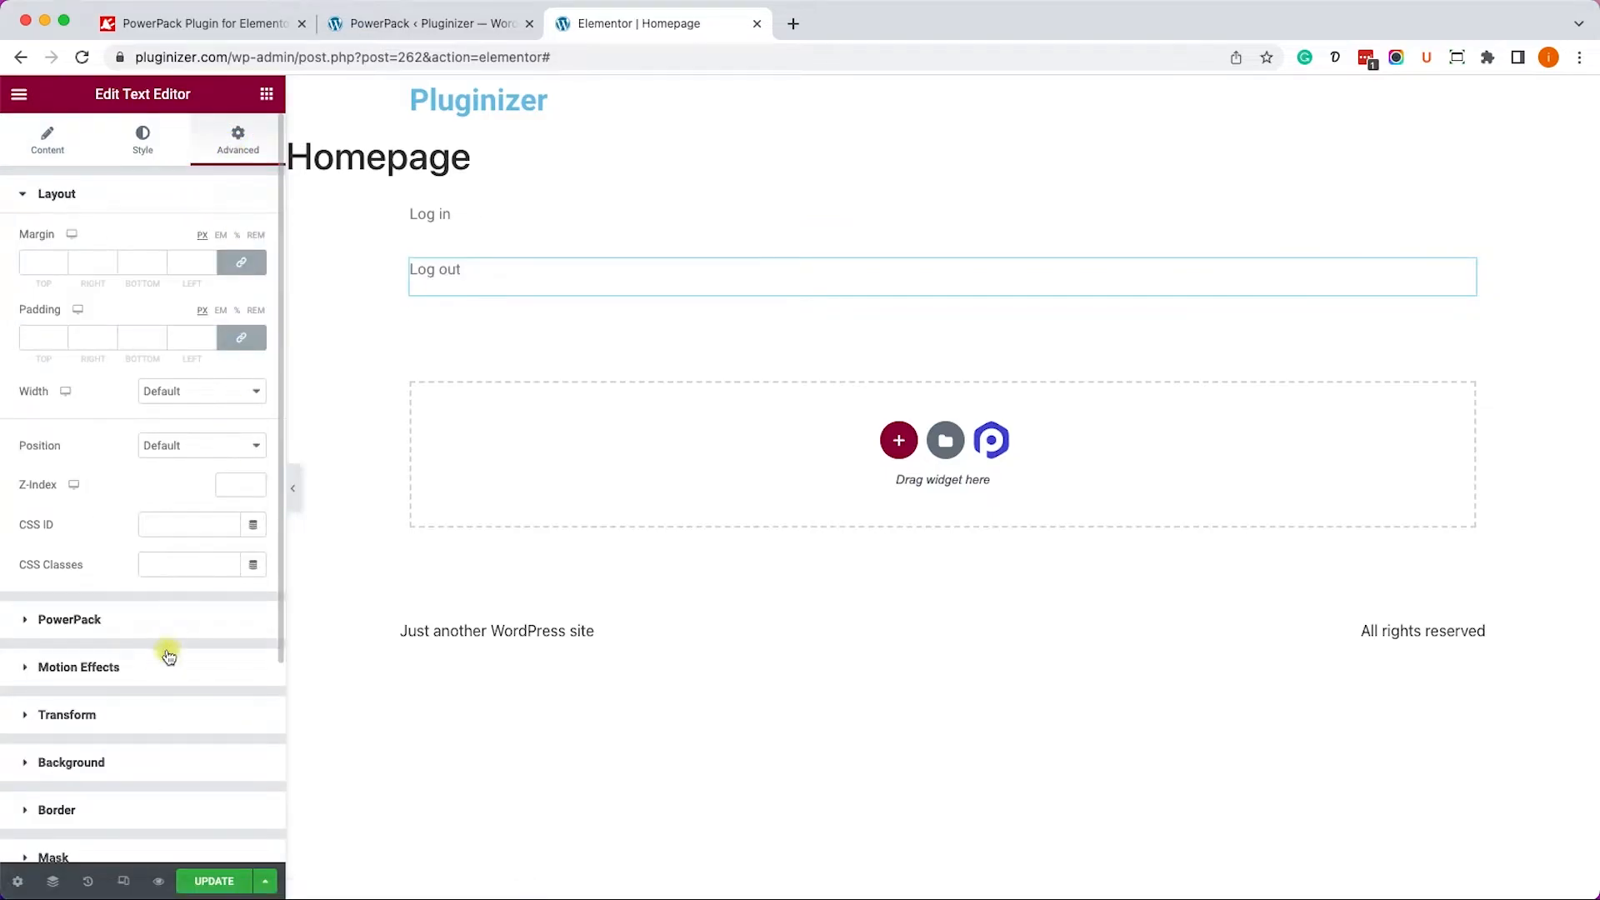
left_click(68, 619)
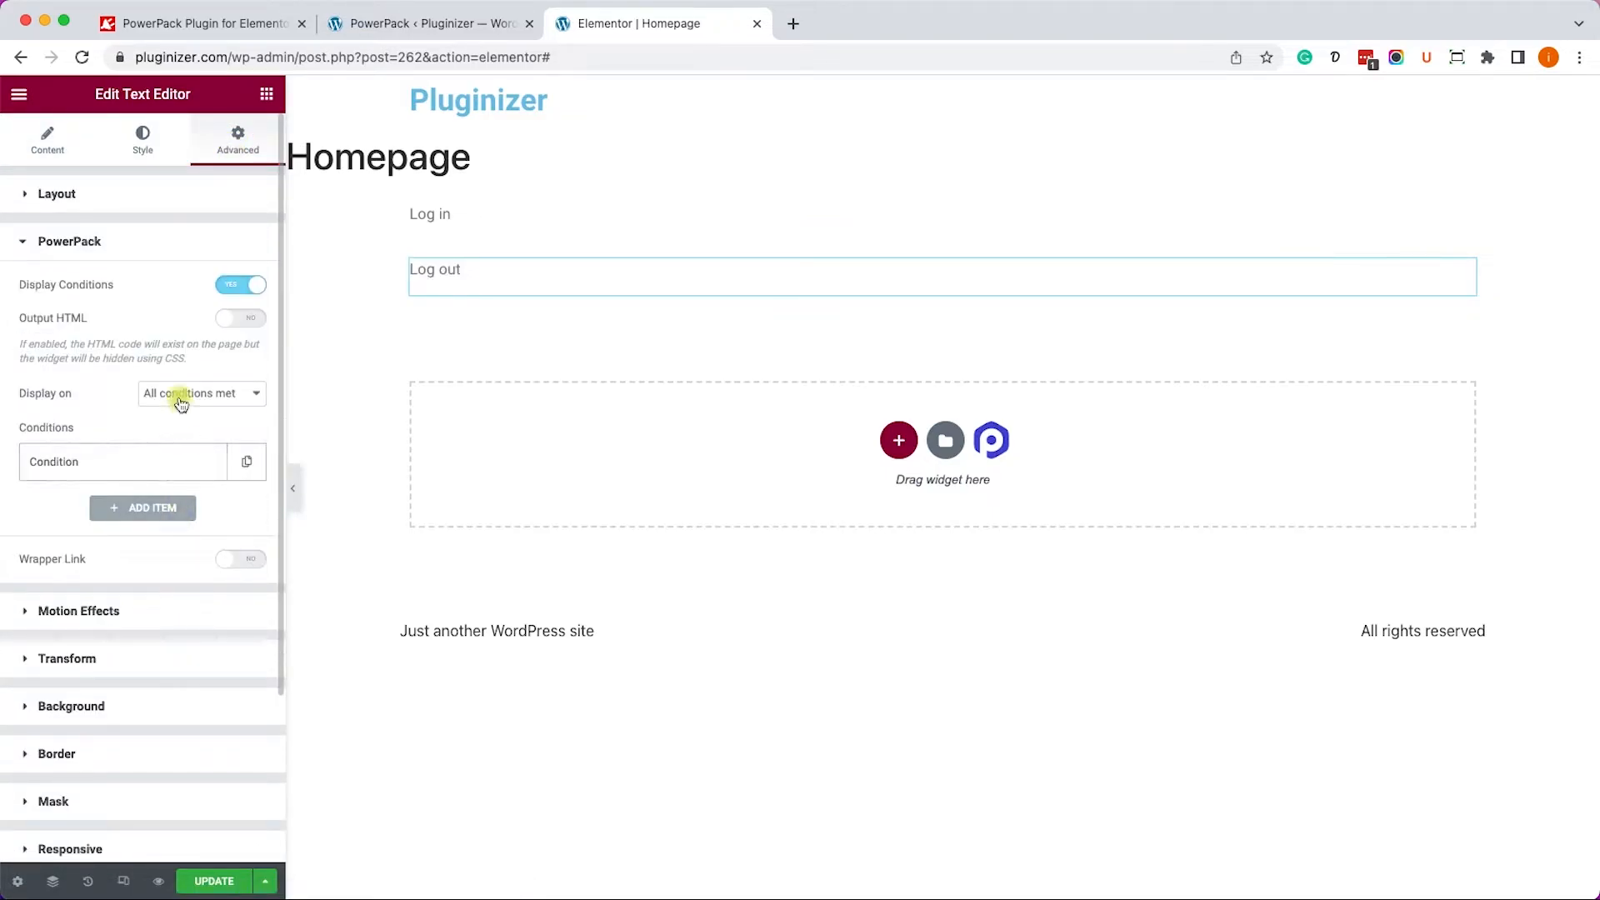
left_click(142, 461)
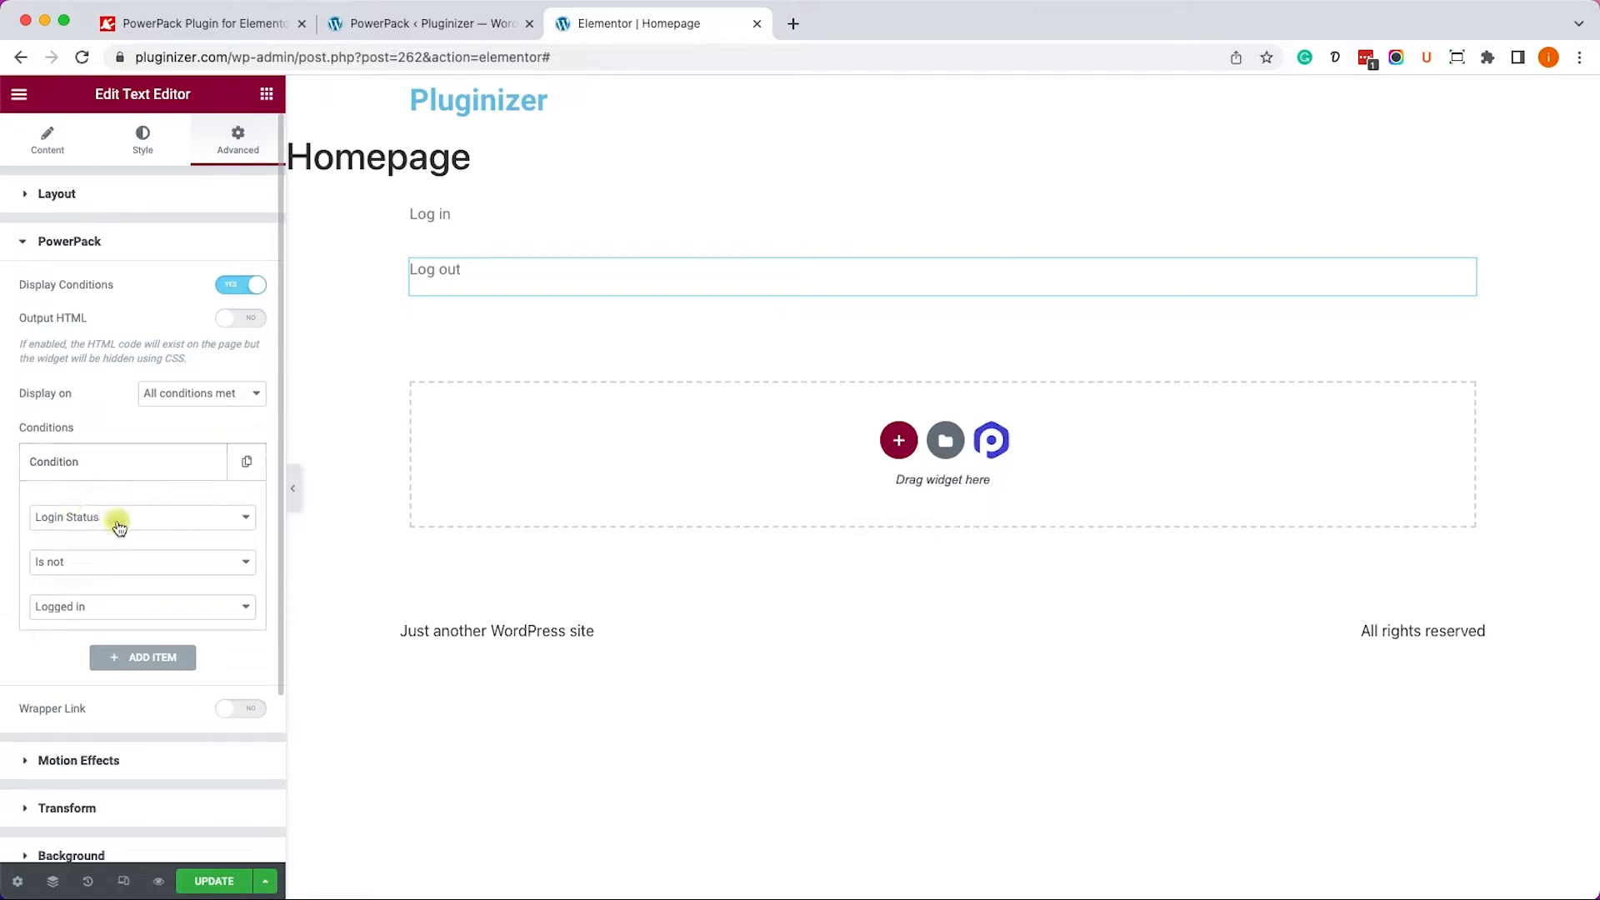
mouse_move(91, 567)
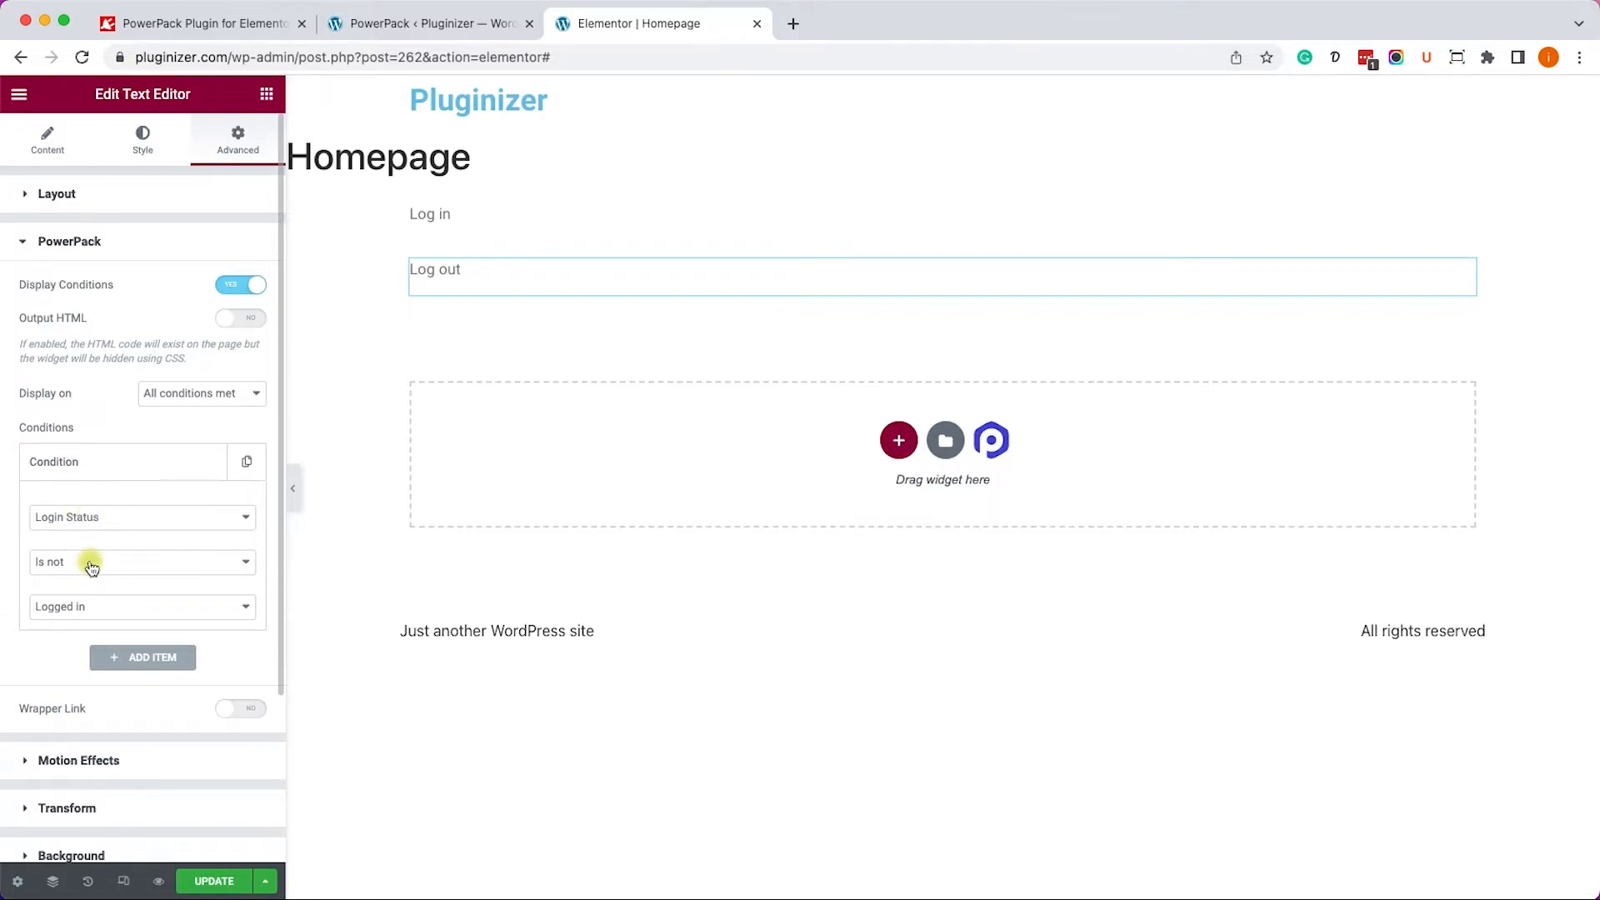
left_click(141, 561)
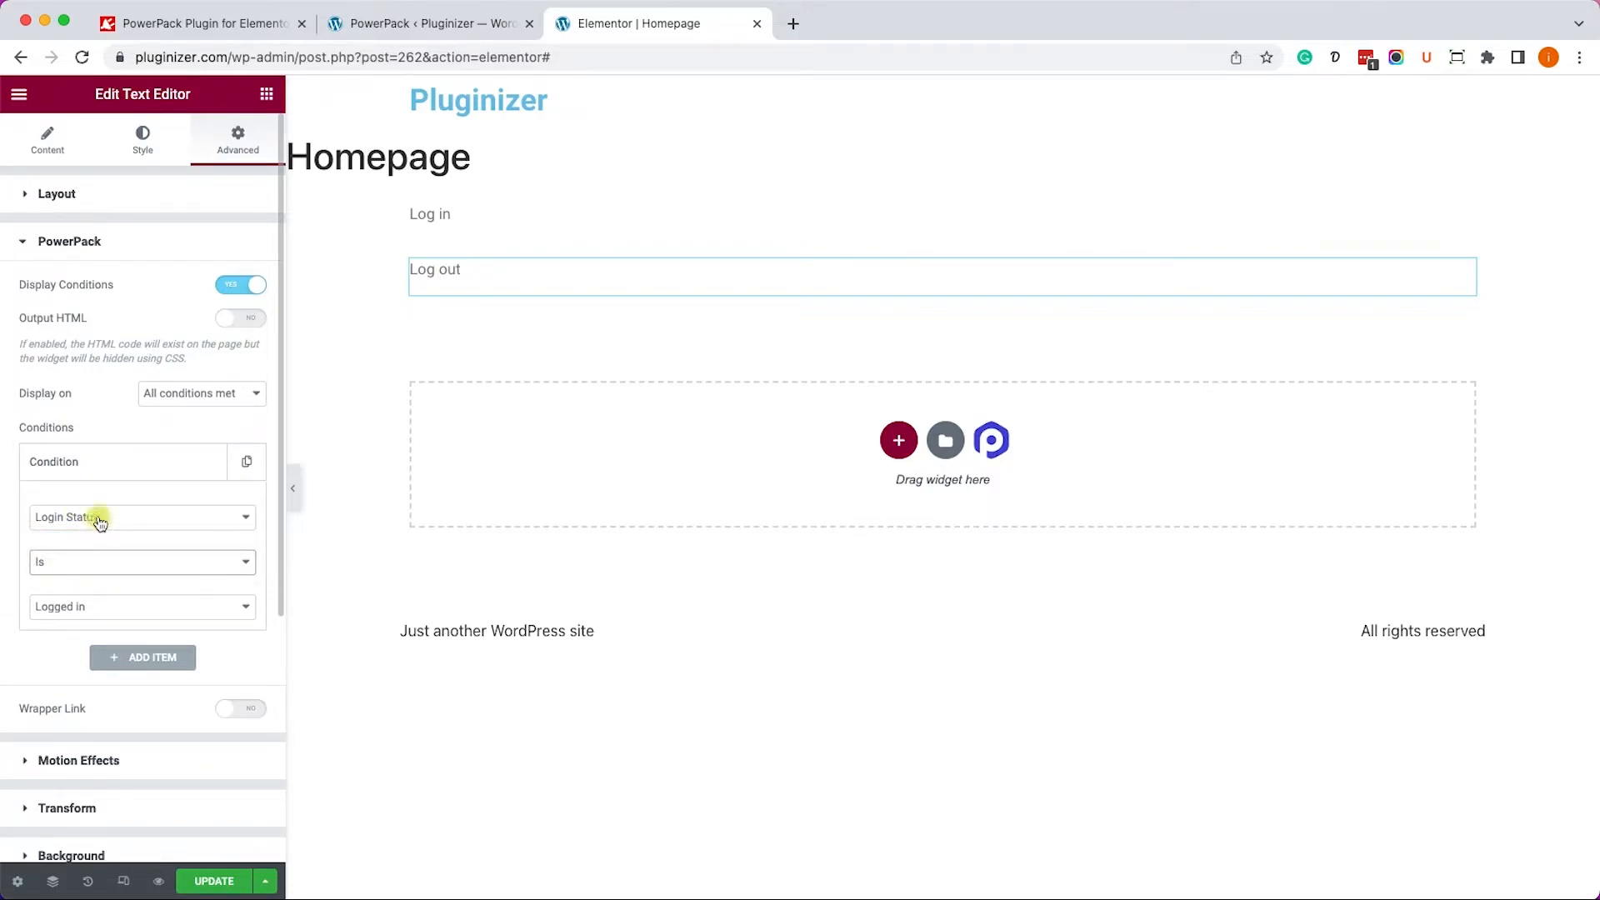
left_click(430, 214)
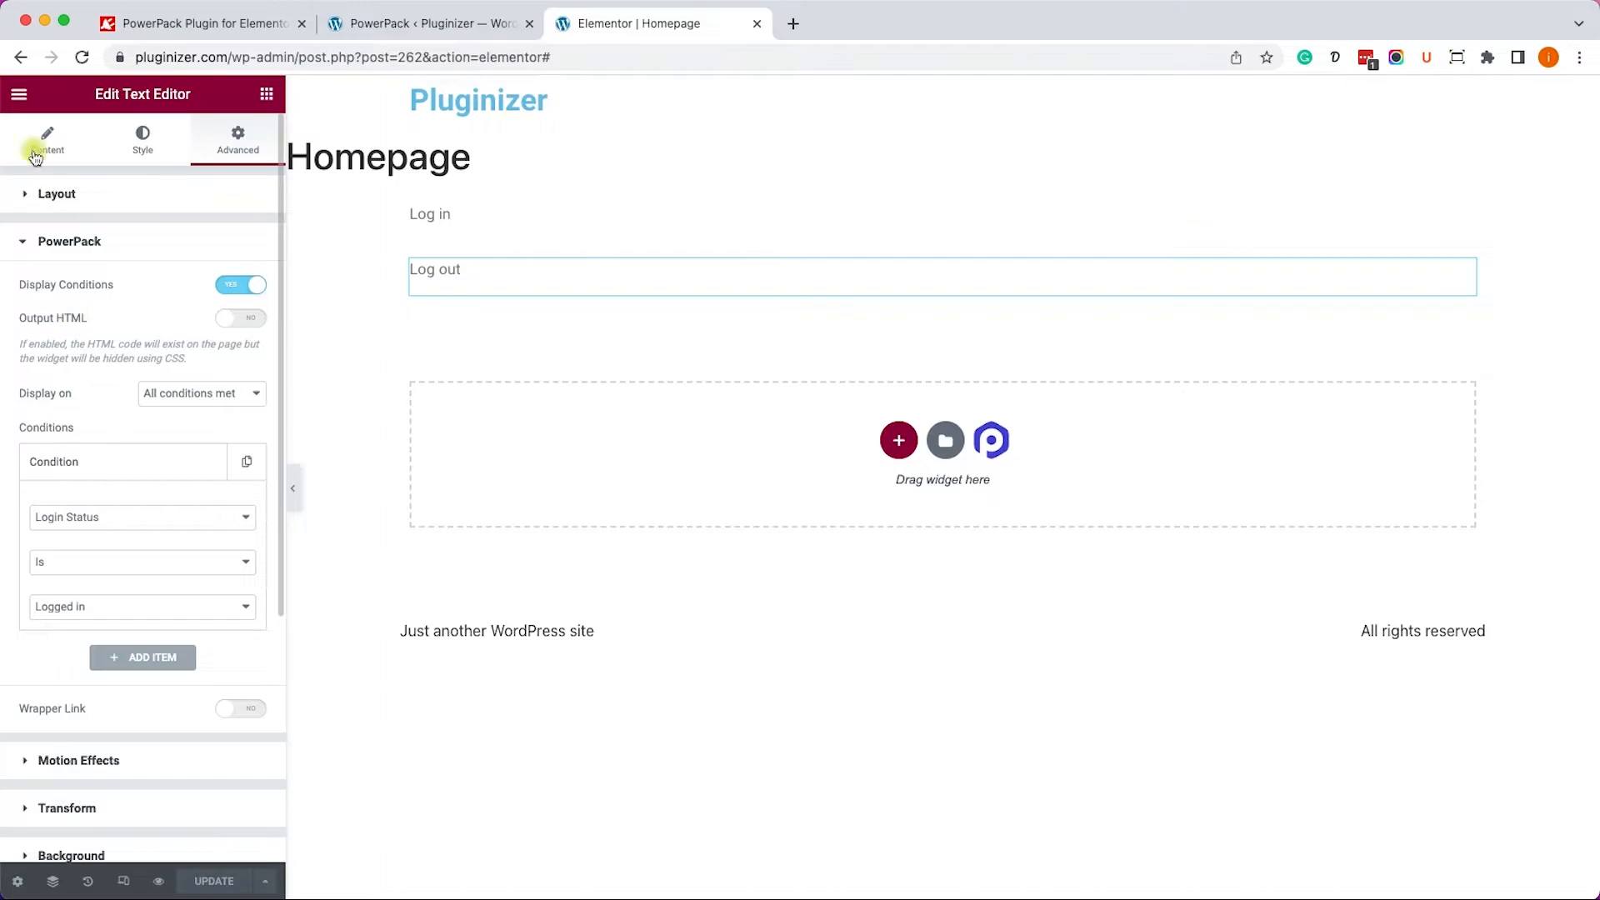
left_click(18, 95)
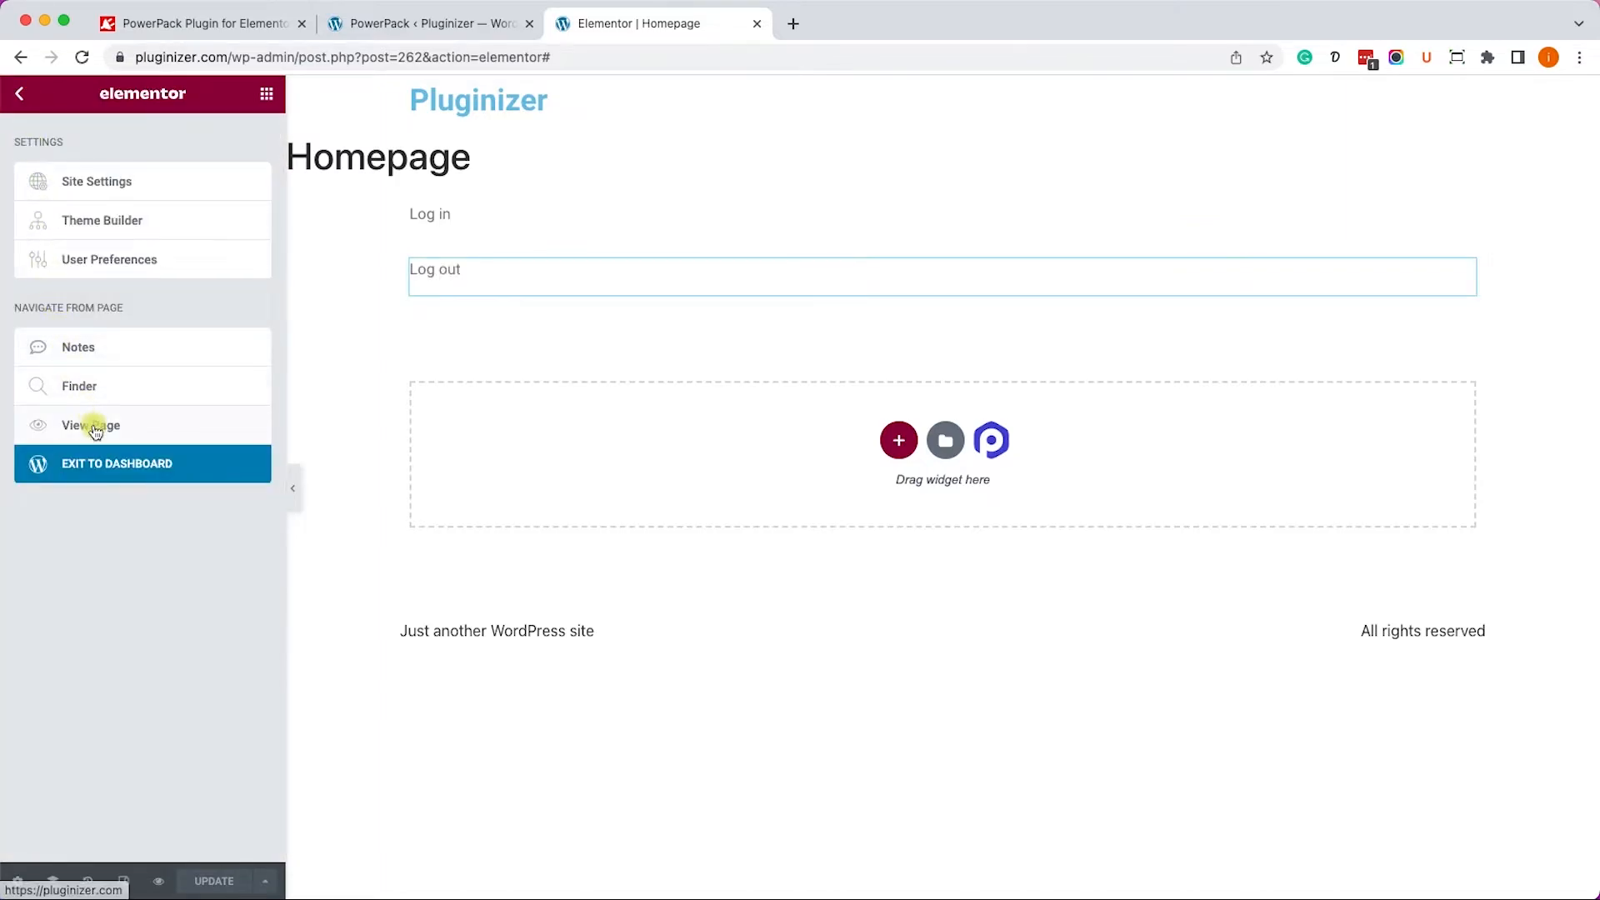
left_click(90, 426)
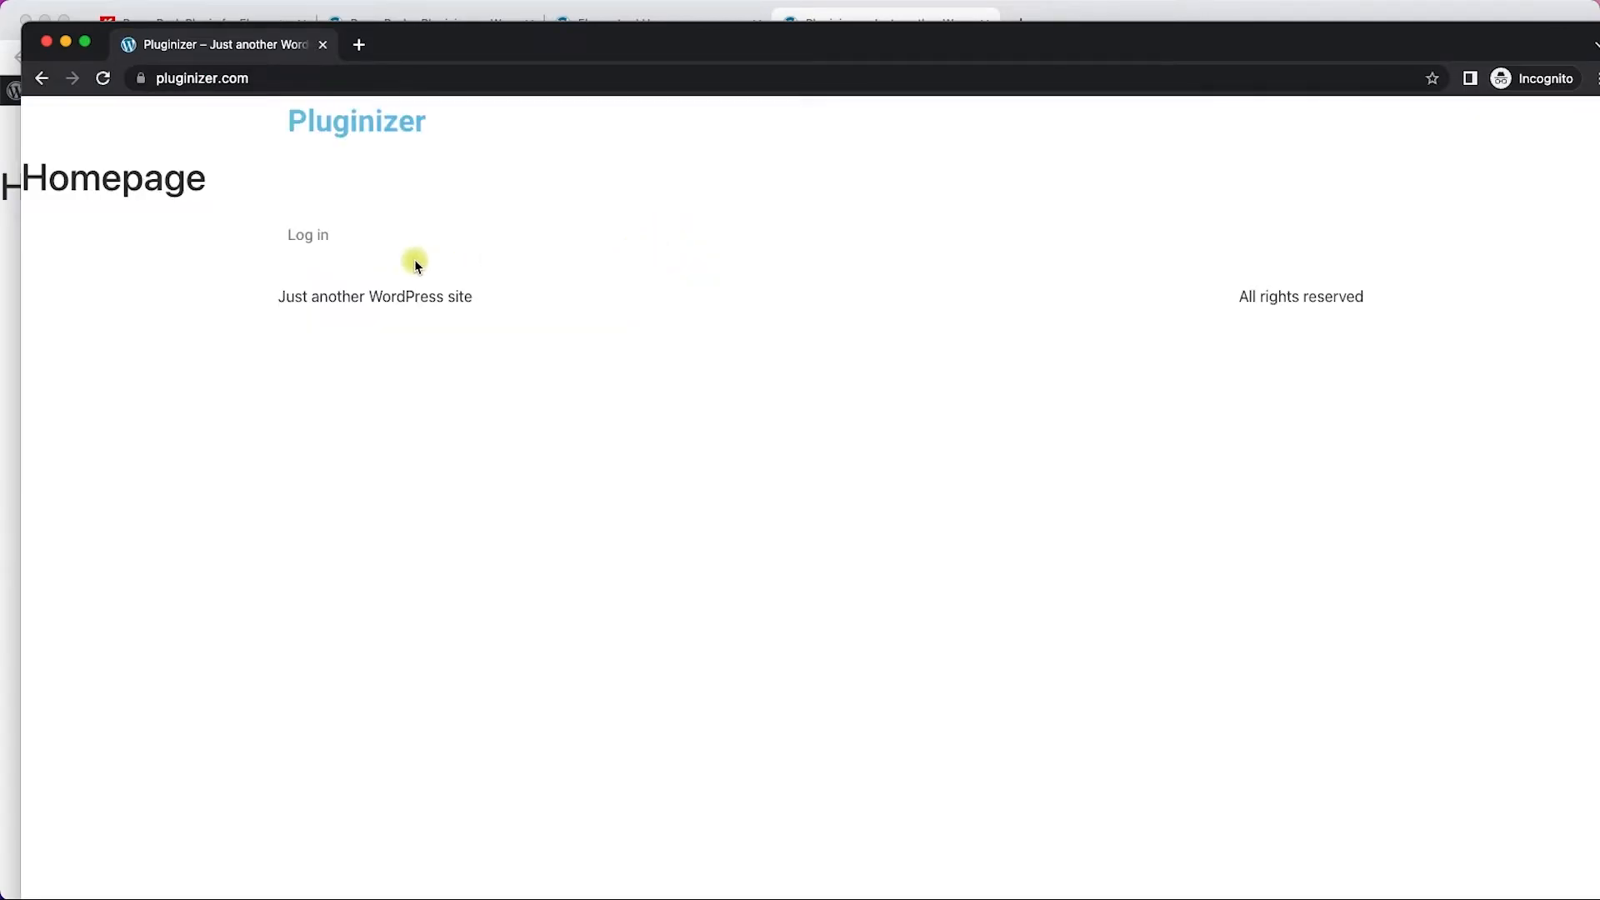
mouse_move(308, 219)
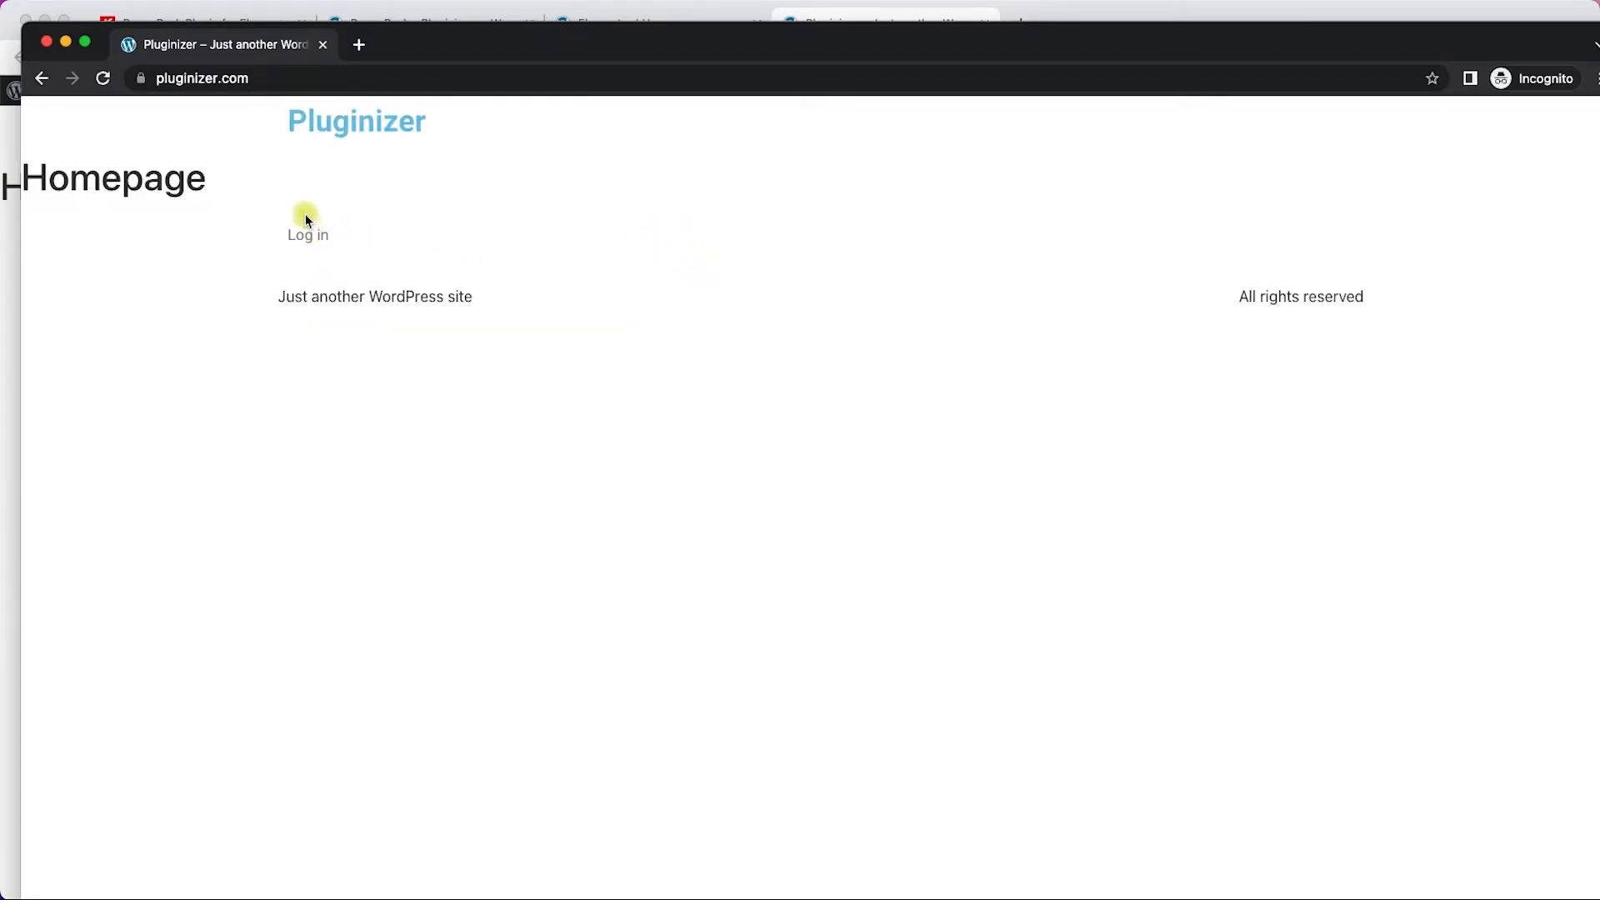
mouse_move(381, 193)
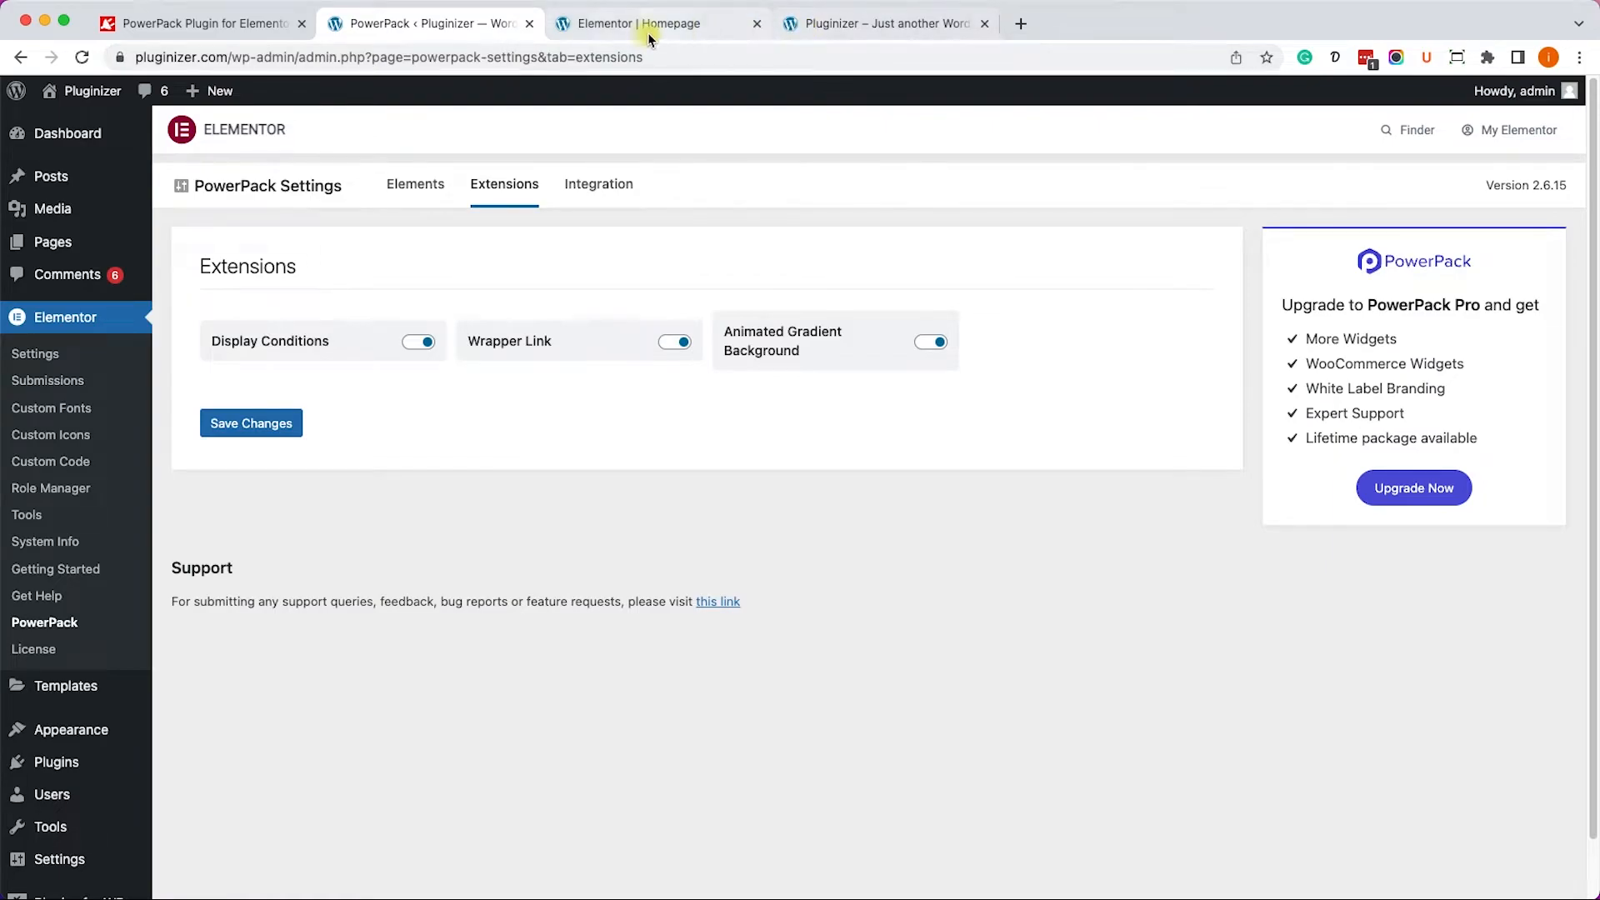
Confirm in Incognito that only 'Log in' shows, then return to the homepage editor.
left_click(653, 23)
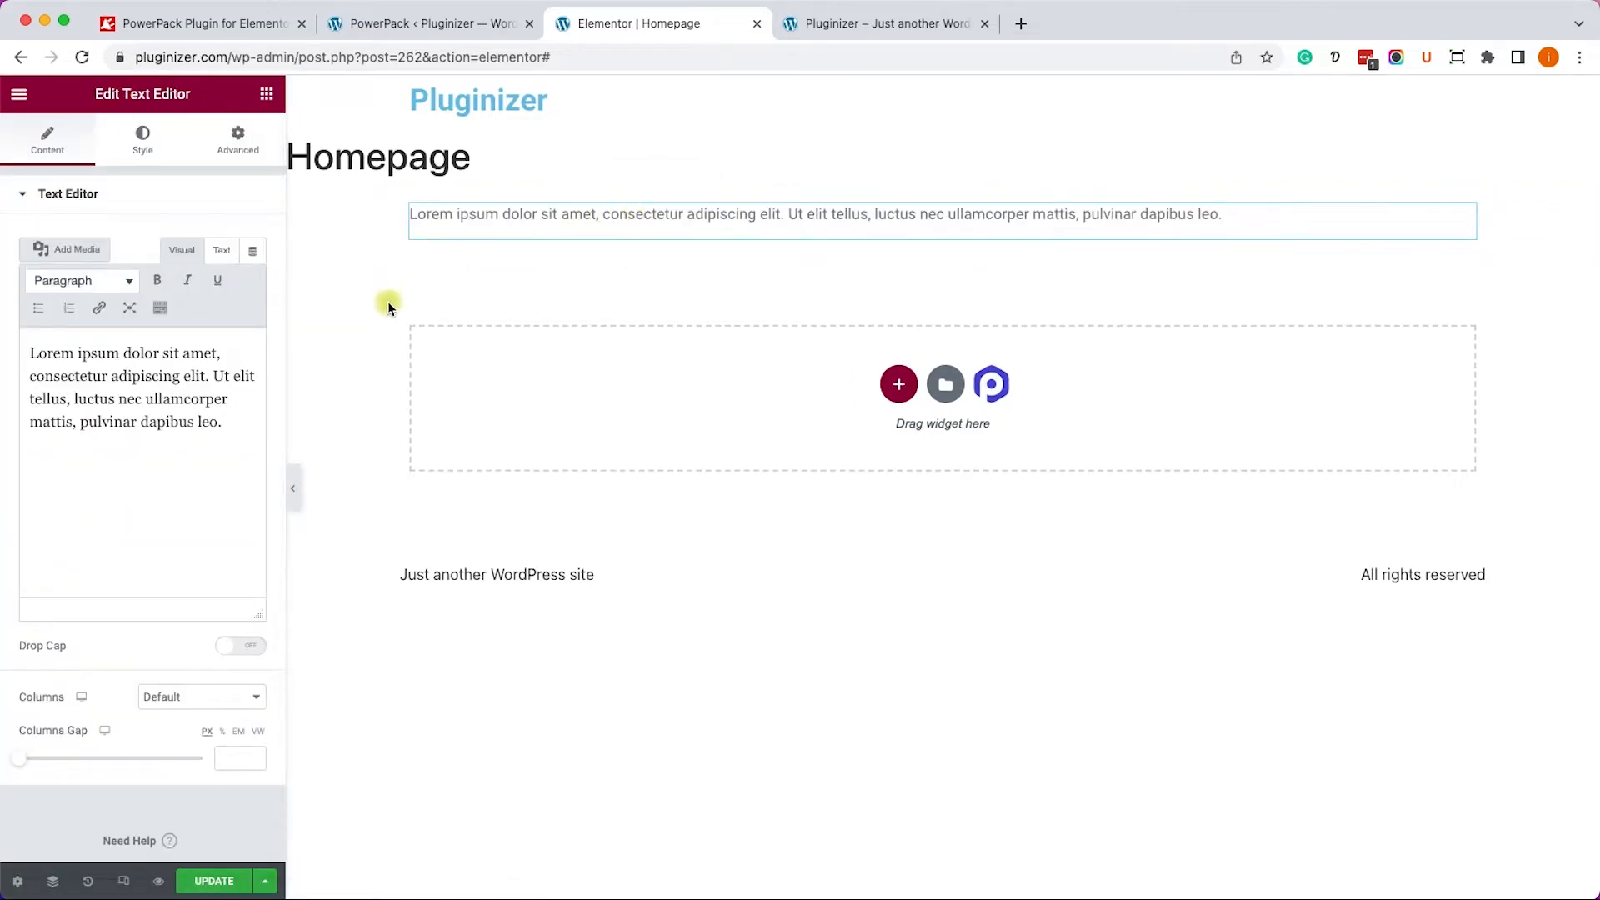
Switch on PowerPack Wrapper Link in the Lorem ipsum text block's Advanced settings.
double_click(153, 375)
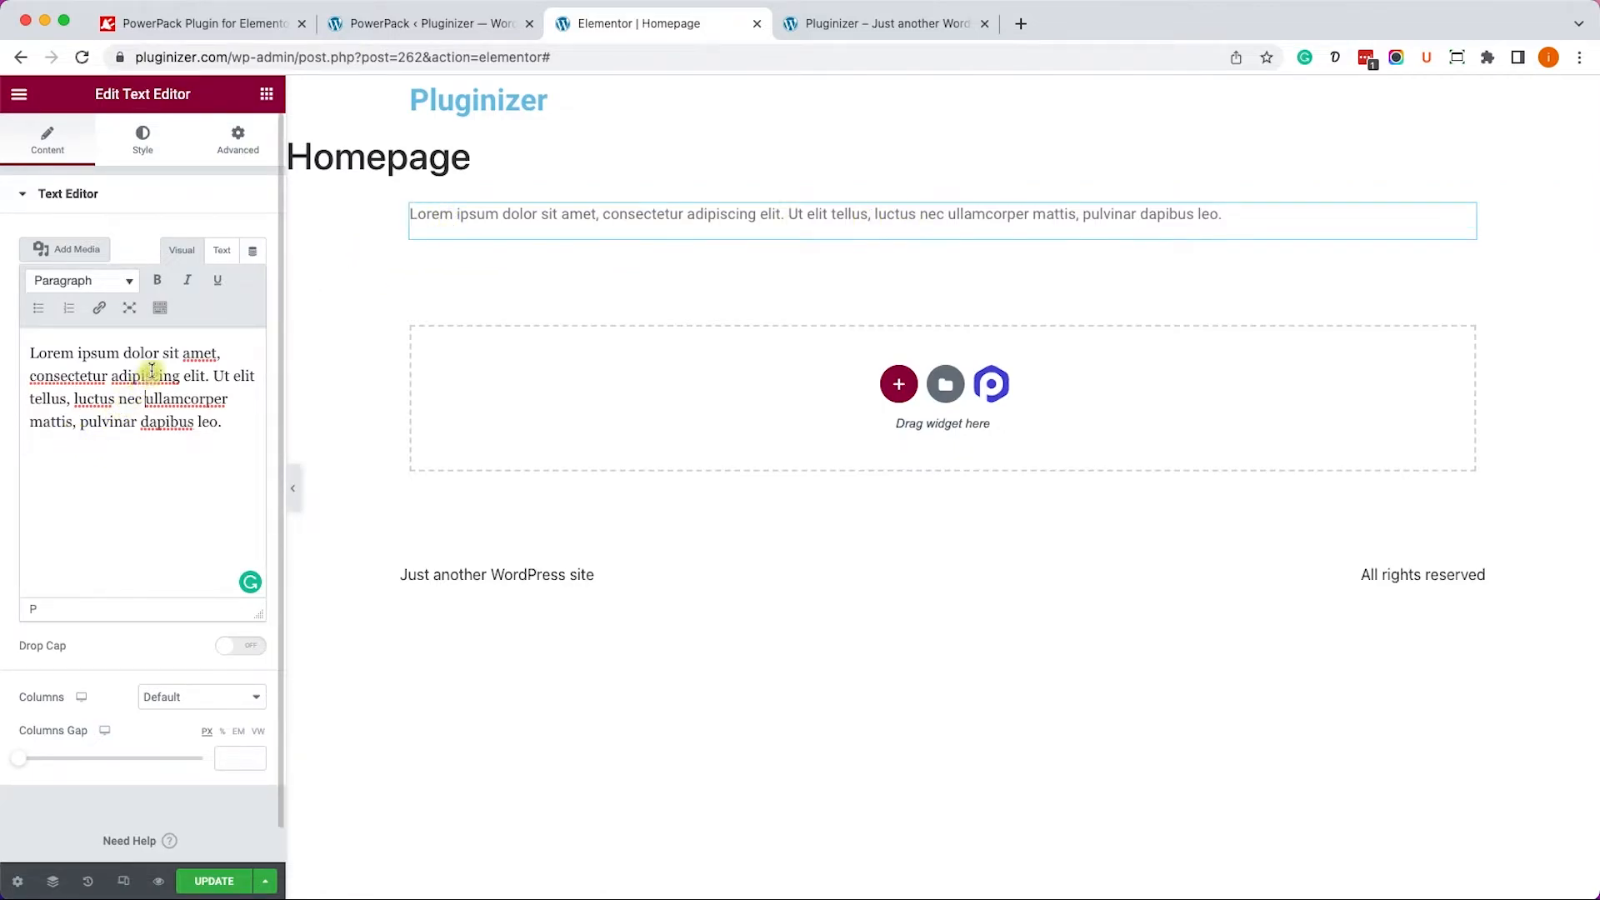
left_click(237, 138)
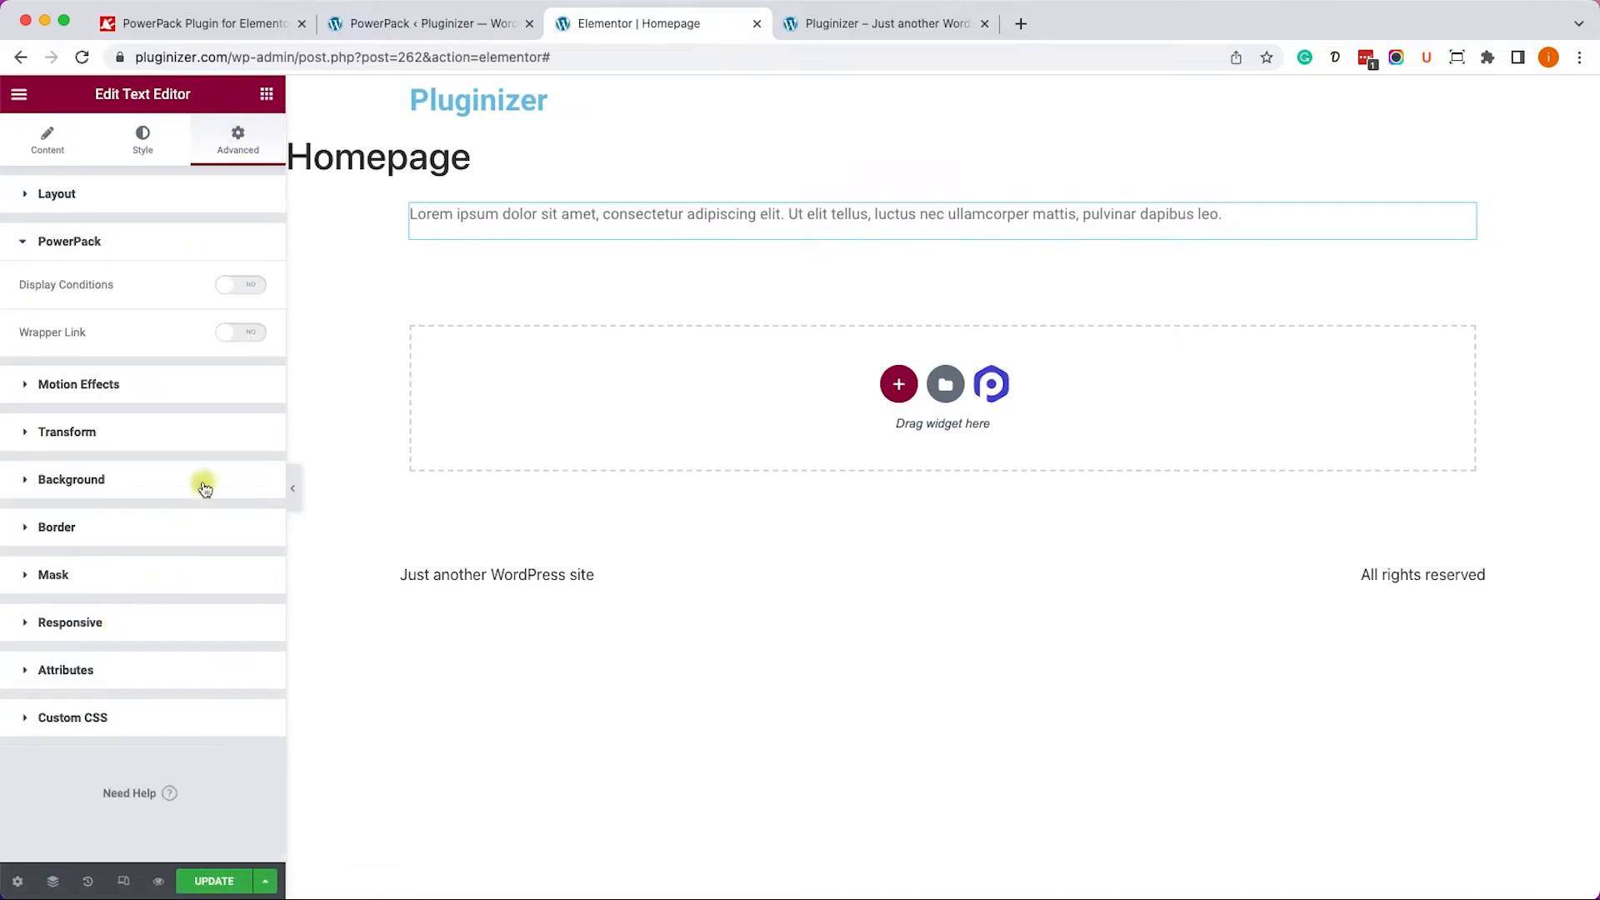
left_click(240, 332)
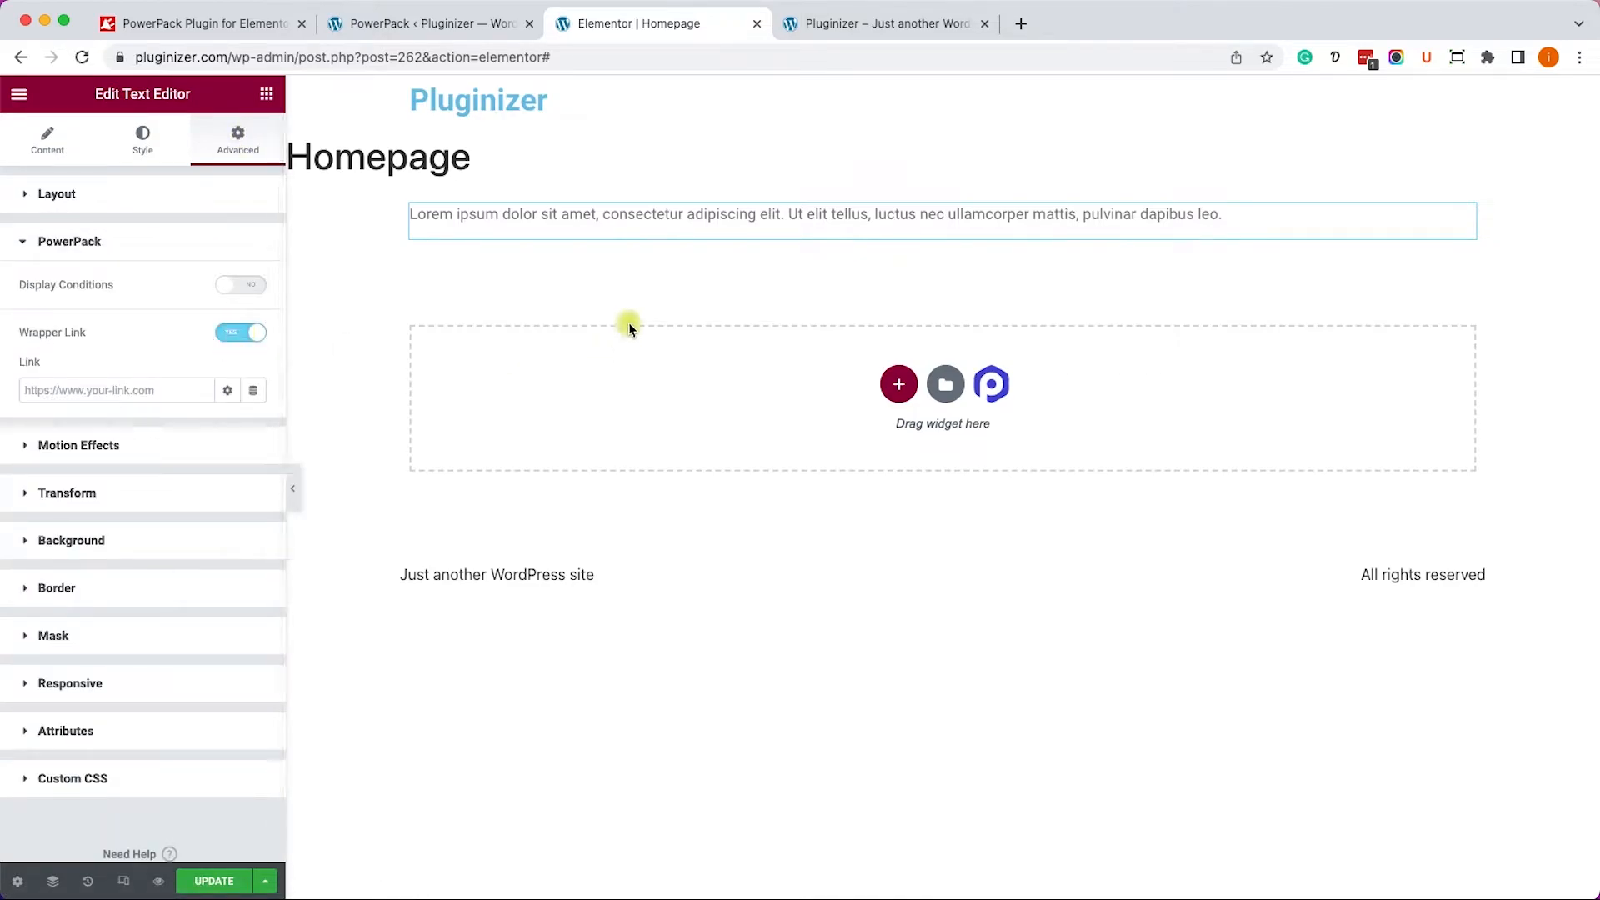
Set the Wrapper Link URL to google.com with Open in new window ticked.
left_click(939, 214)
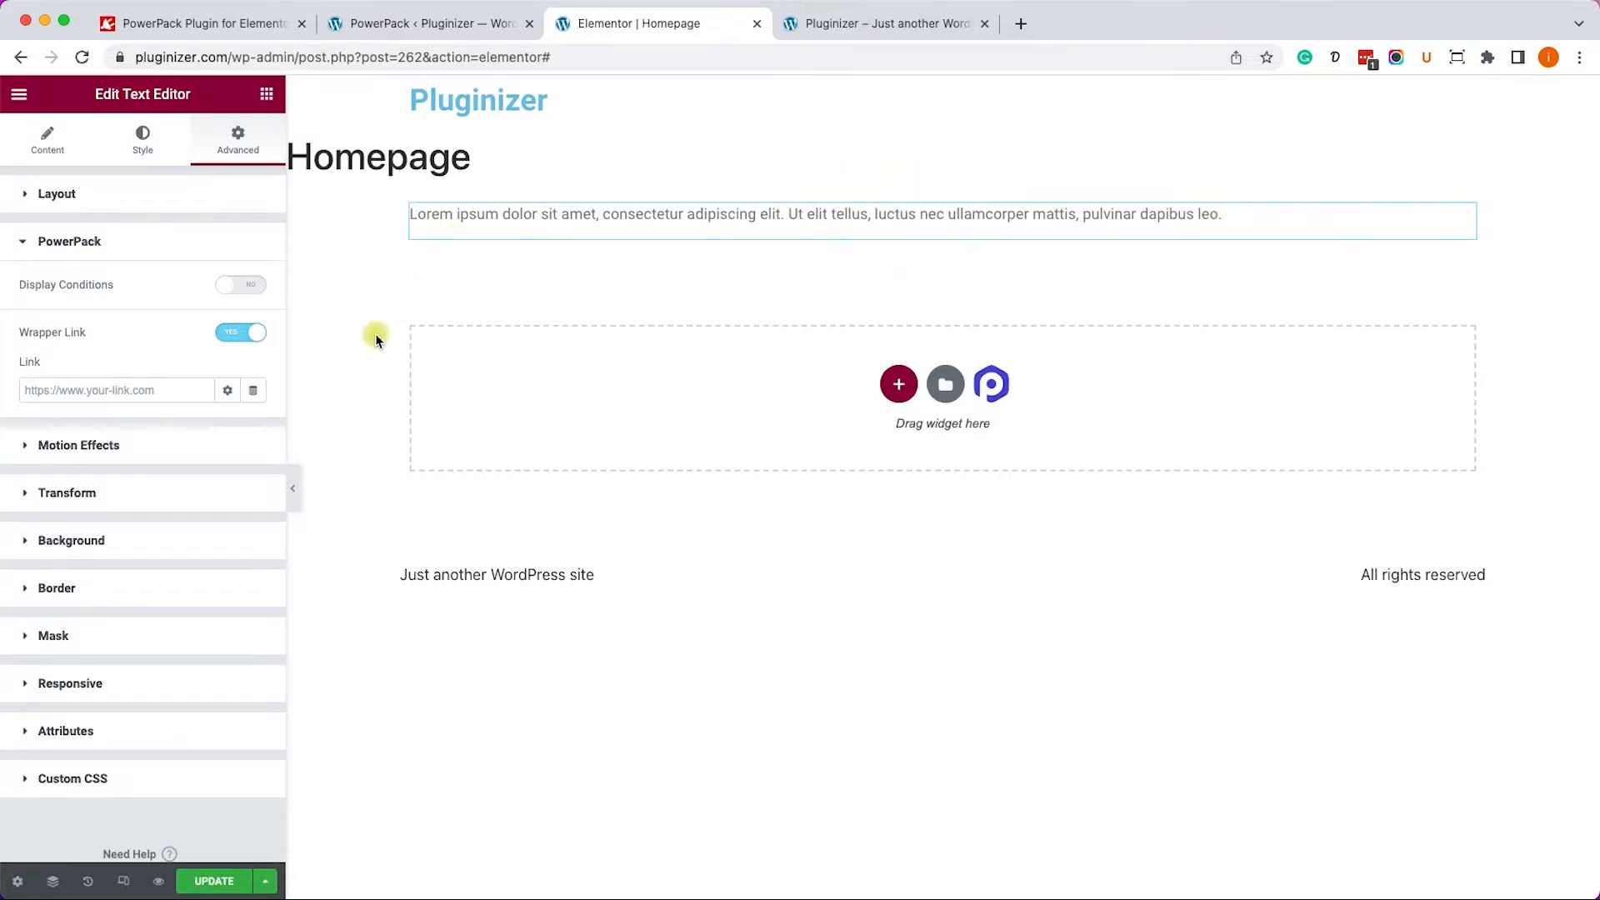
type("g")
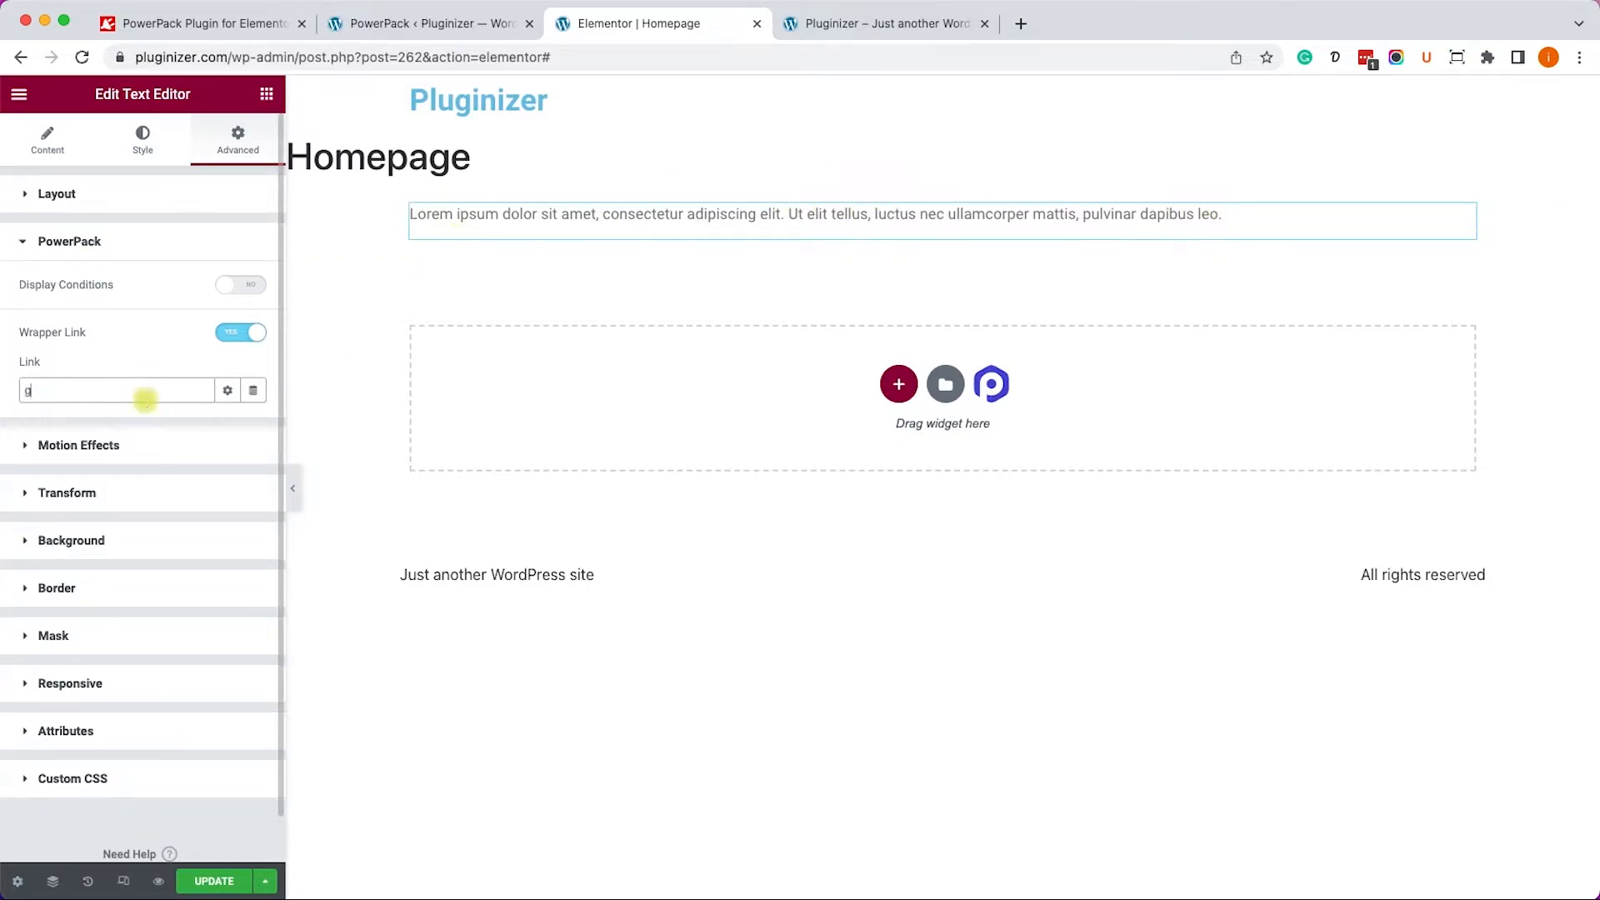
type("google.com")
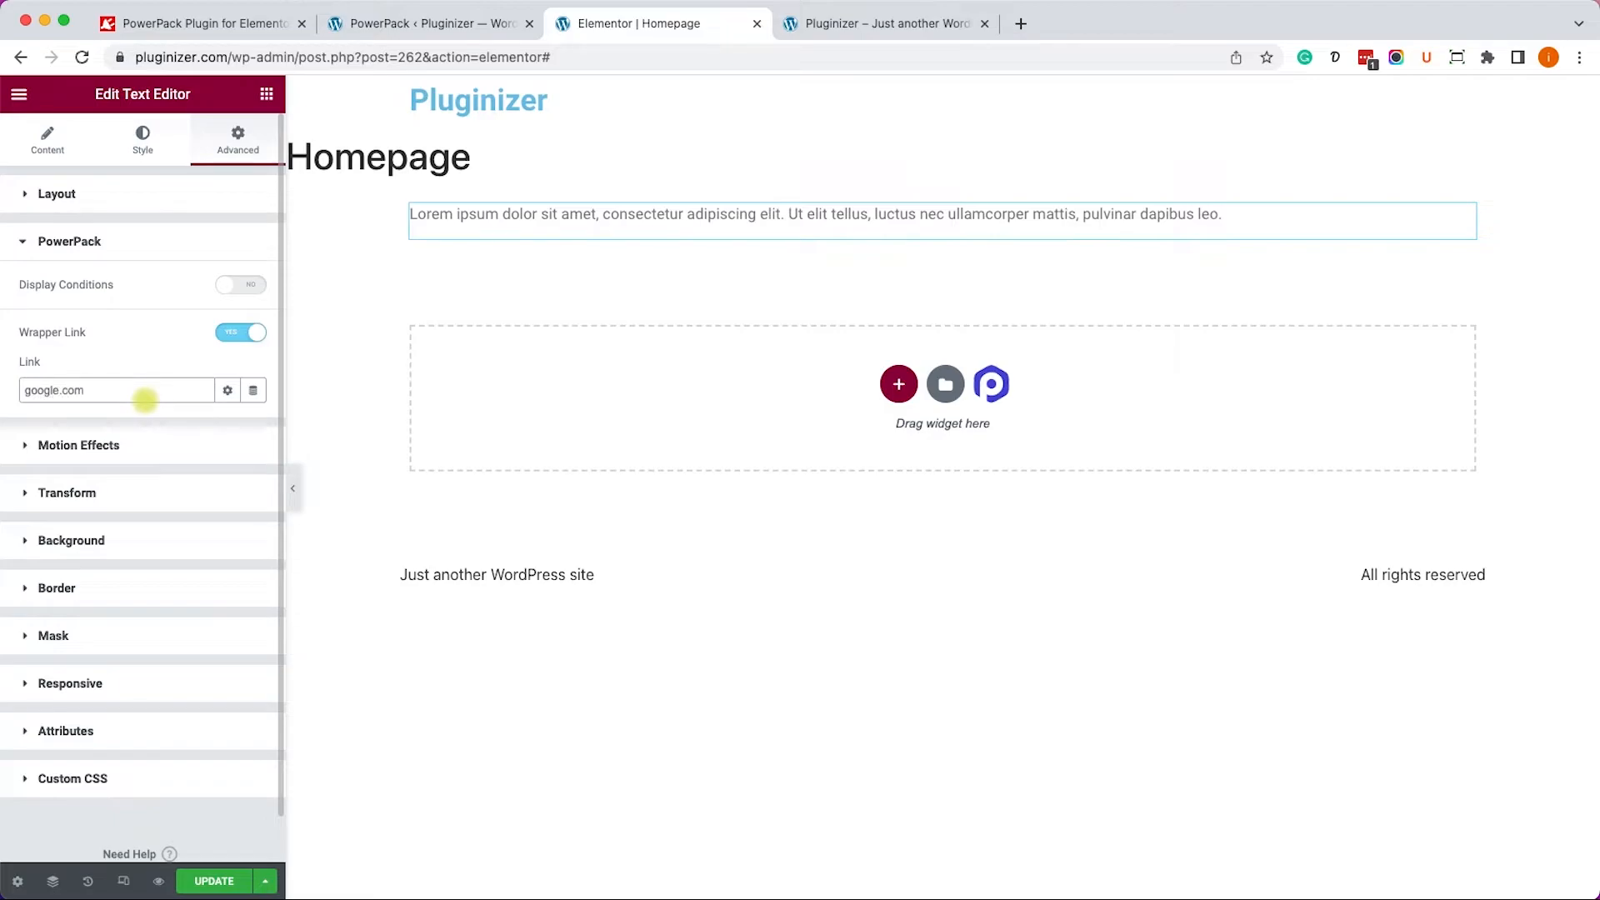
left_click(227, 391)
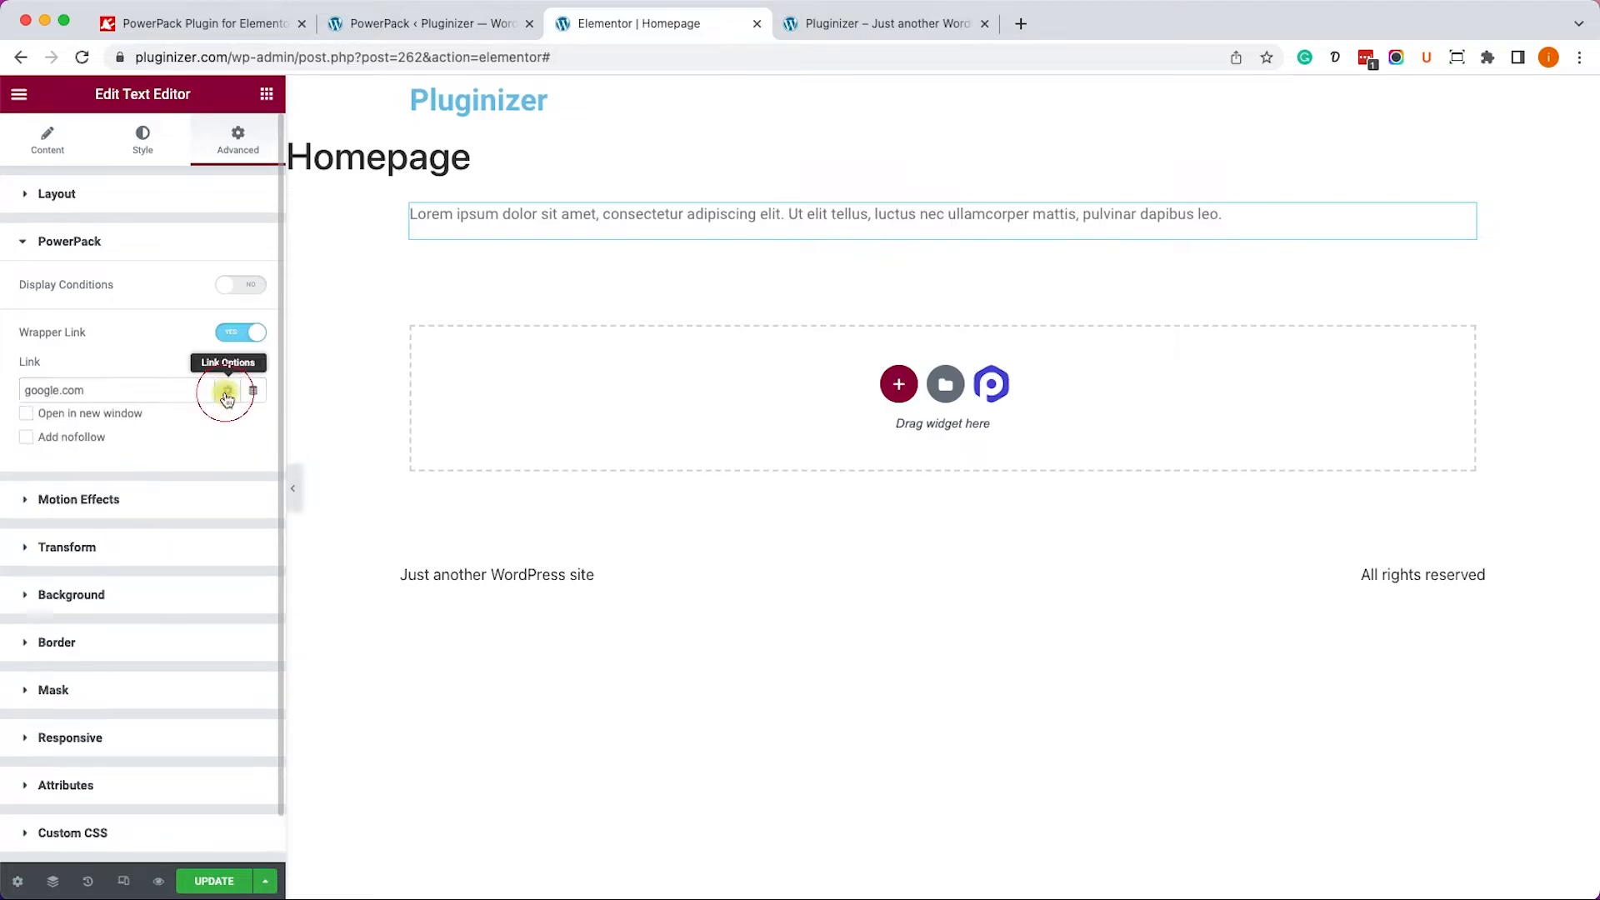
left_click(228, 391)
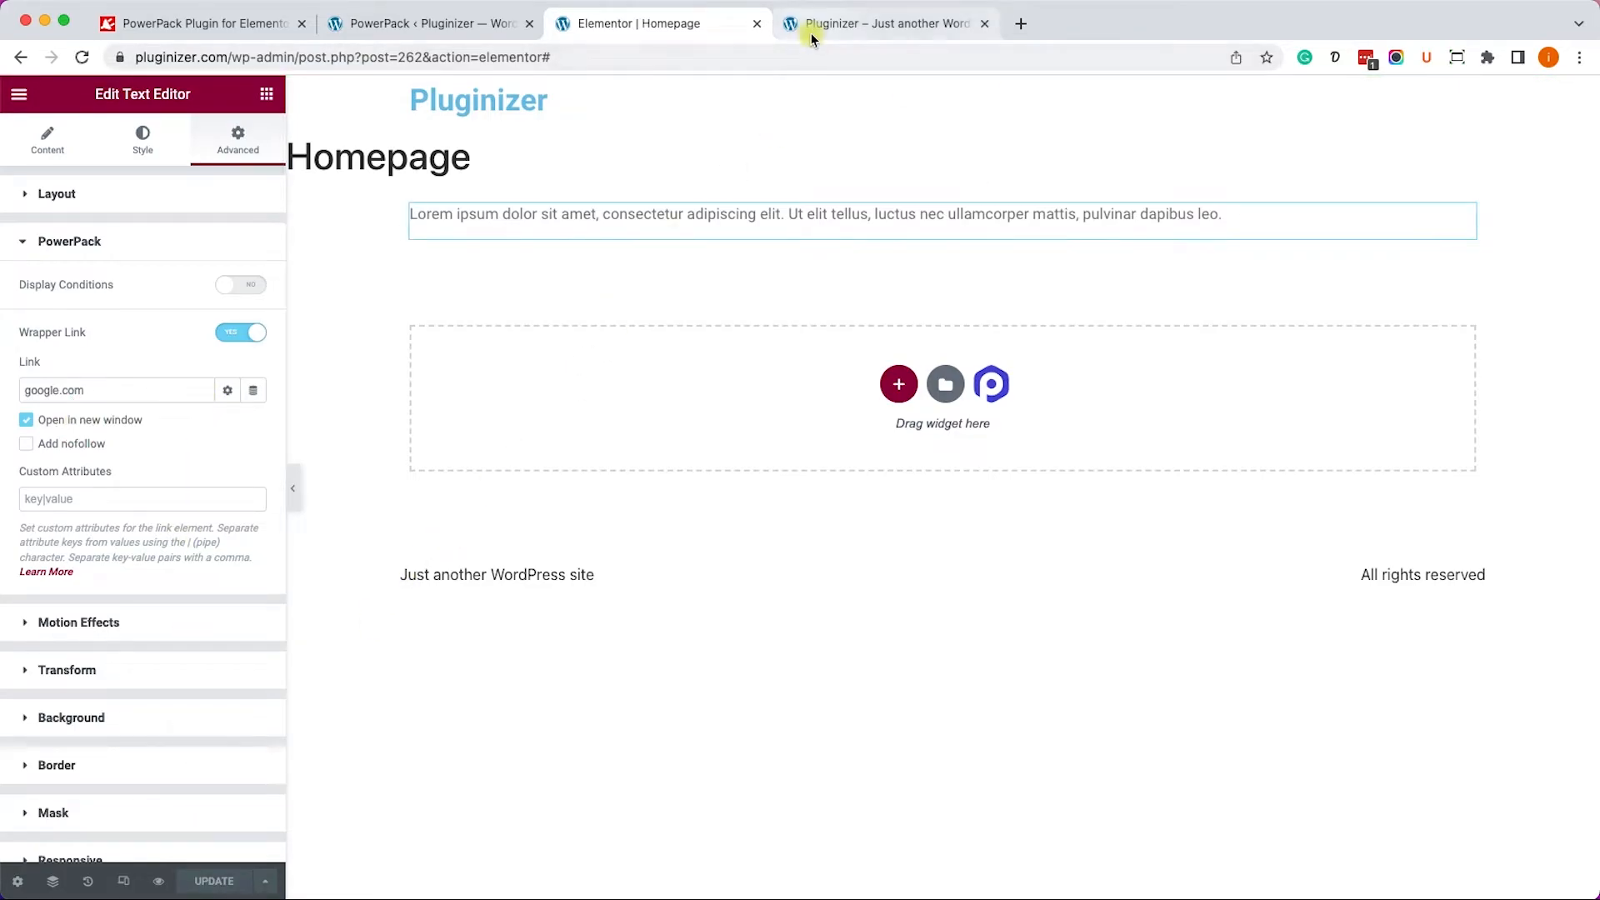
Check on the live homepage that the text opens google.com, then close the Google tab.
left_click(886, 22)
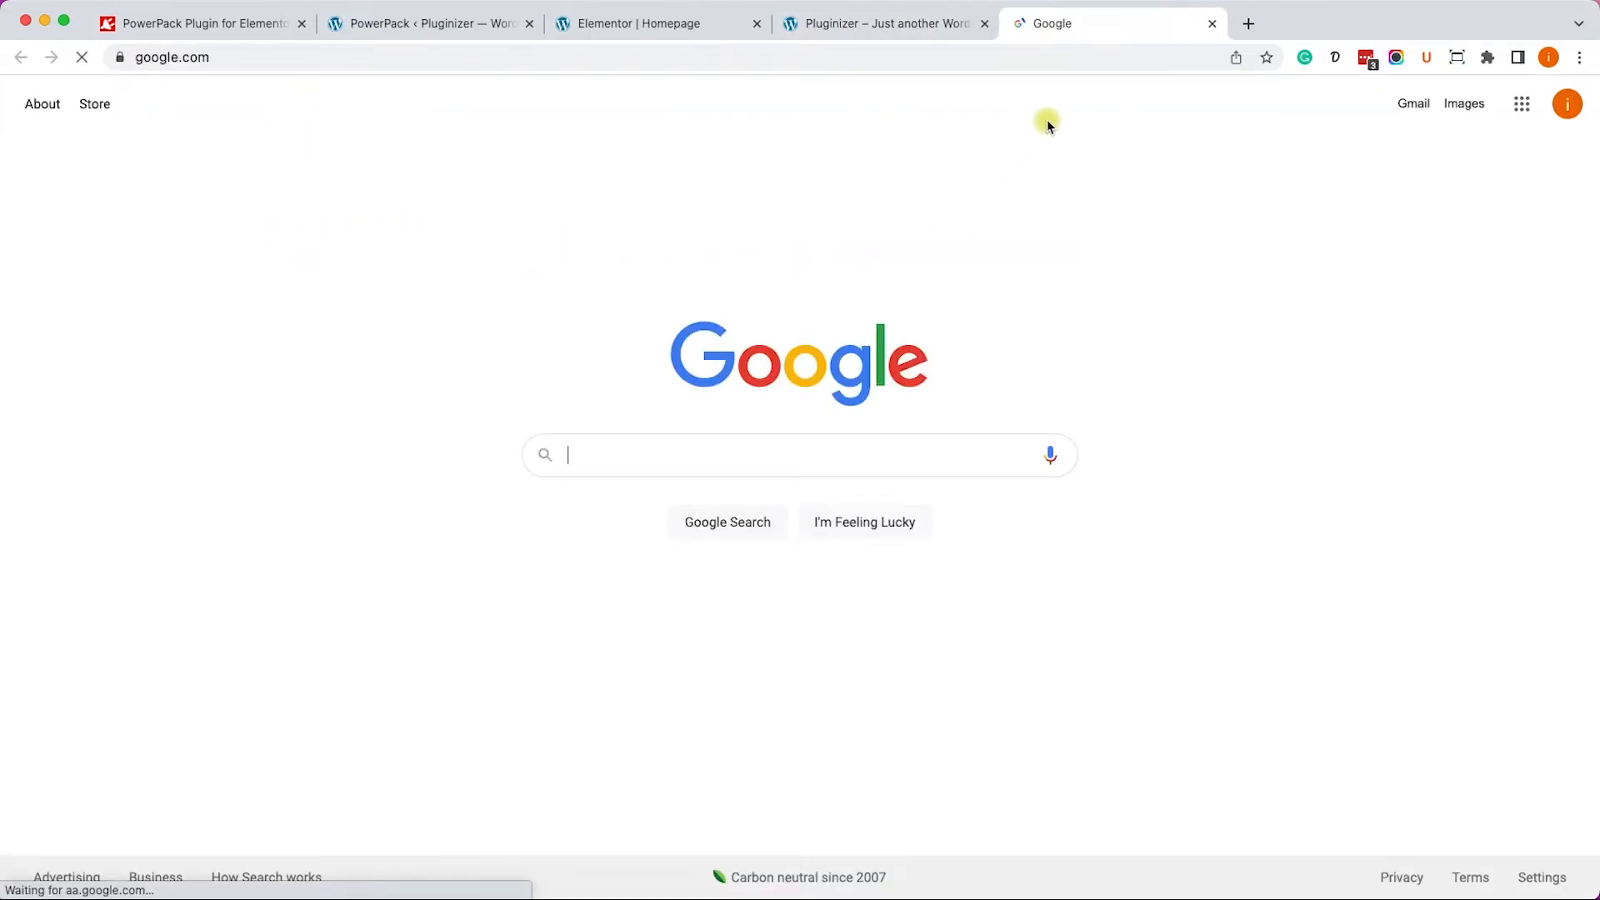
left_click(1211, 23)
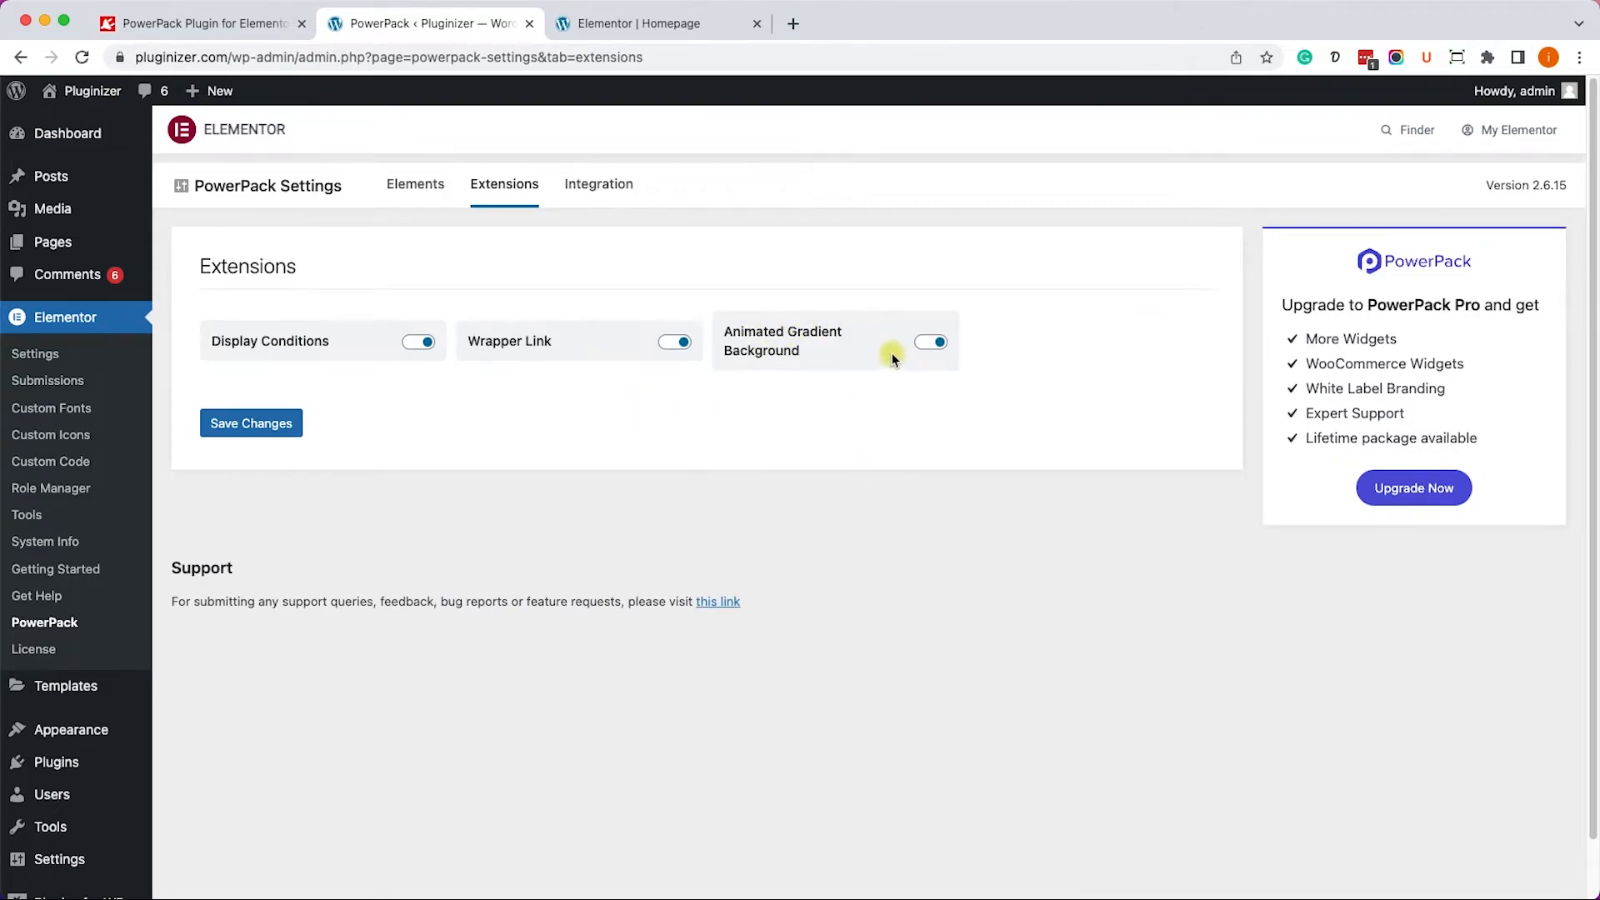
left_click(658, 23)
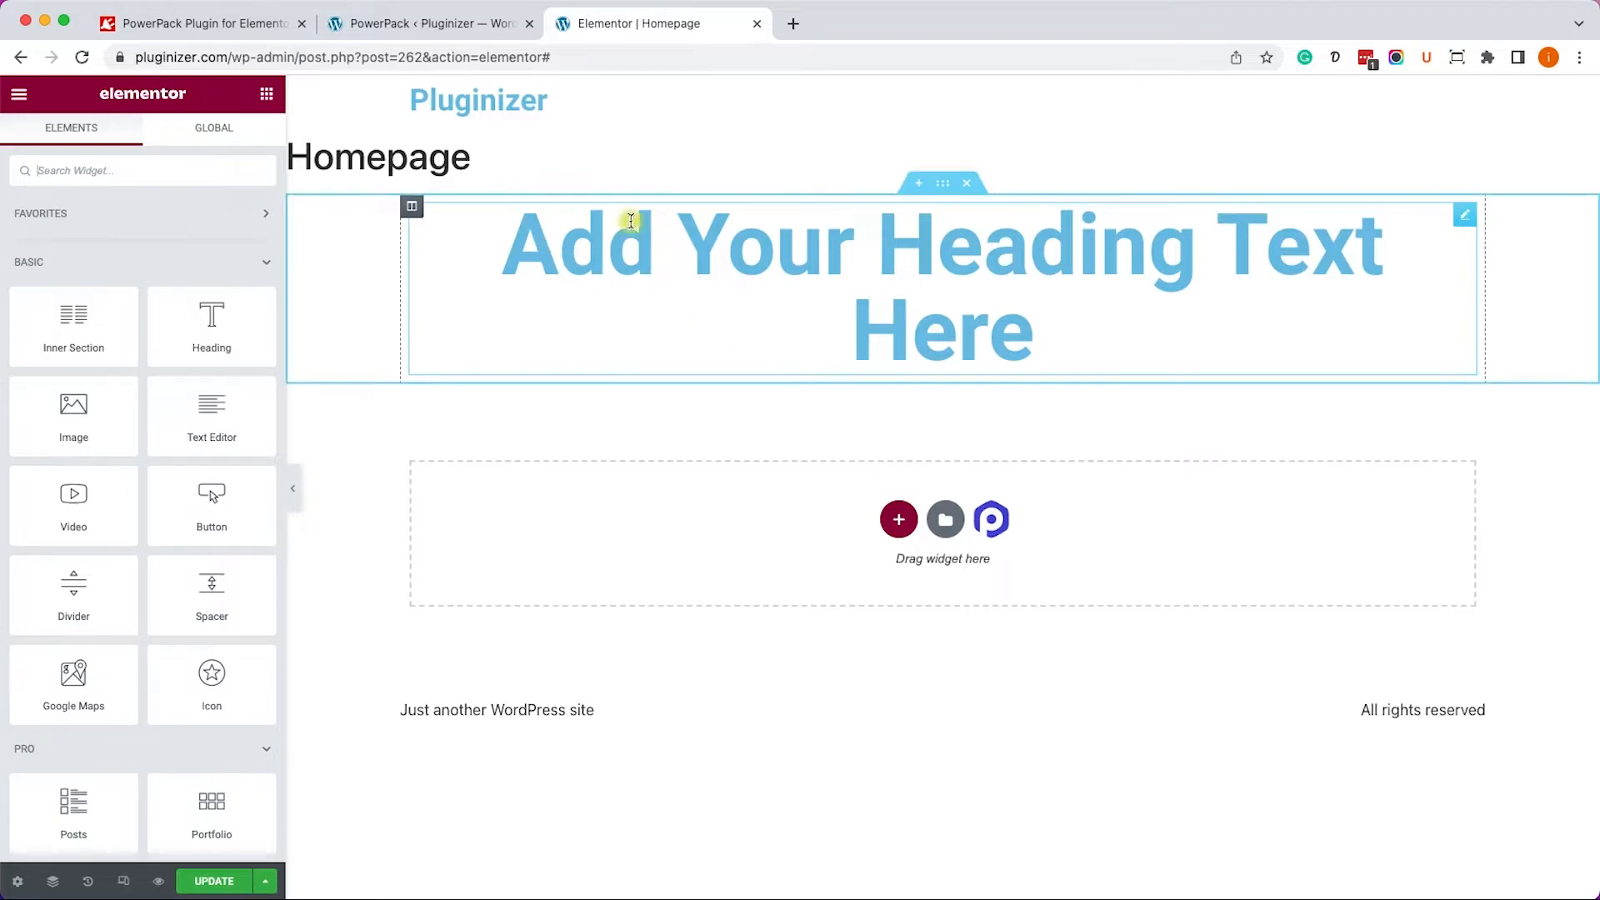
Enable PowerPack Animated Gradient Background on the heading section, recoloured blue, coral and pink.
left_click(942, 183)
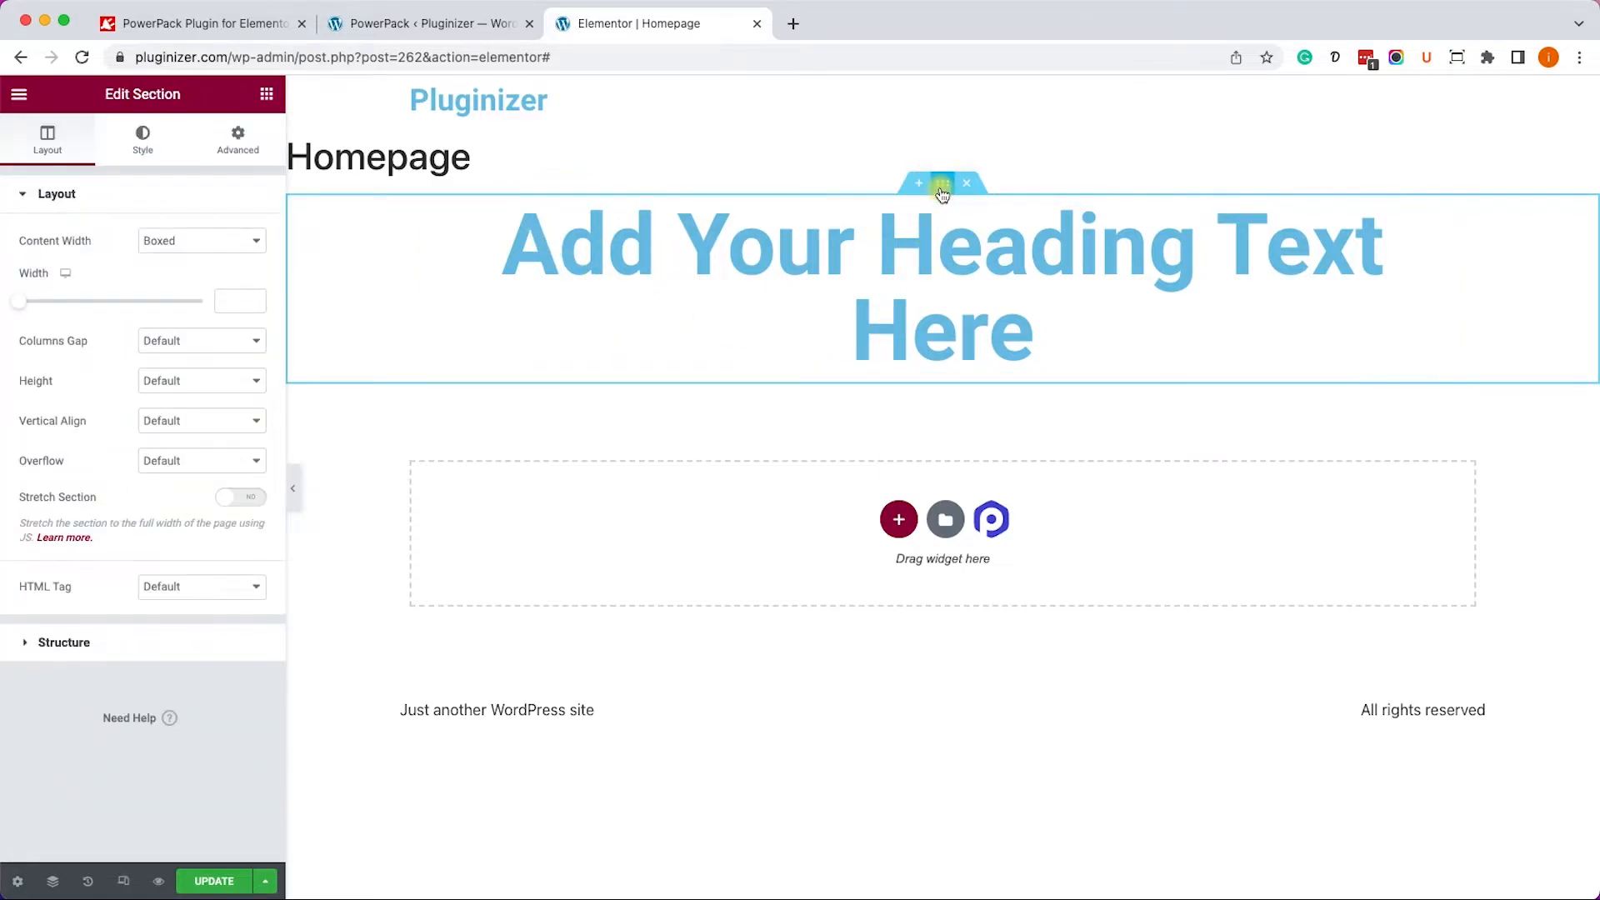
left_click(141, 137)
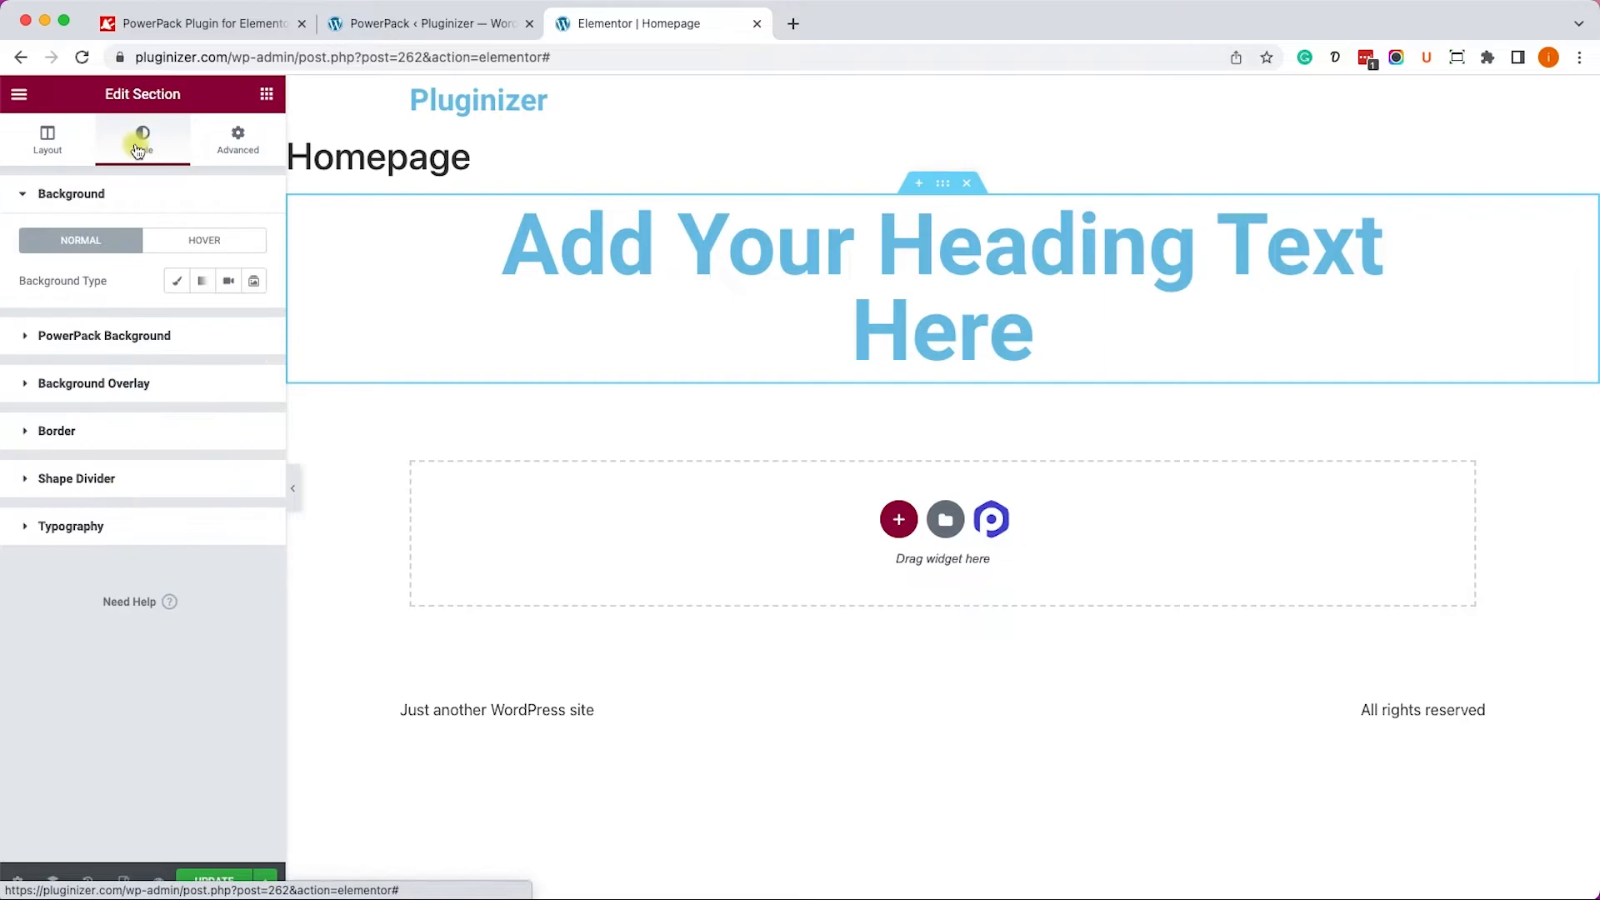
left_click(105, 335)
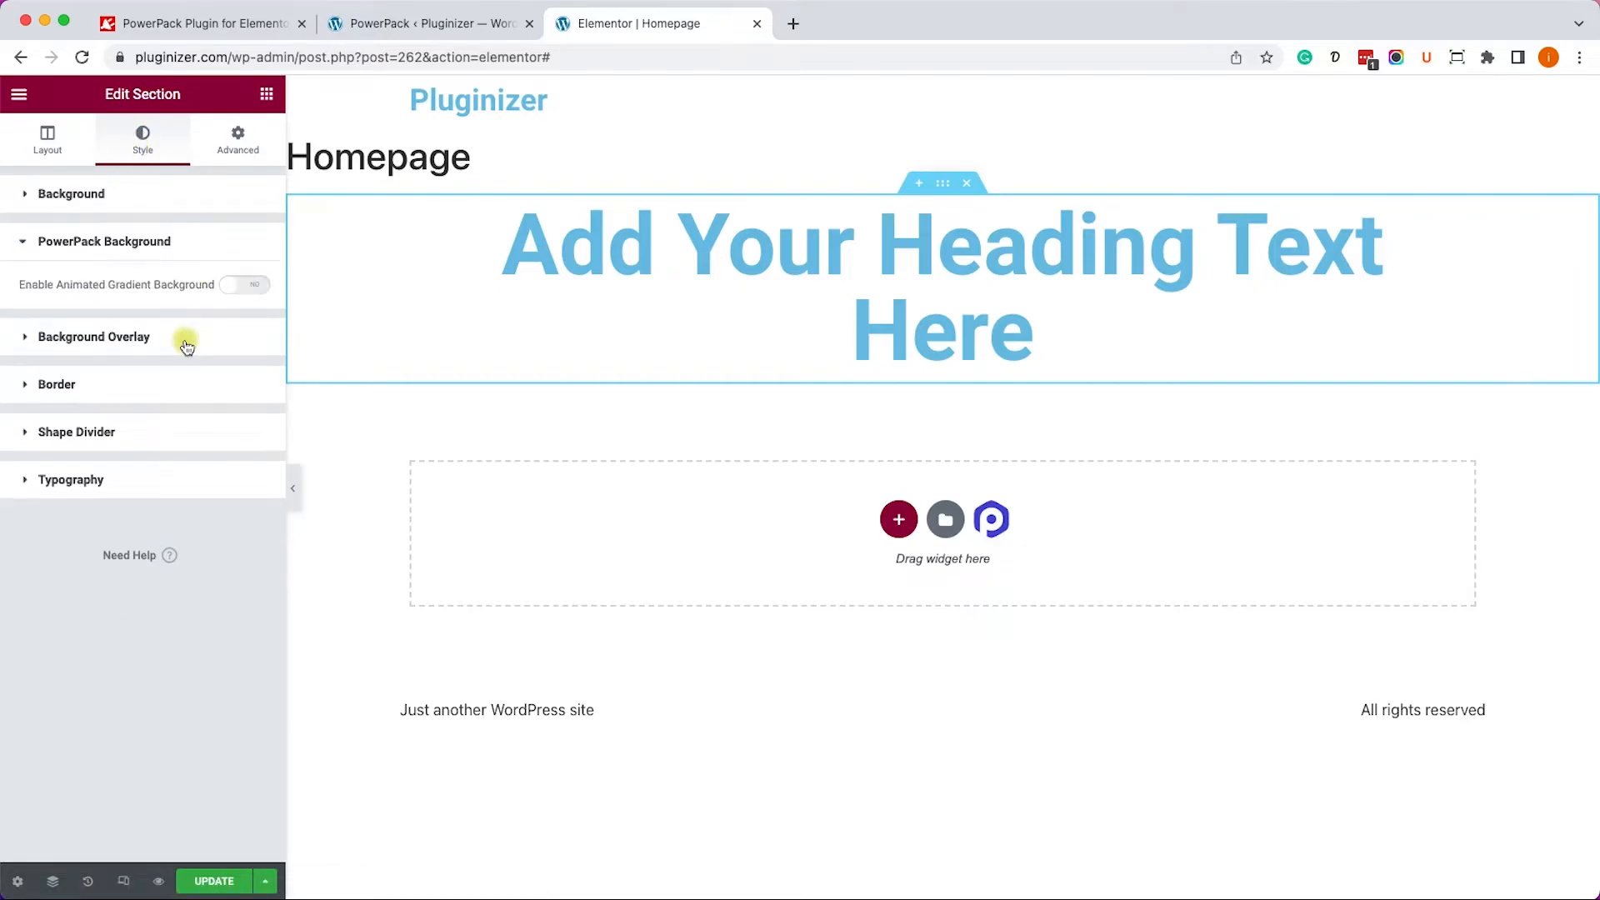
left_click(245, 285)
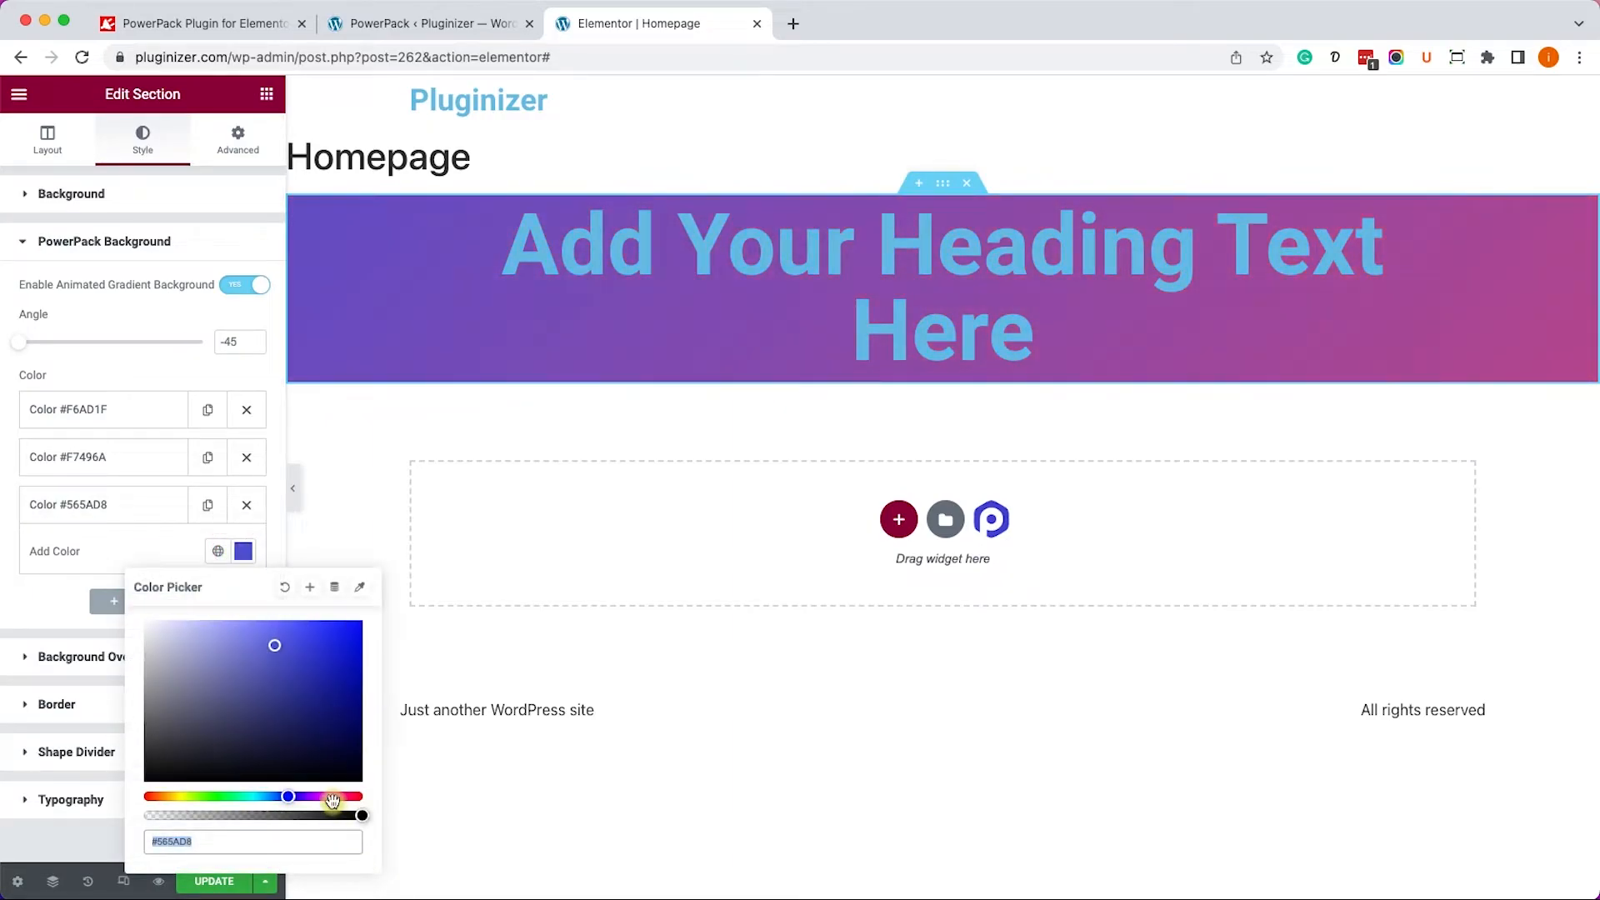
left_click_drag(288, 796, 332, 796)
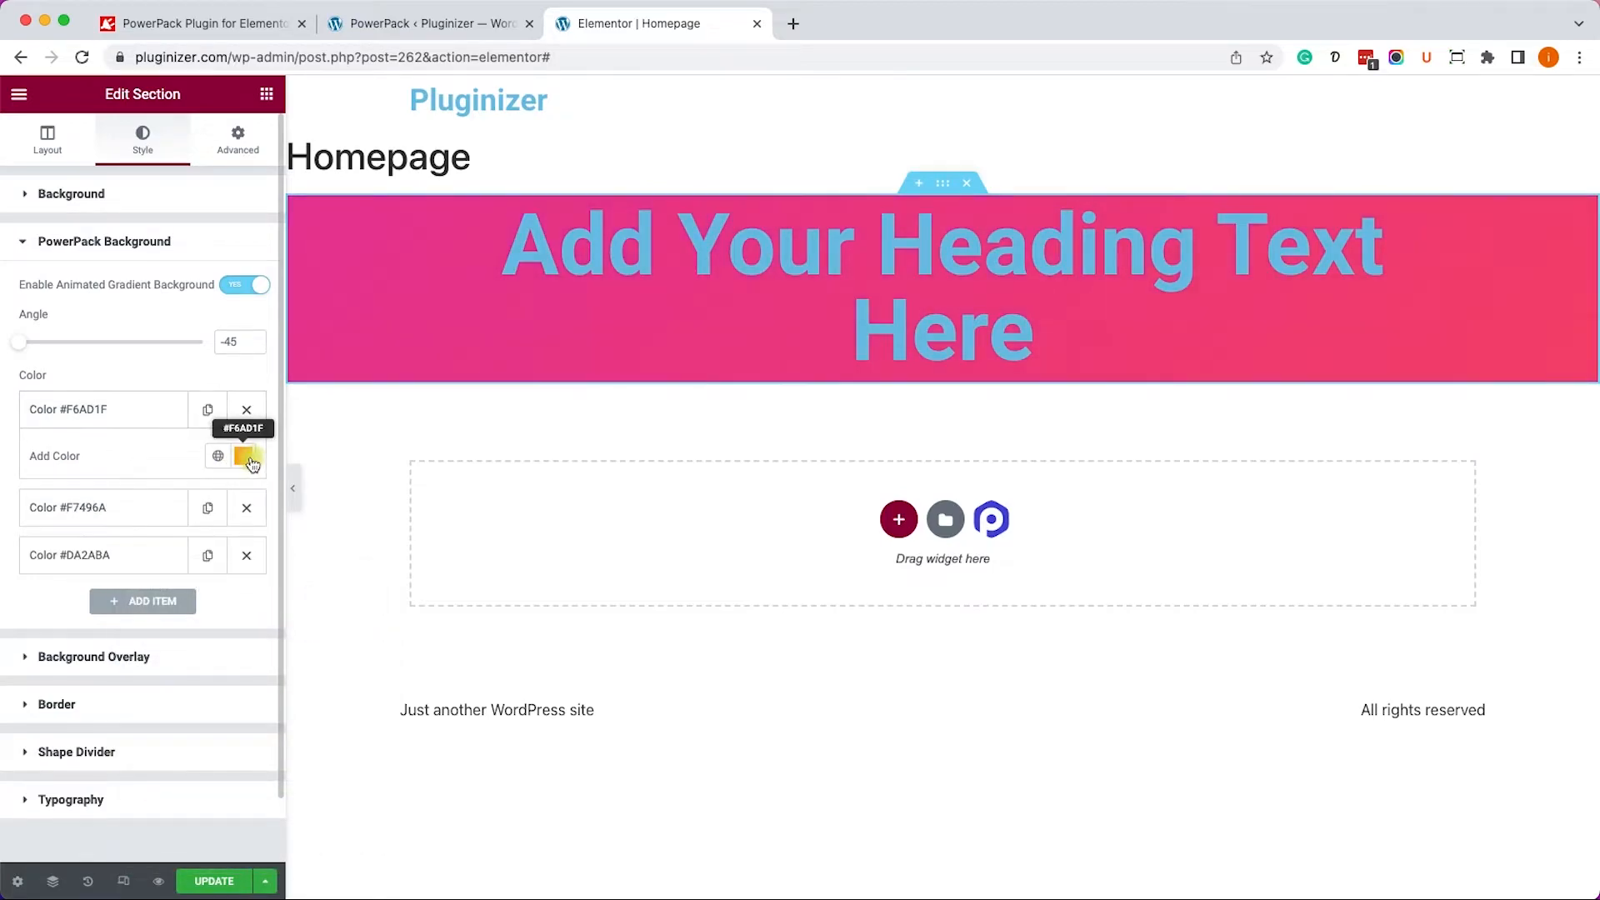
left_click(245, 455)
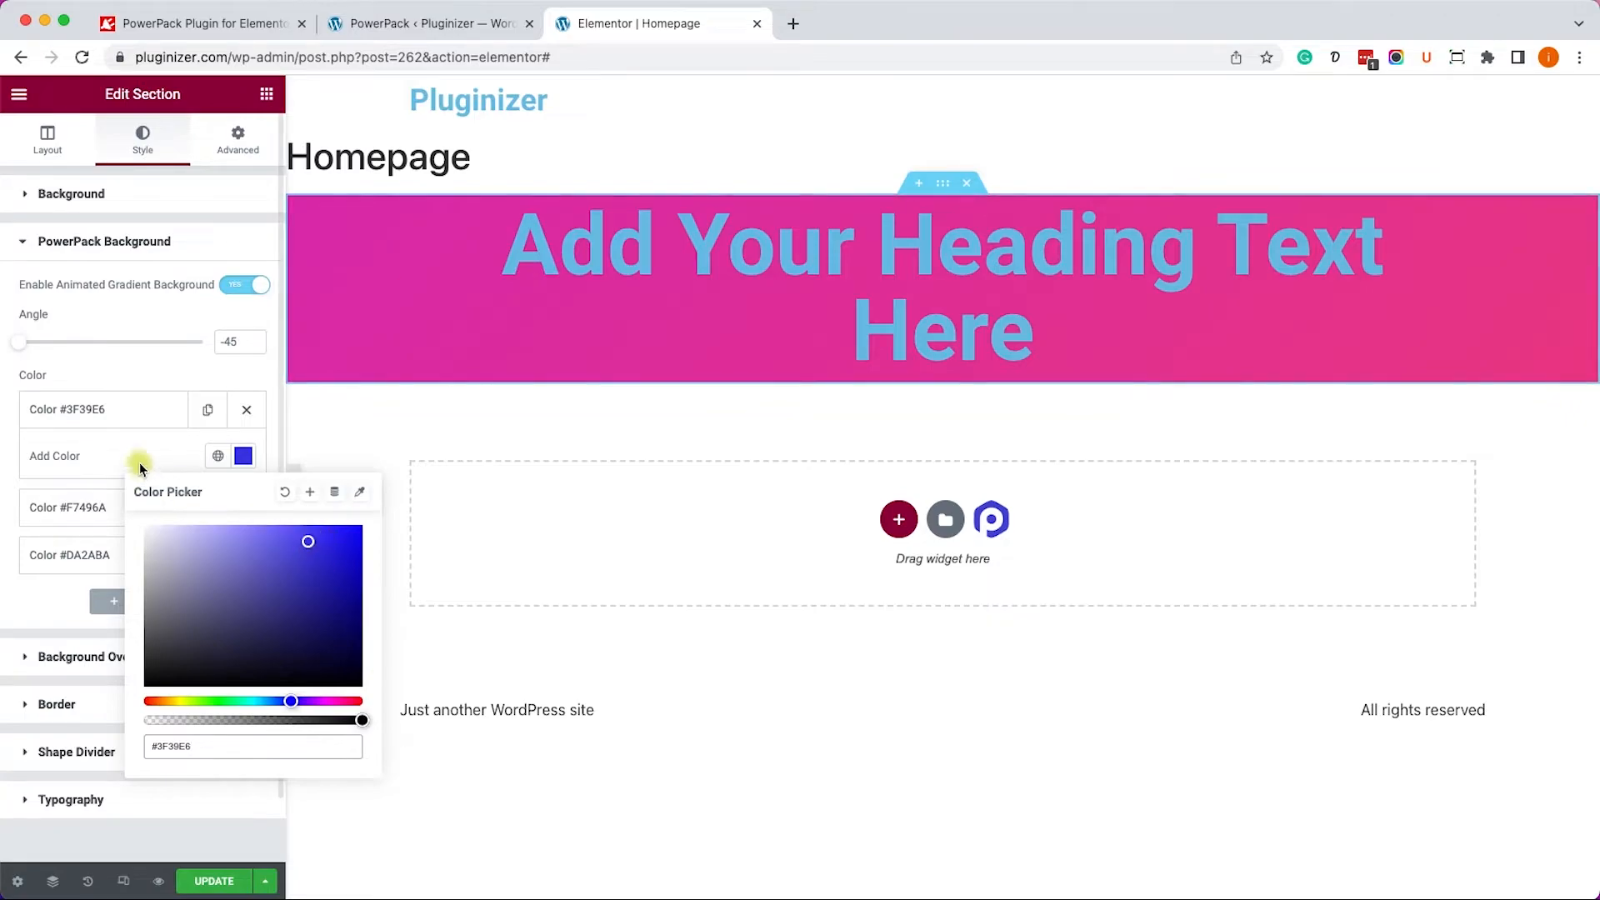
left_click(374, 304)
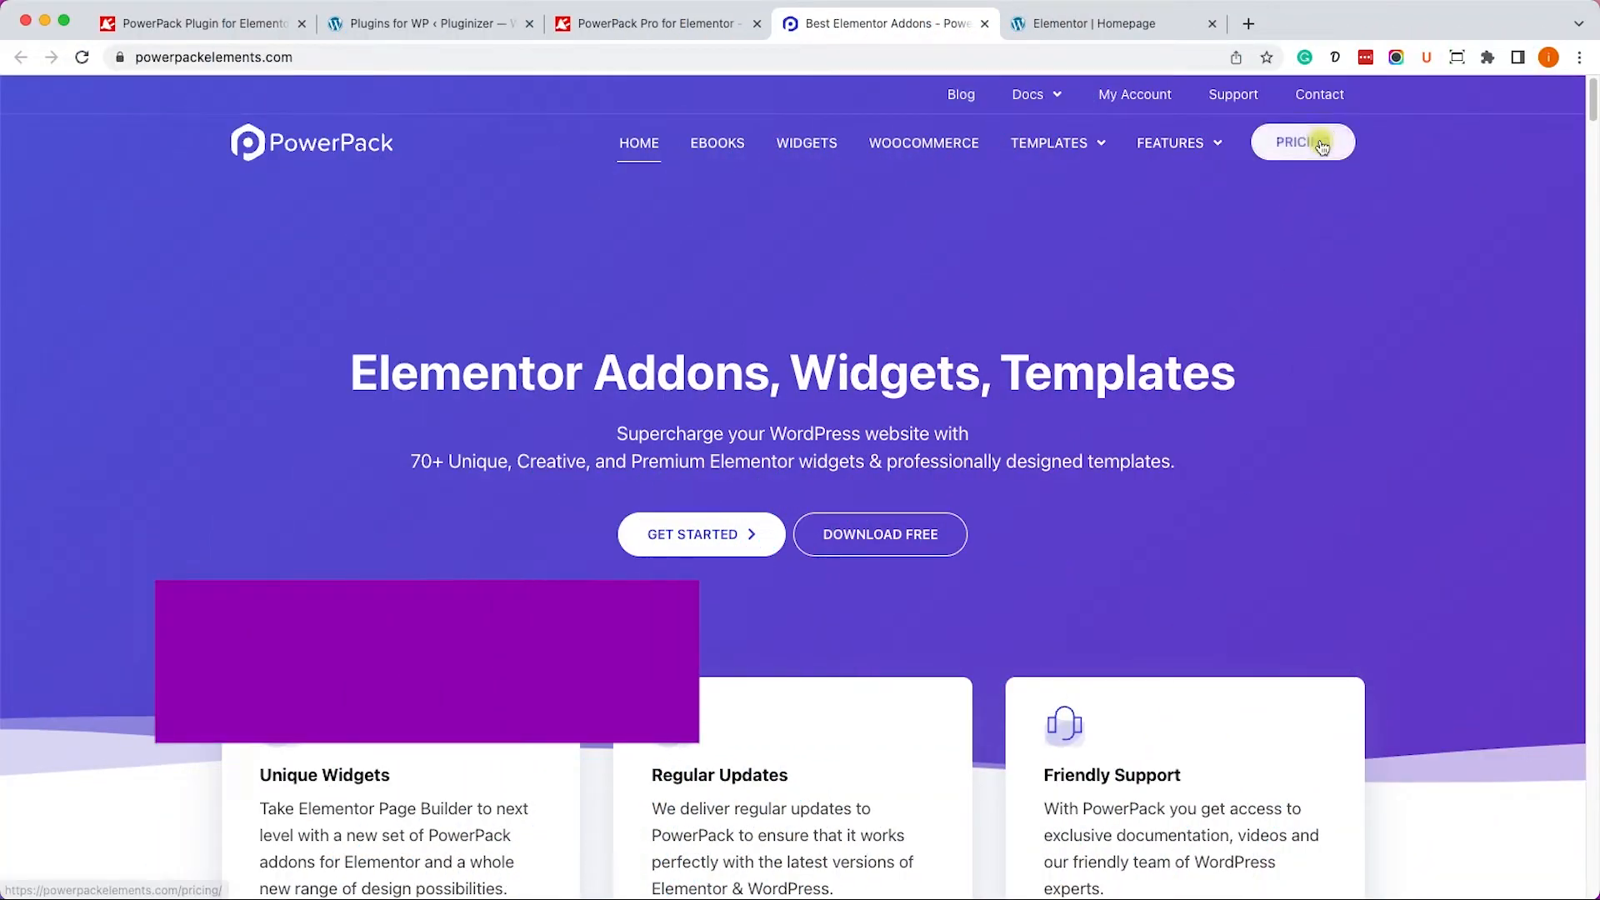
Review PowerPack's Starter, Expert, Agency and Lifetime pricing plans.
left_click(1301, 141)
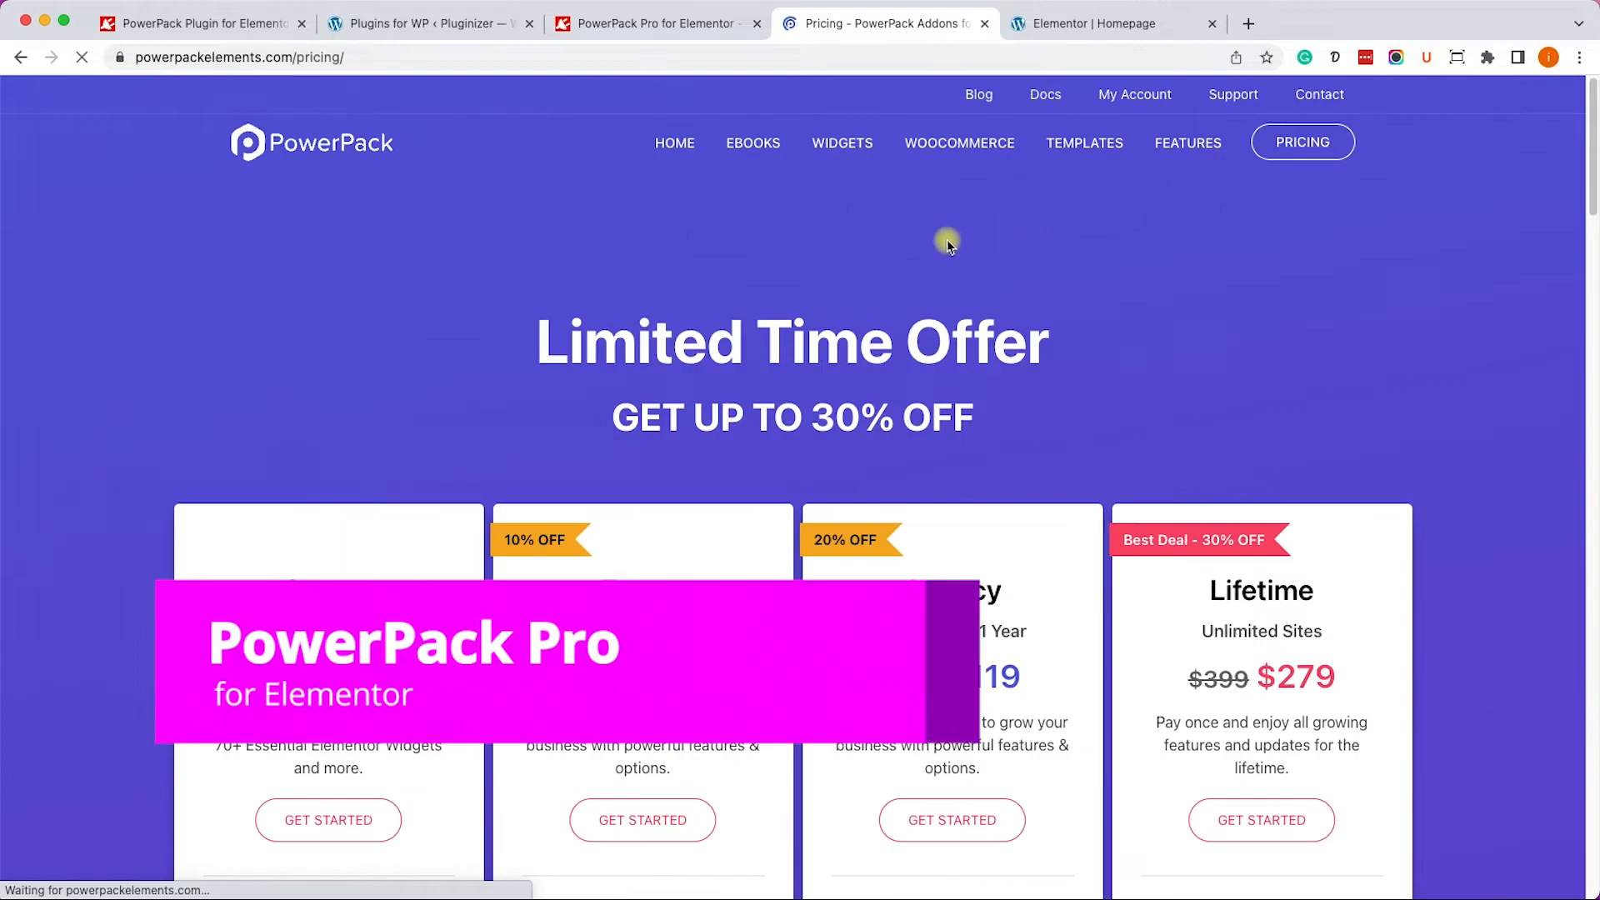
scroll("down", 3)
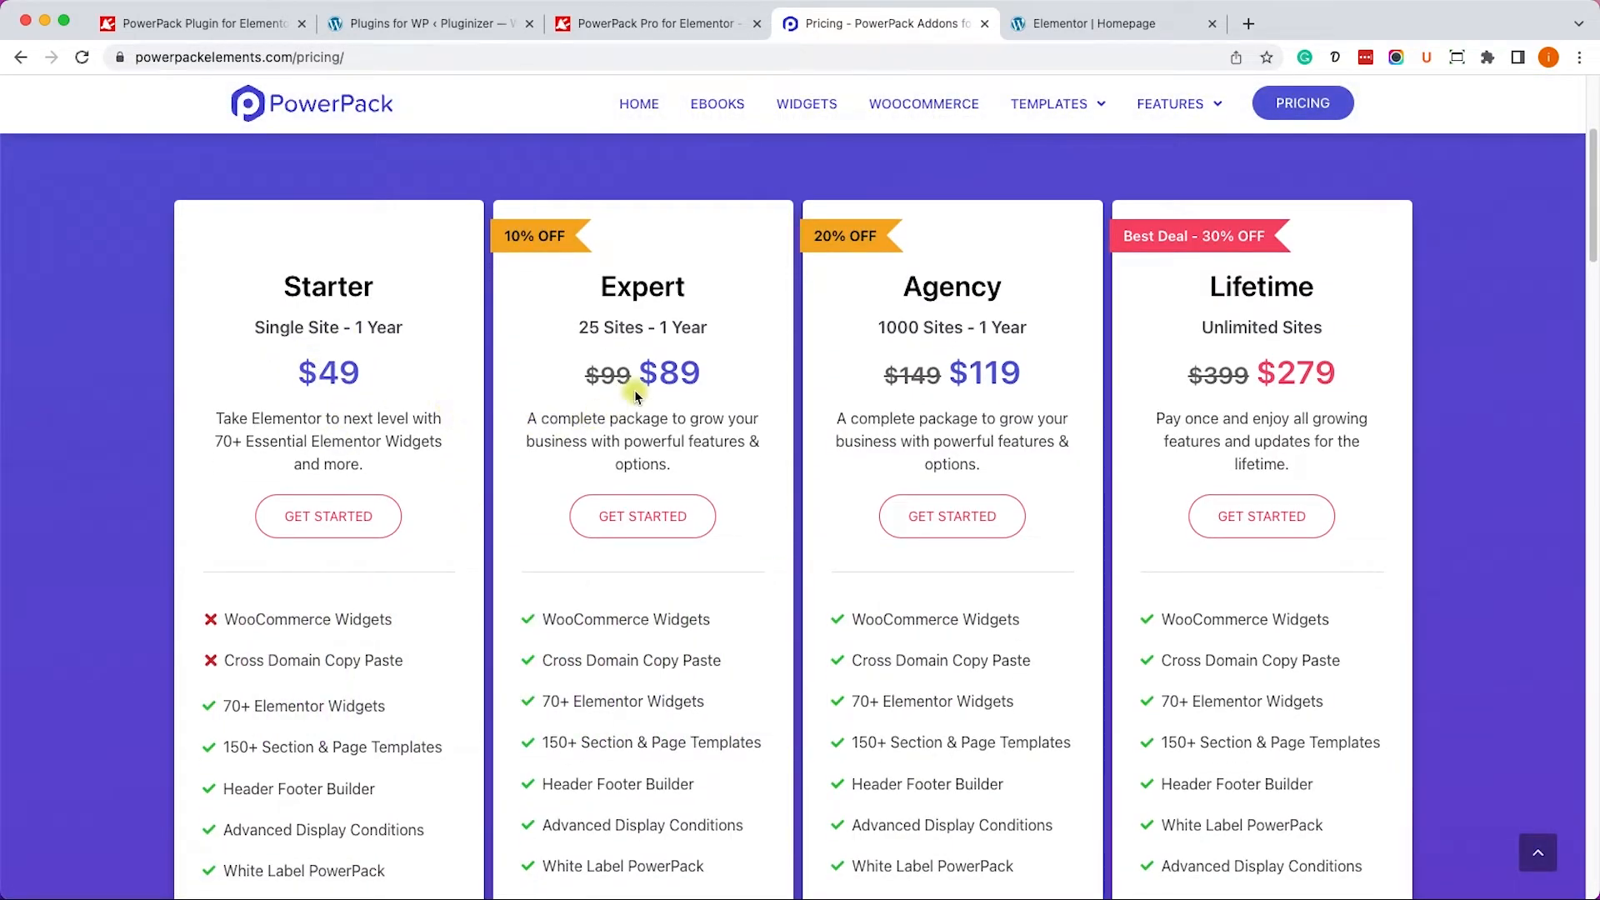
mouse_move(646, 683)
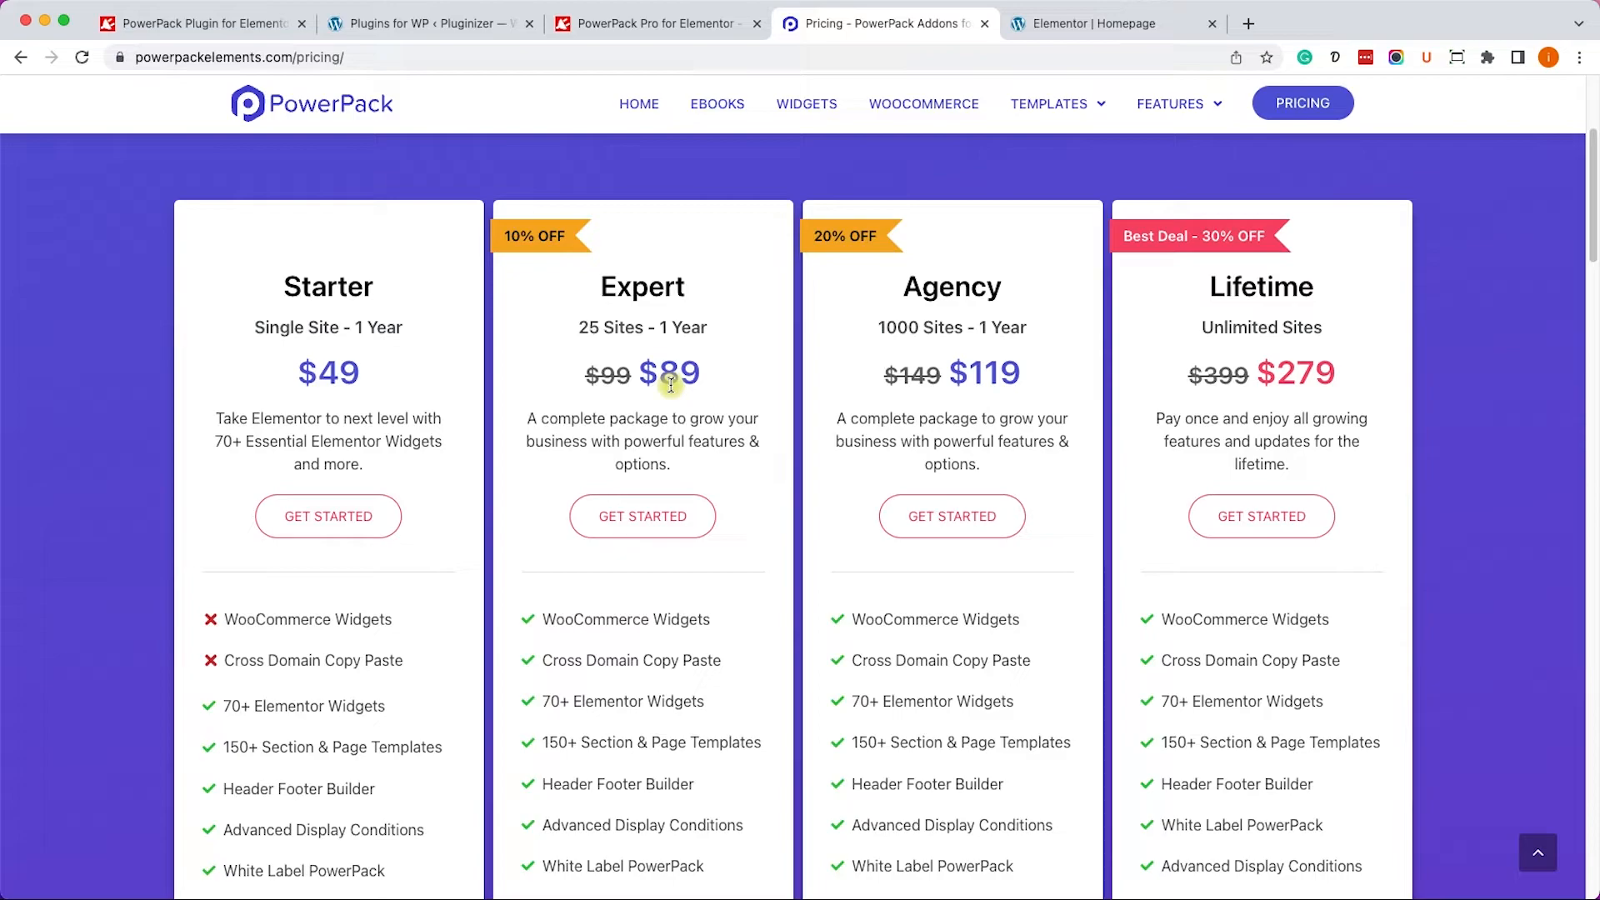
left_click(654, 22)
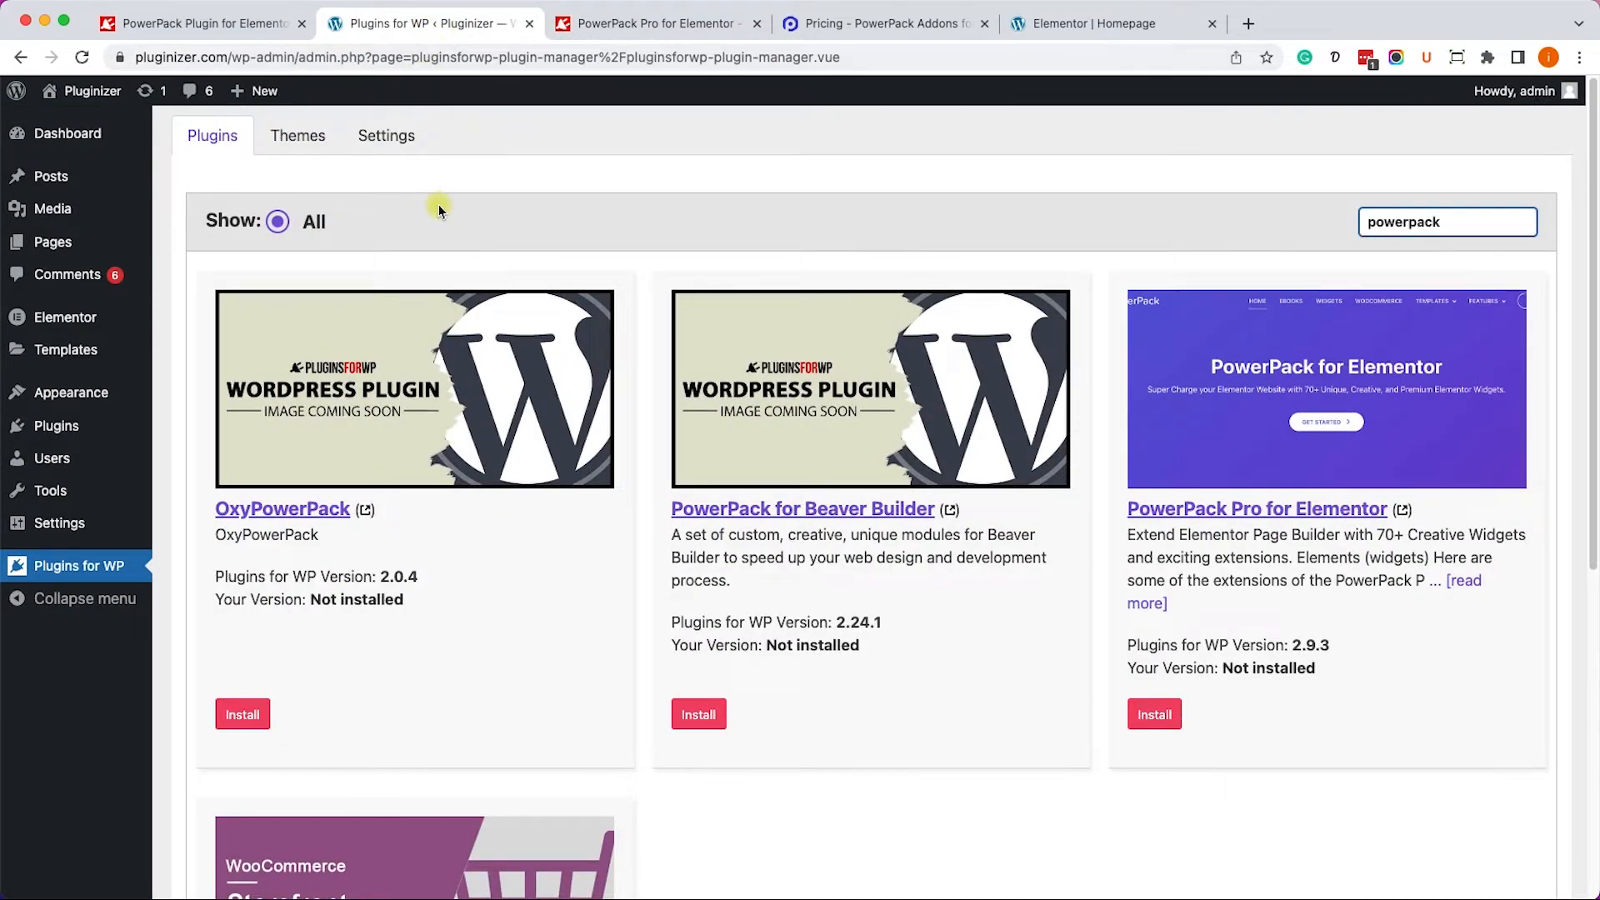
mouse_move(77, 565)
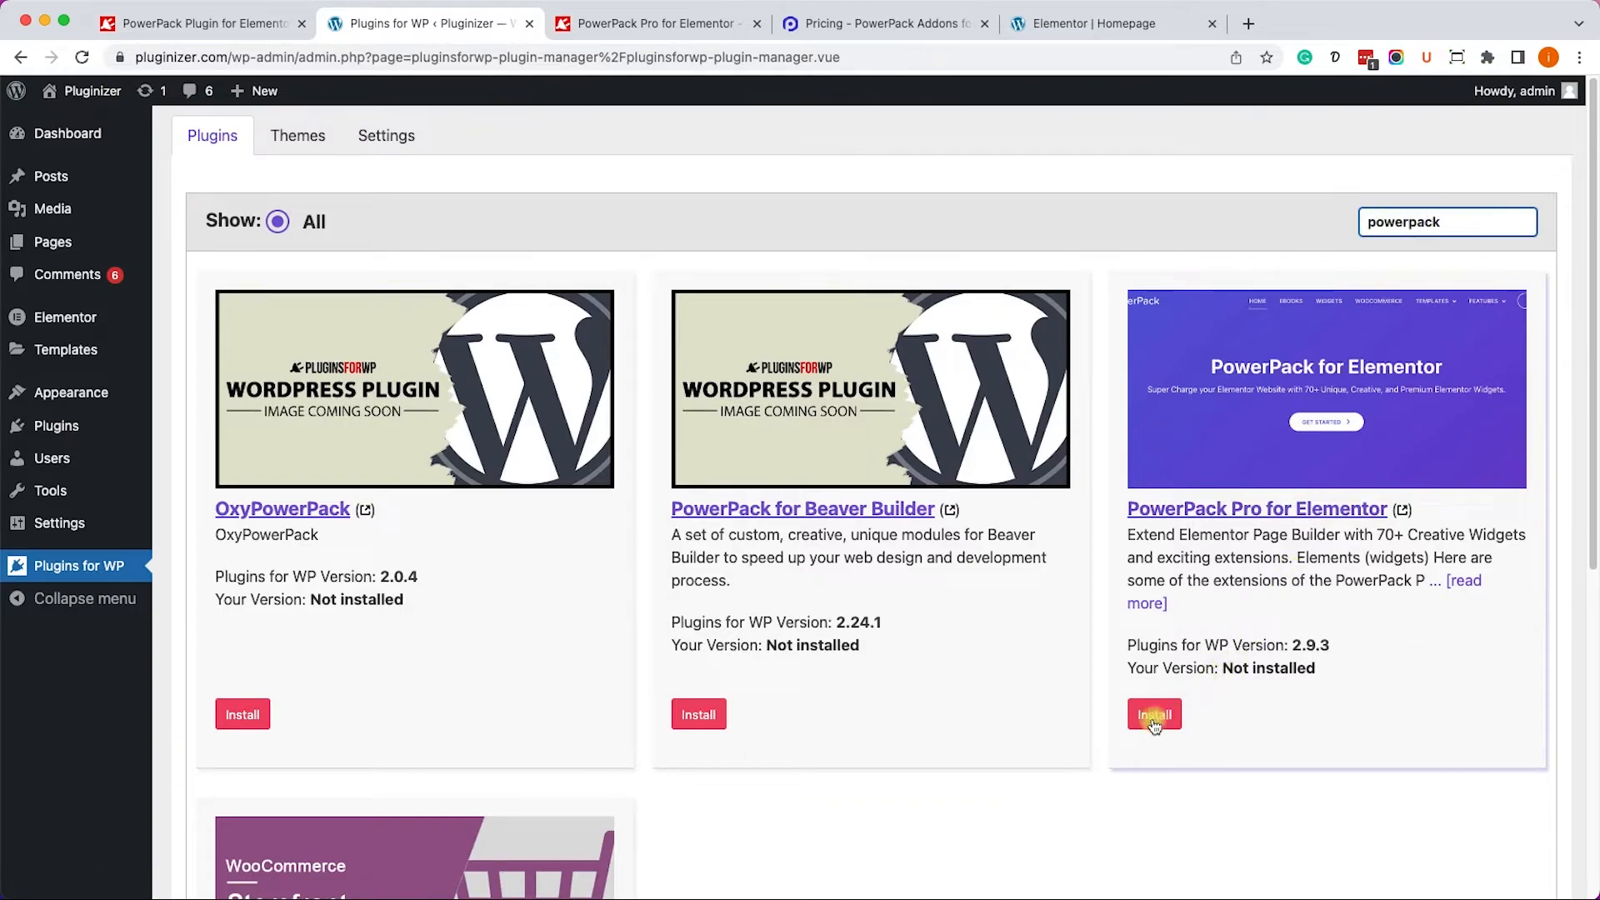
Install PowerPack Pro for Elementor and confirm the installation prompt.
left_click(1151, 713)
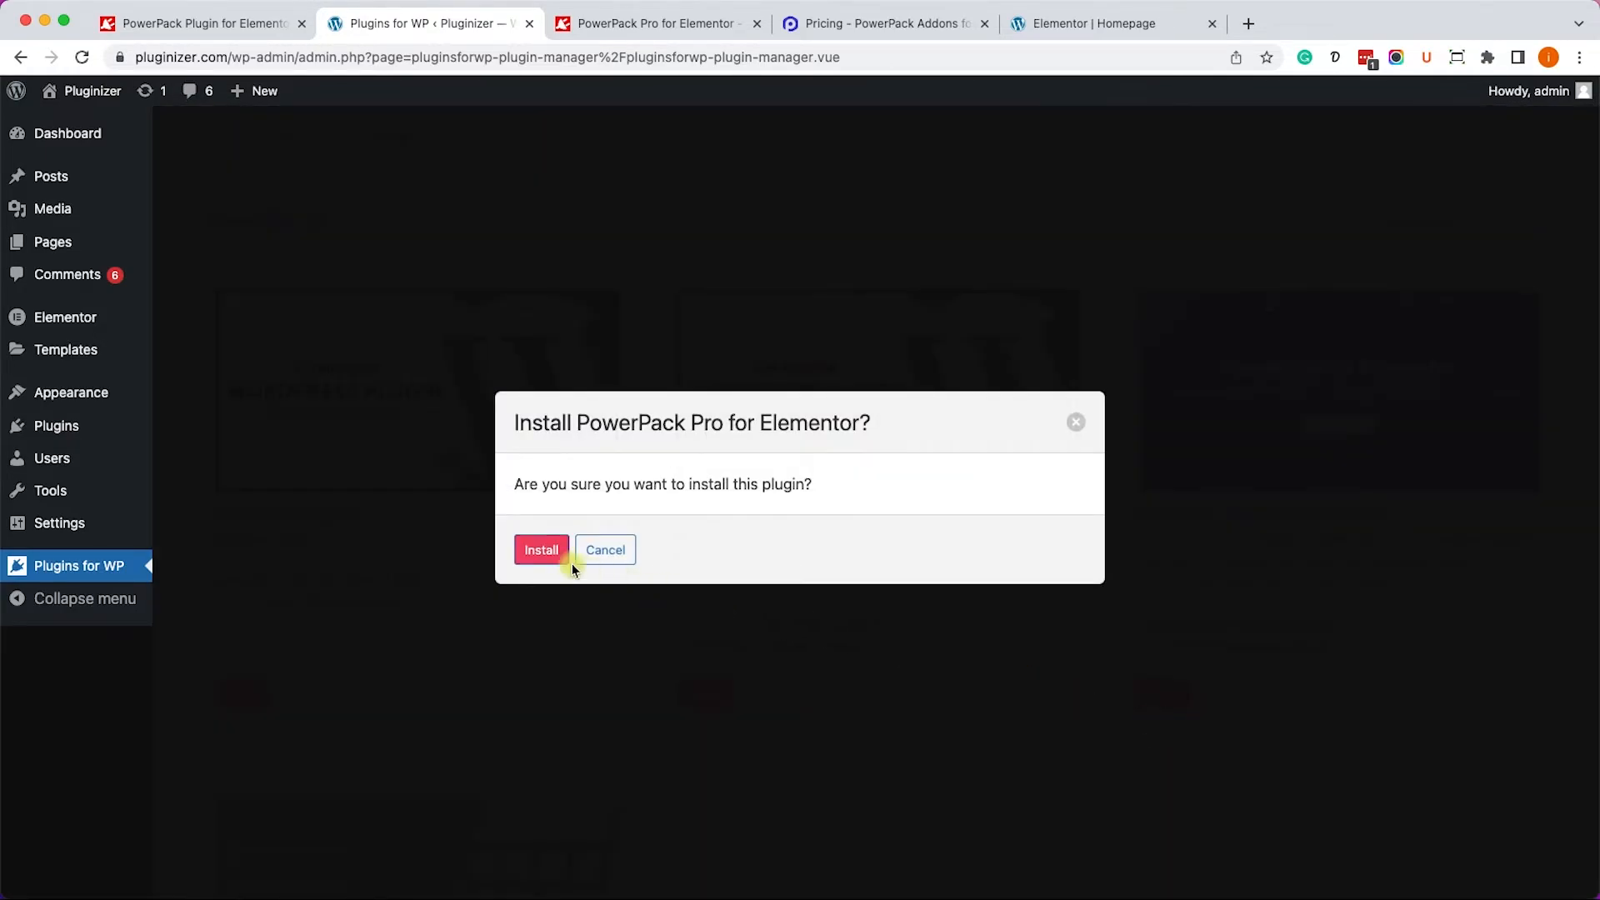
left_click(541, 549)
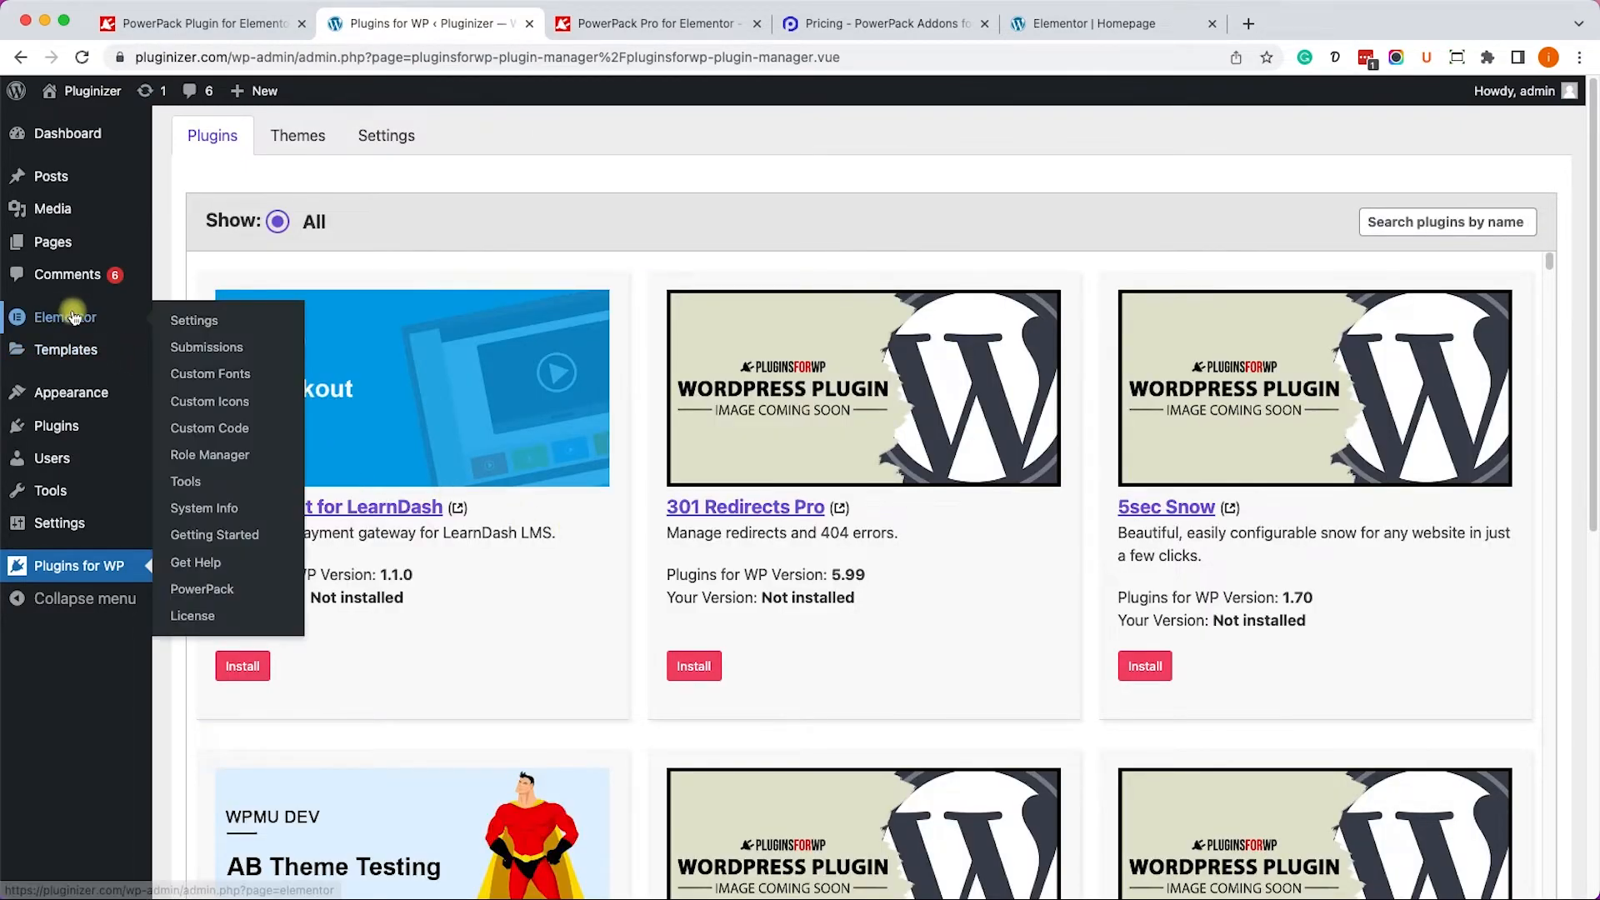
Open Elementor > PowerPack settings and scroll the enabled widget toggles down to Video Gallery.
left_click(202, 589)
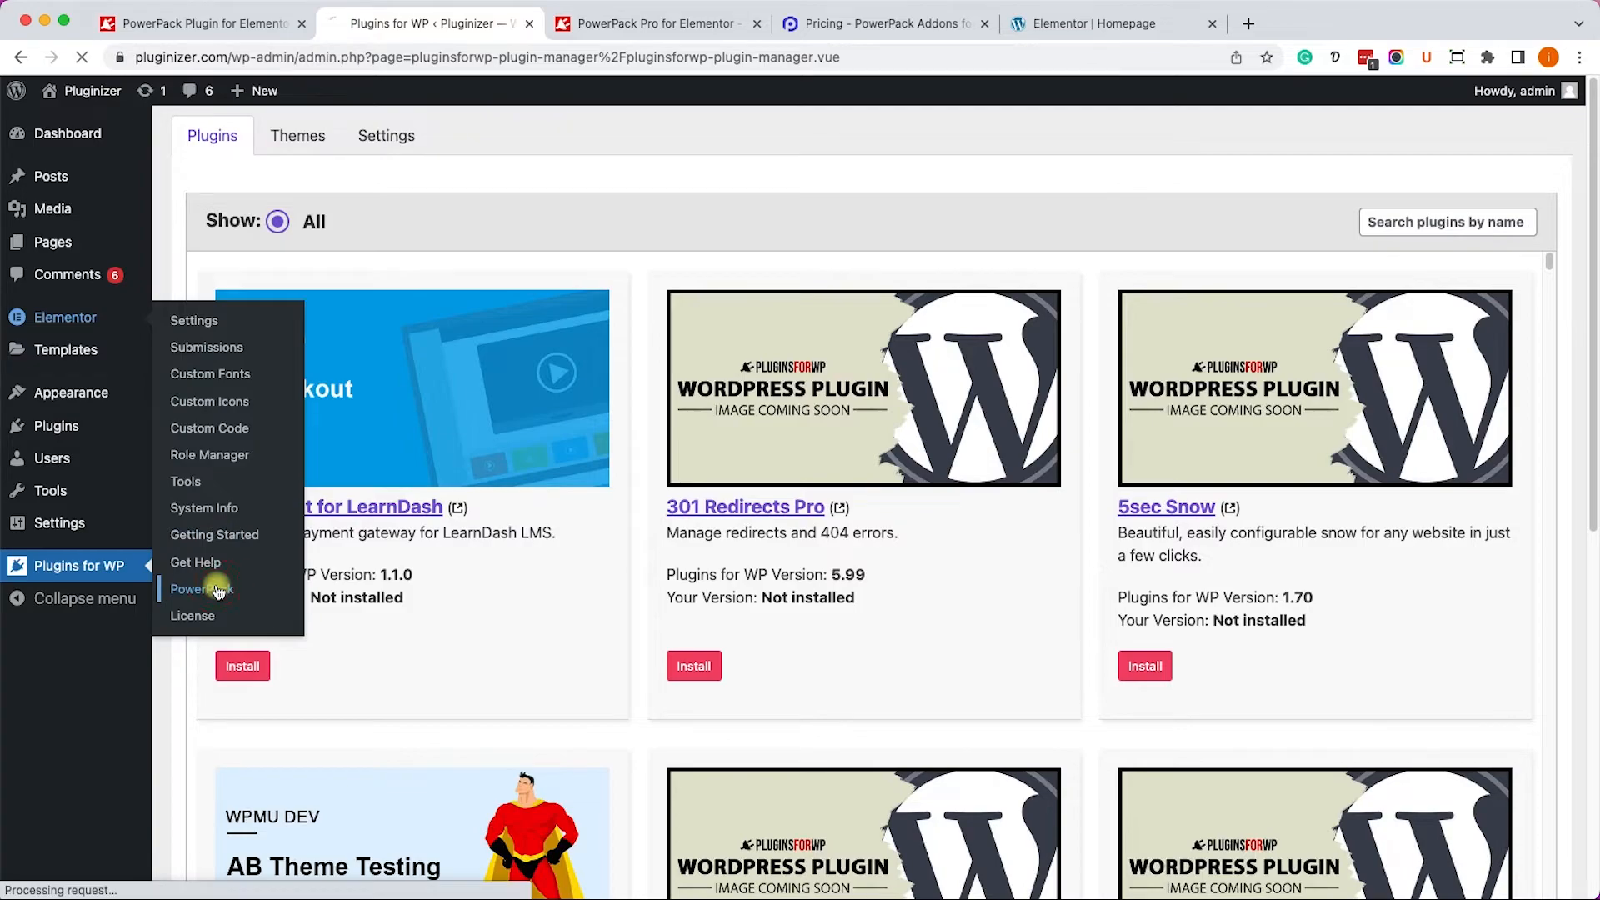
left_click(200, 589)
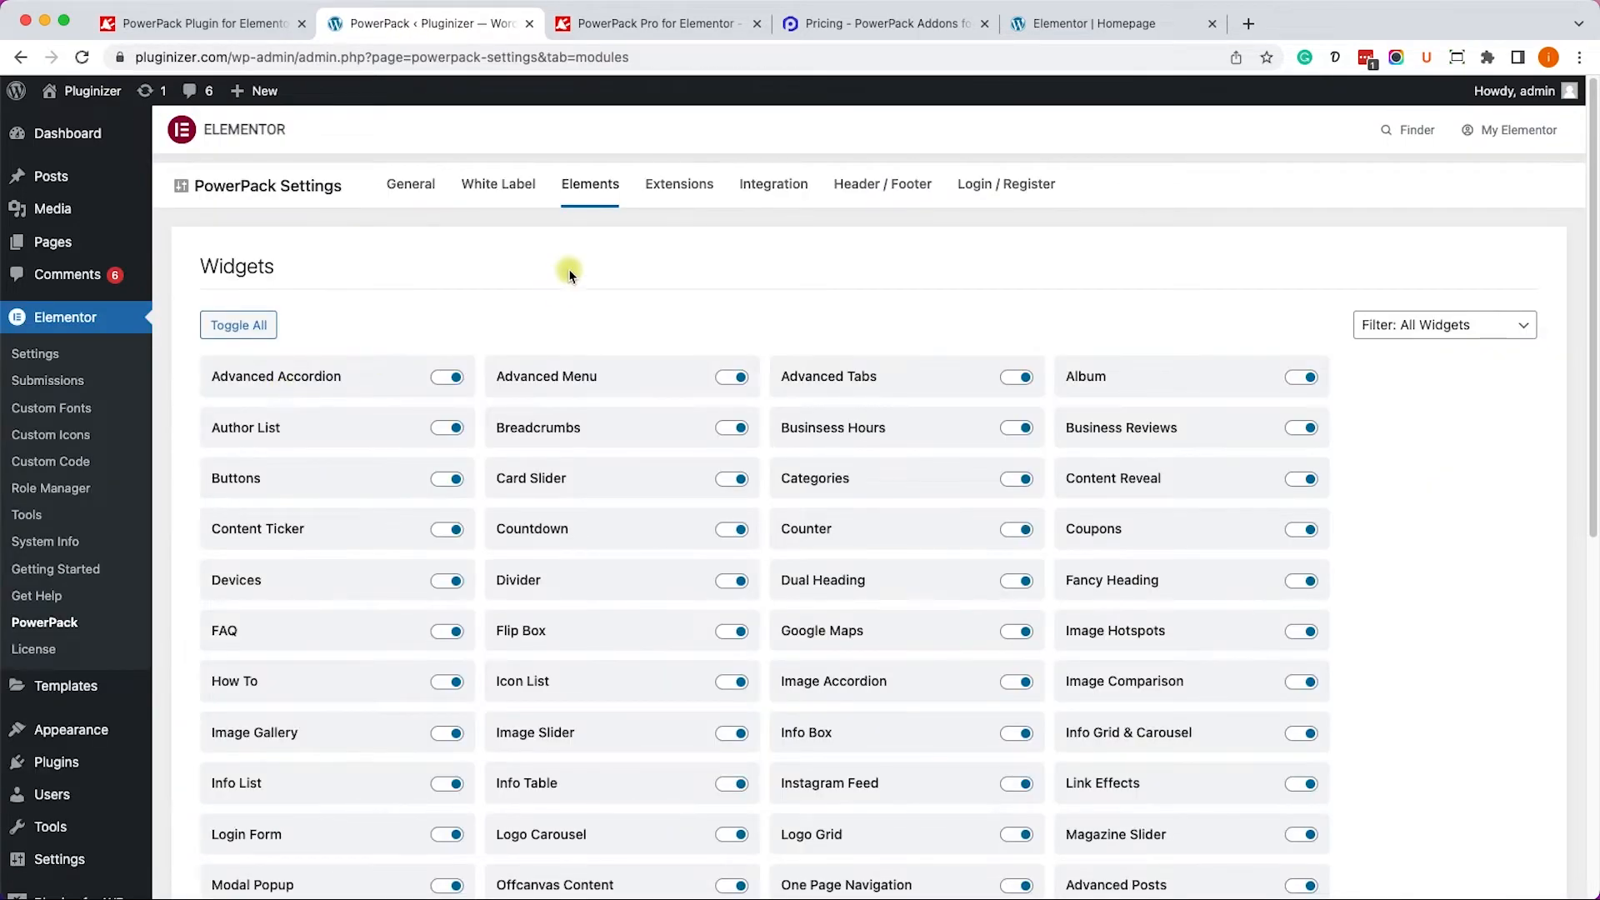
scroll("down", 3)
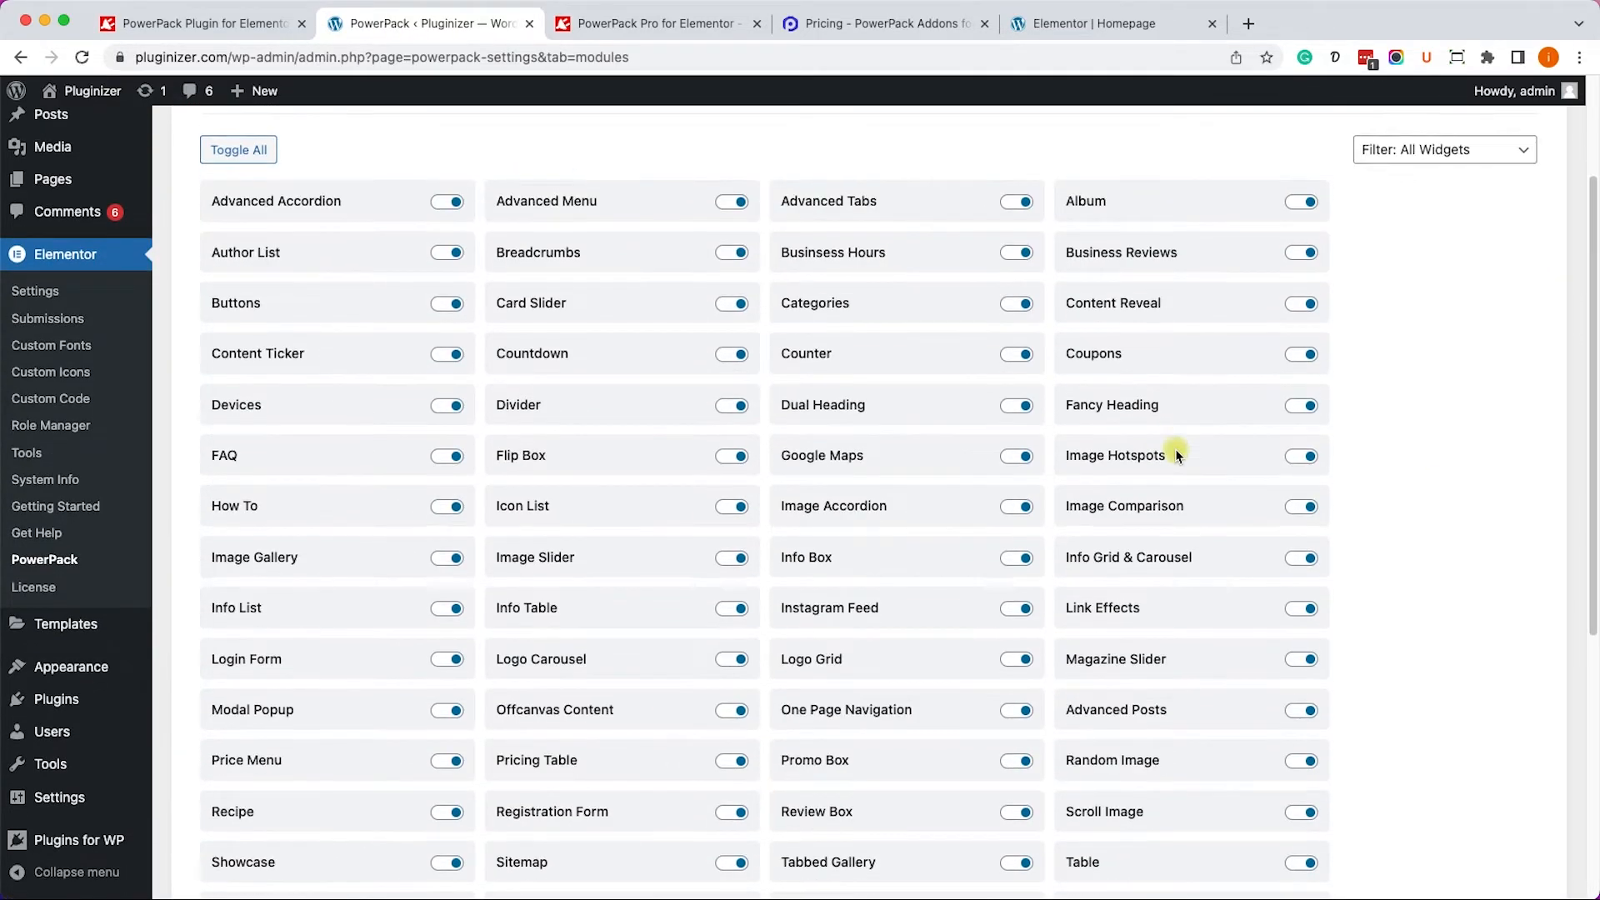
scroll("down", 3)
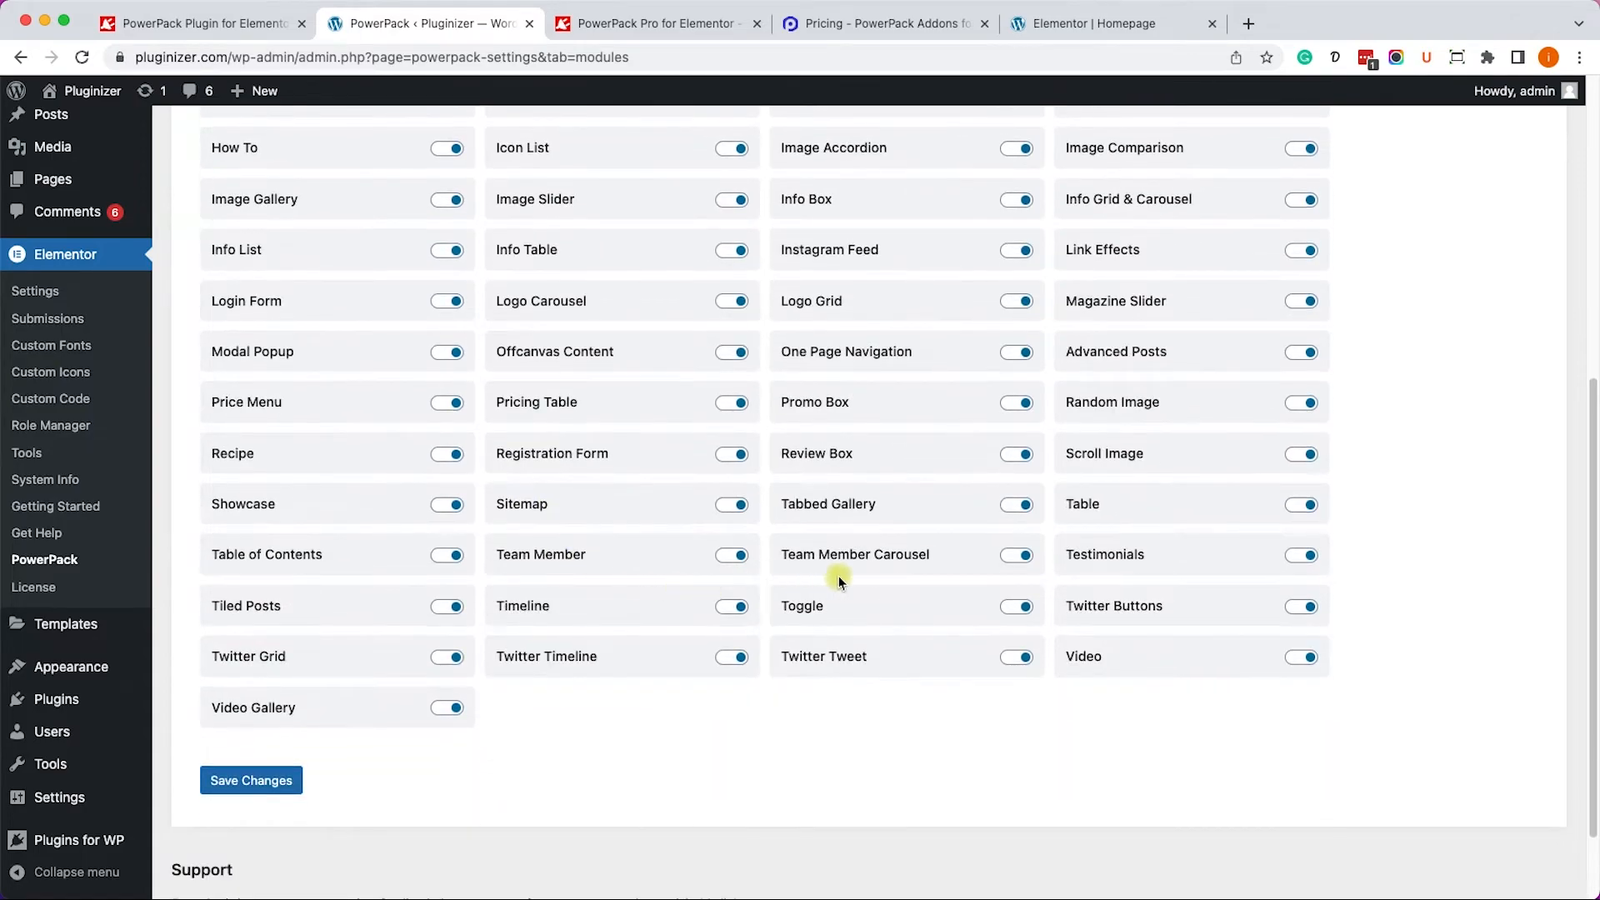
Browse Elementor's PowerPack widgets and place the Recipe widget with Fudgy Chocolate Brownies sample.
left_click(1089, 24)
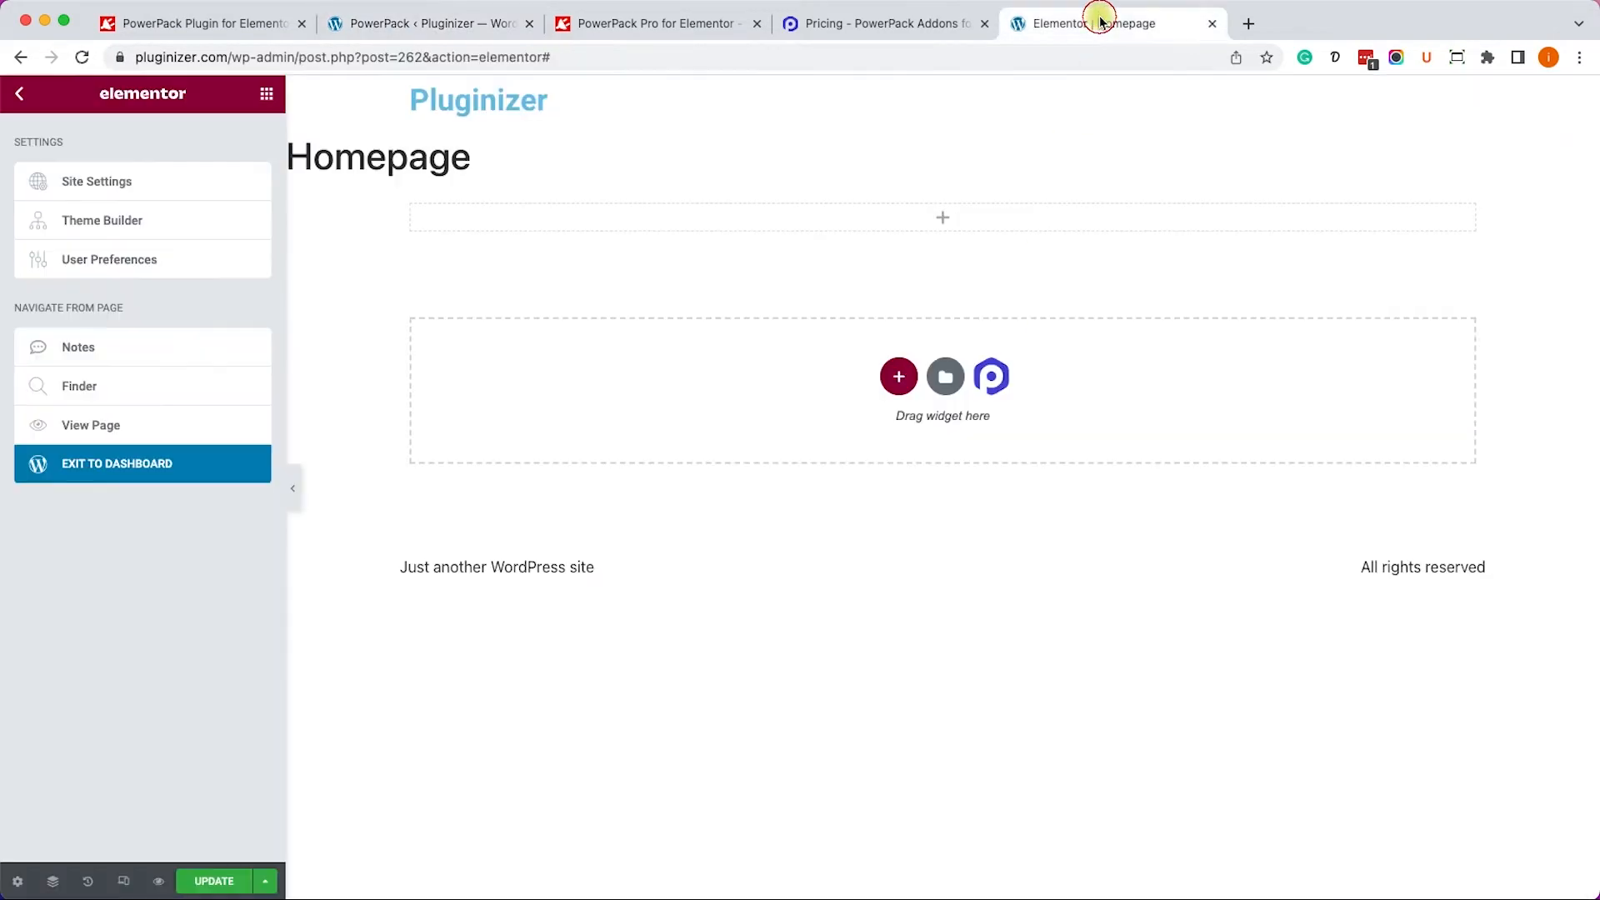
left_click(18, 92)
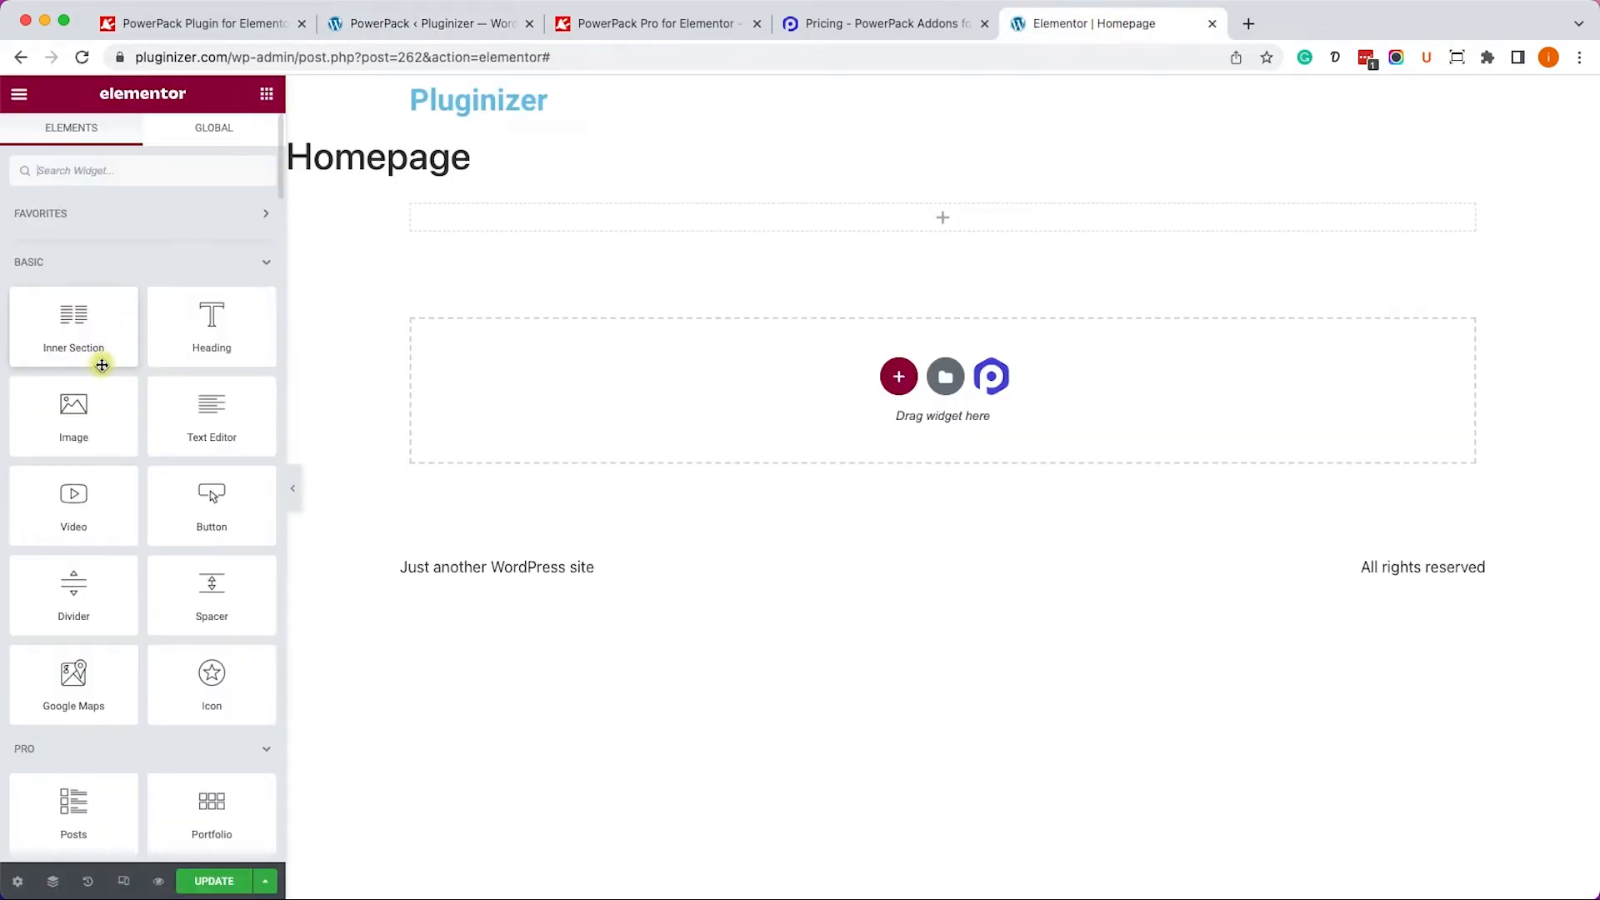
scroll("down", 3)
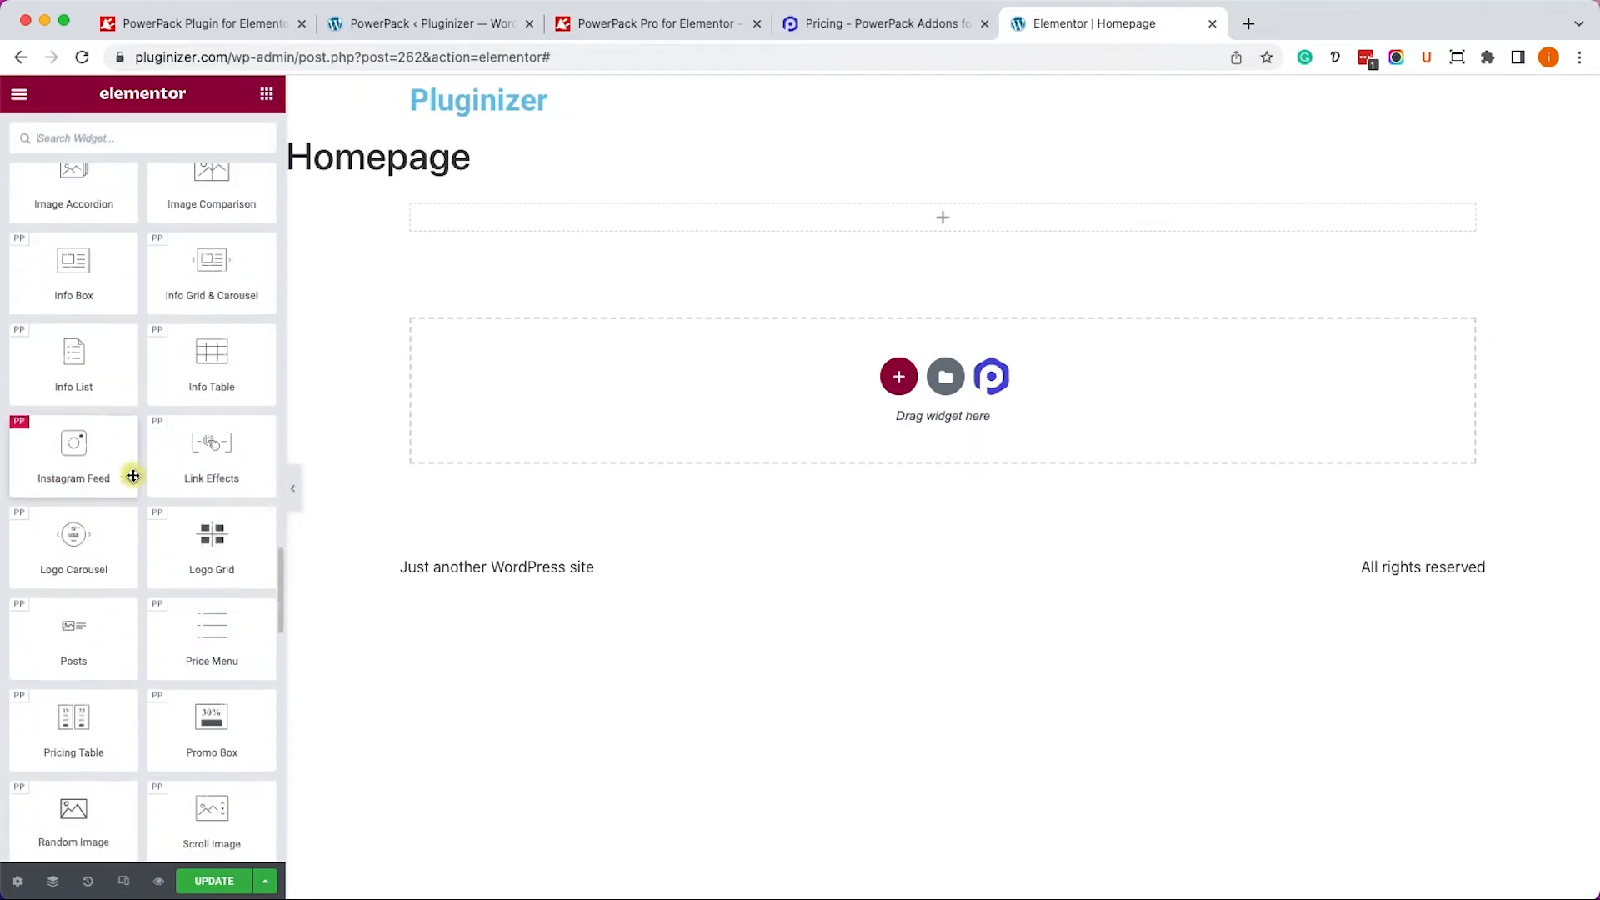
scroll("down", 3)
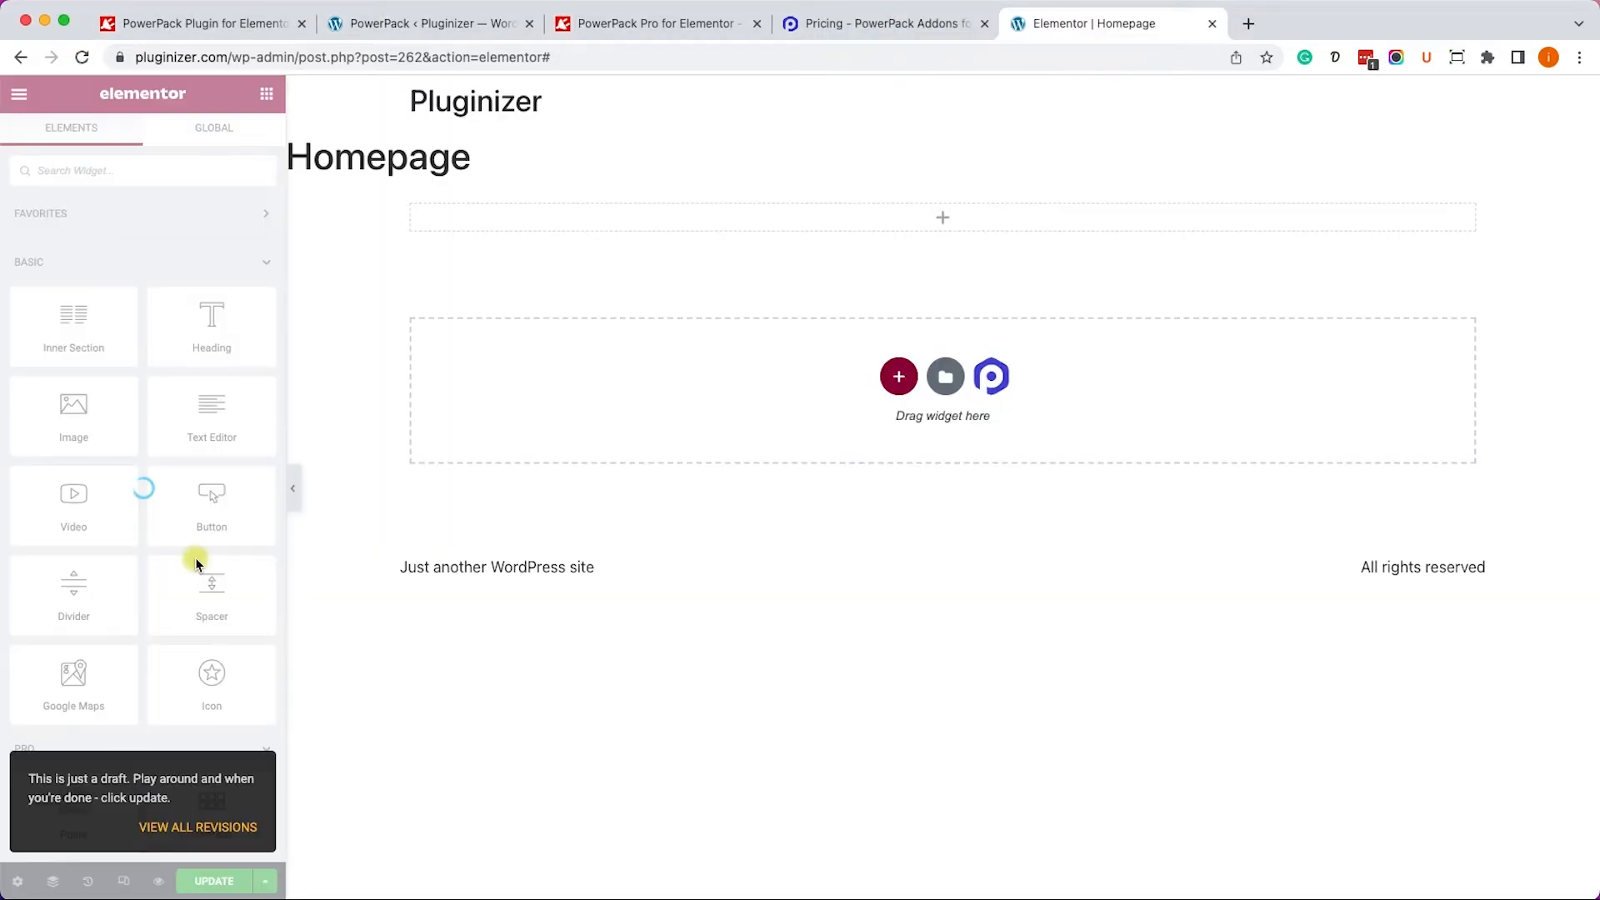
scroll("down", 3)
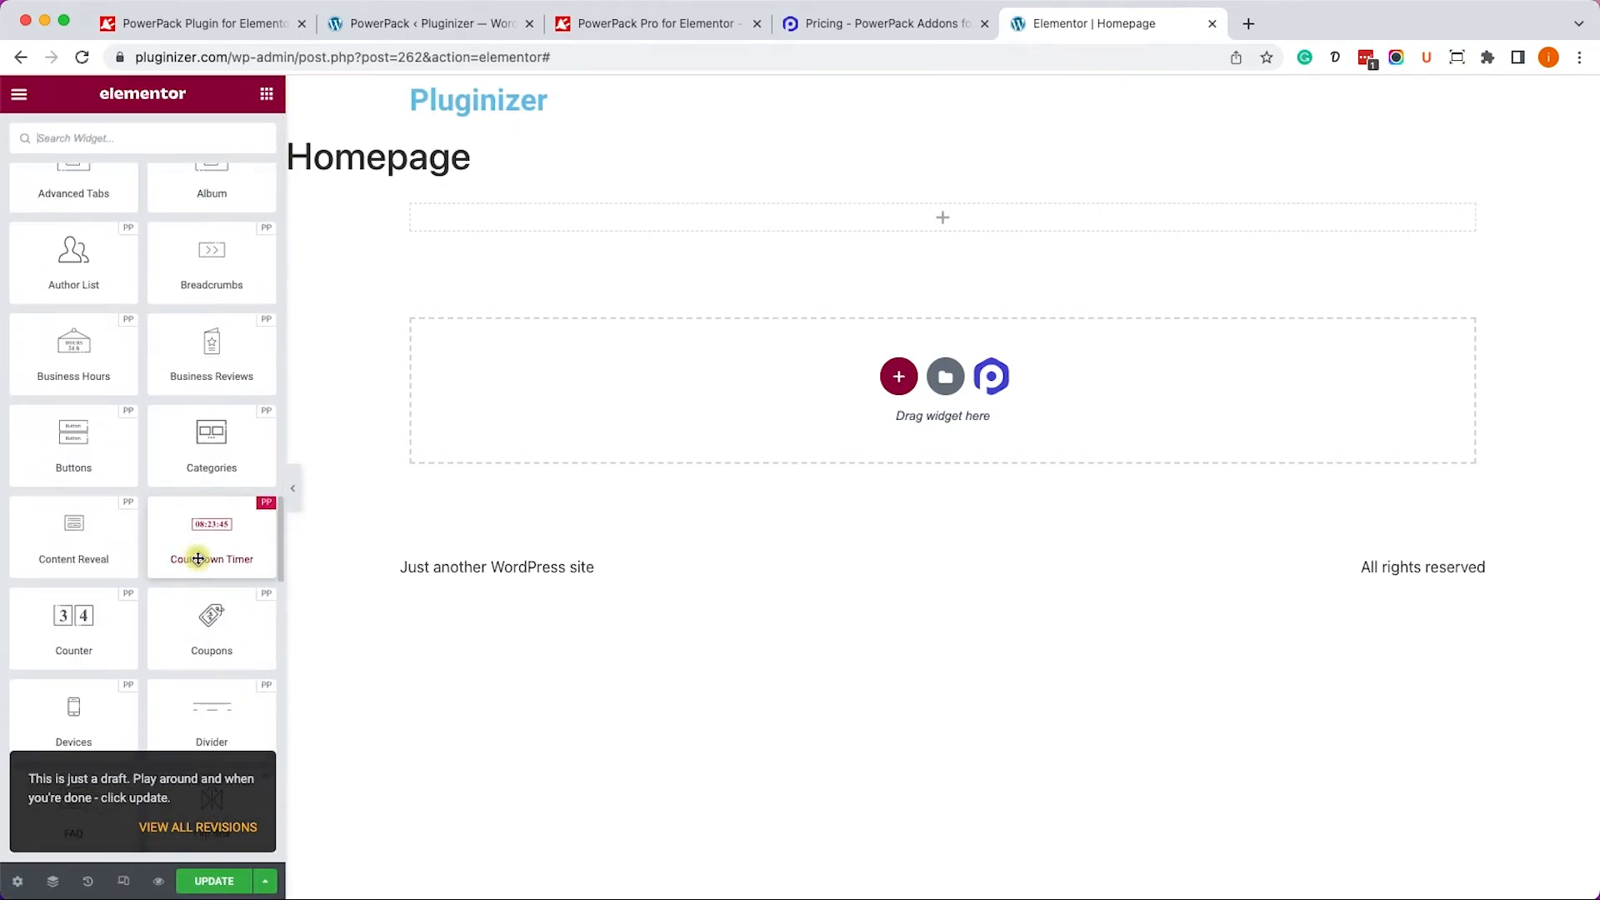
scroll("down", 3)
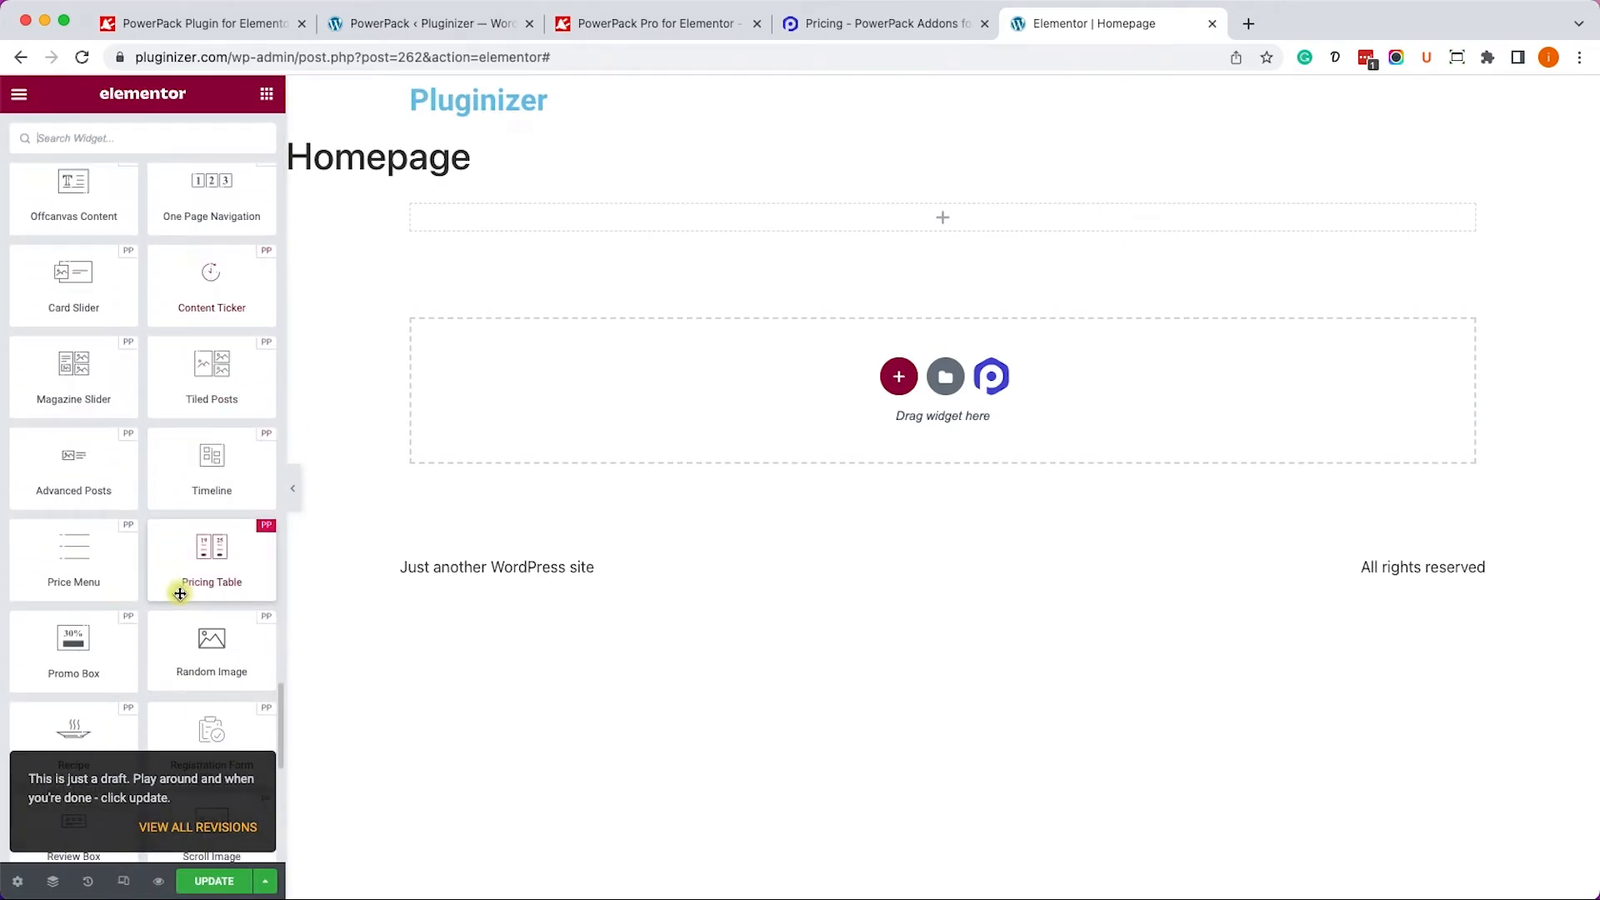
scroll("down", 3)
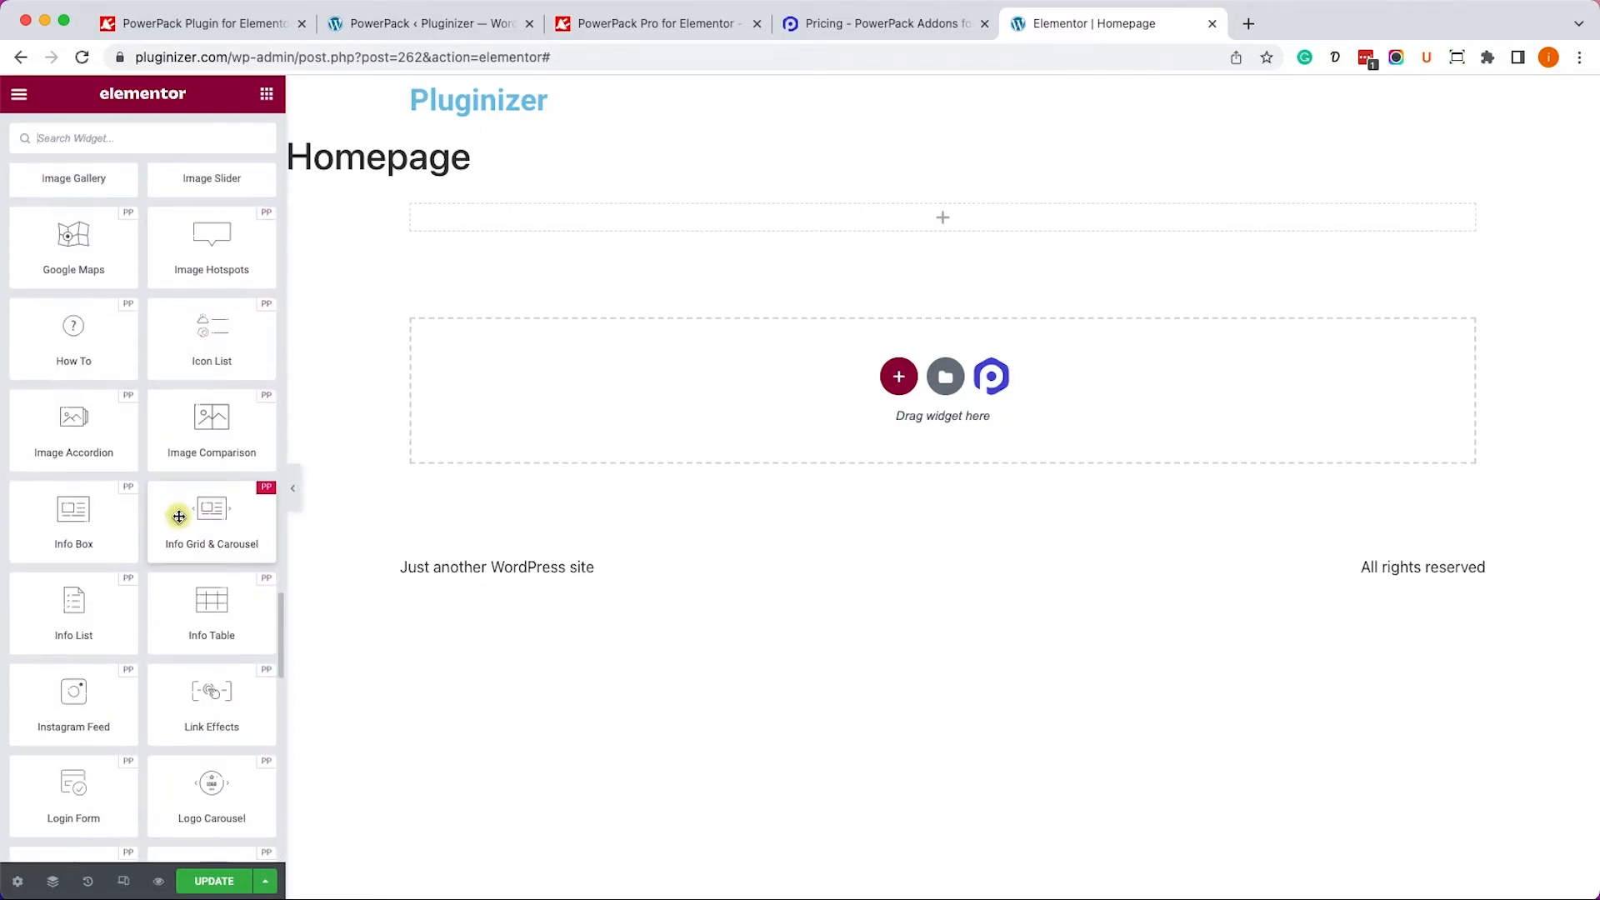
scroll("down", 3)
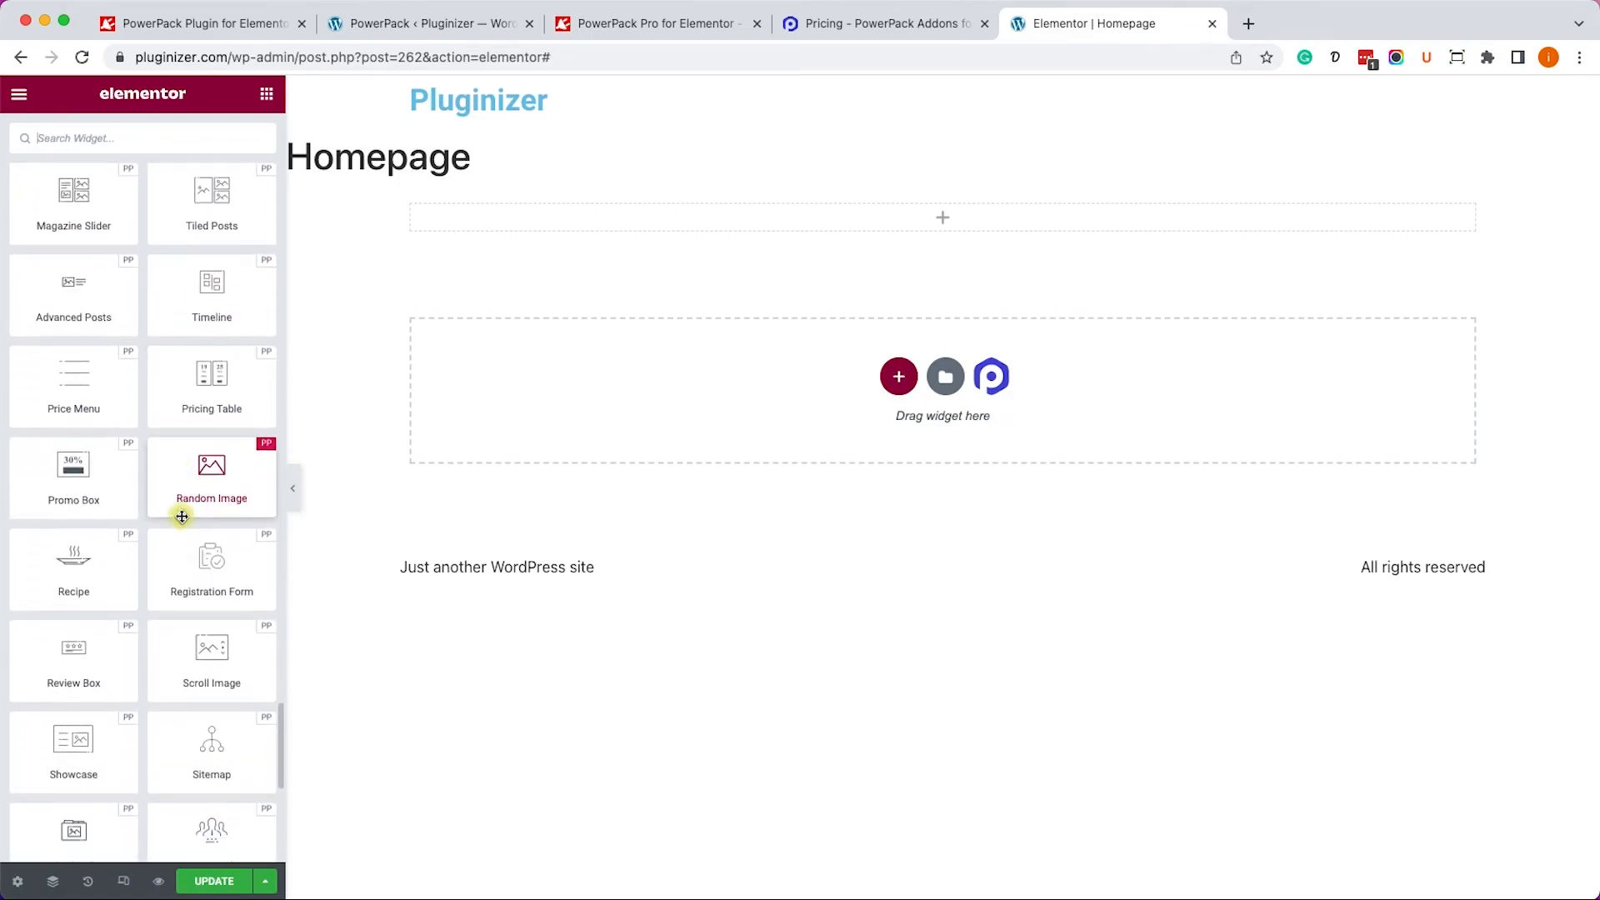
scroll("down", 3)
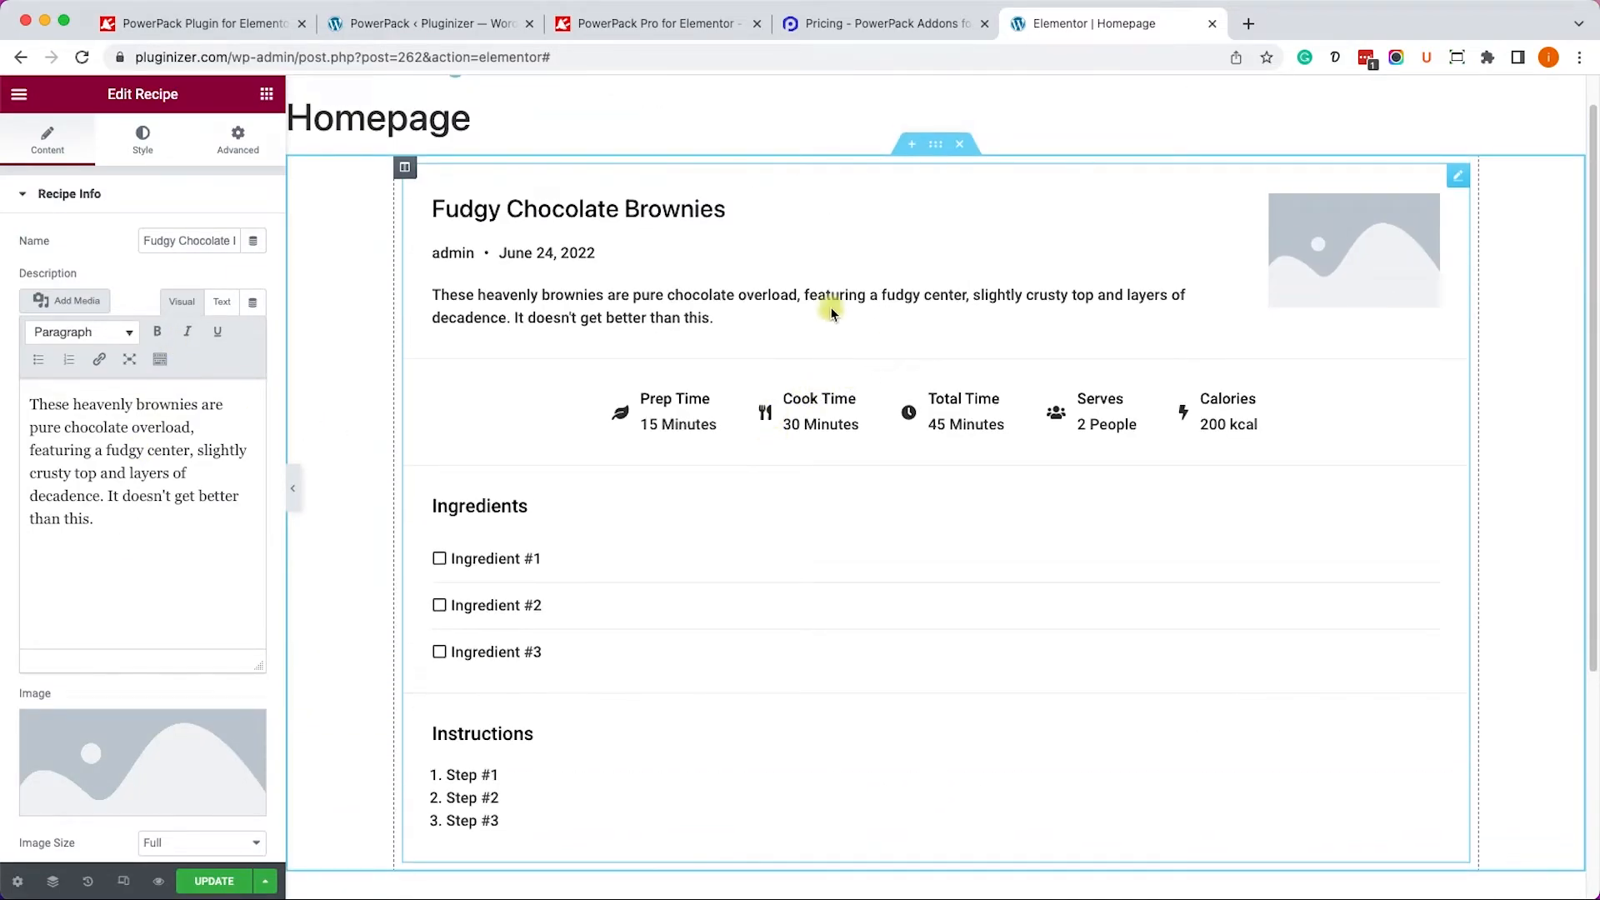
mouse_move(851, 398)
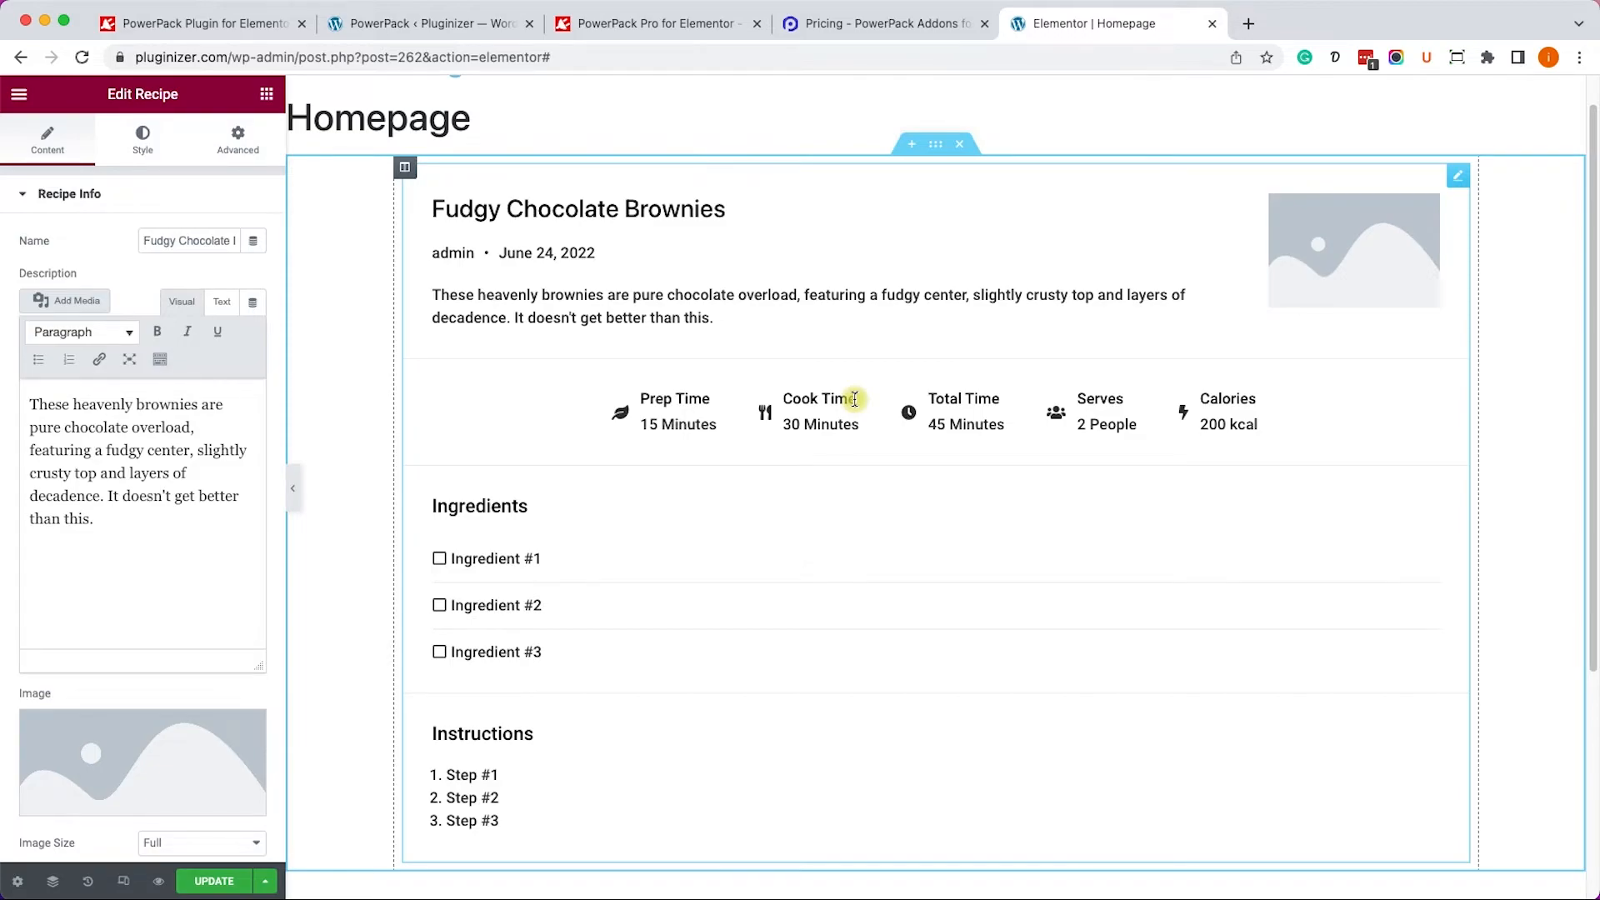
View PowerPack's Extensions tab showing all eight extensions, including Tooltips, enabled.
left_click(428, 22)
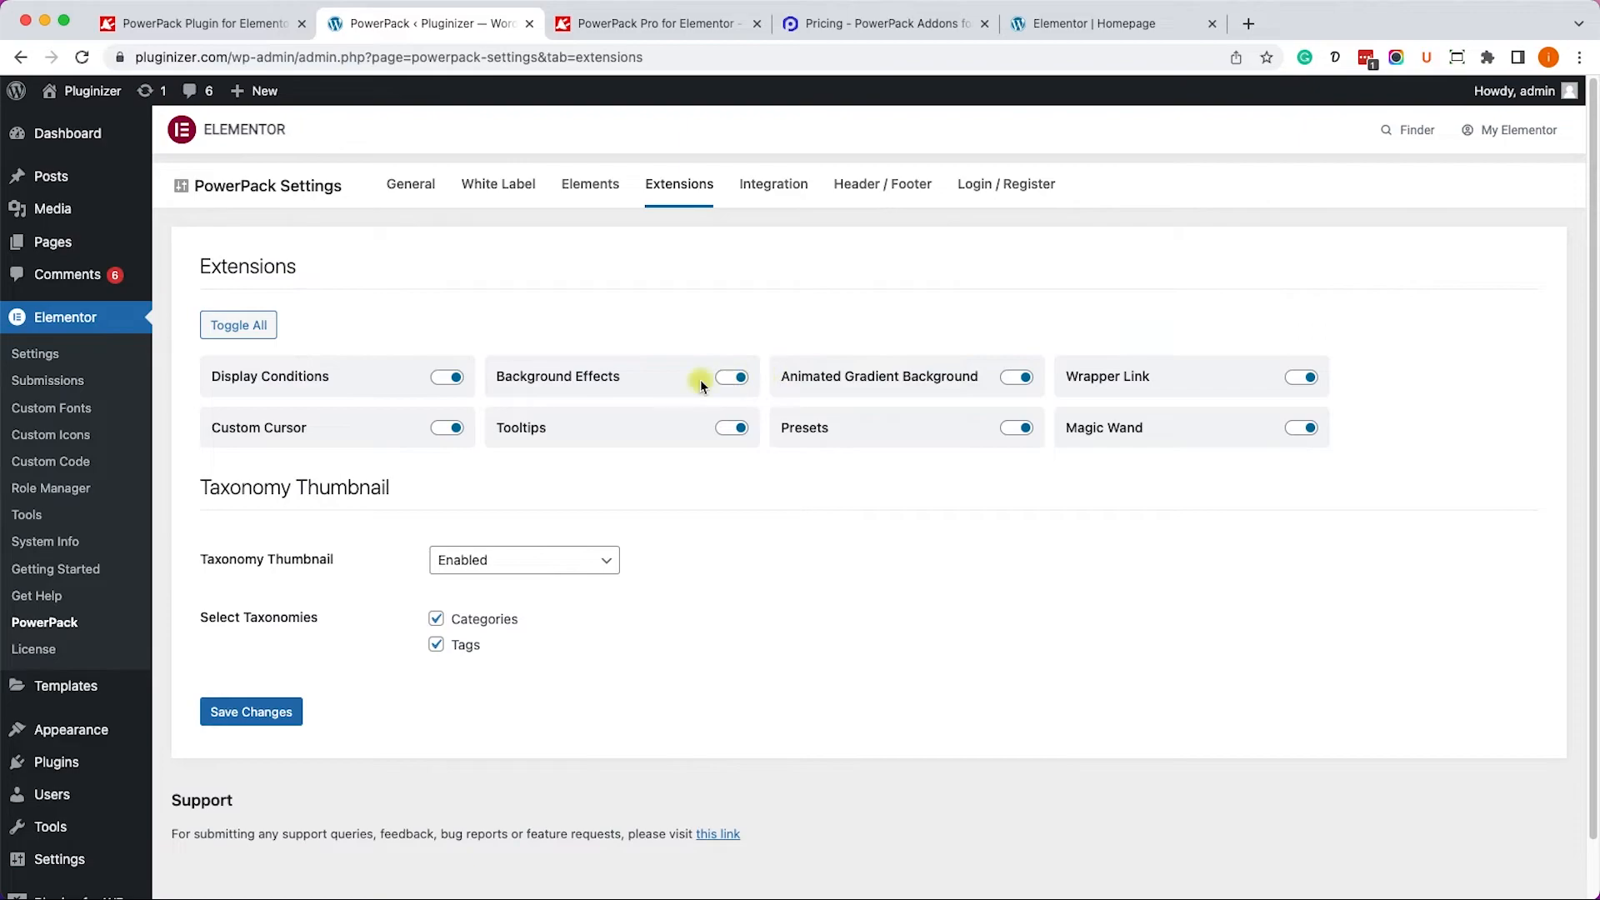
mouse_move(611, 385)
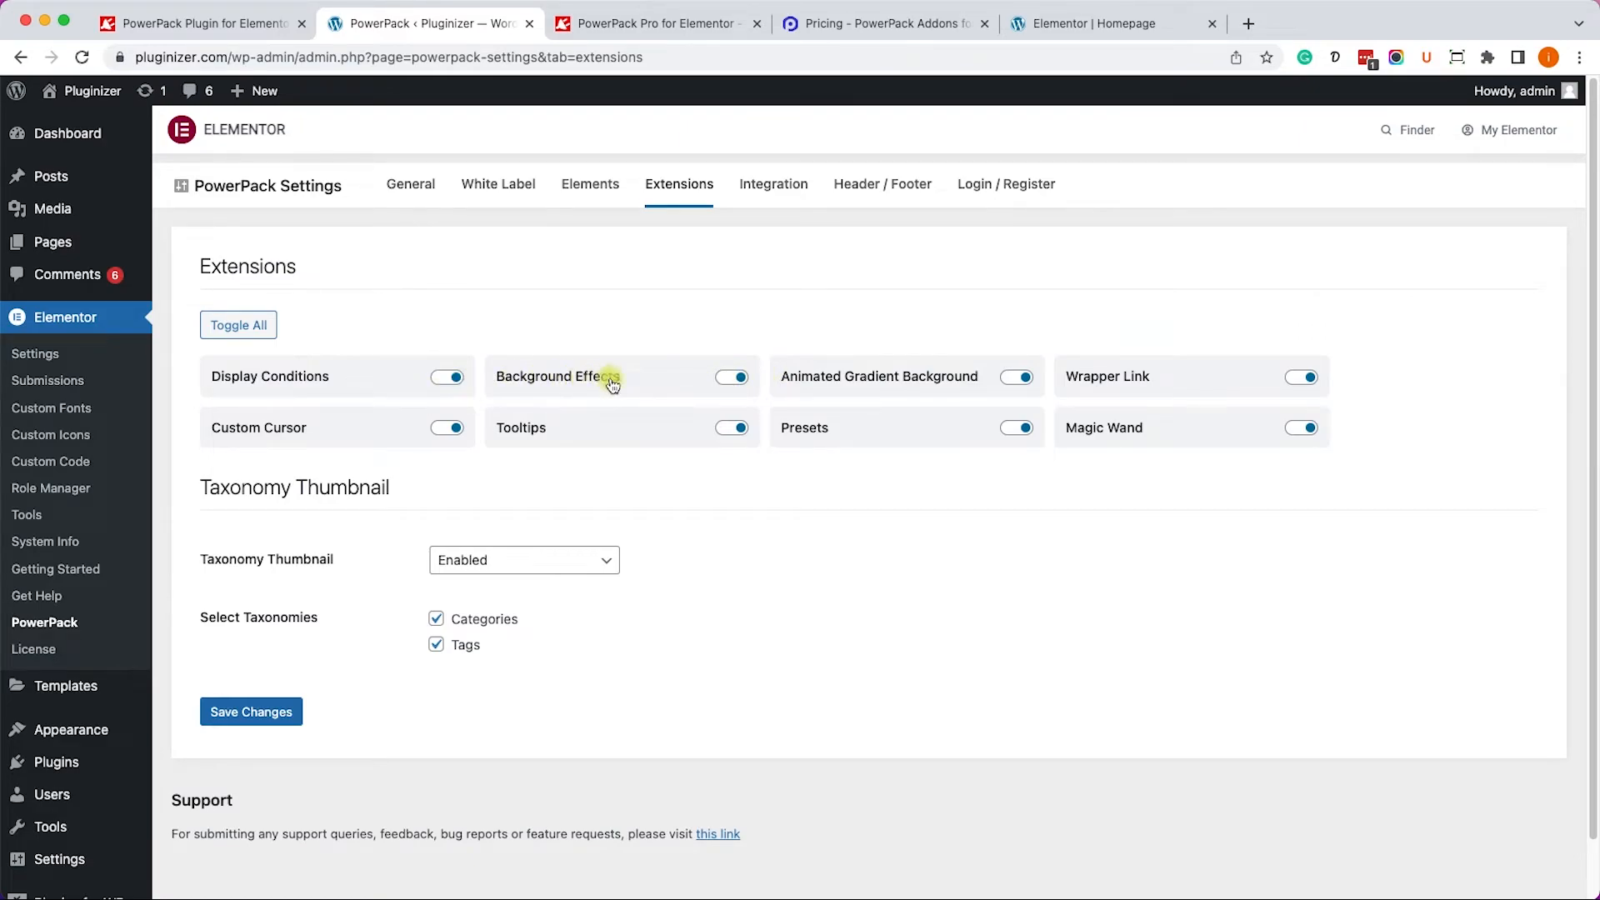
mouse_move(613, 368)
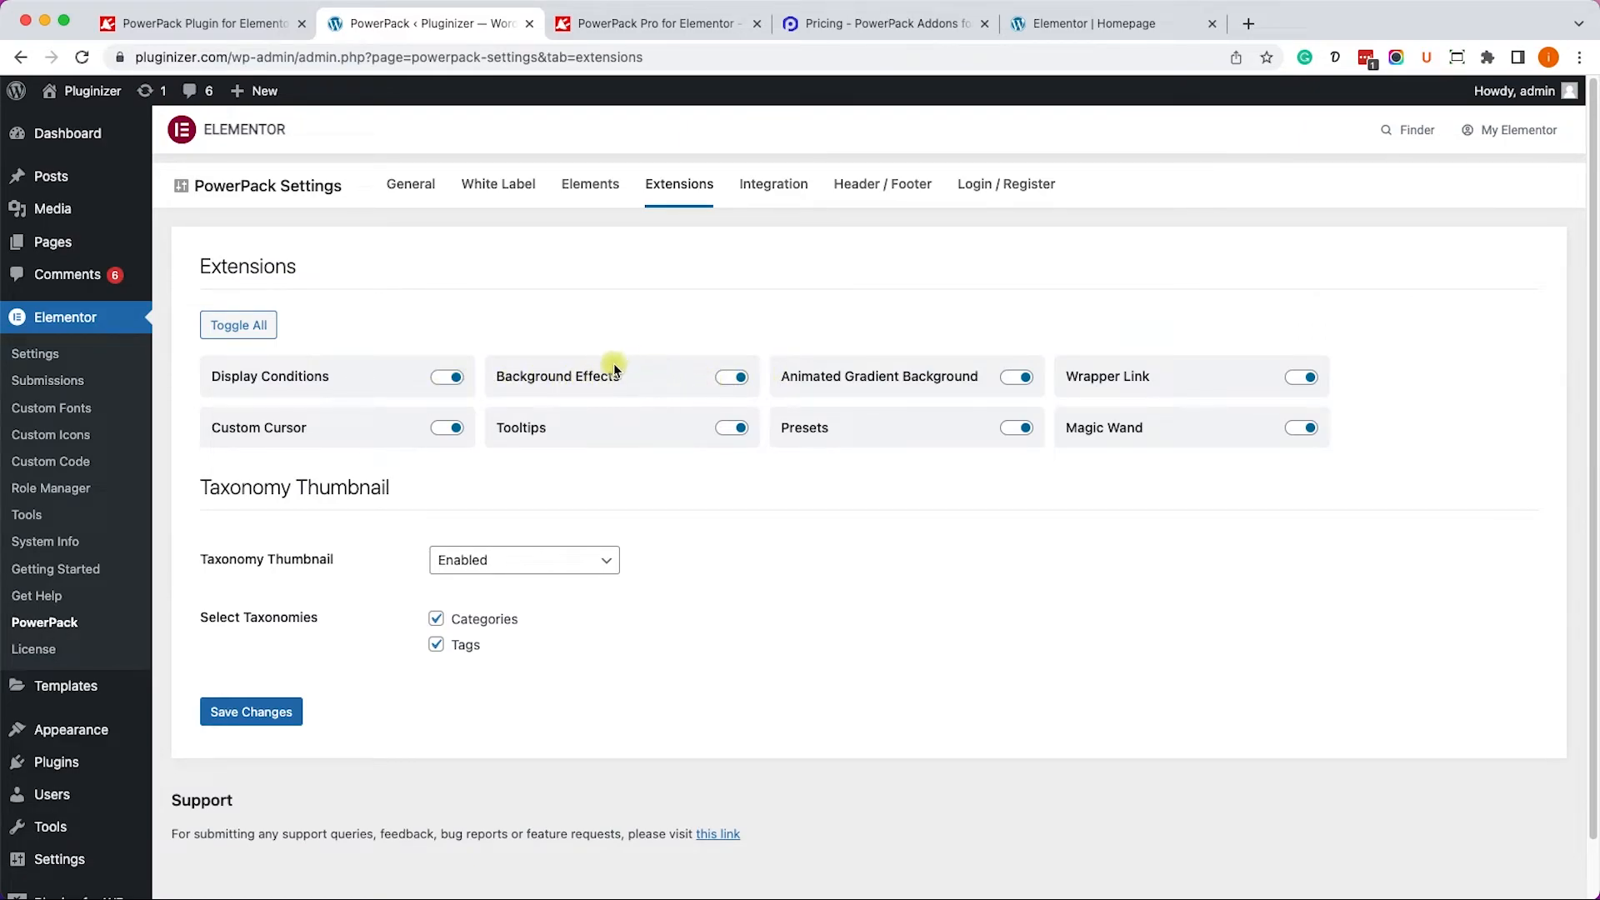
mouse_move(564, 359)
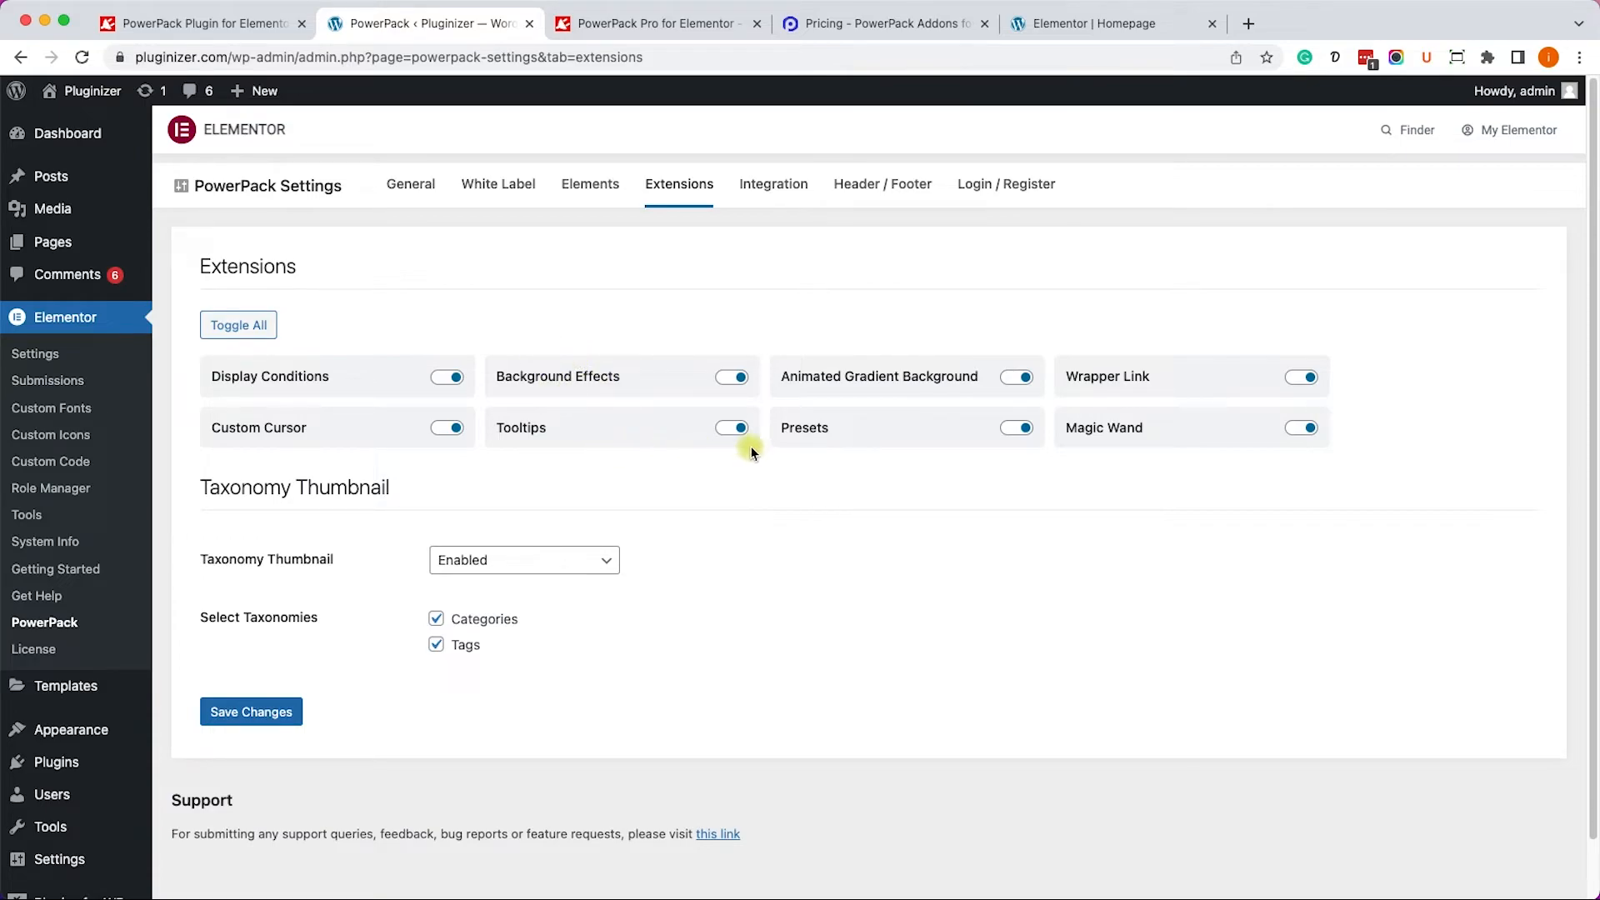
mouse_move(673, 439)
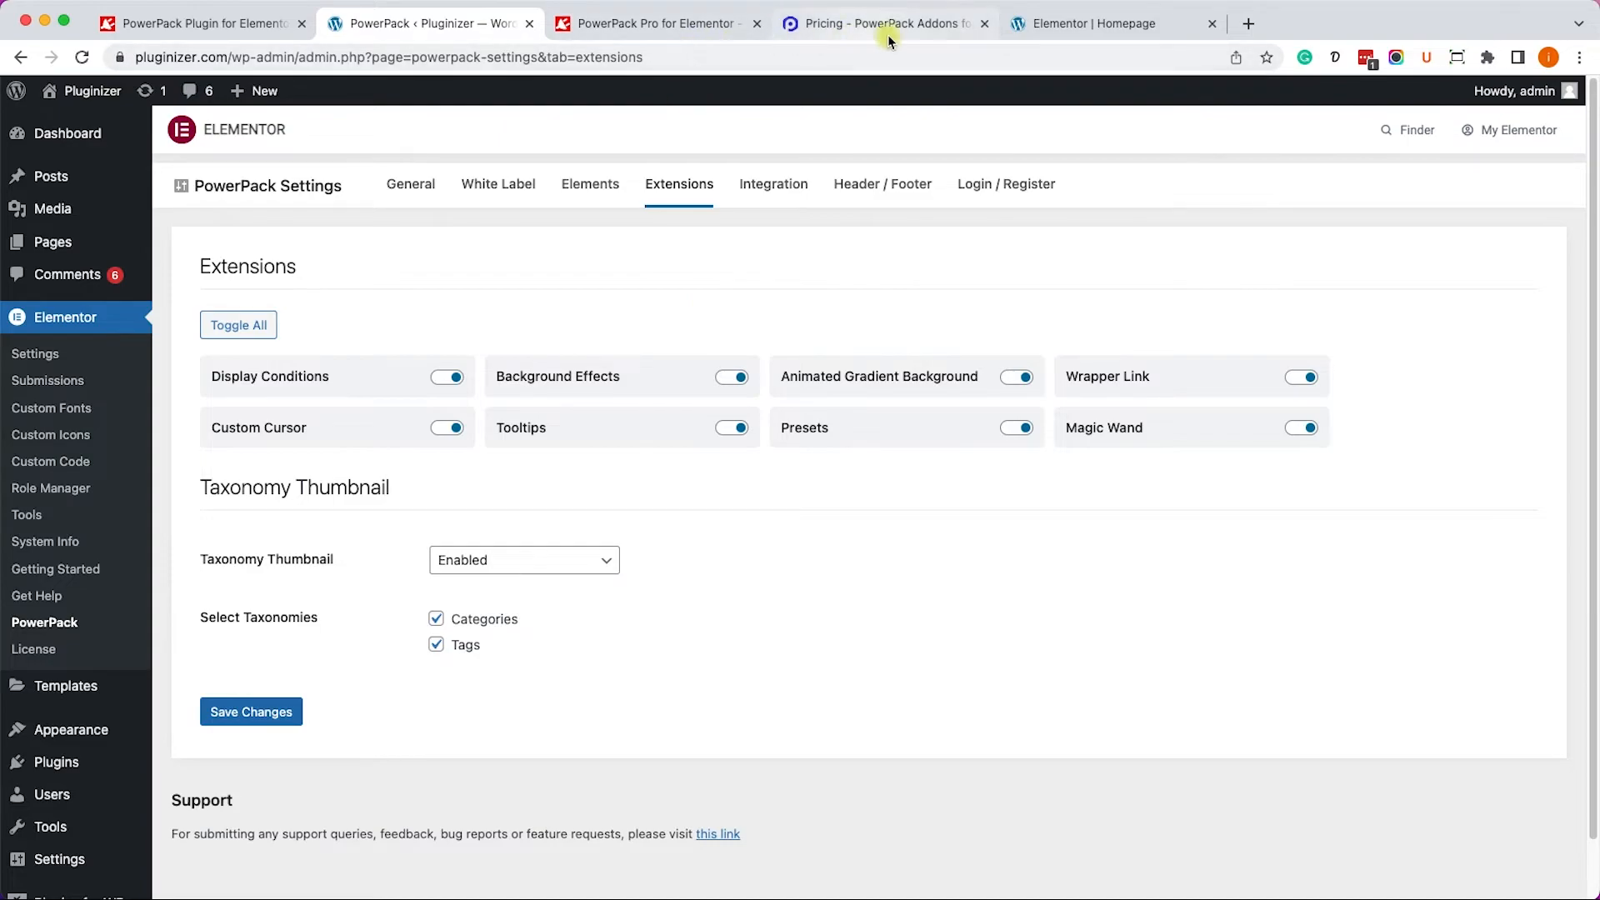
mouse_move(689, 434)
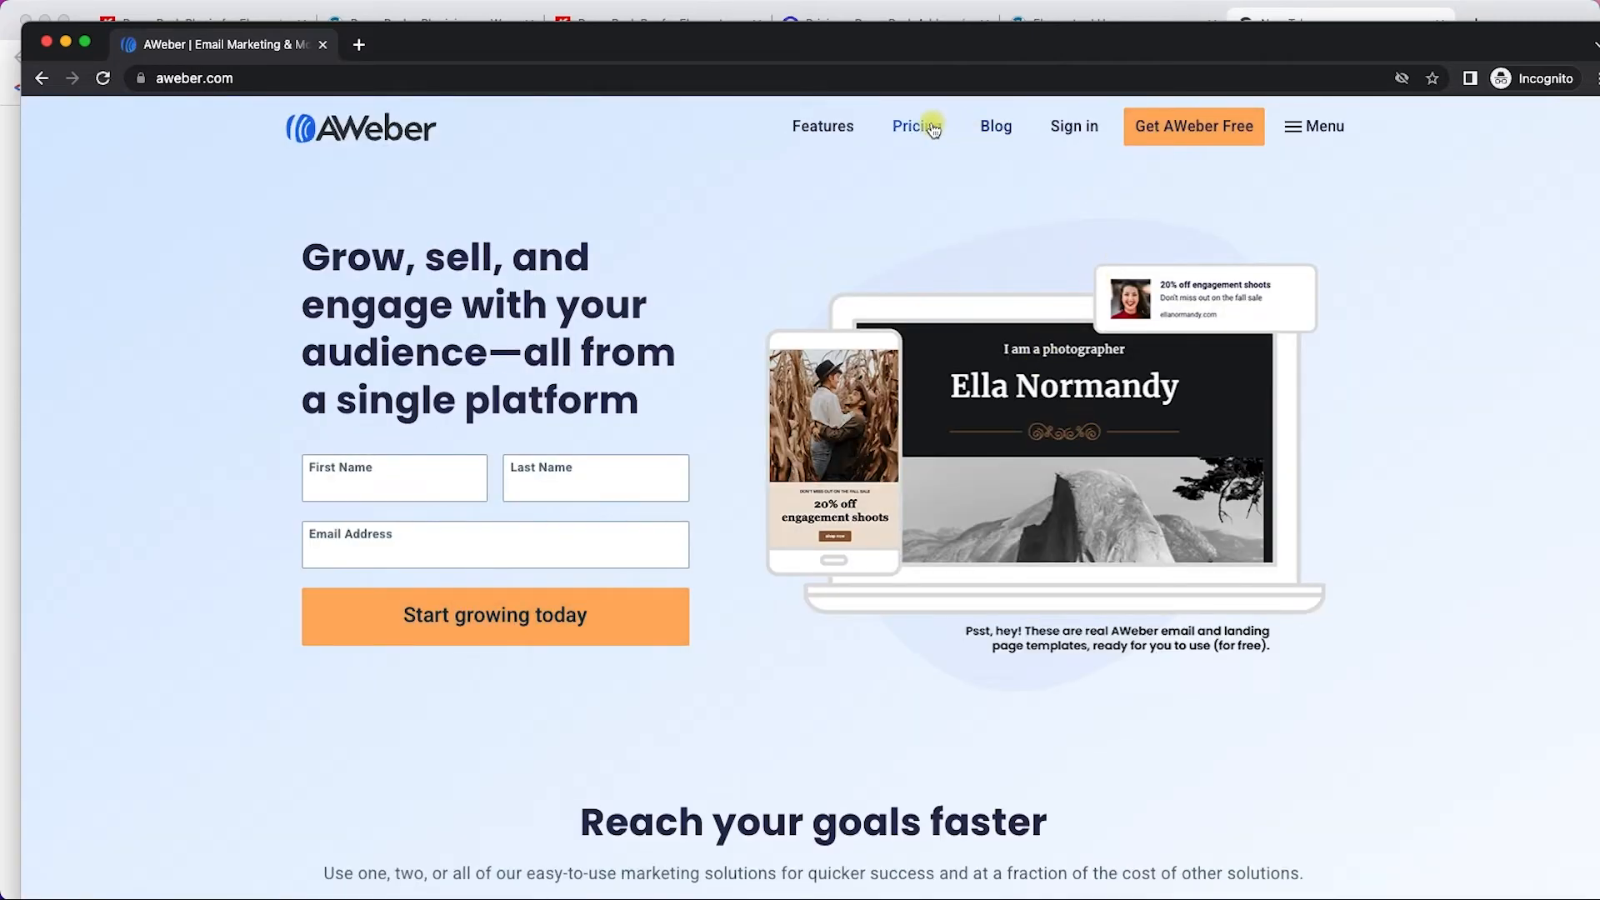
left_click(916, 125)
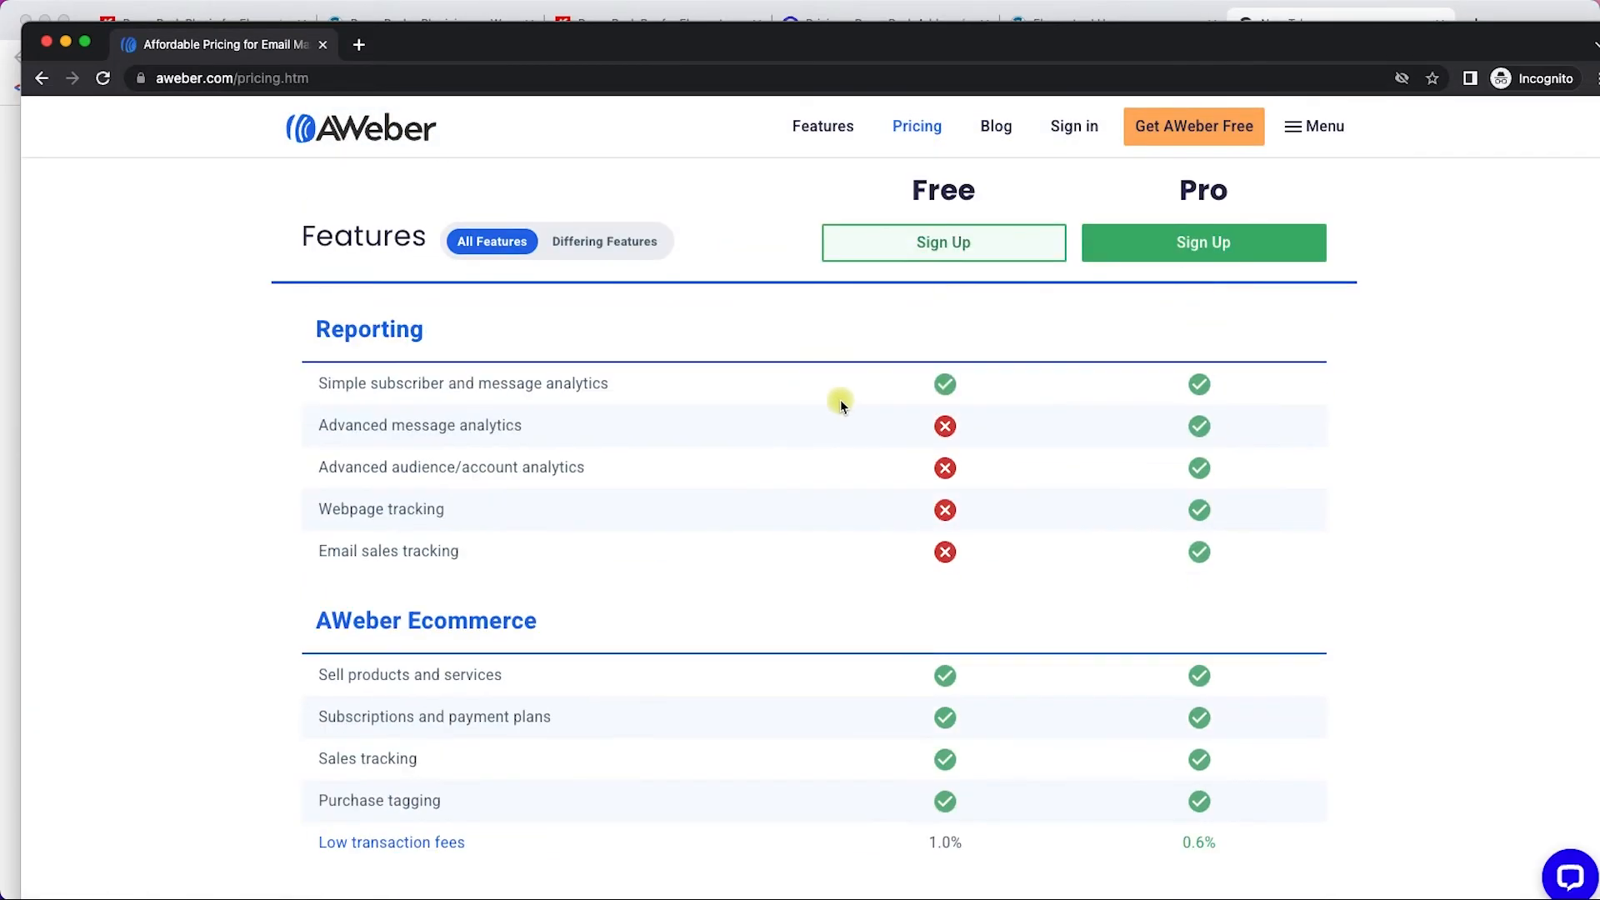
scroll("down", 3)
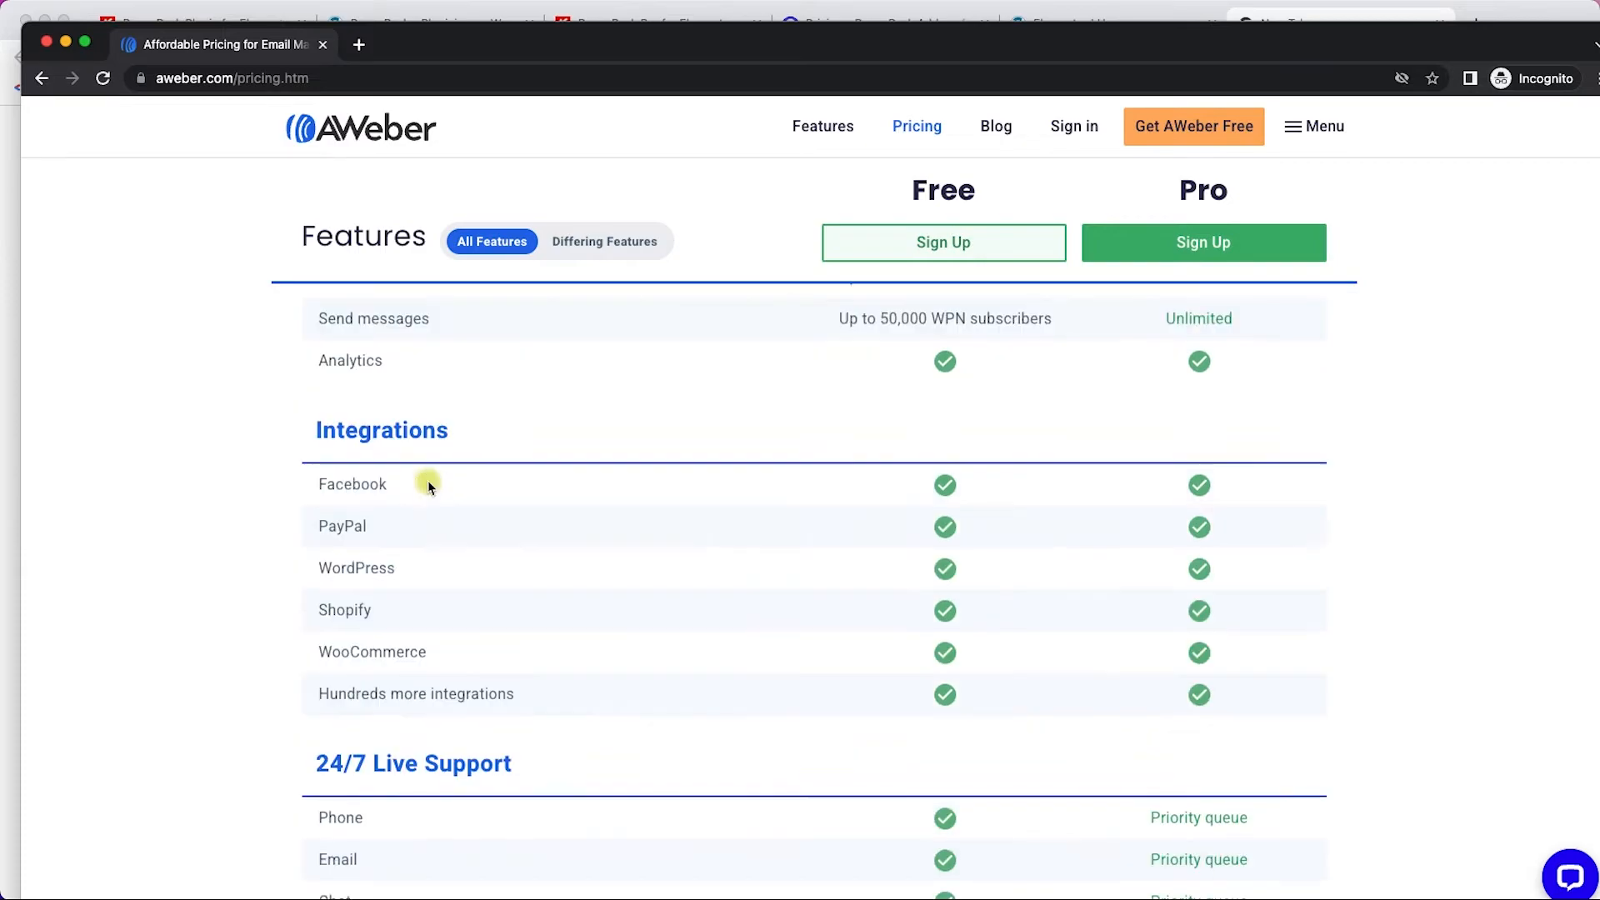
scroll("down", 3)
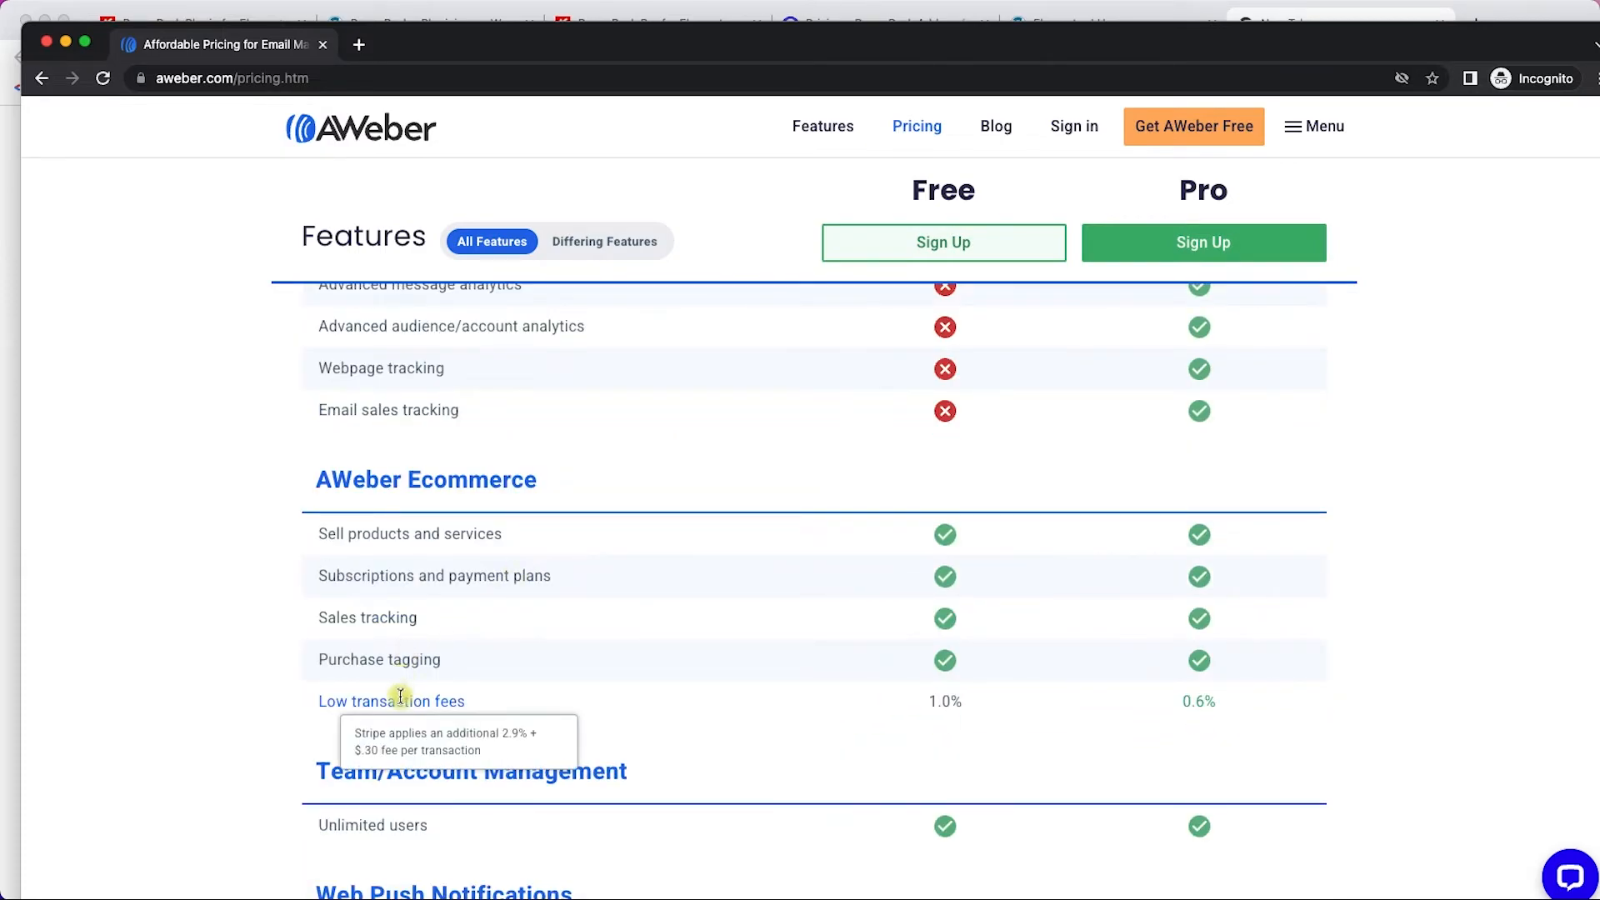
scroll("down", 3)
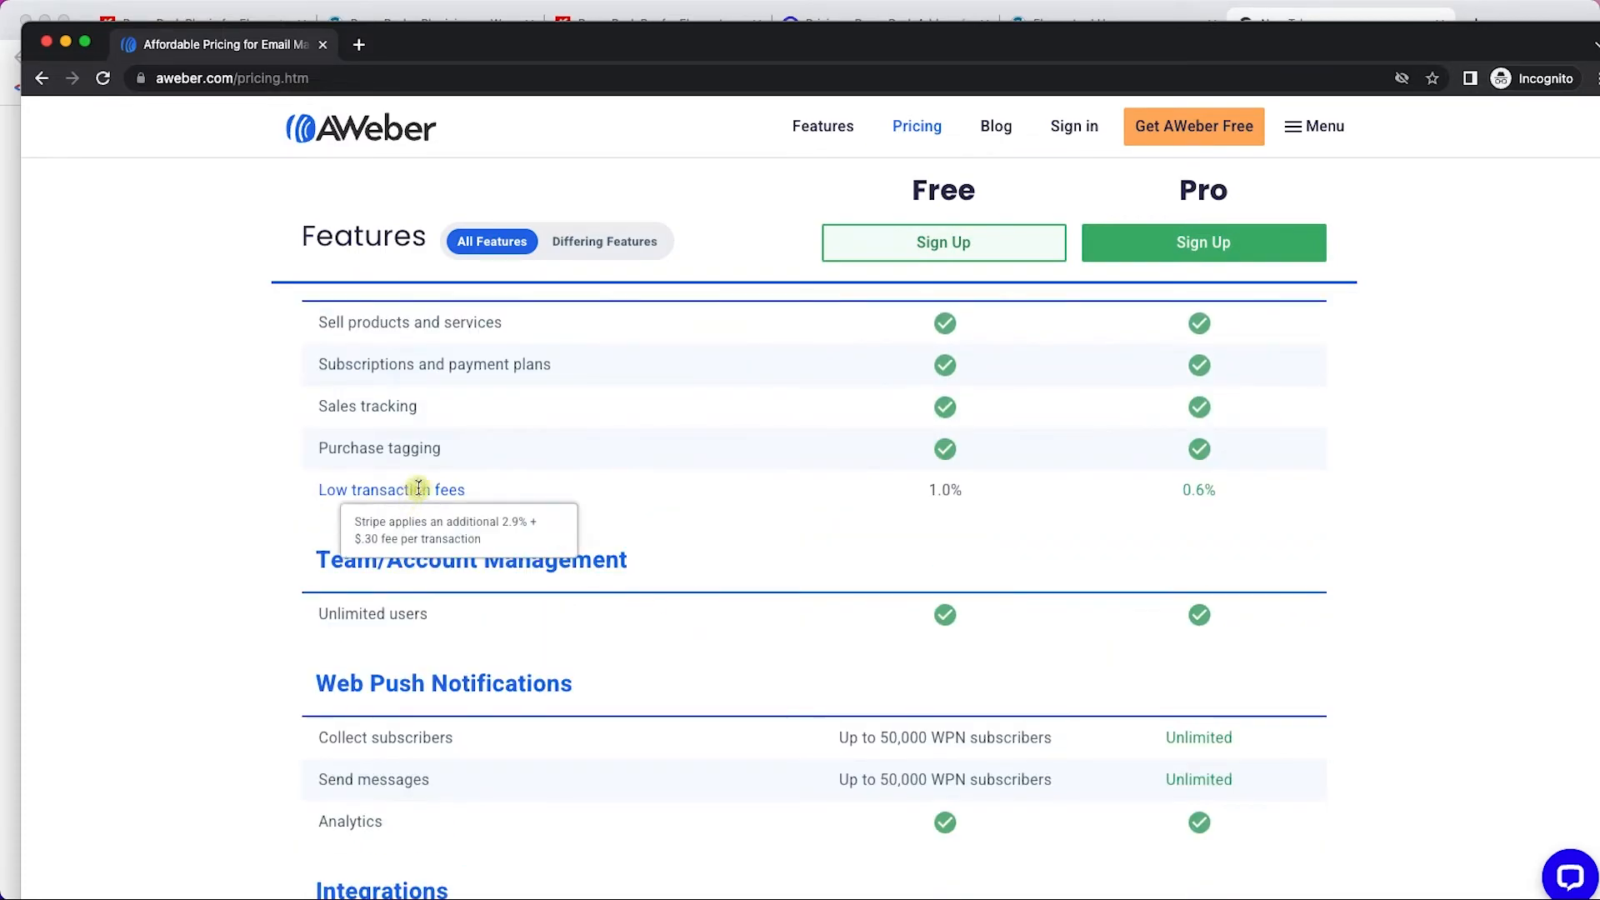
mouse_move(898, 527)
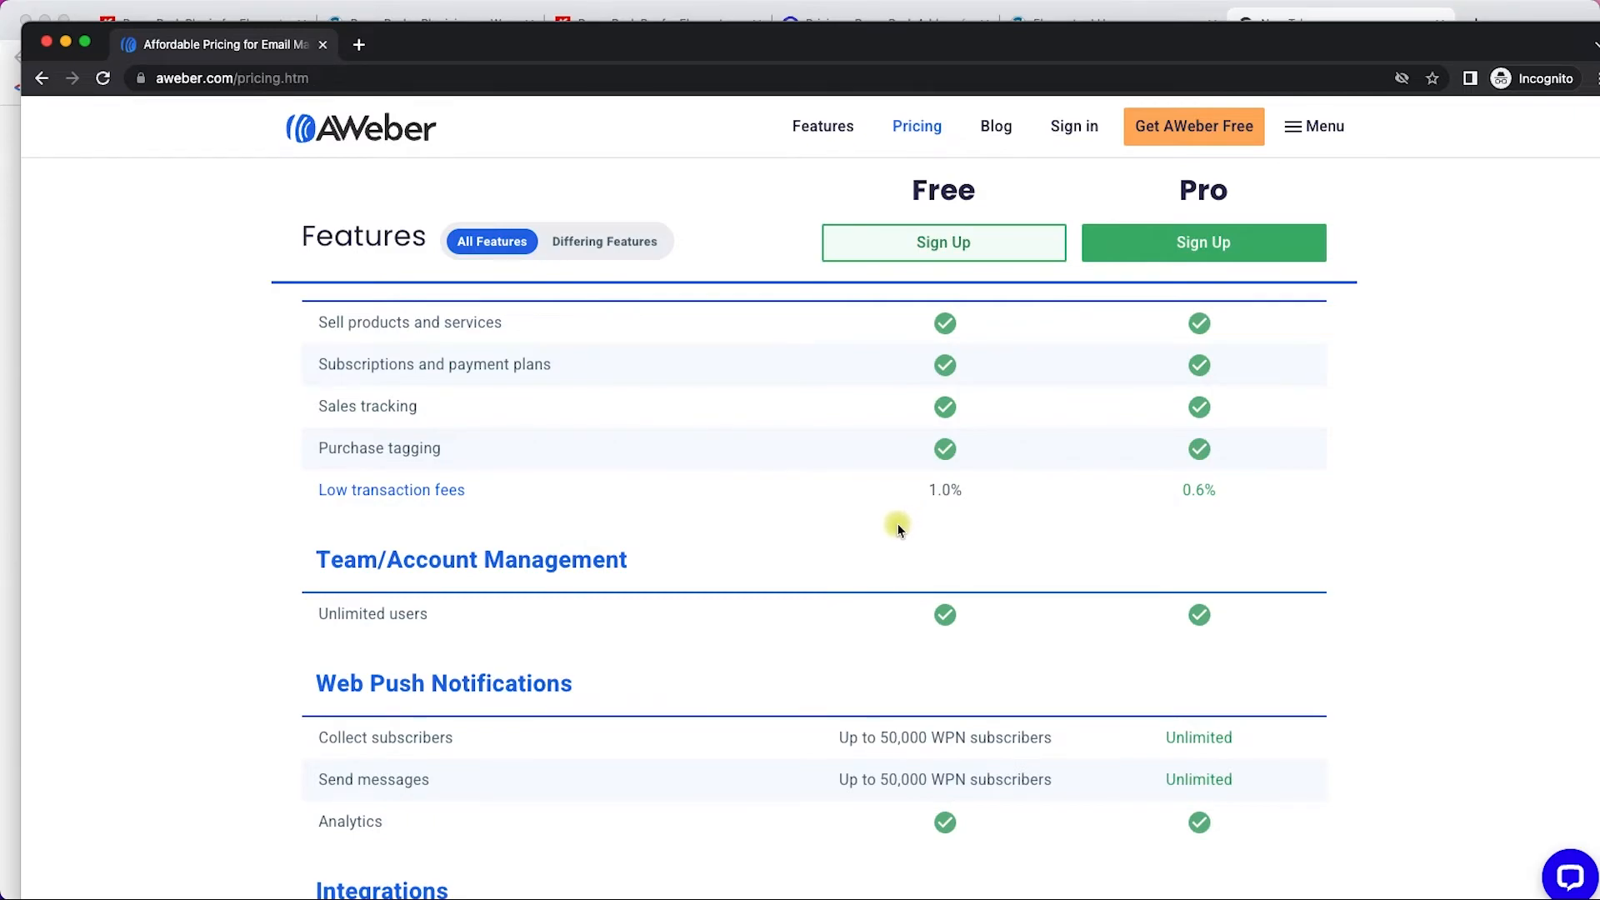
mouse_move(499, 510)
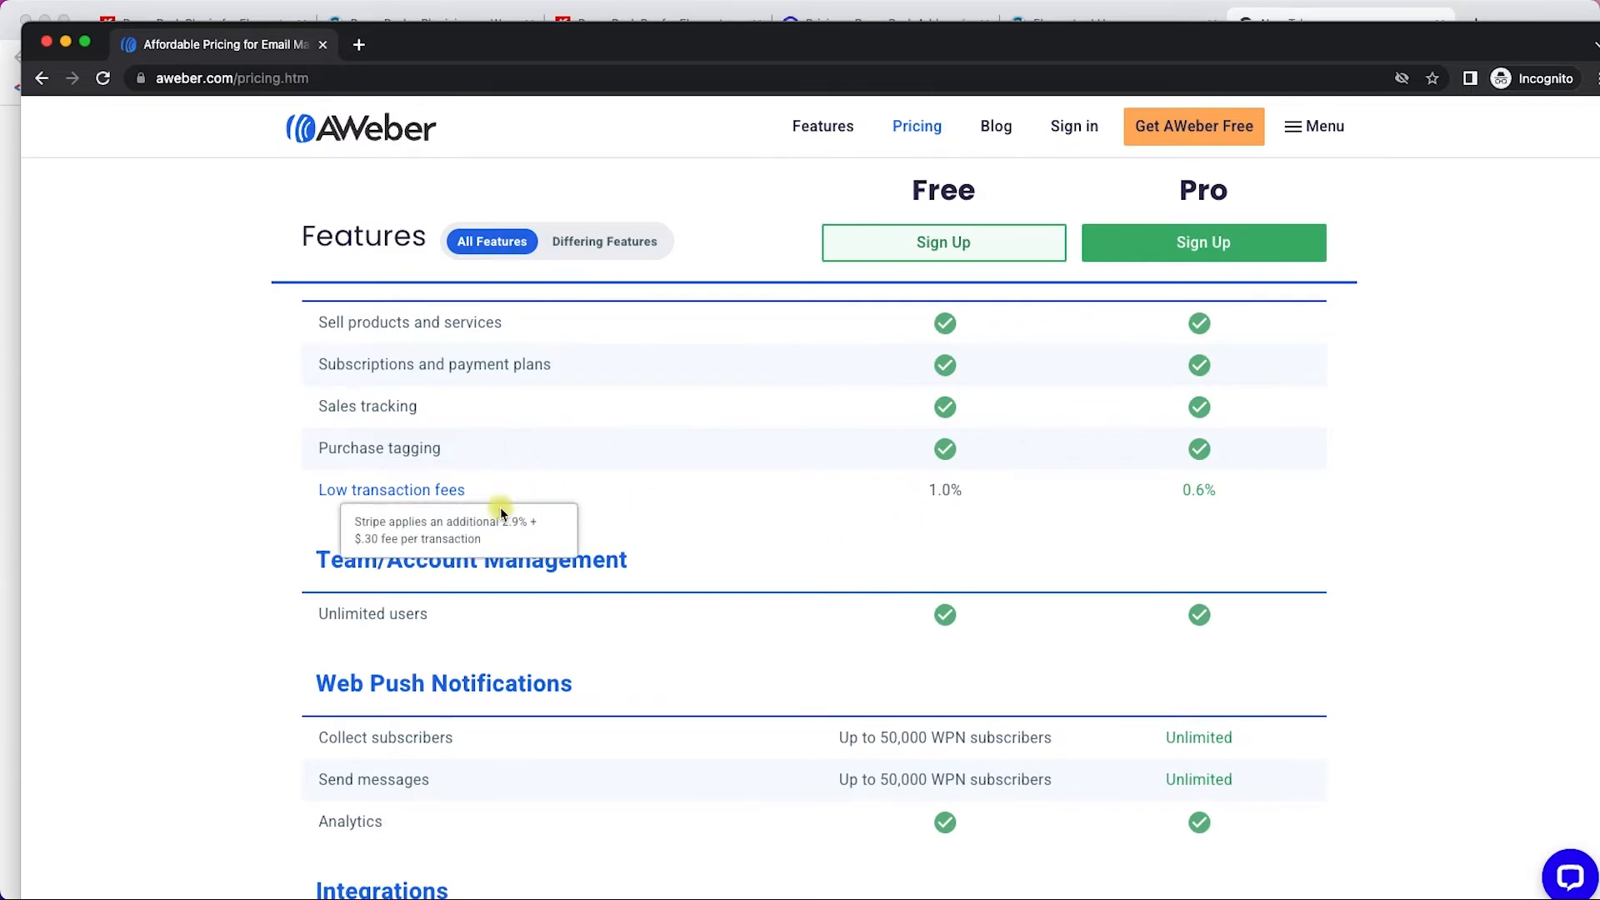
mouse_move(626, 542)
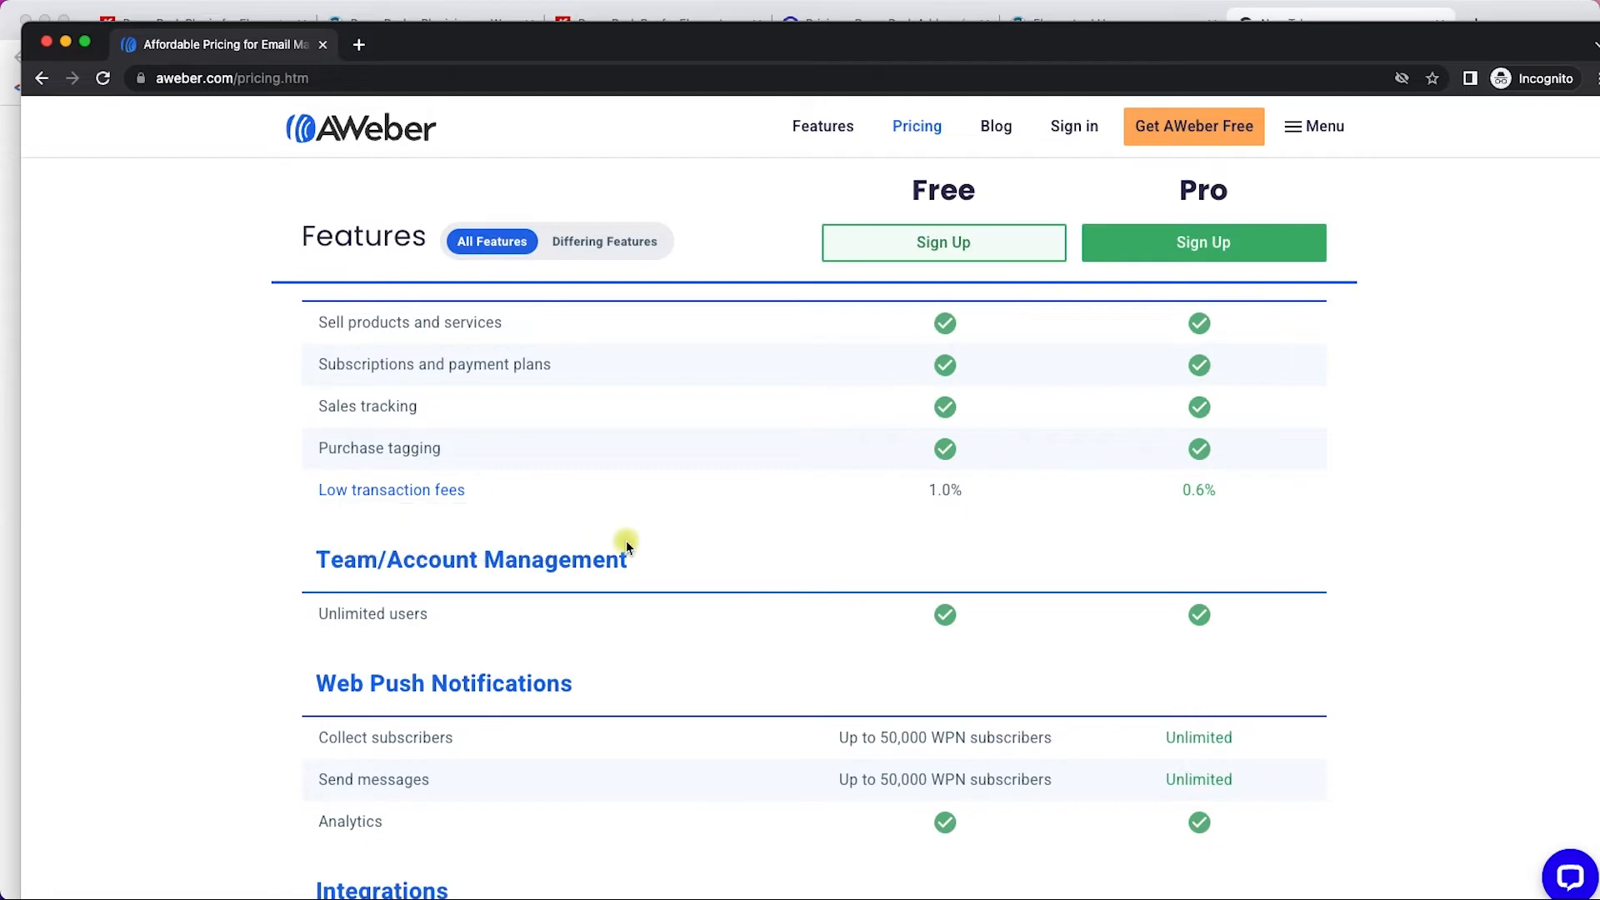
mouse_move(391, 490)
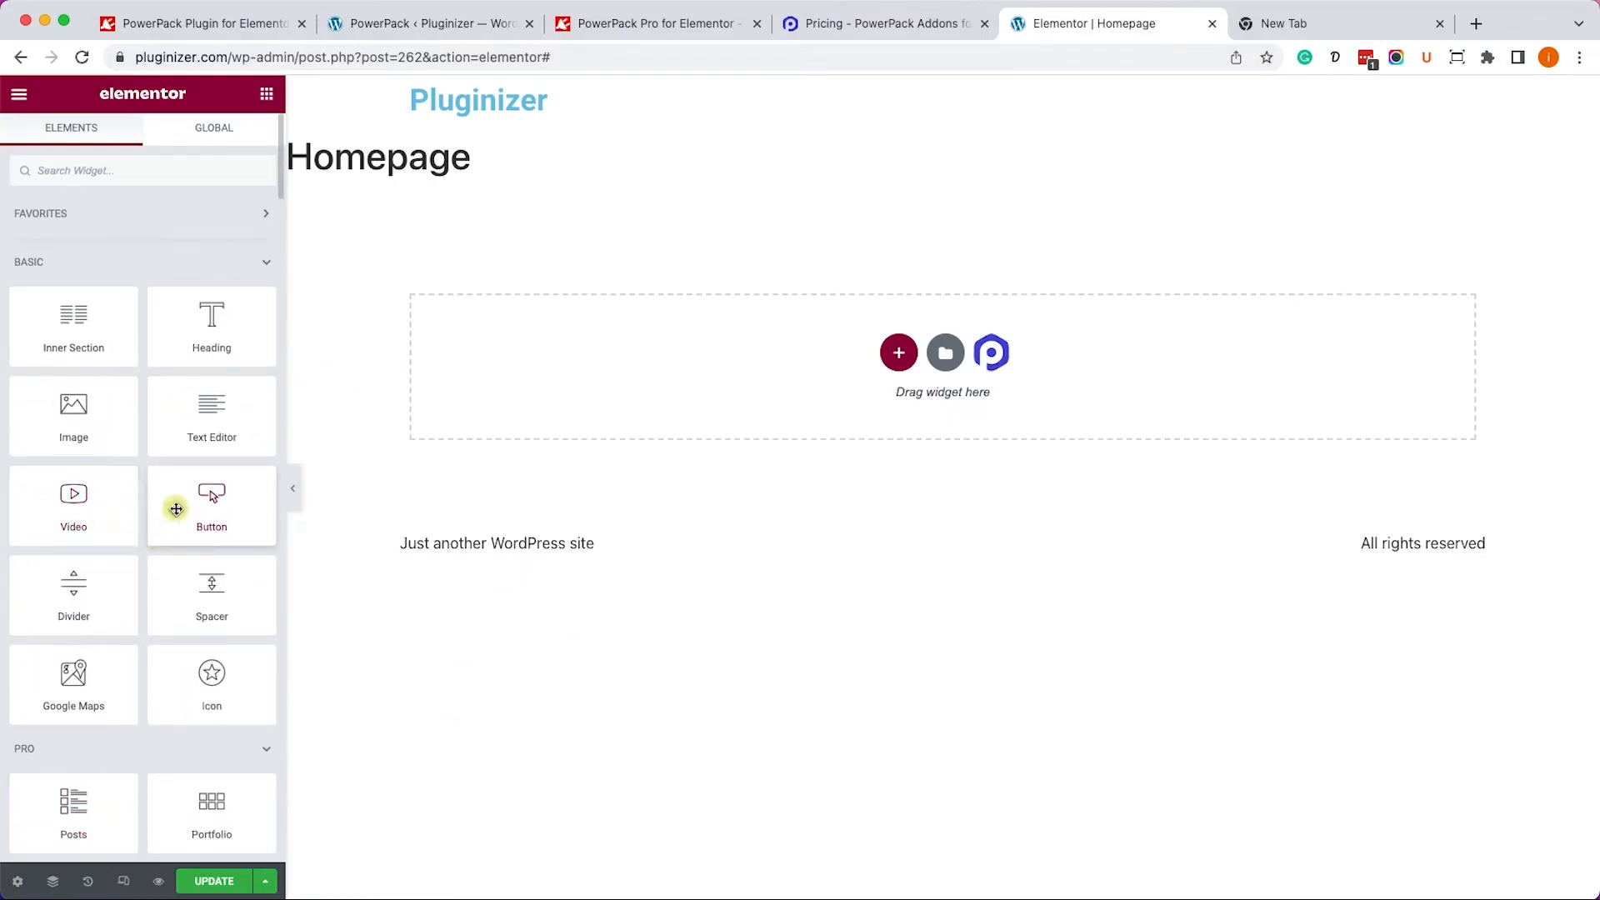
Add a Text Editor block to the homepage and set its width to Inline (auto).
left_click_drag(211, 417, 717, 351)
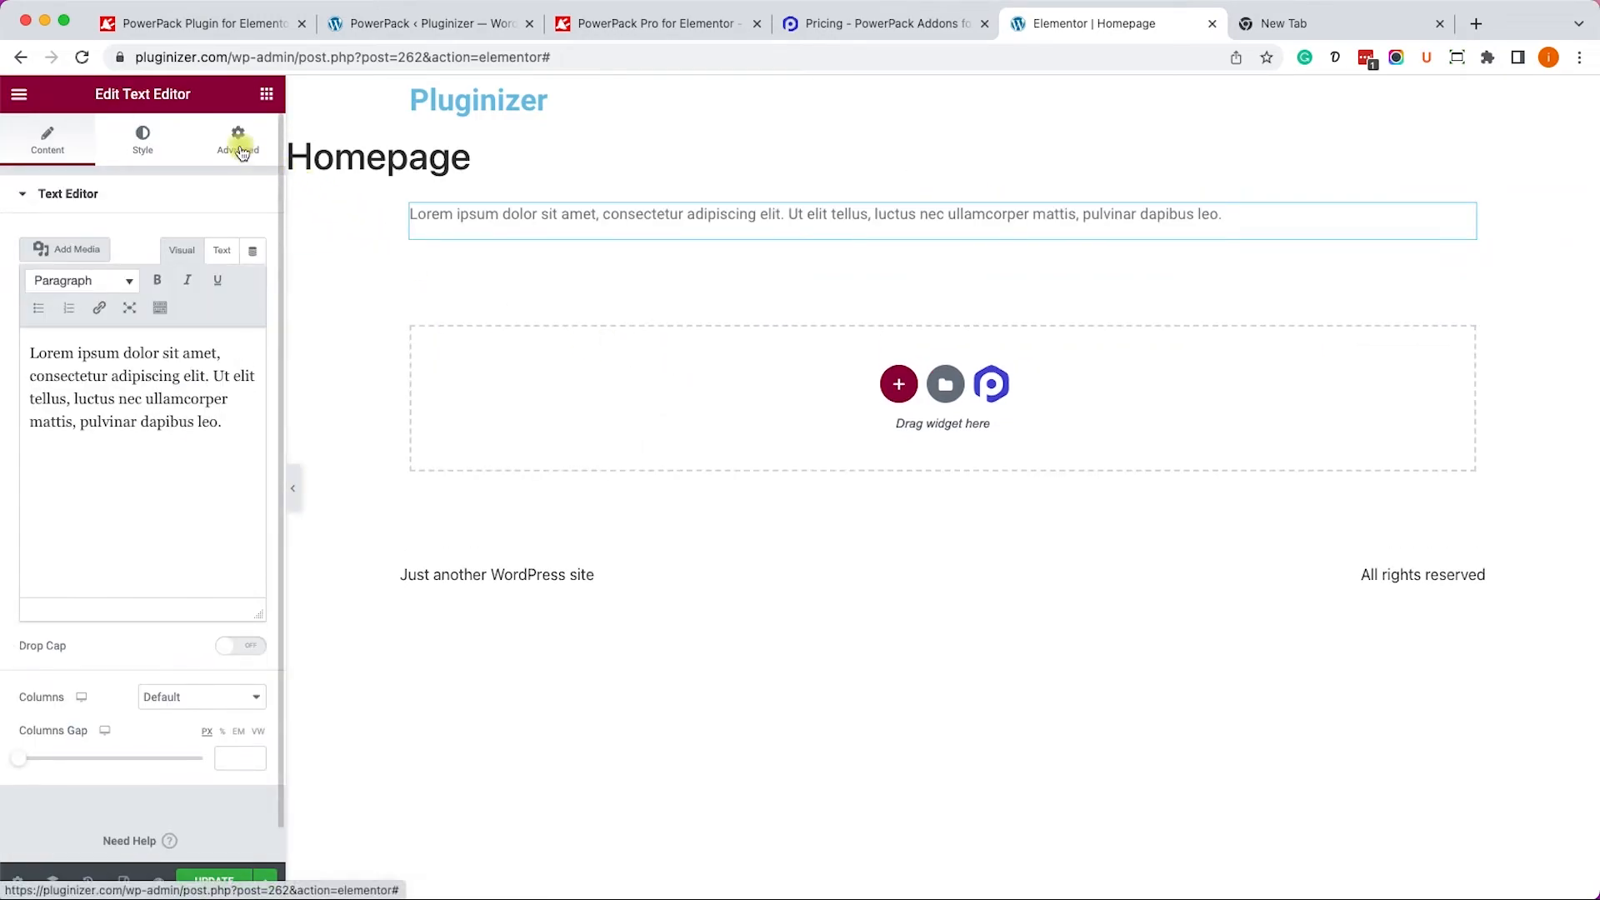
left_click(237, 140)
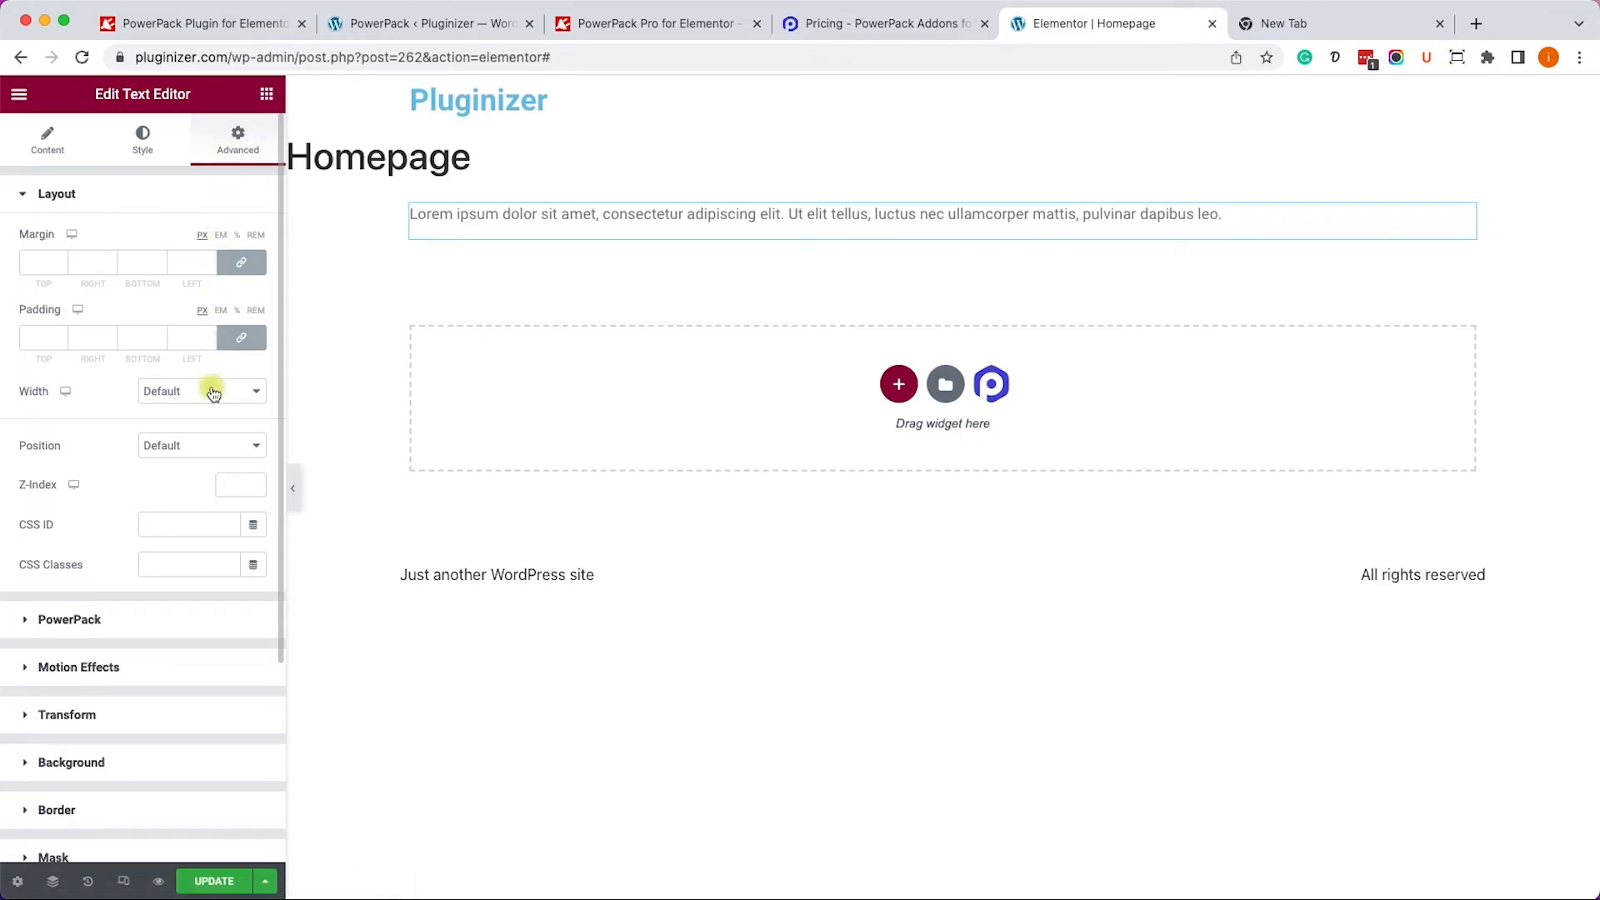
left_click(199, 391)
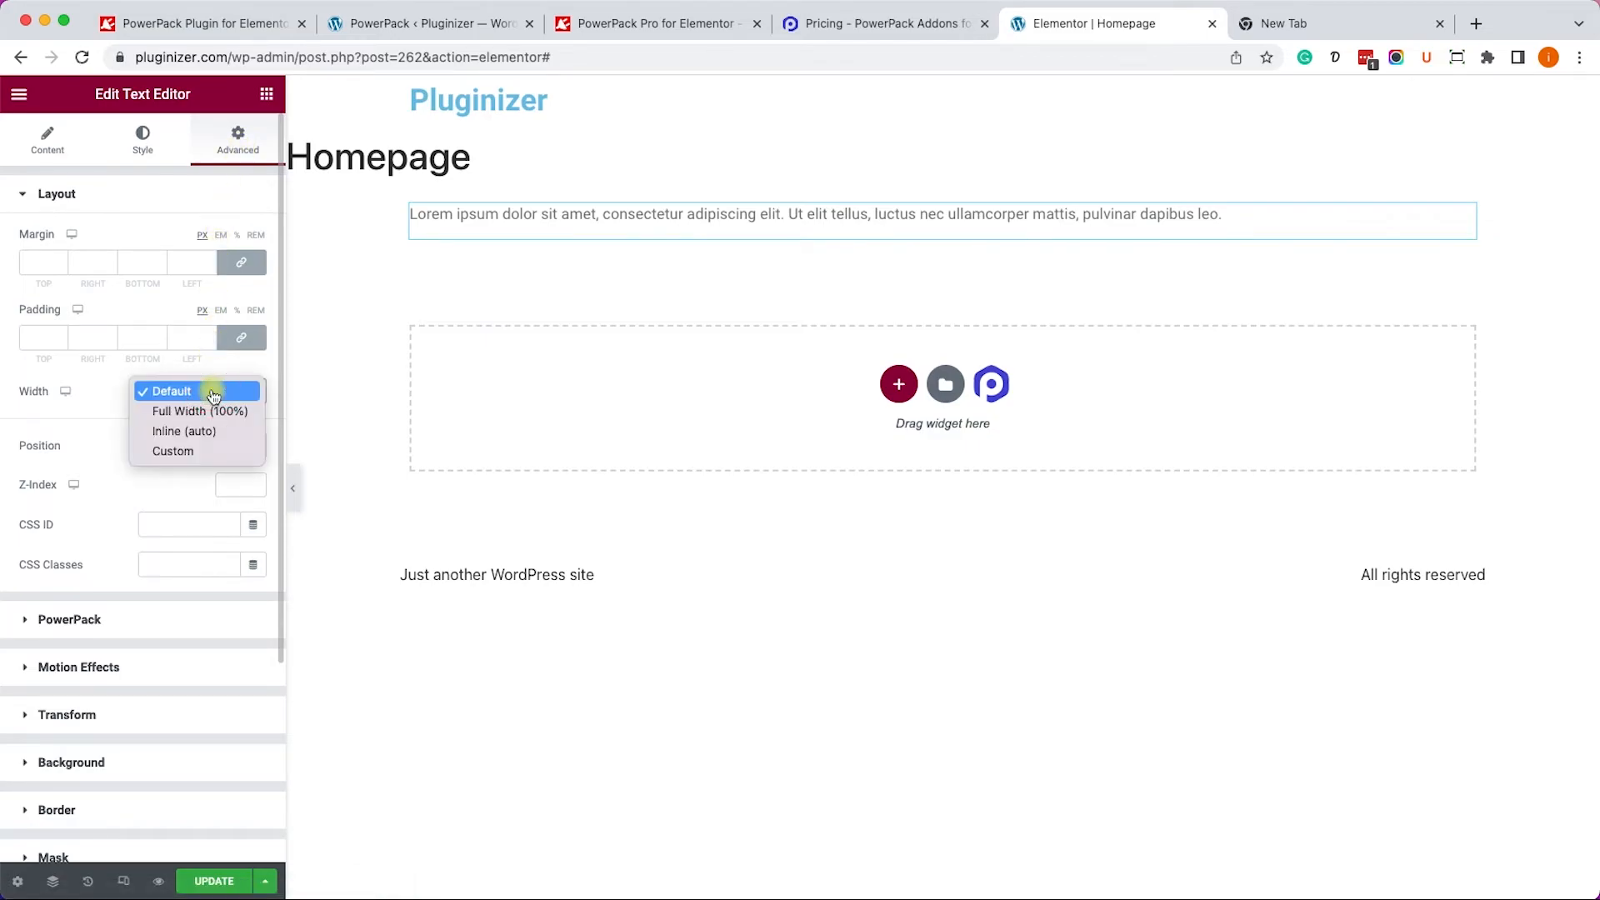
left_click(184, 431)
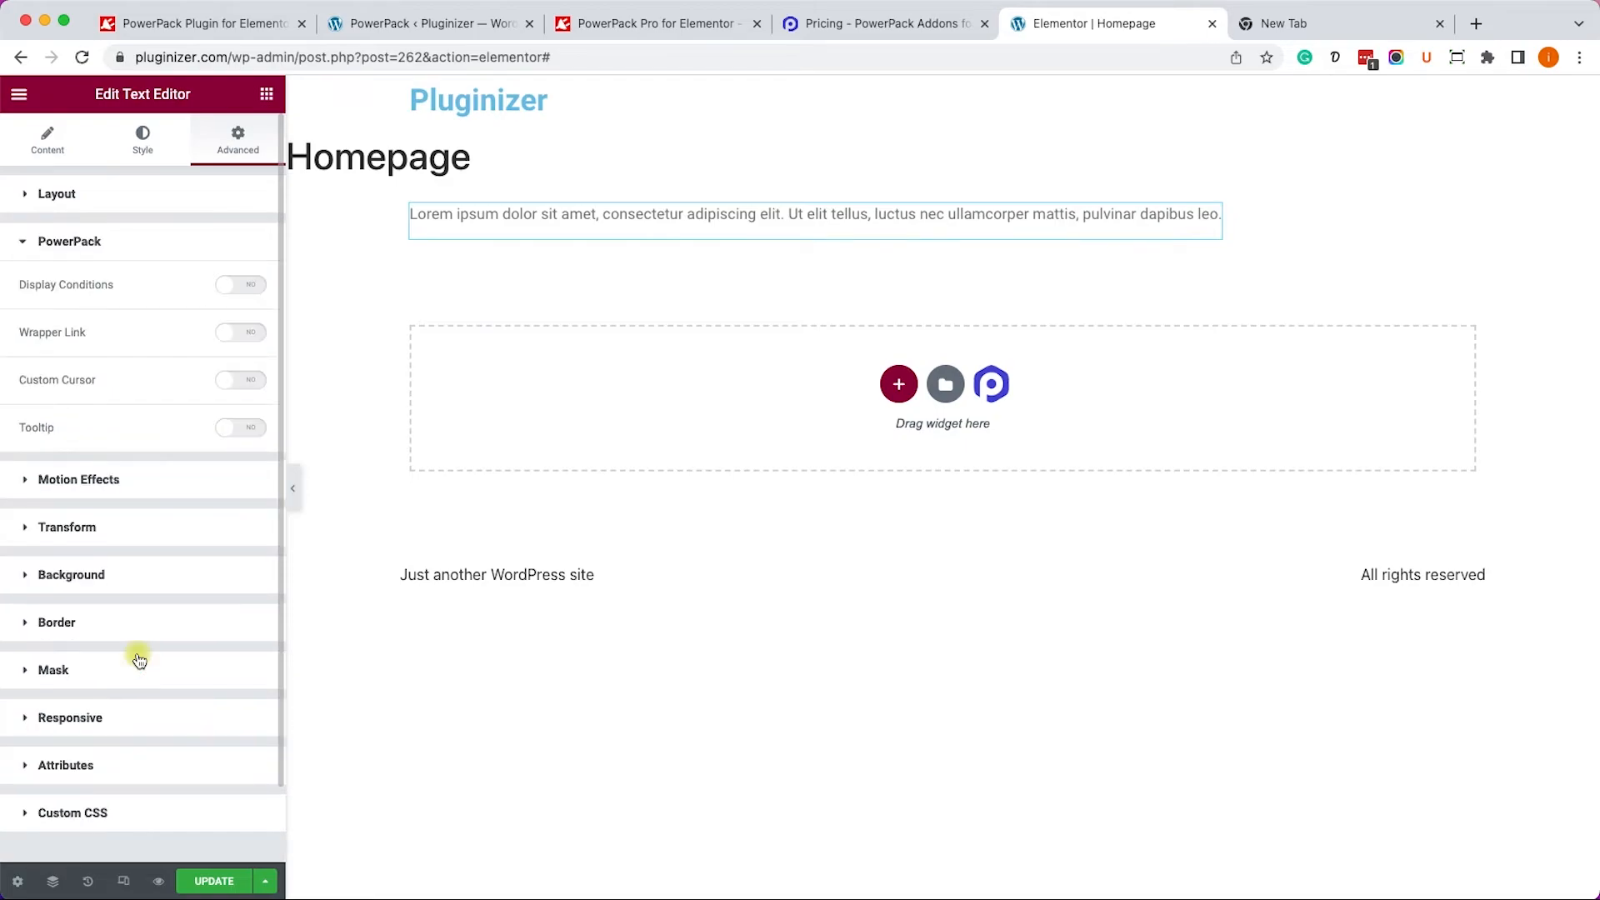
Enable a PowerPack tooltip on the right reading 'Custom tooltip content'.
left_click(240, 427)
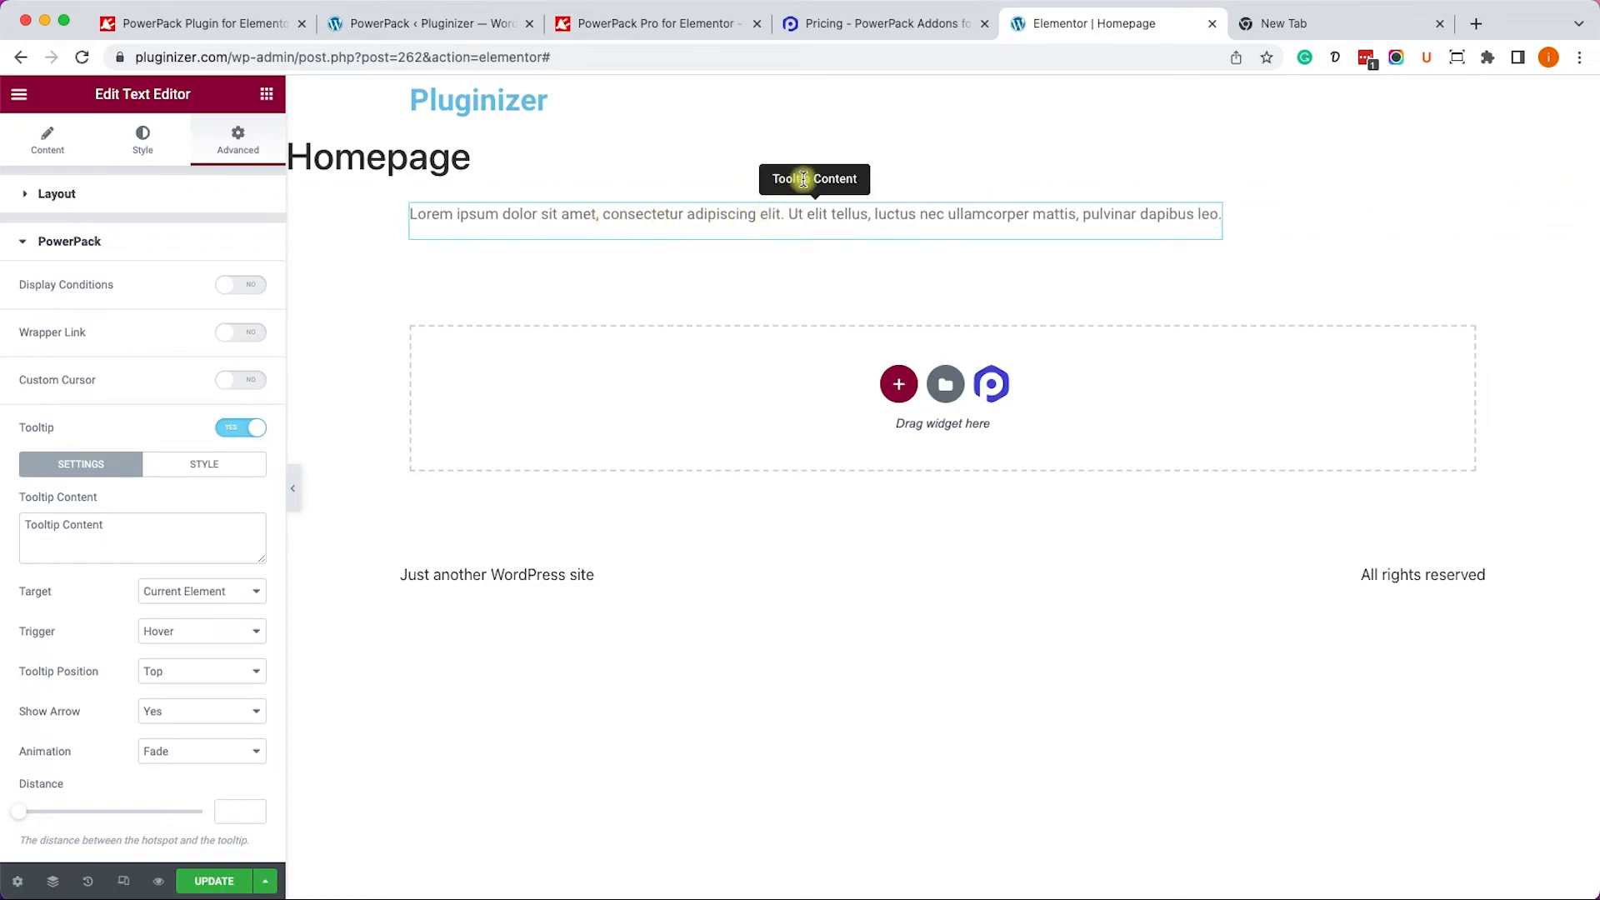
mouse_move(236, 672)
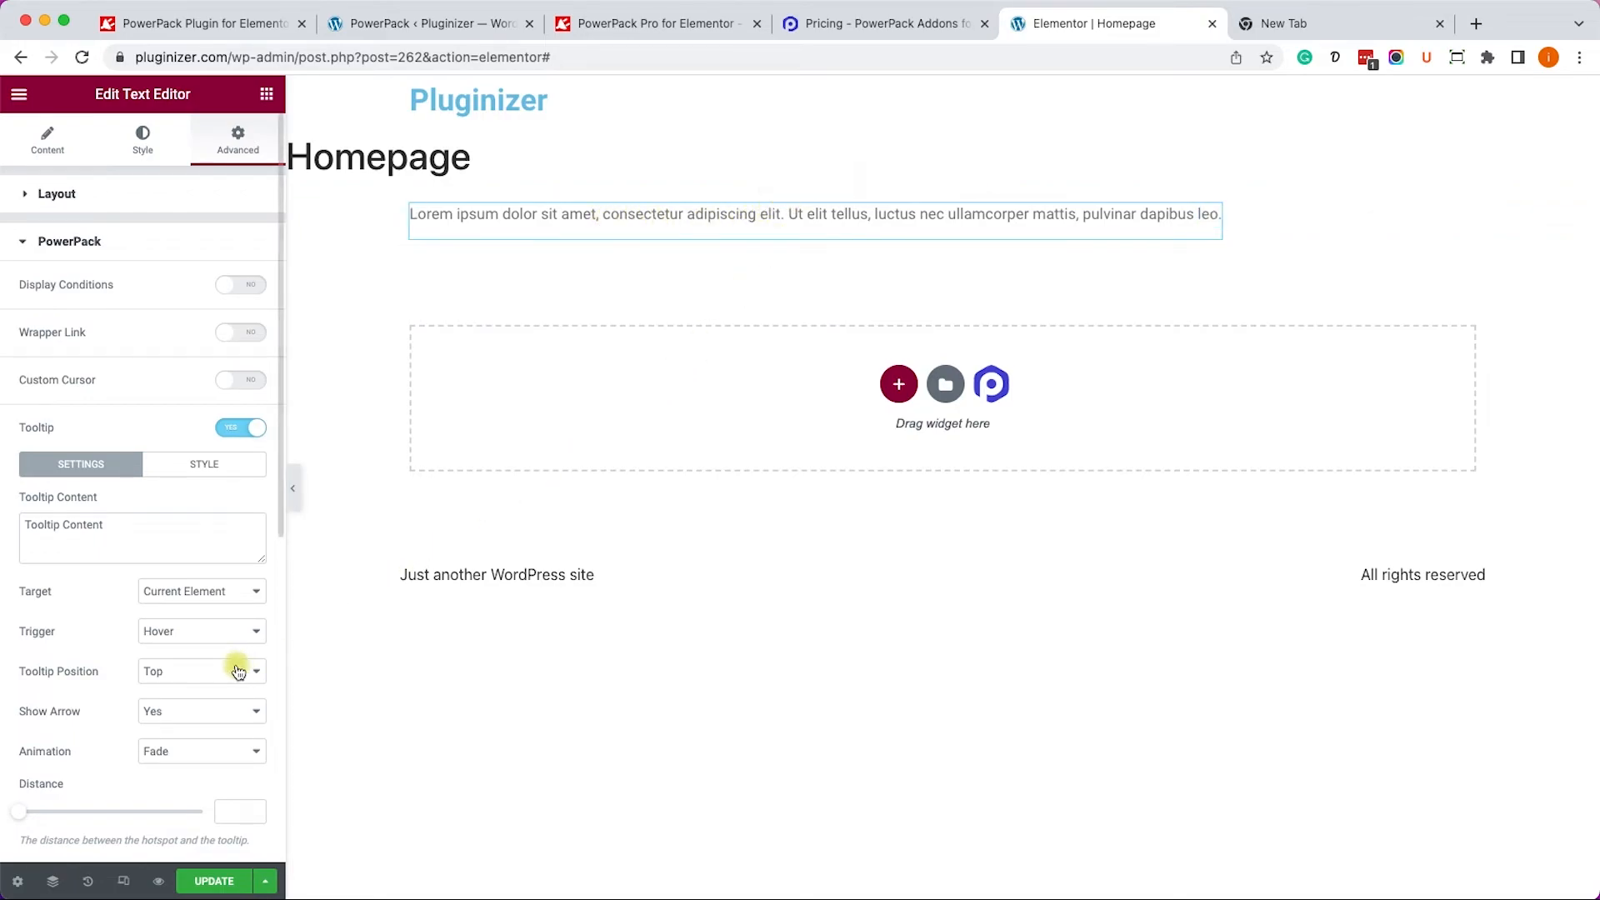
left_click(199, 670)
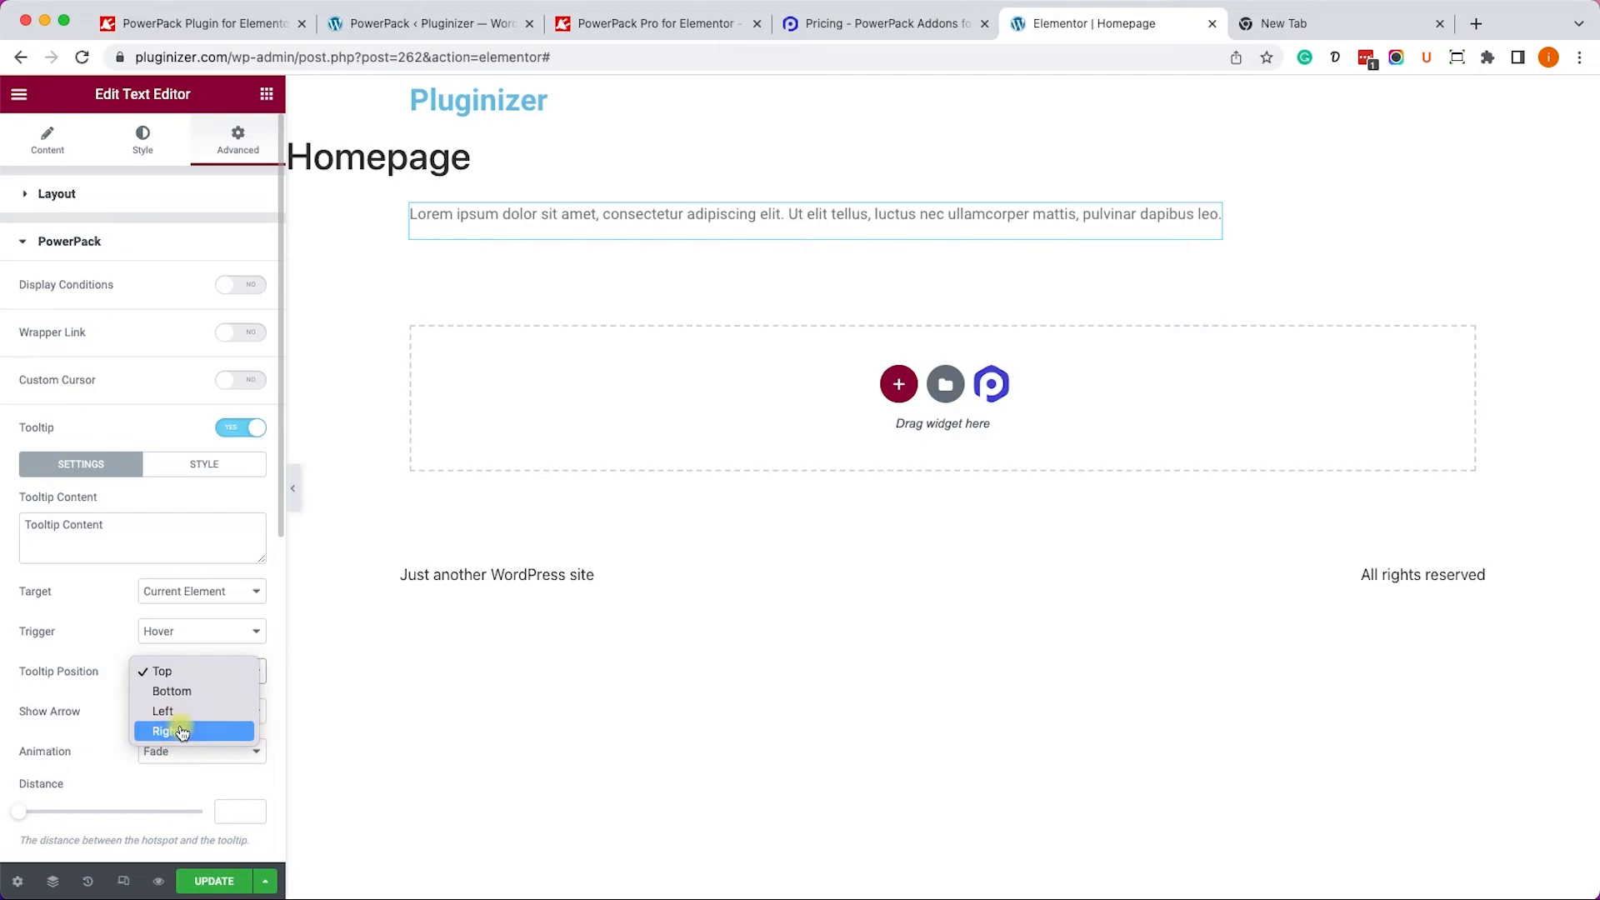
left_click(166, 731)
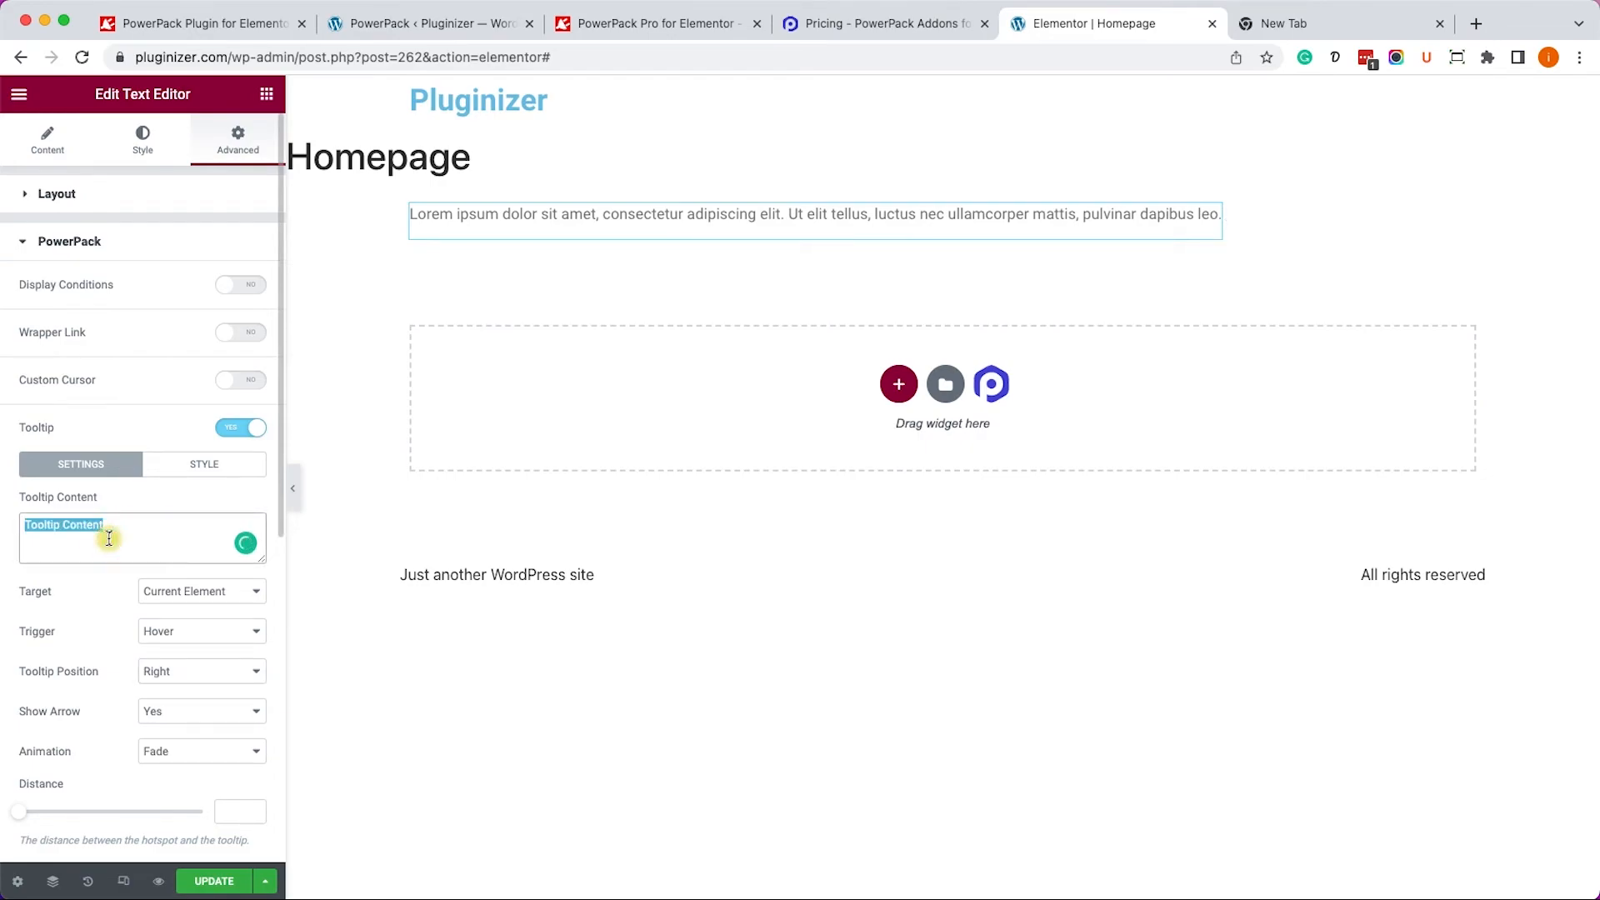
type("Custom t")
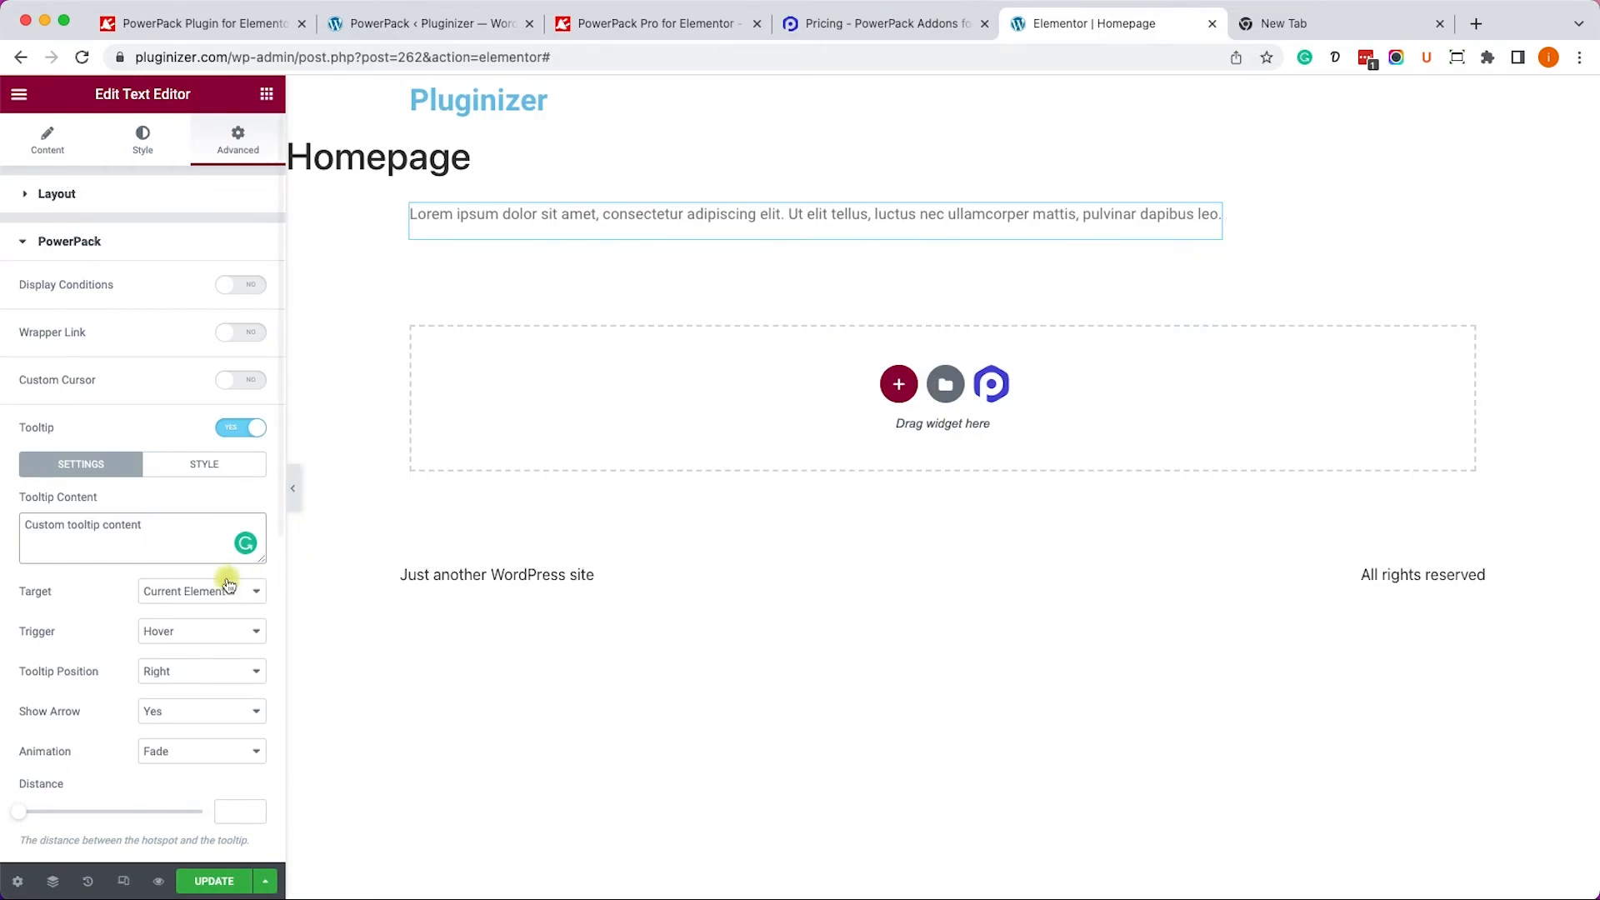
Style the Lorem ipsum tooltip with a cyan background and red text.
left_click(203, 464)
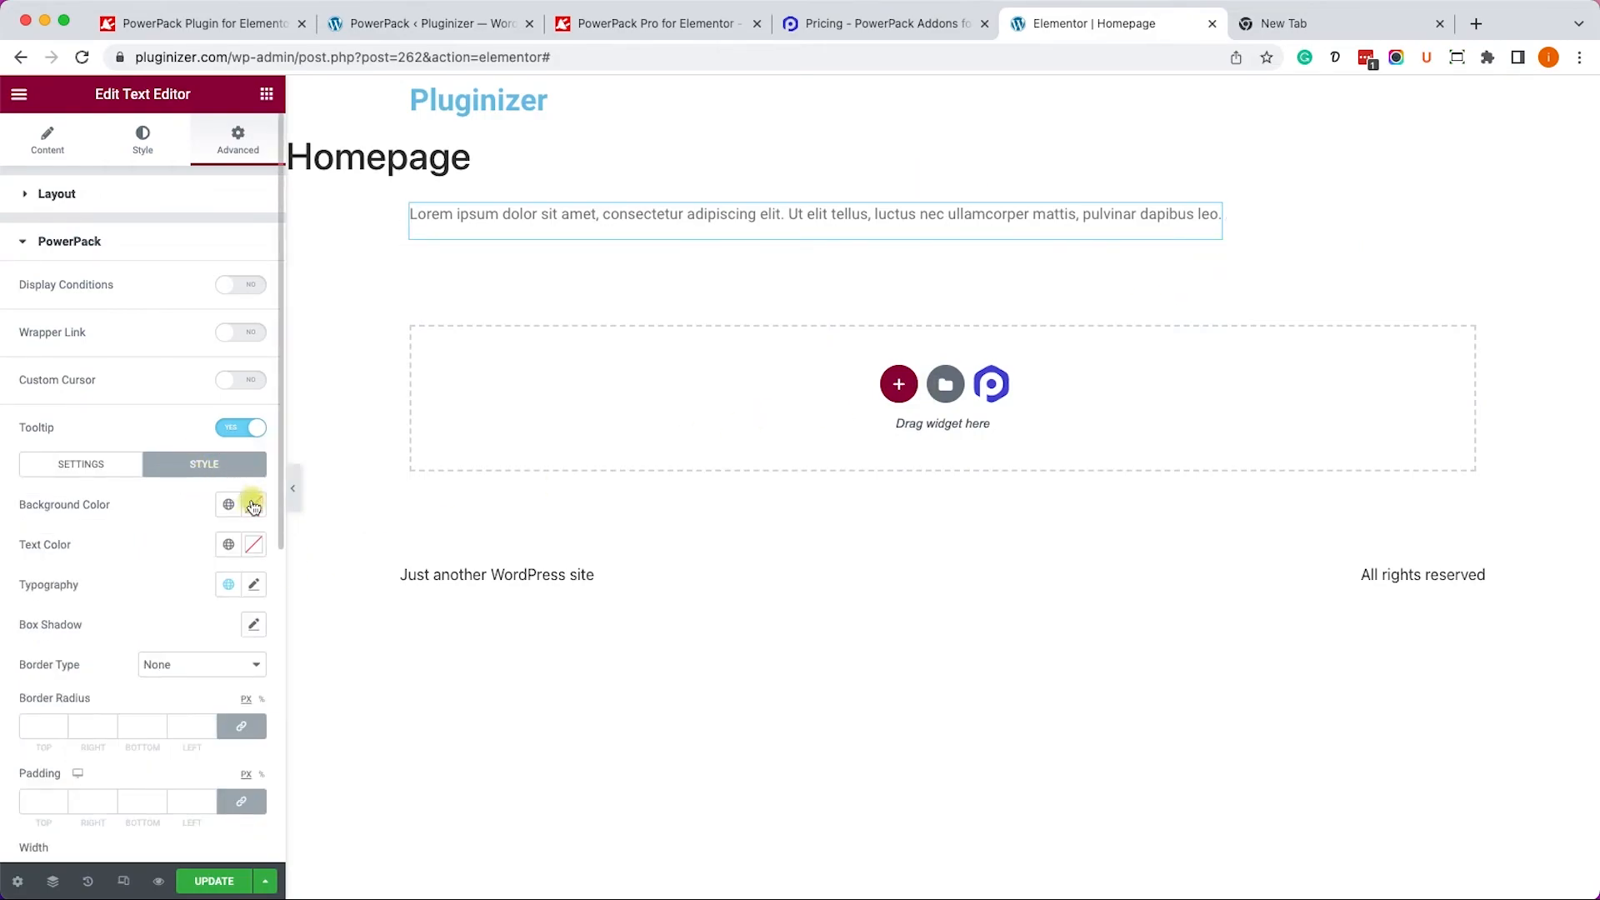
left_click(228, 504)
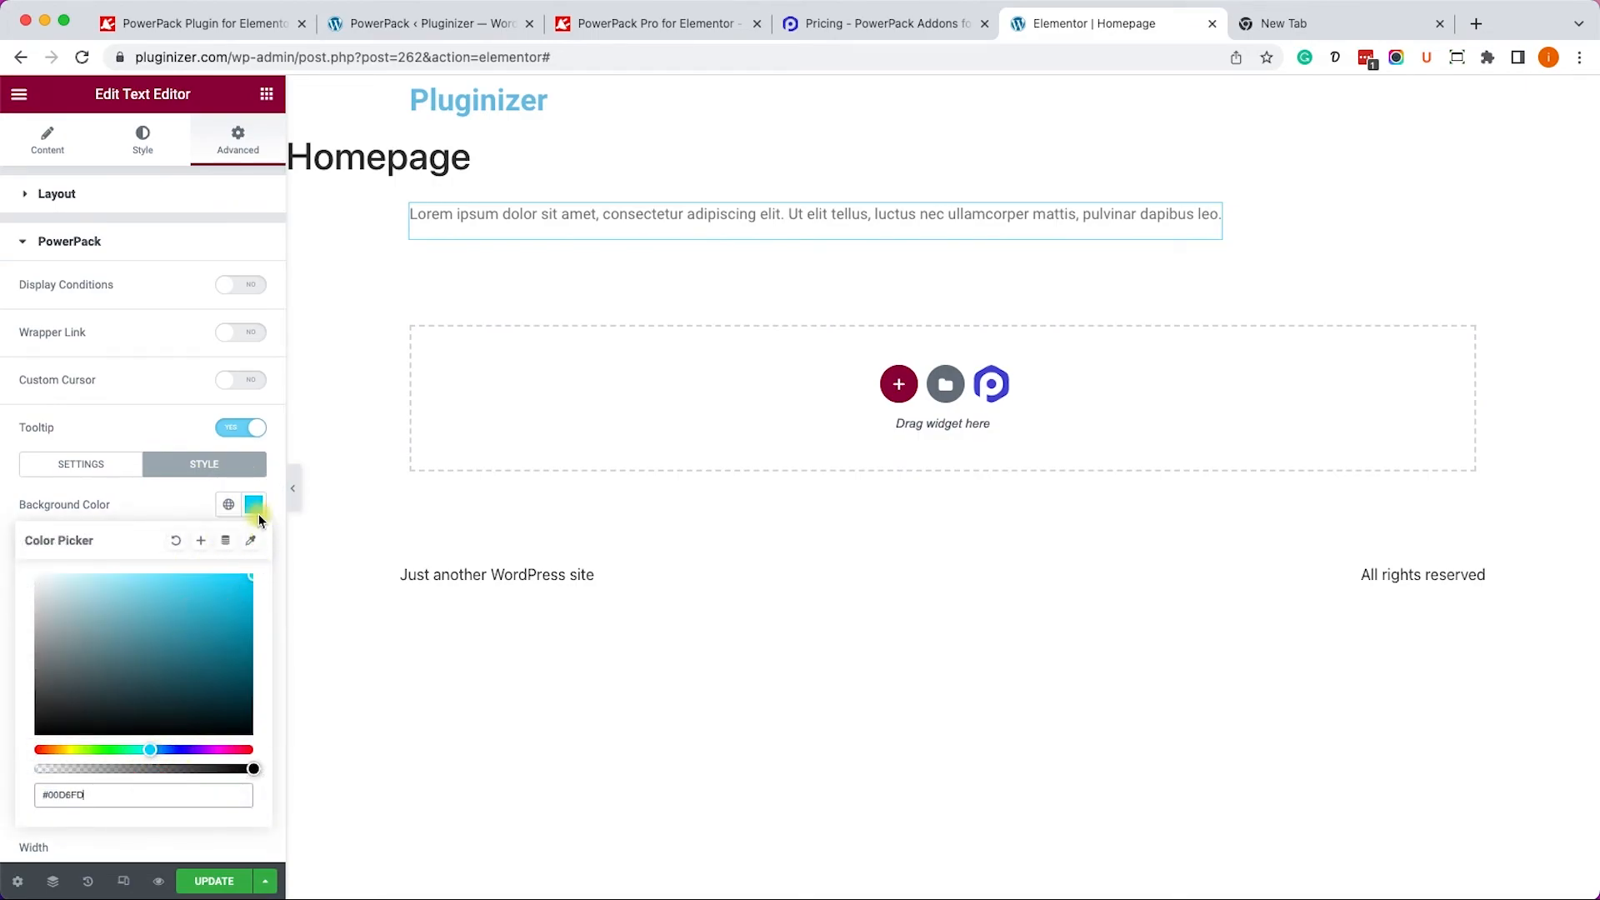
left_click(253, 544)
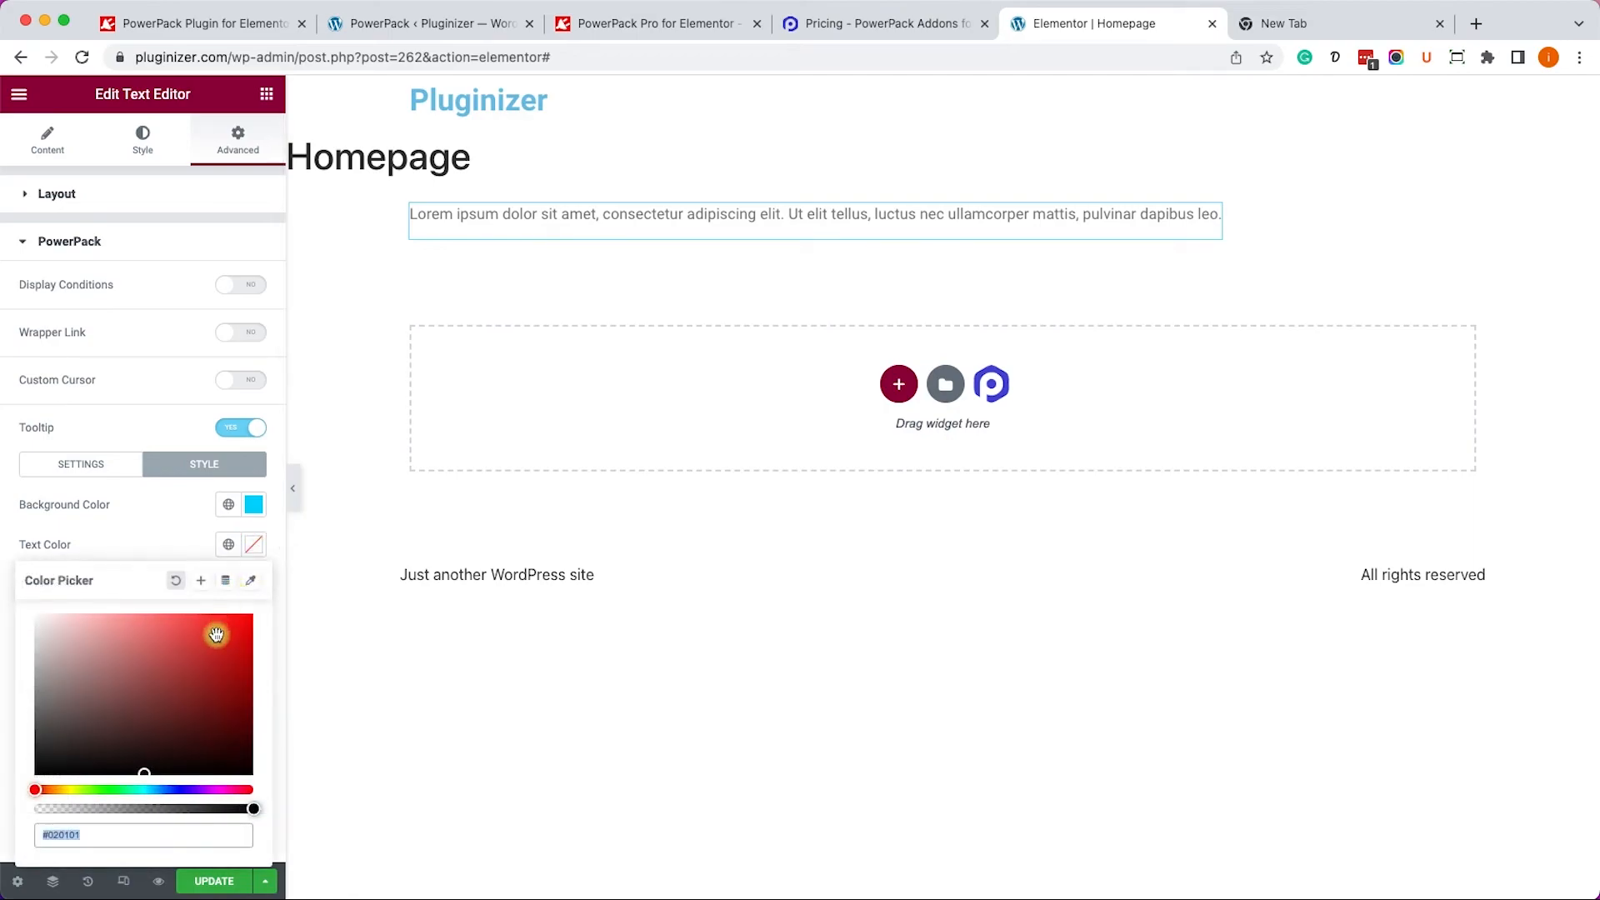
left_click(250, 644)
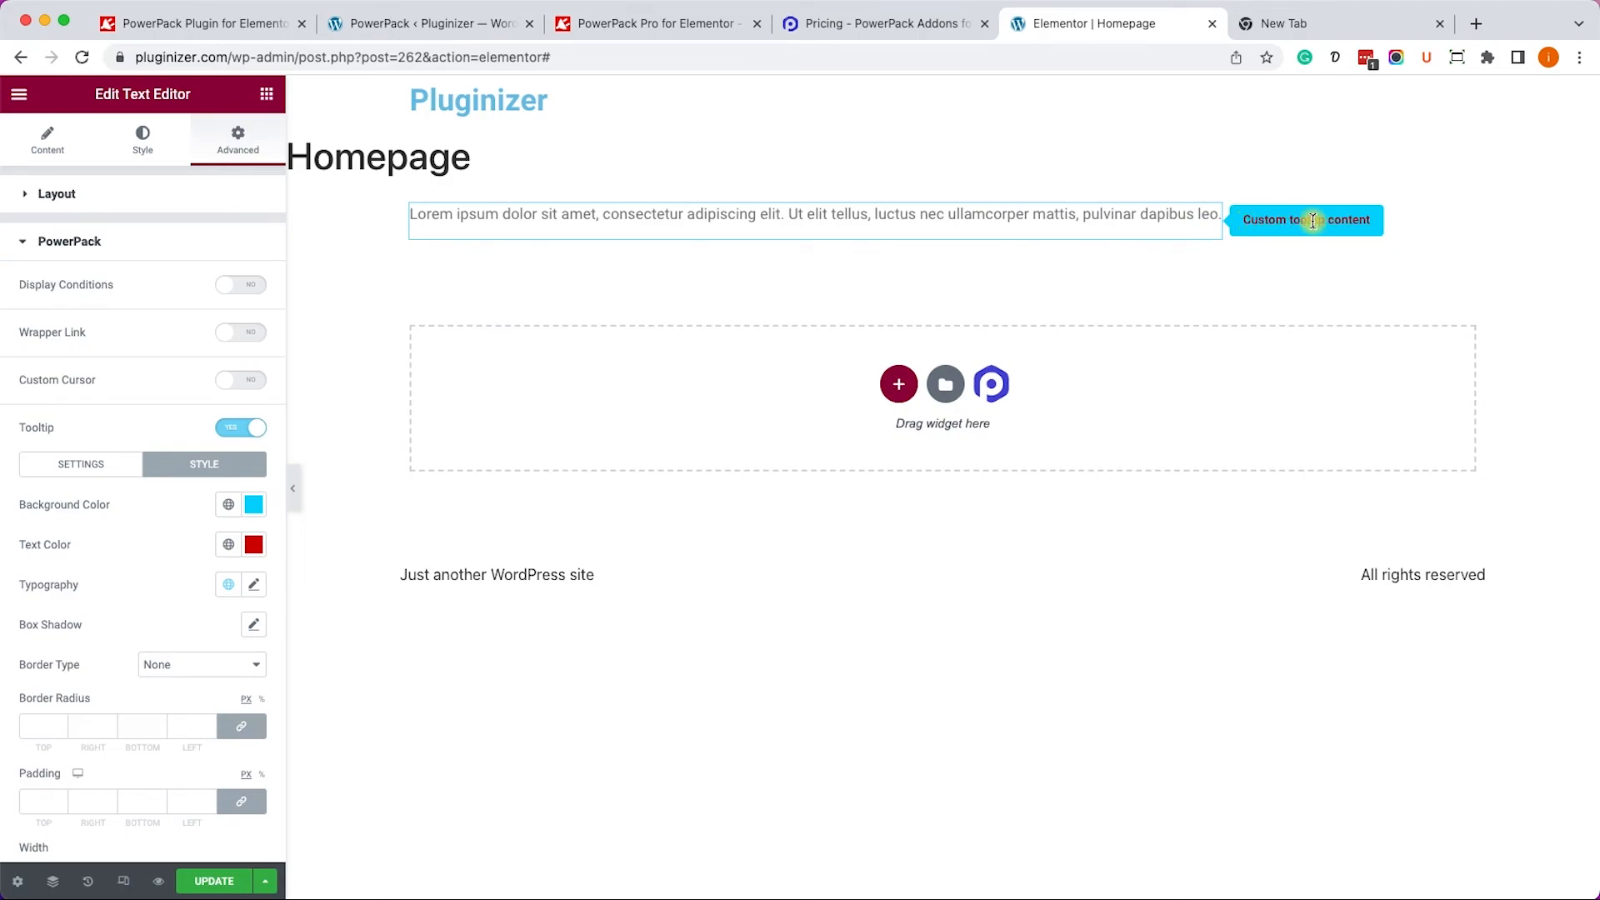
left_click(428, 24)
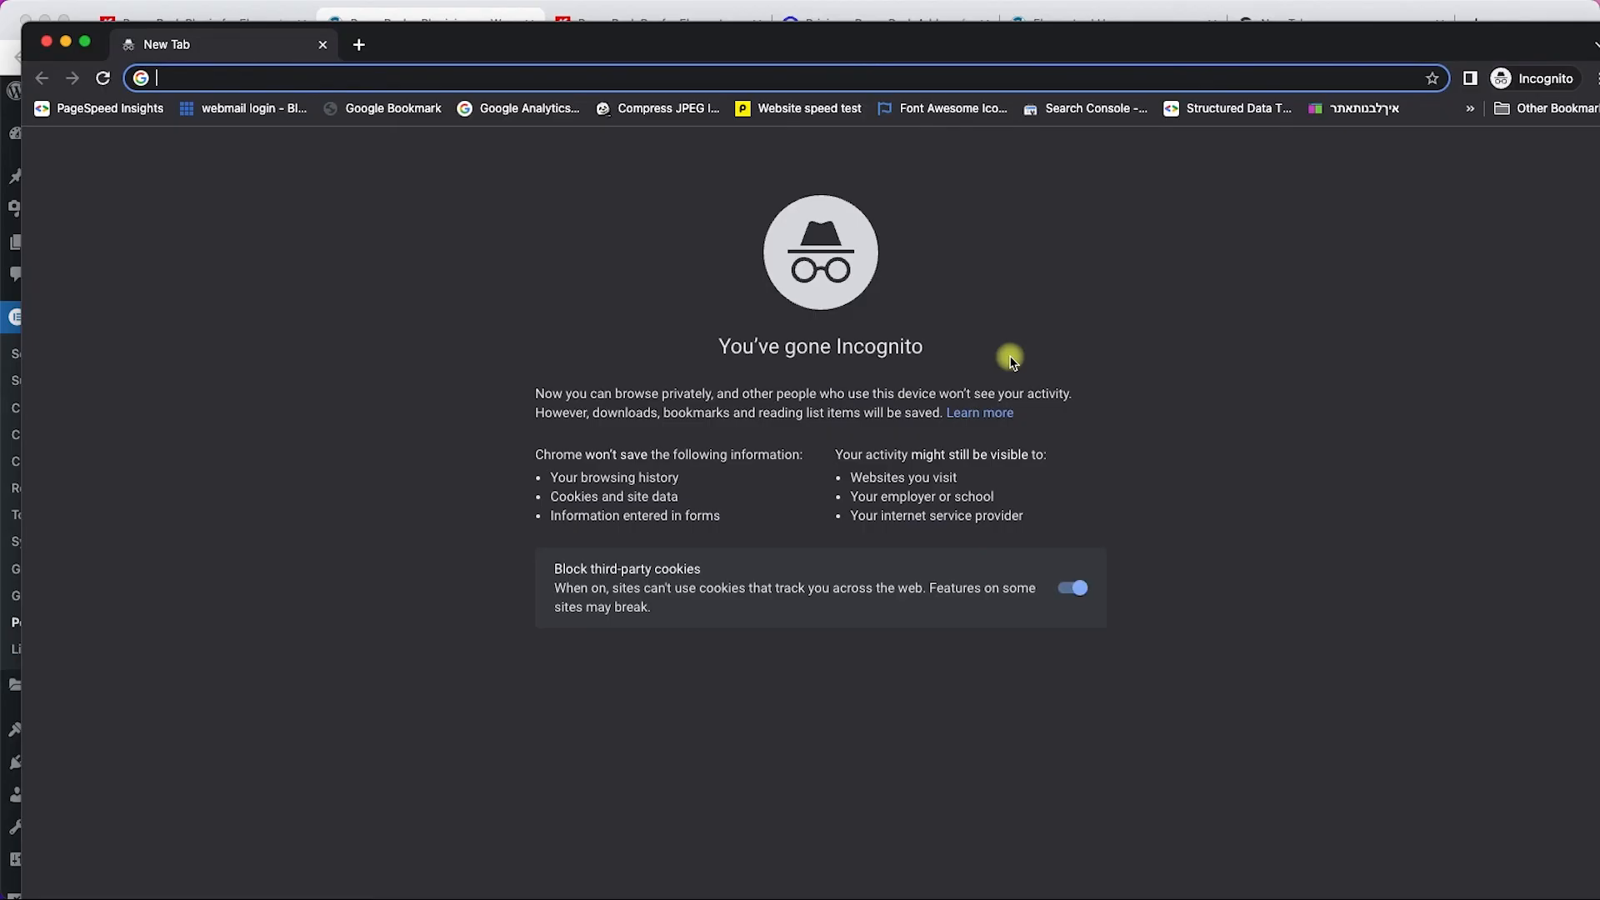
Choose Fitness as the Login page in PowerPack's Login / Register settings and save.
type("pluginizer.com")
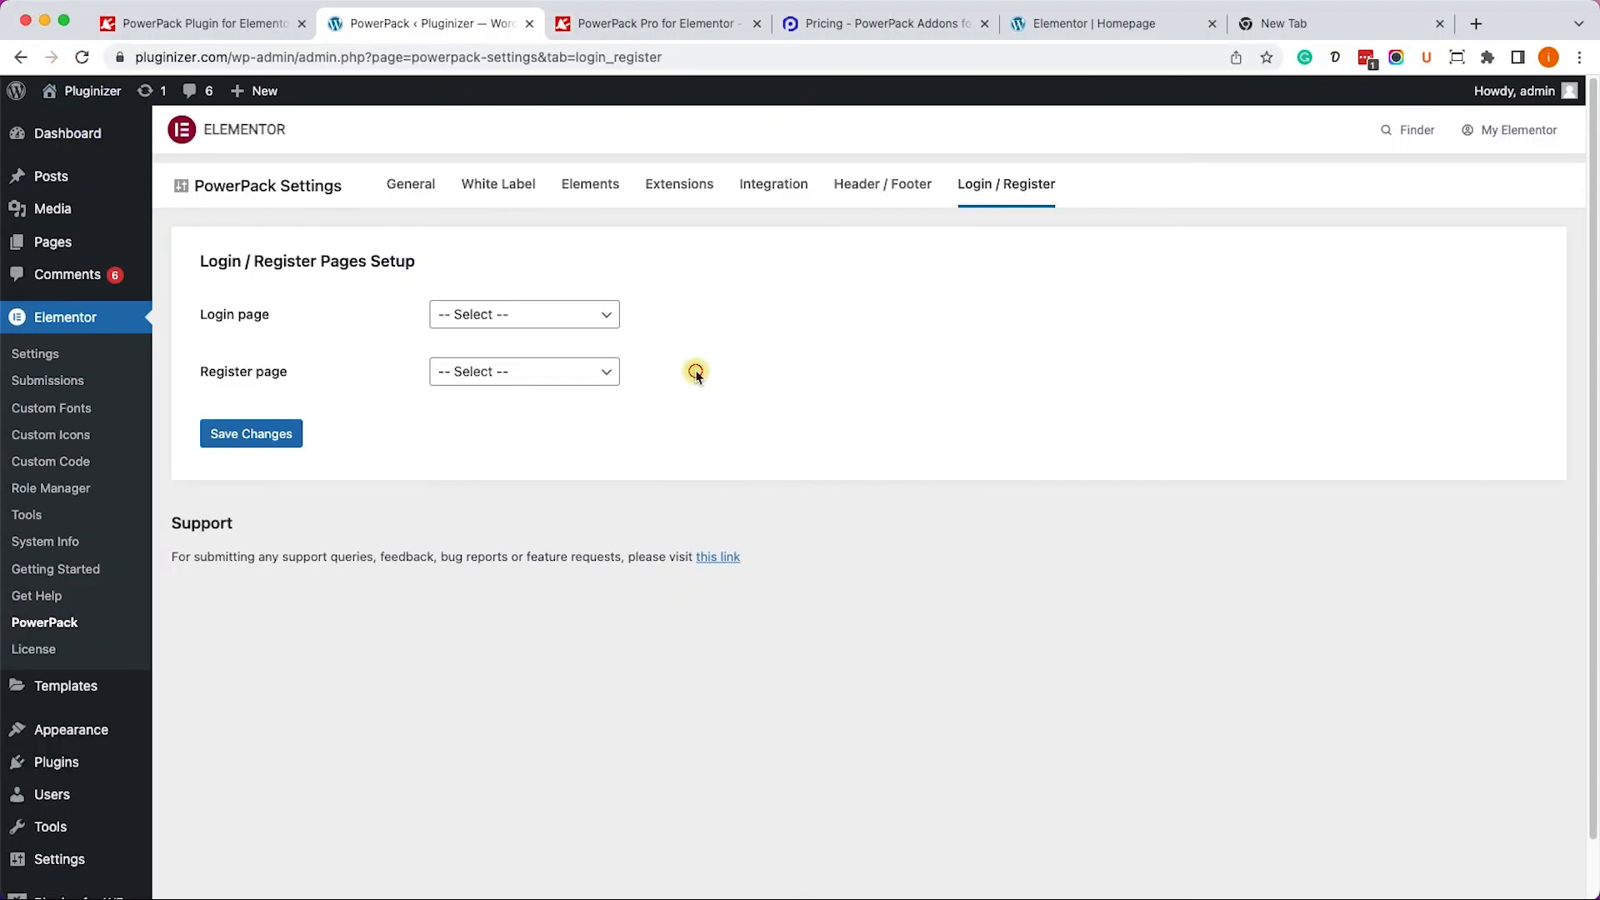
left_click(523, 313)
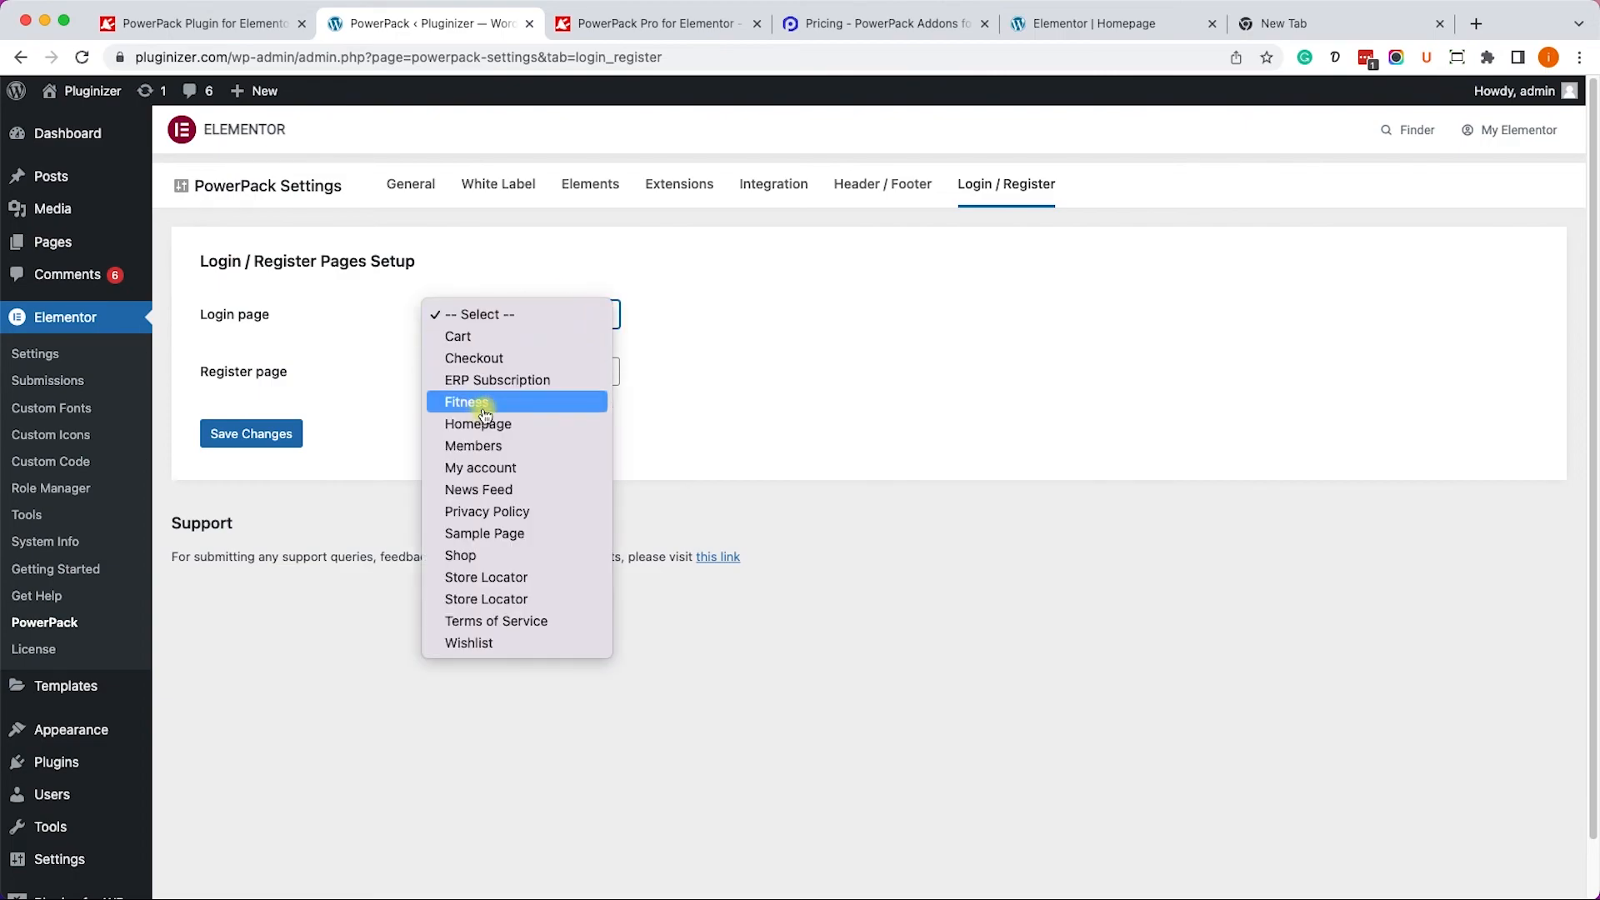
left_click(467, 401)
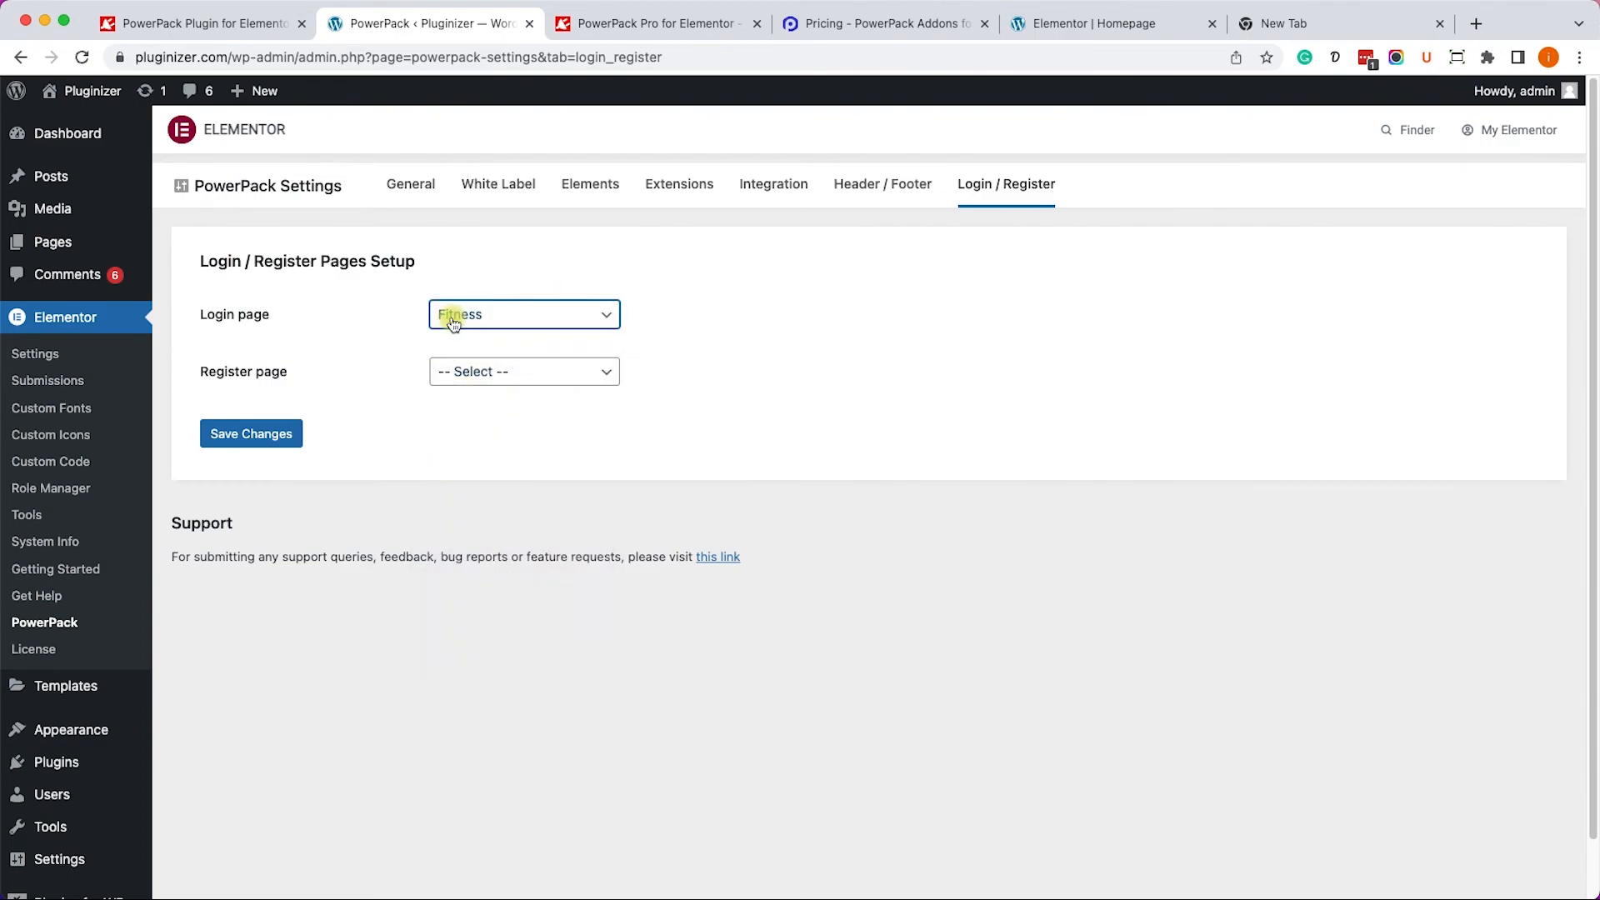
left_click(250, 433)
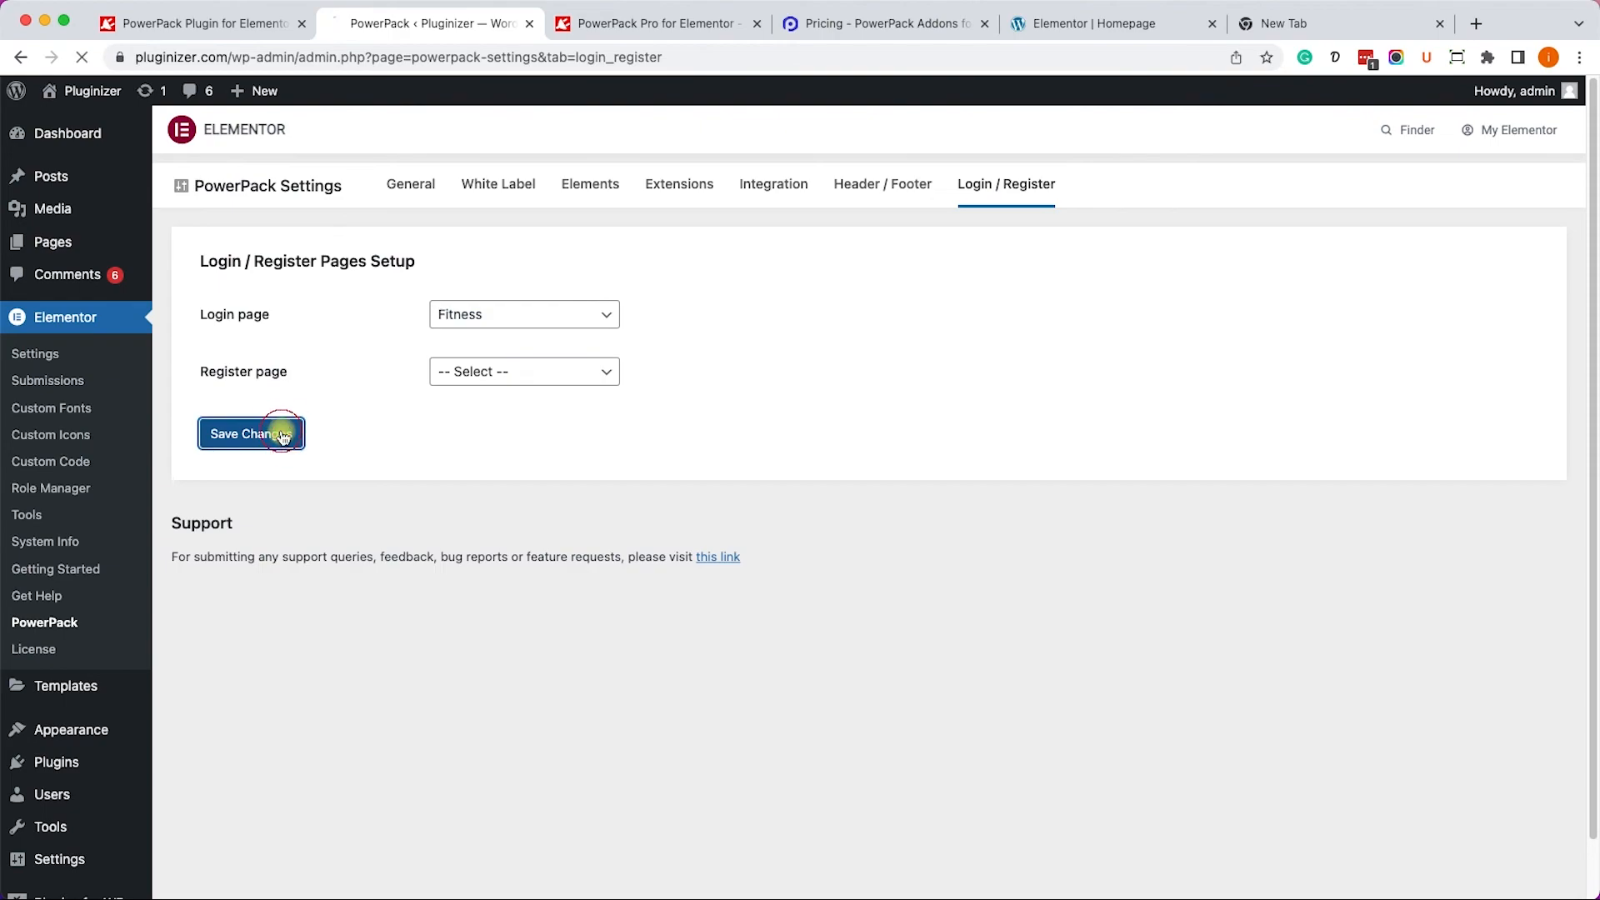
left_click(250, 432)
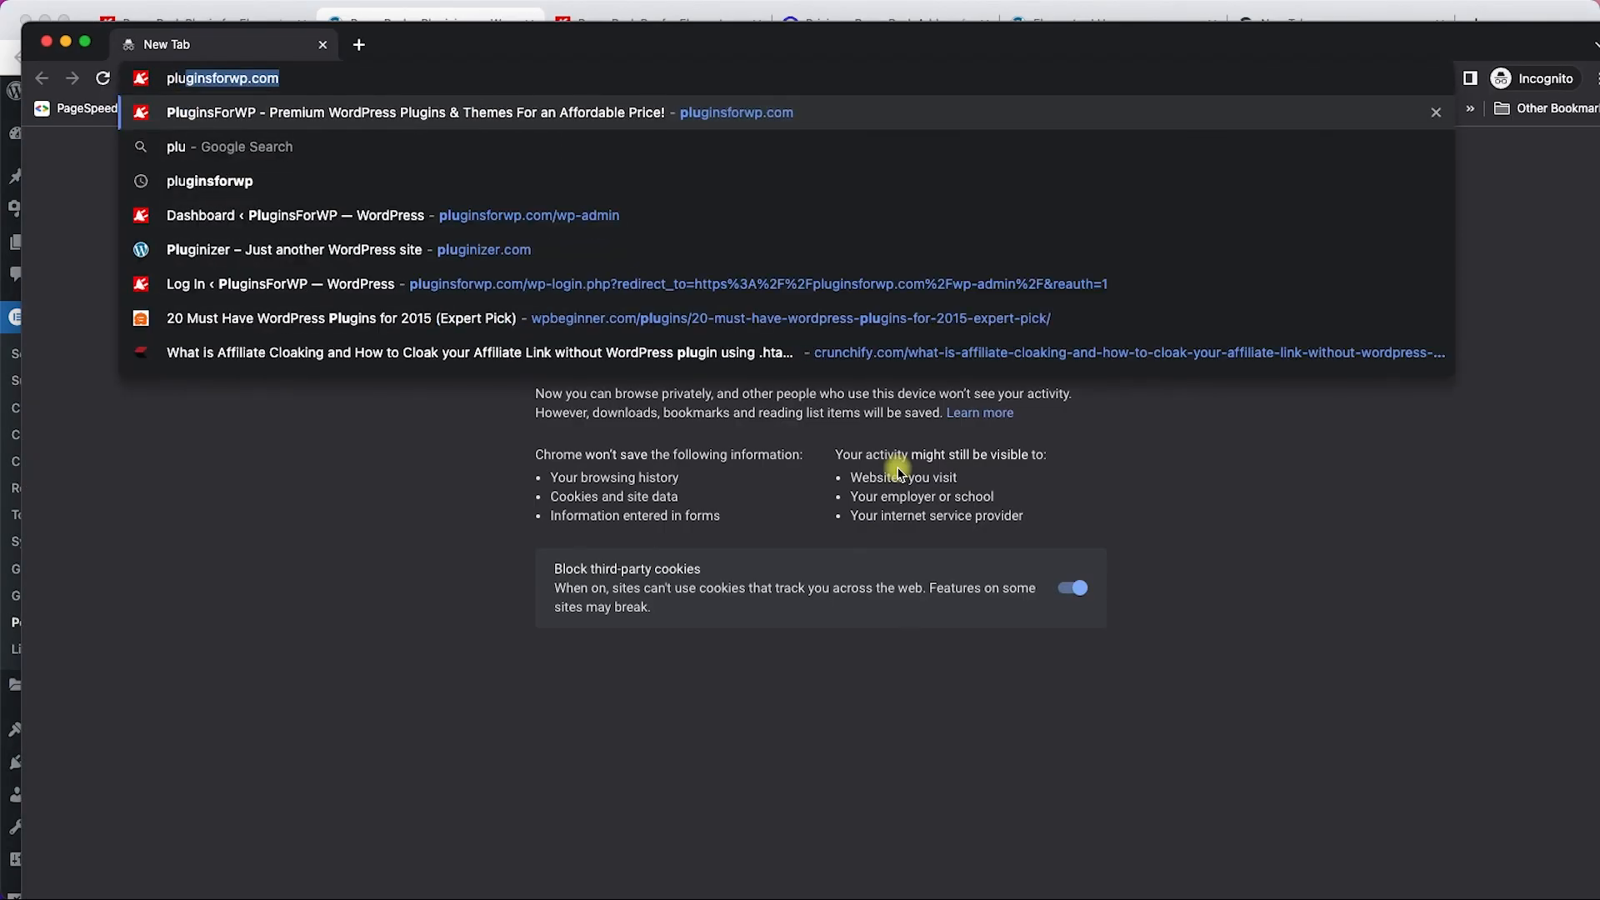
Load pluginizer.com/wp-admin in incognito and scroll the Fitness timeline page that appears.
type("pluginizer.com/wp-admin")
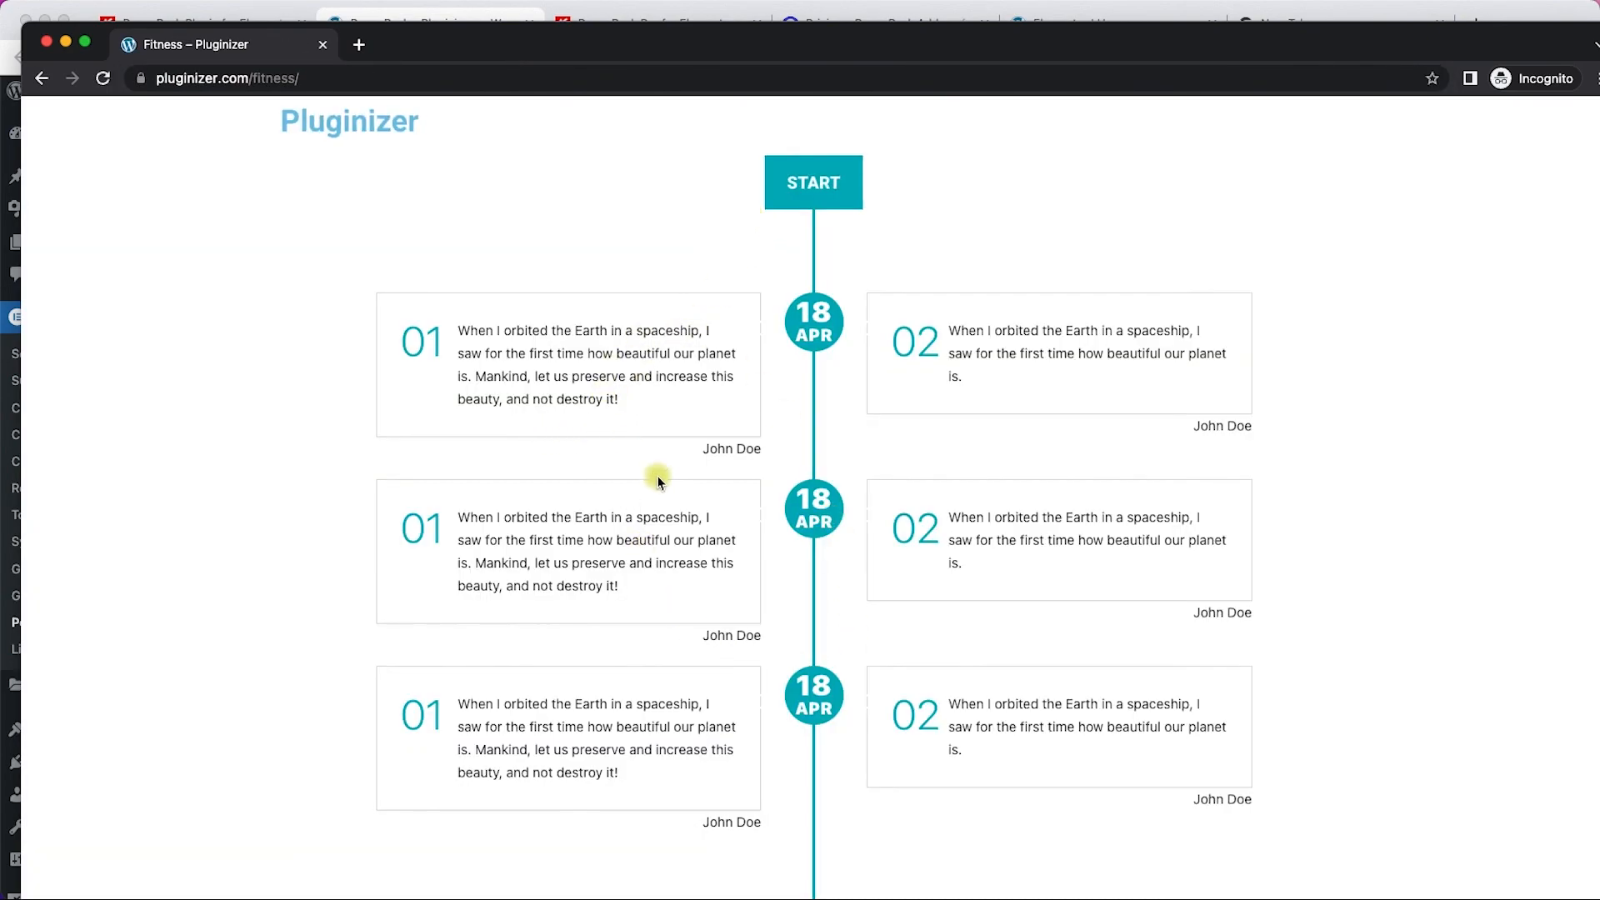
scroll("down", 3)
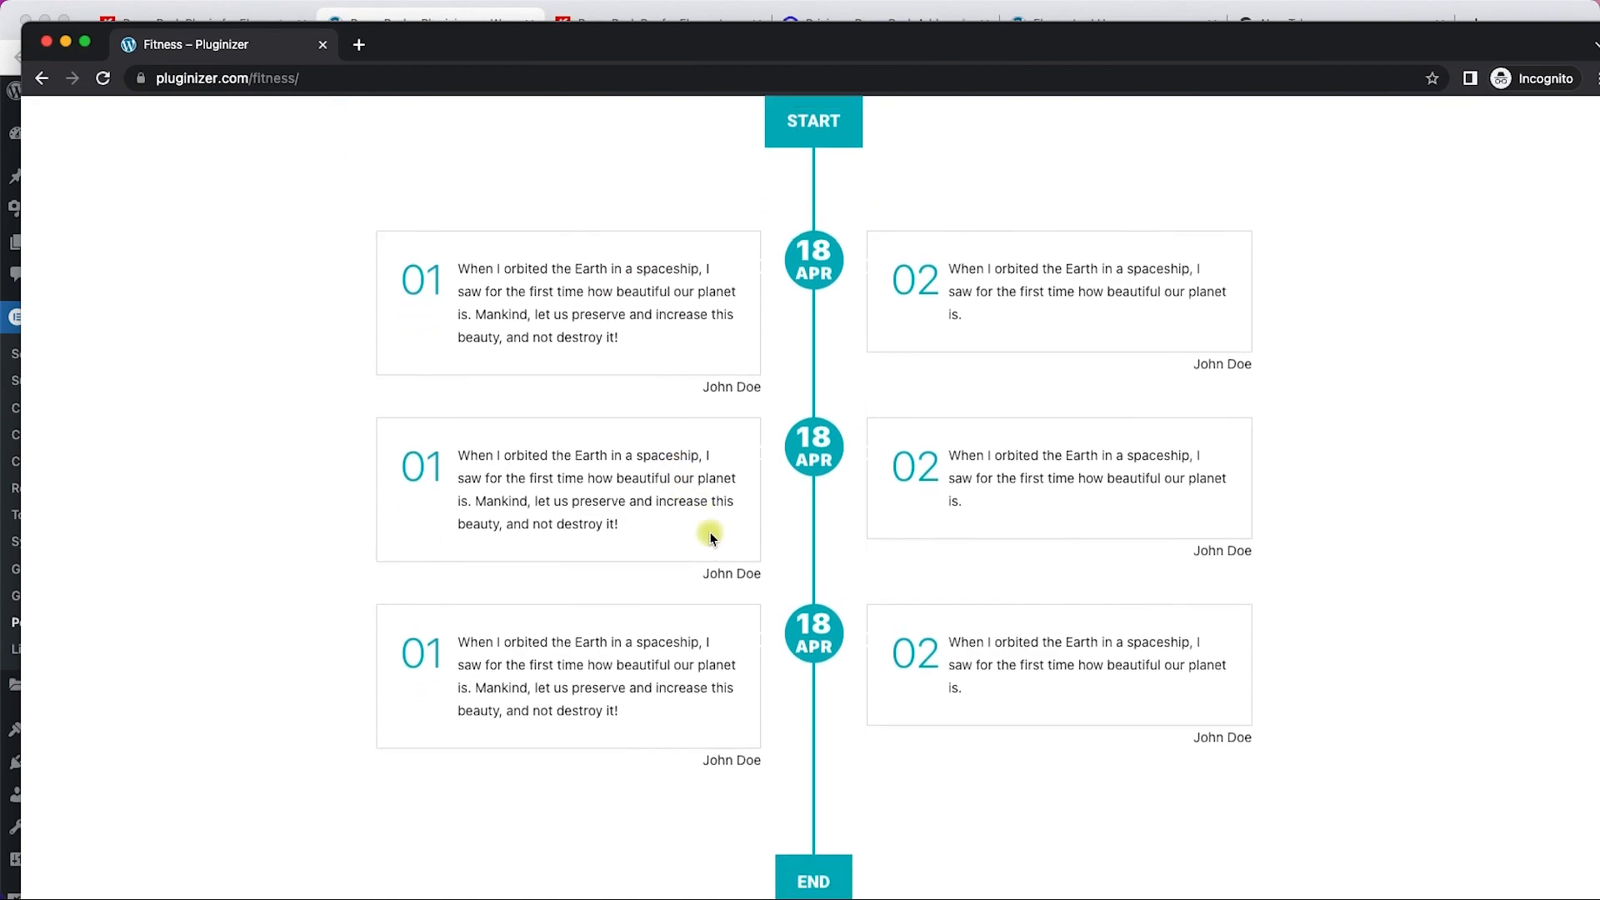